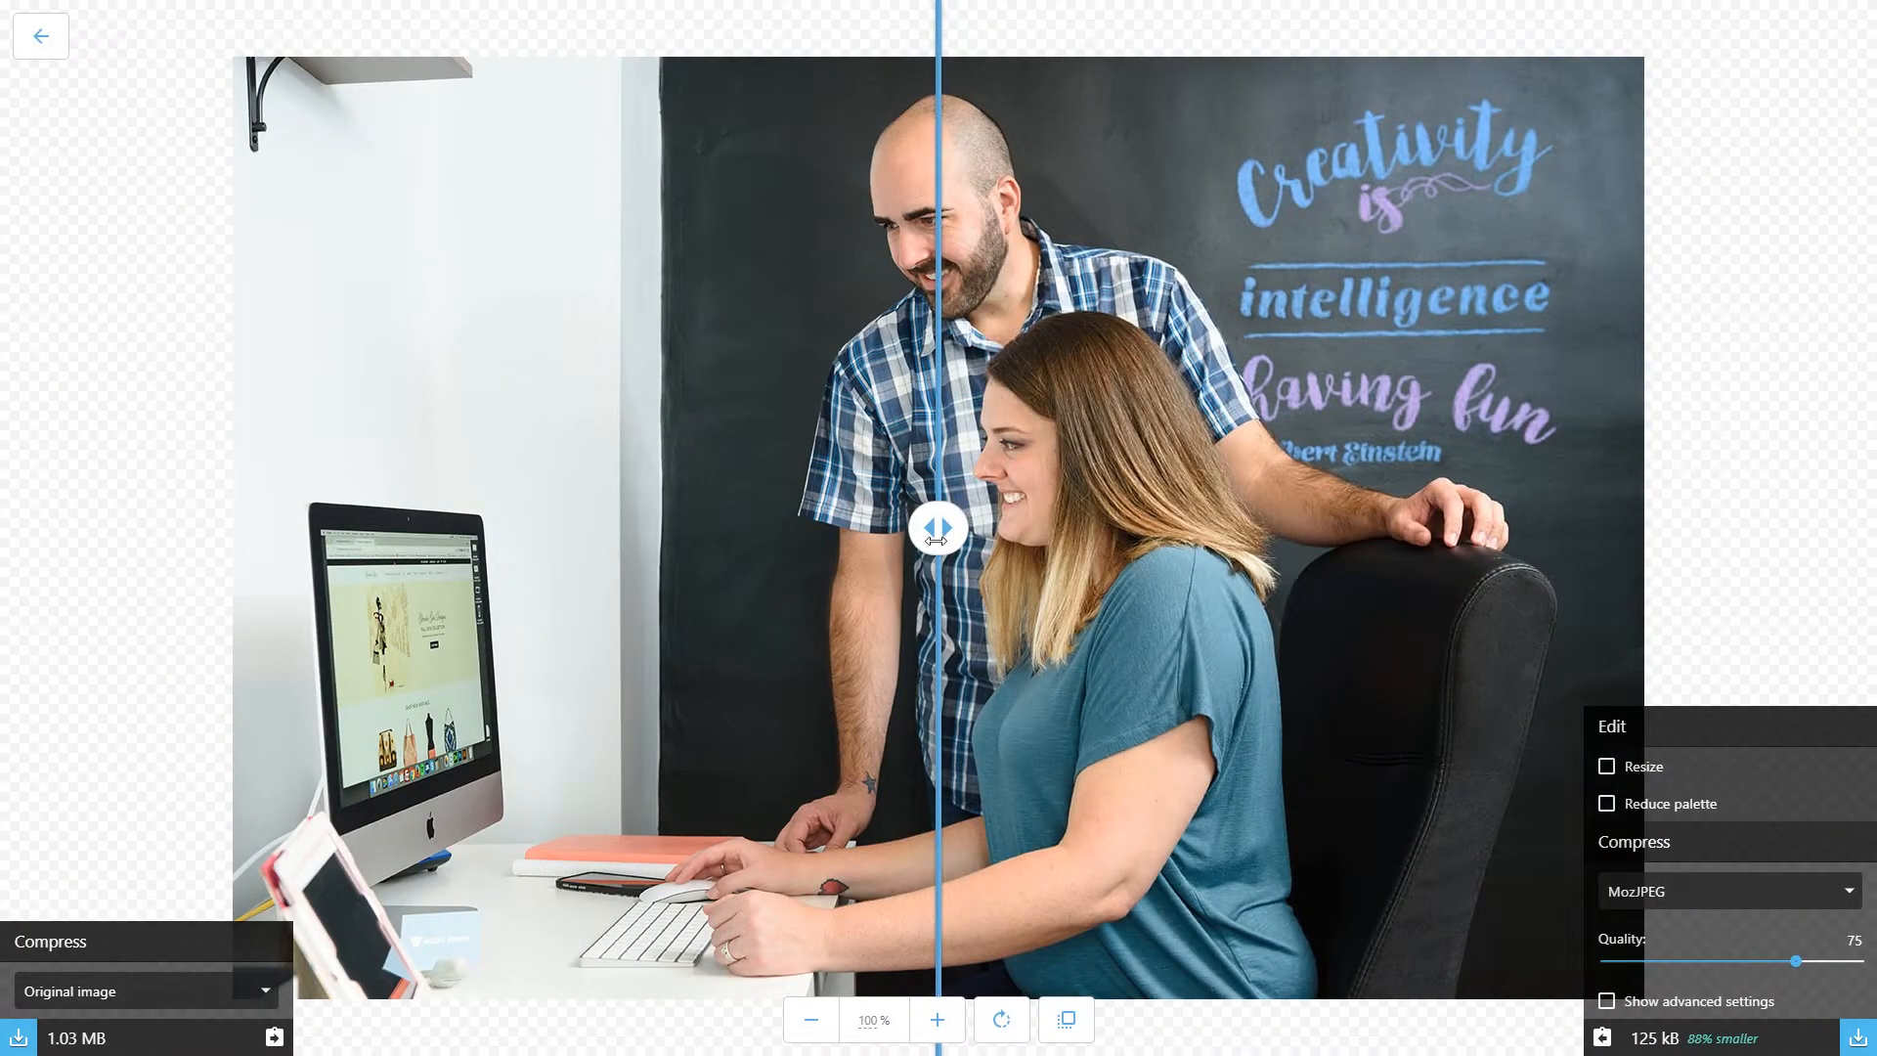
Switch off image resizing while comparing original and compressed halves of the photo at 100% zoom
drag(936, 528, 778, 527)
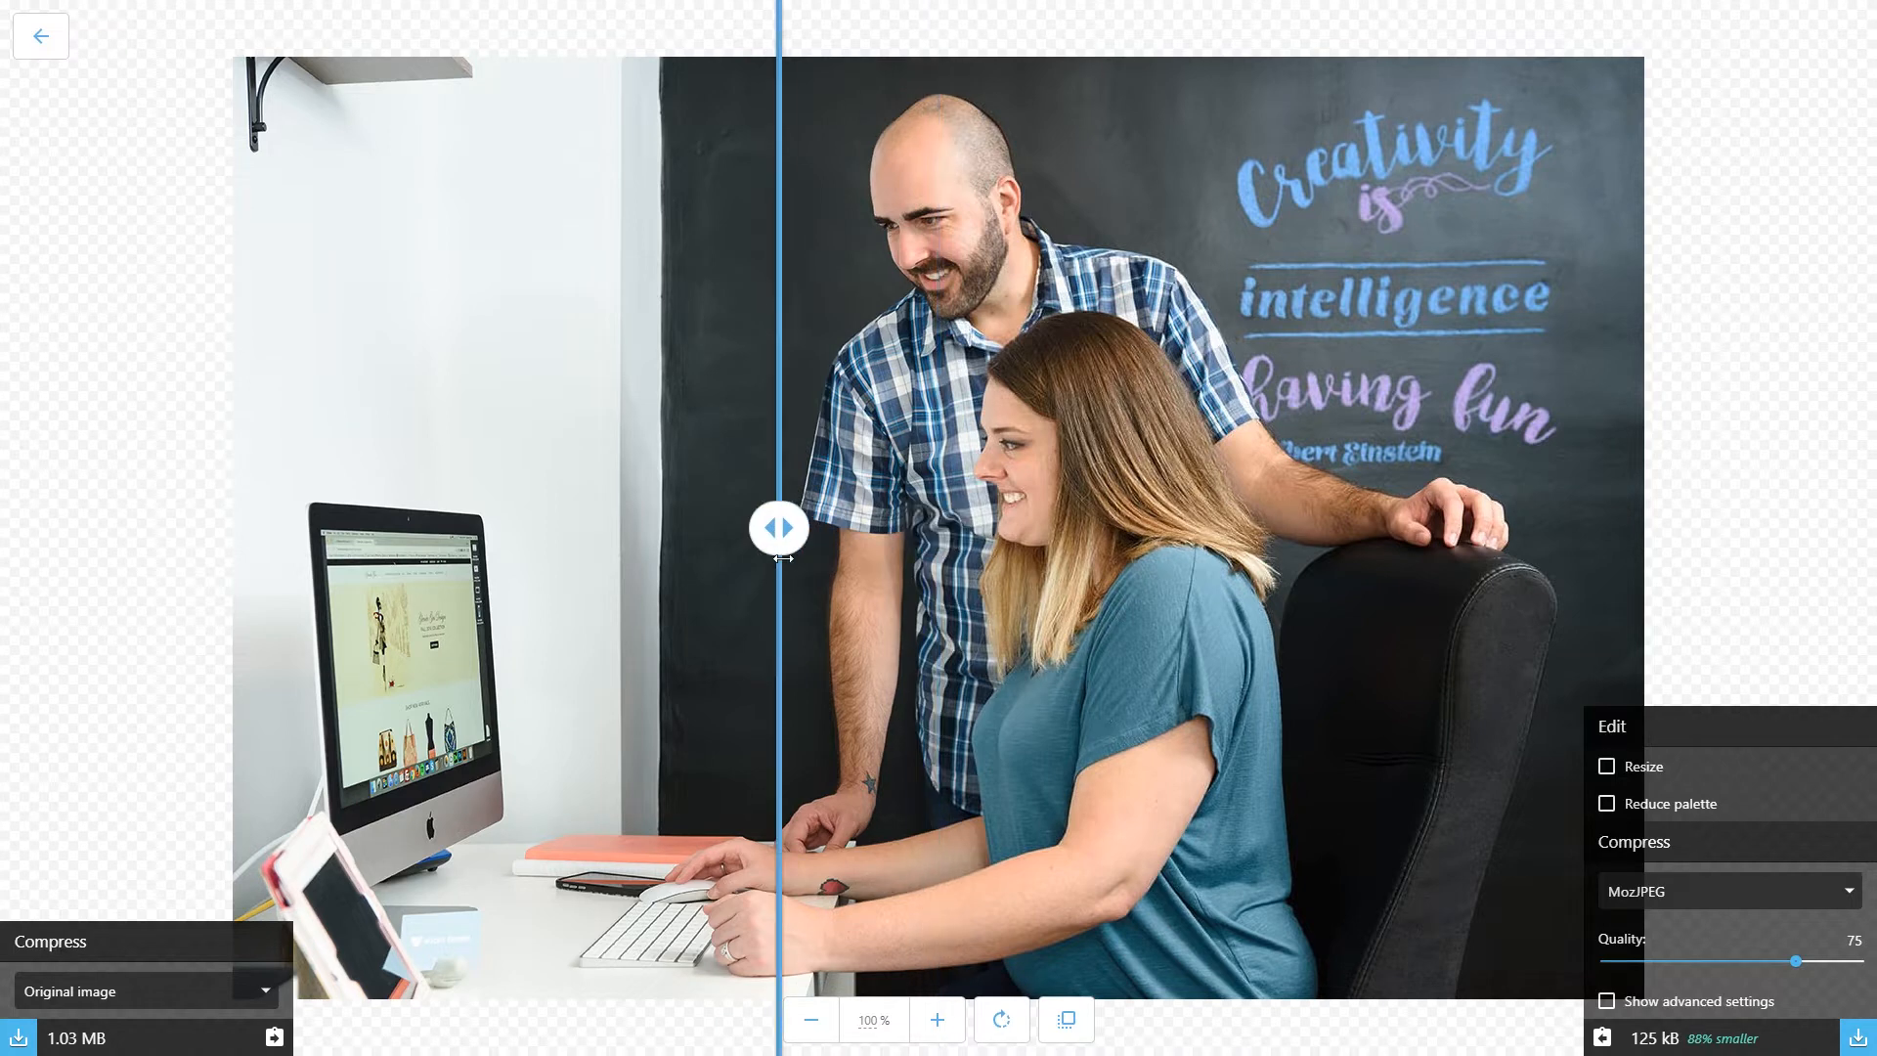
drag(778, 526, 999, 526)
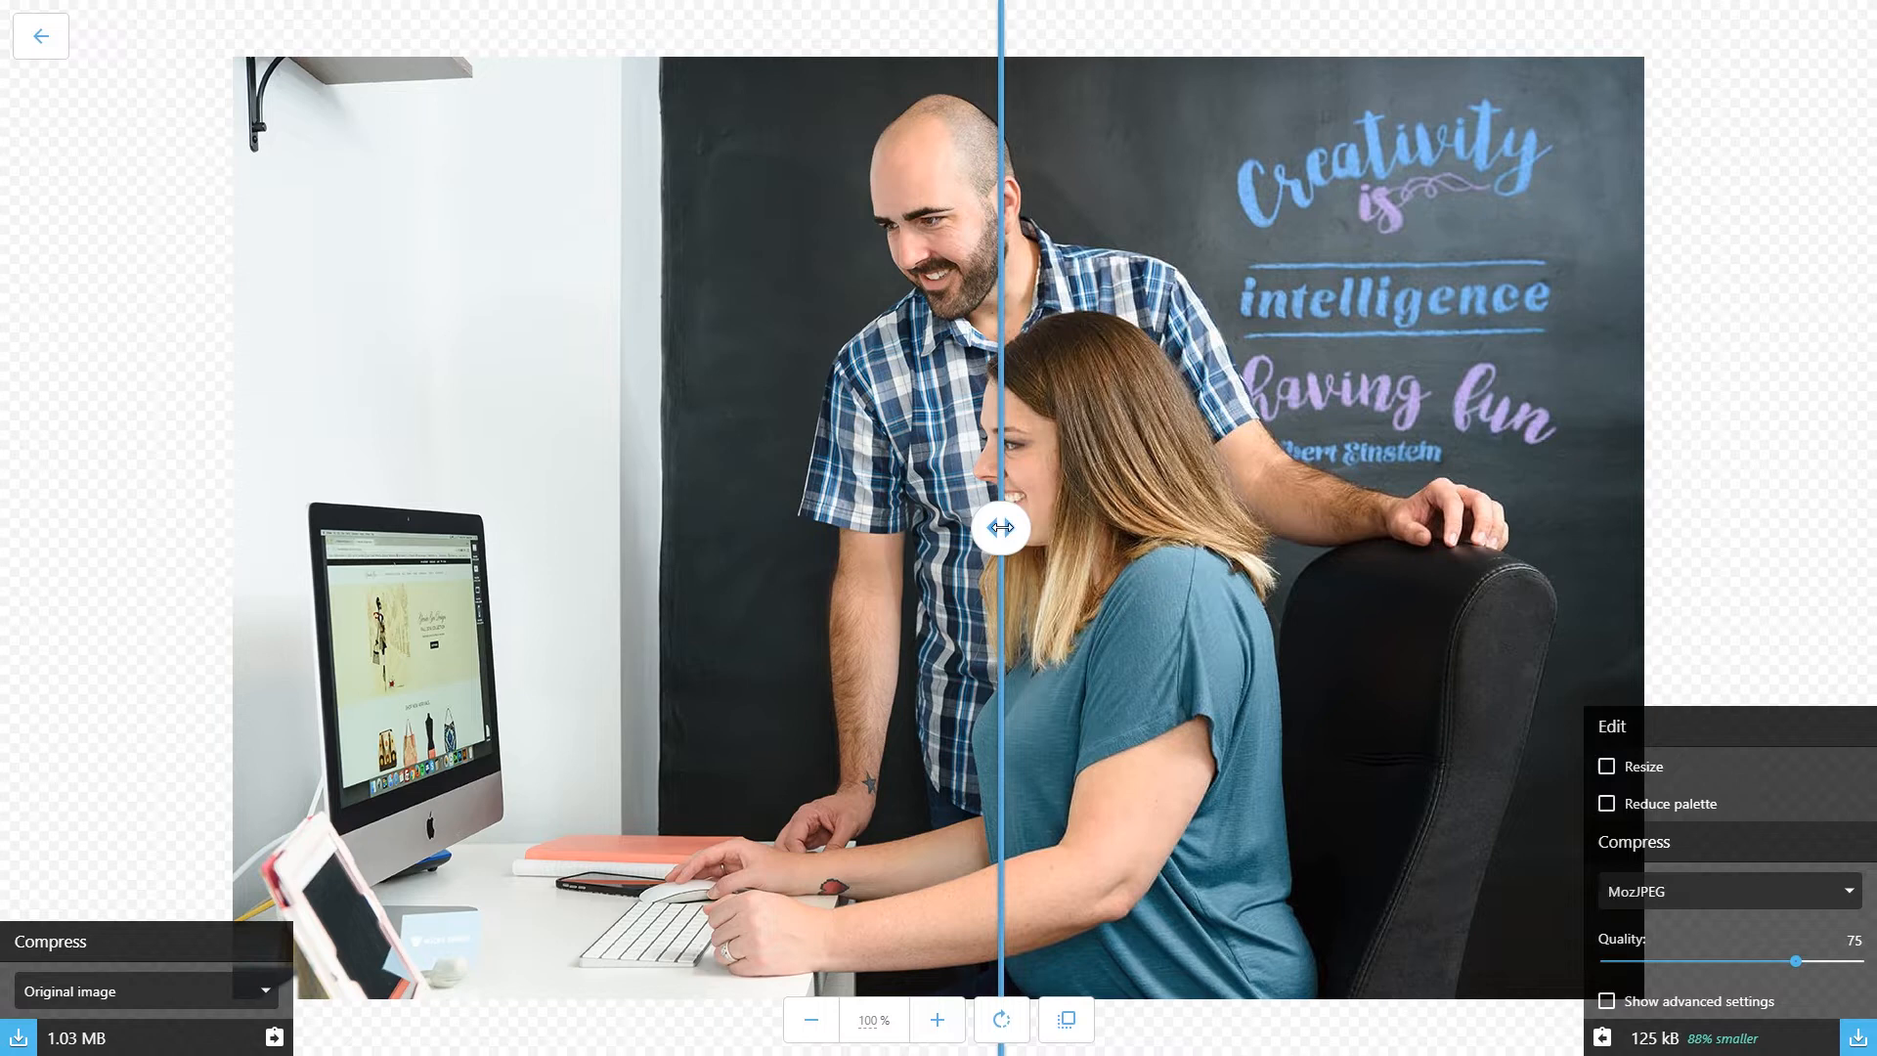
drag(1003, 525, 980, 526)
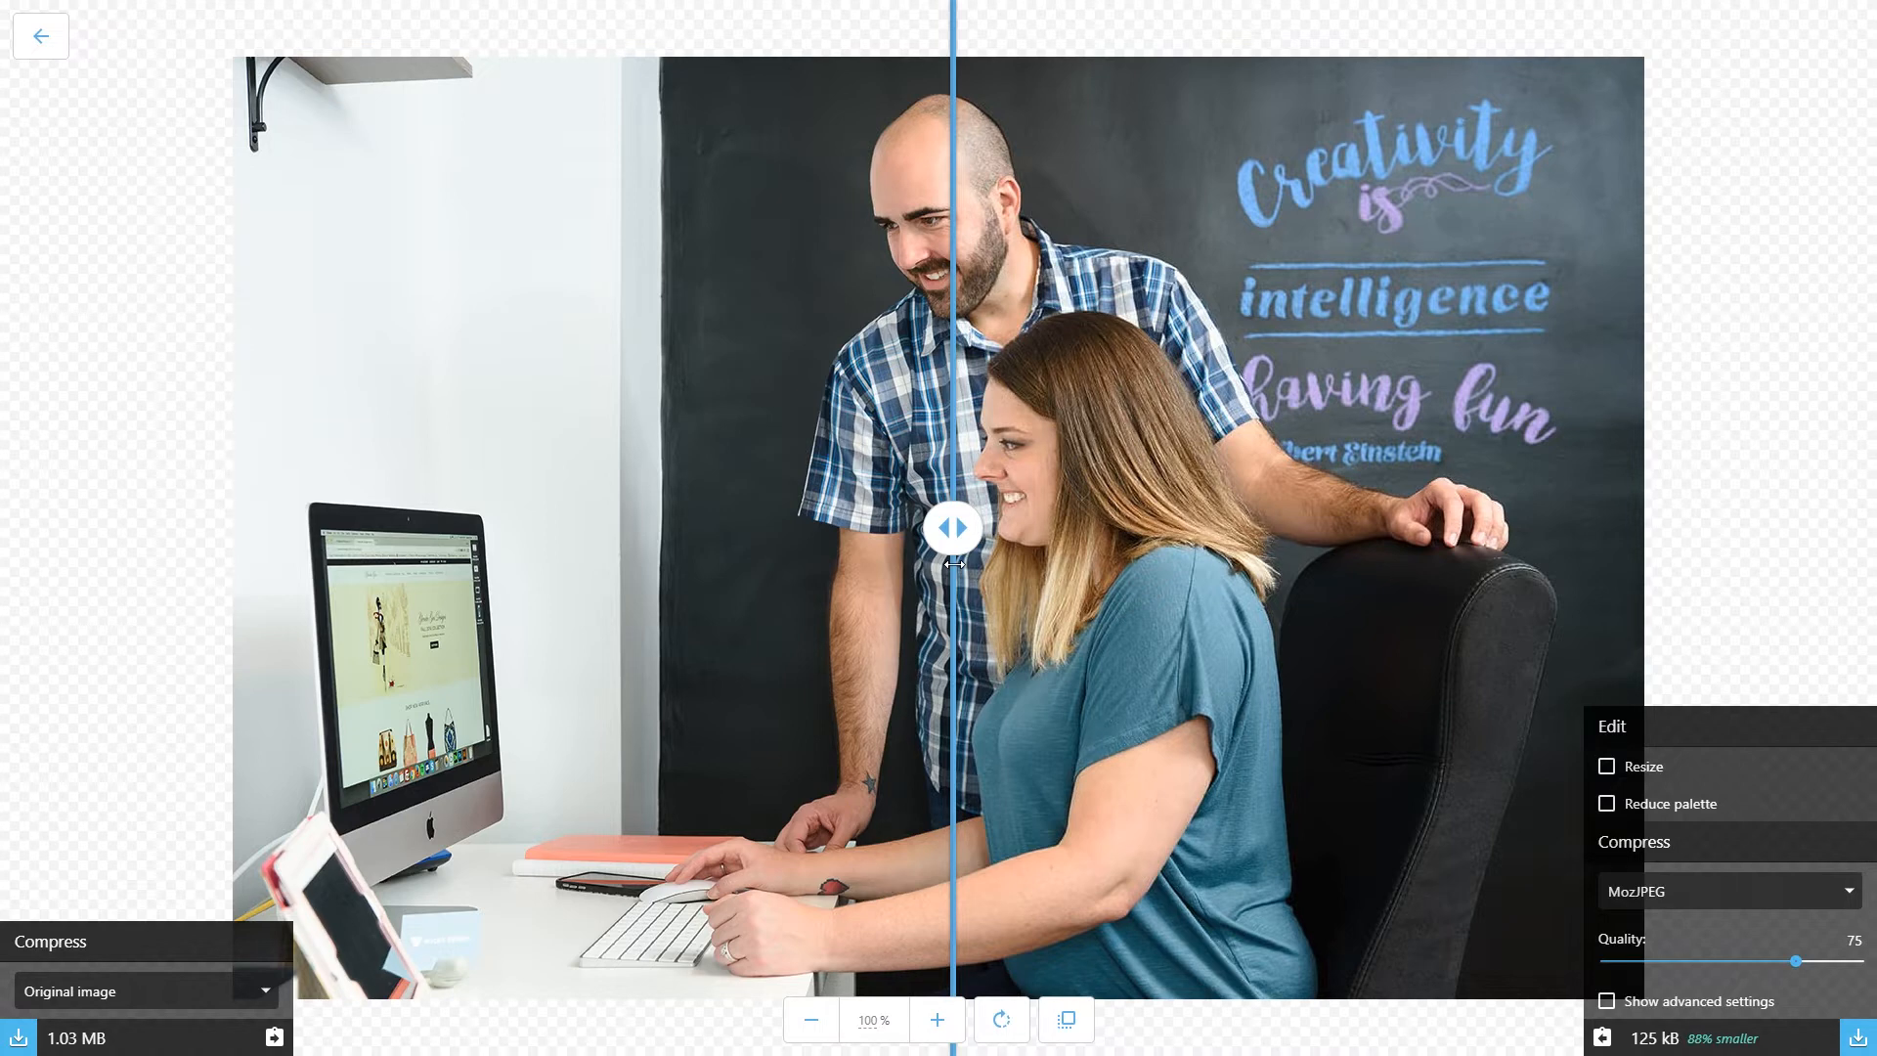
mouse_move(1638, 774)
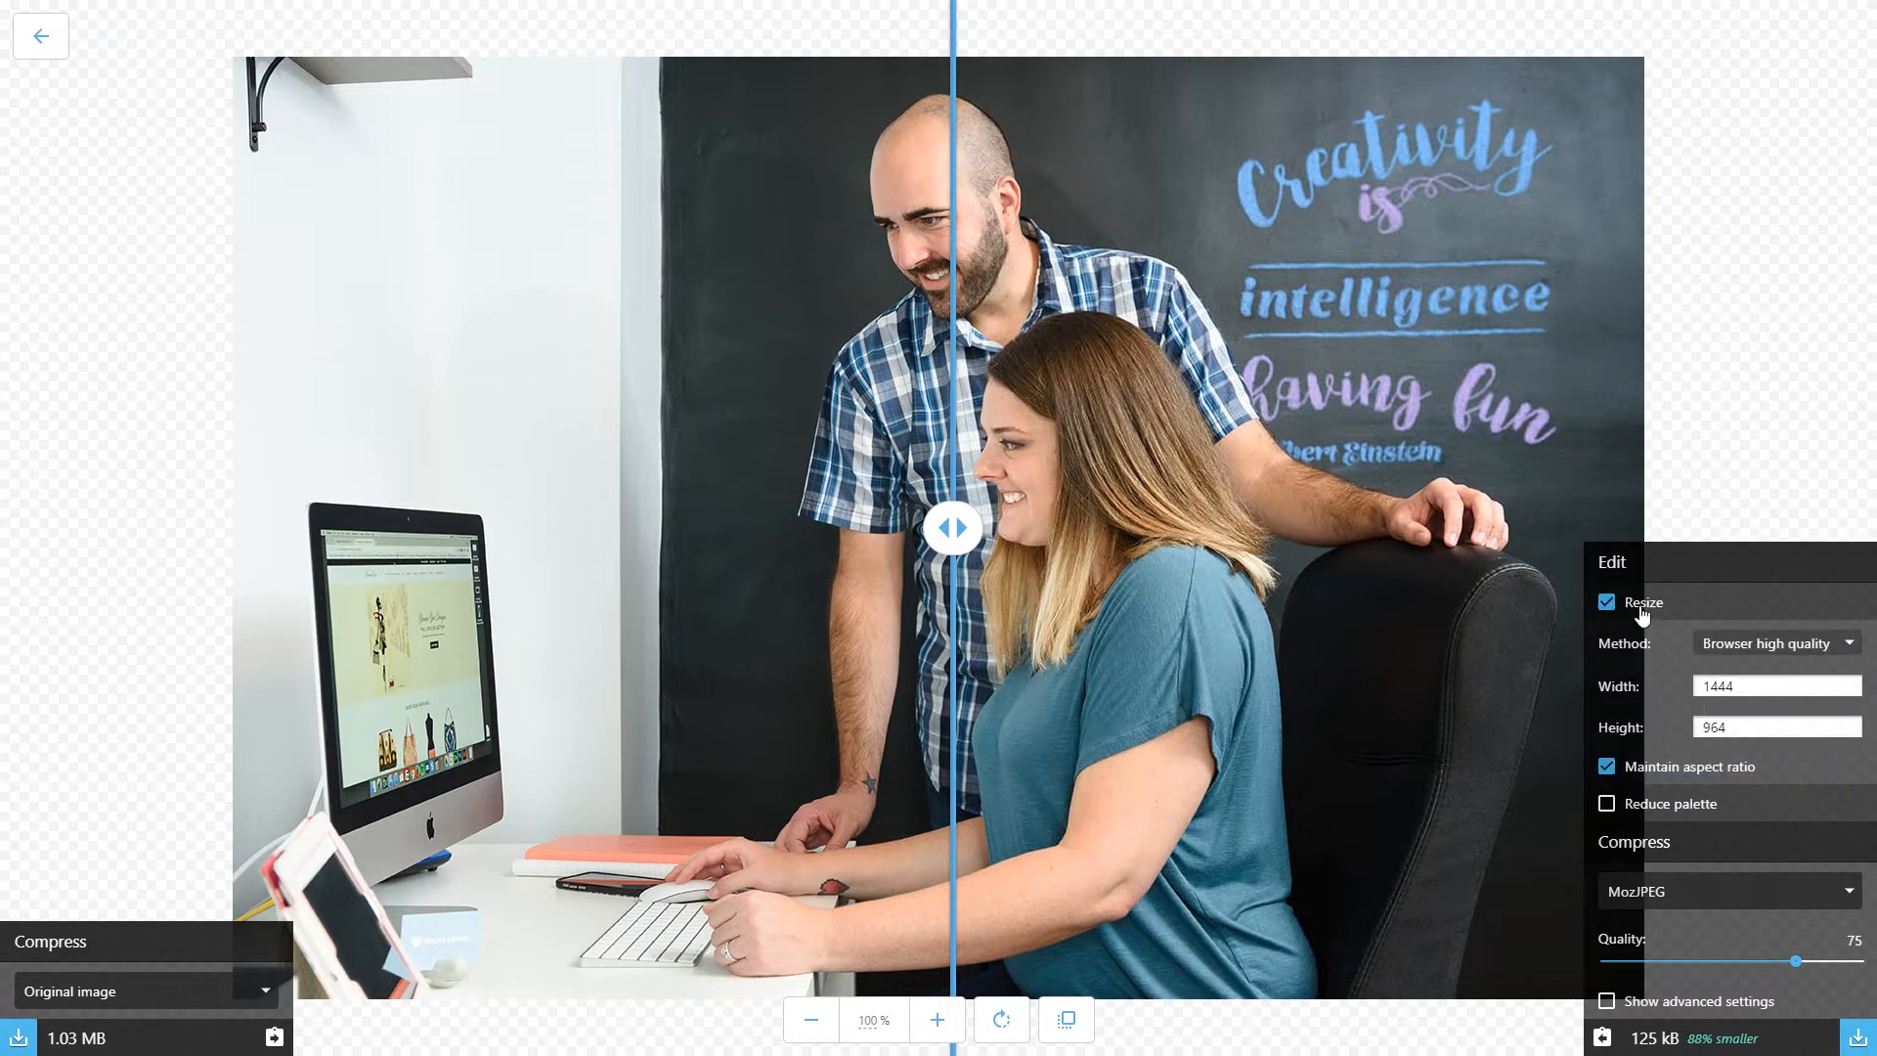
click(1605, 602)
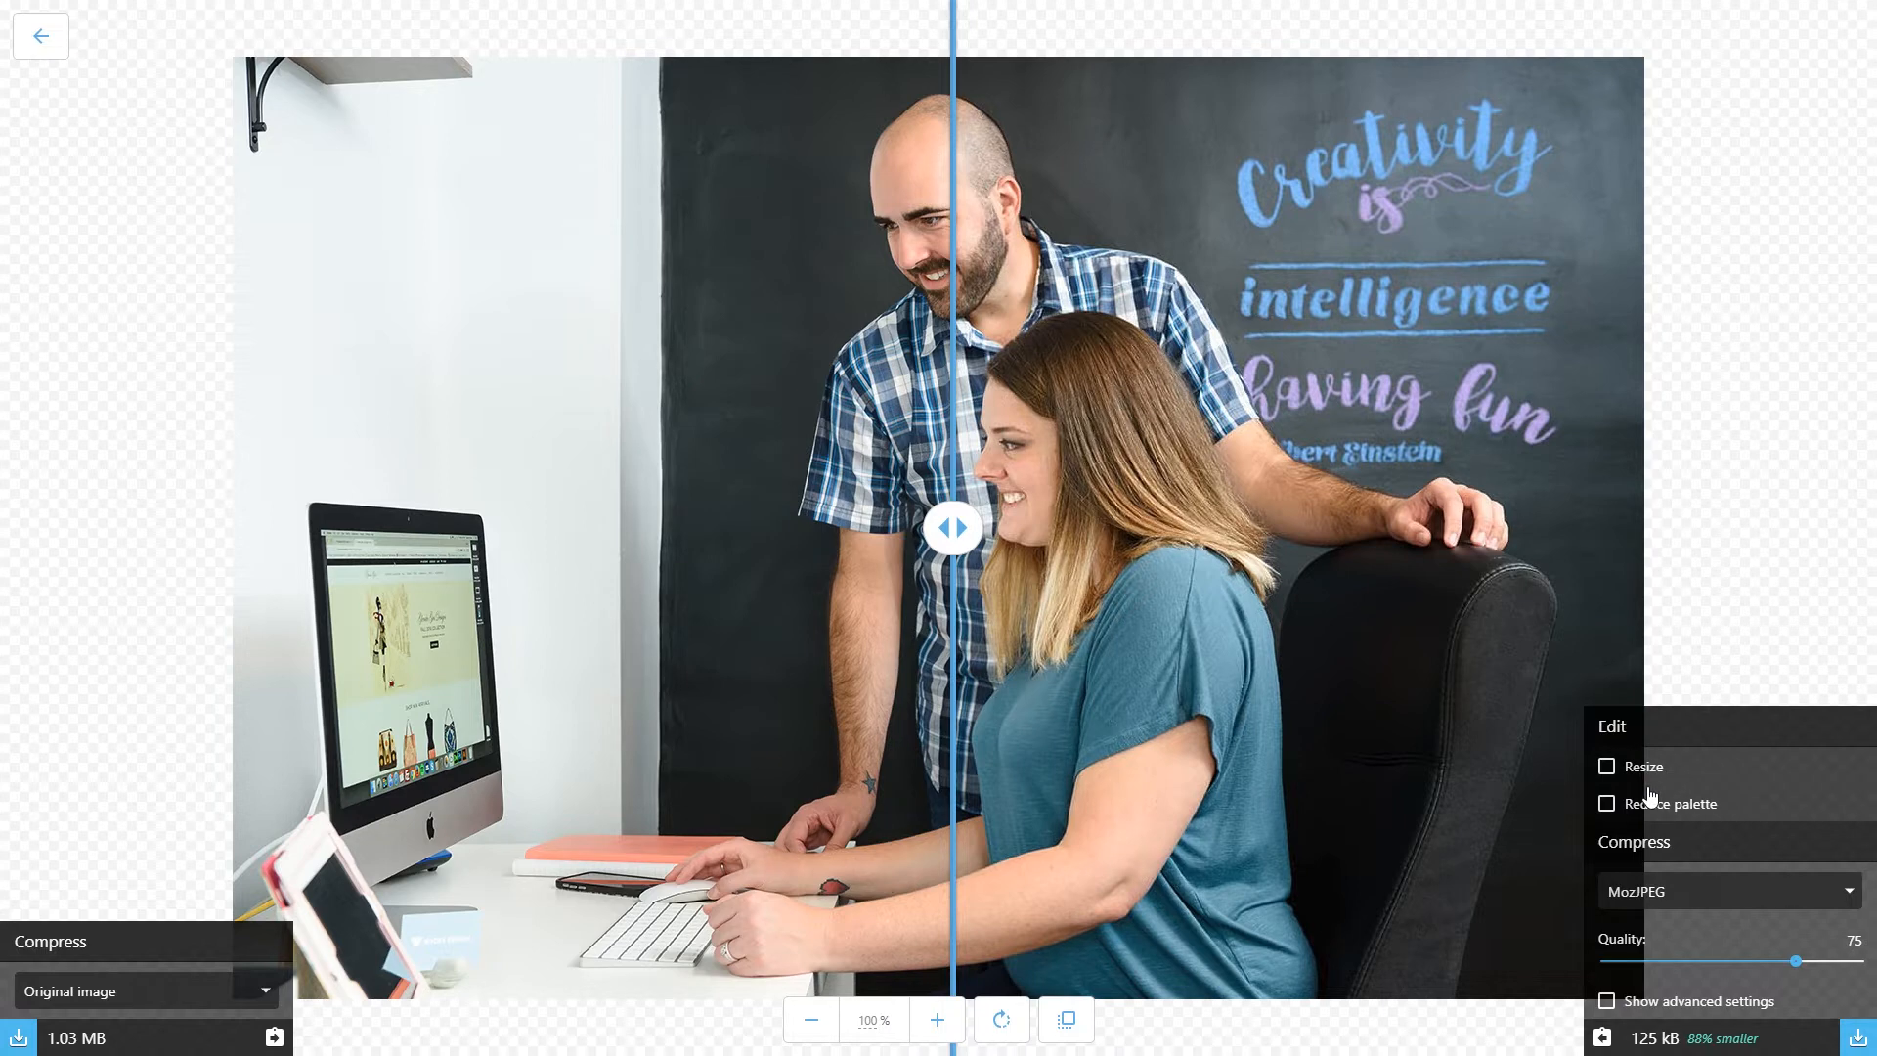
mouse_move(653, 657)
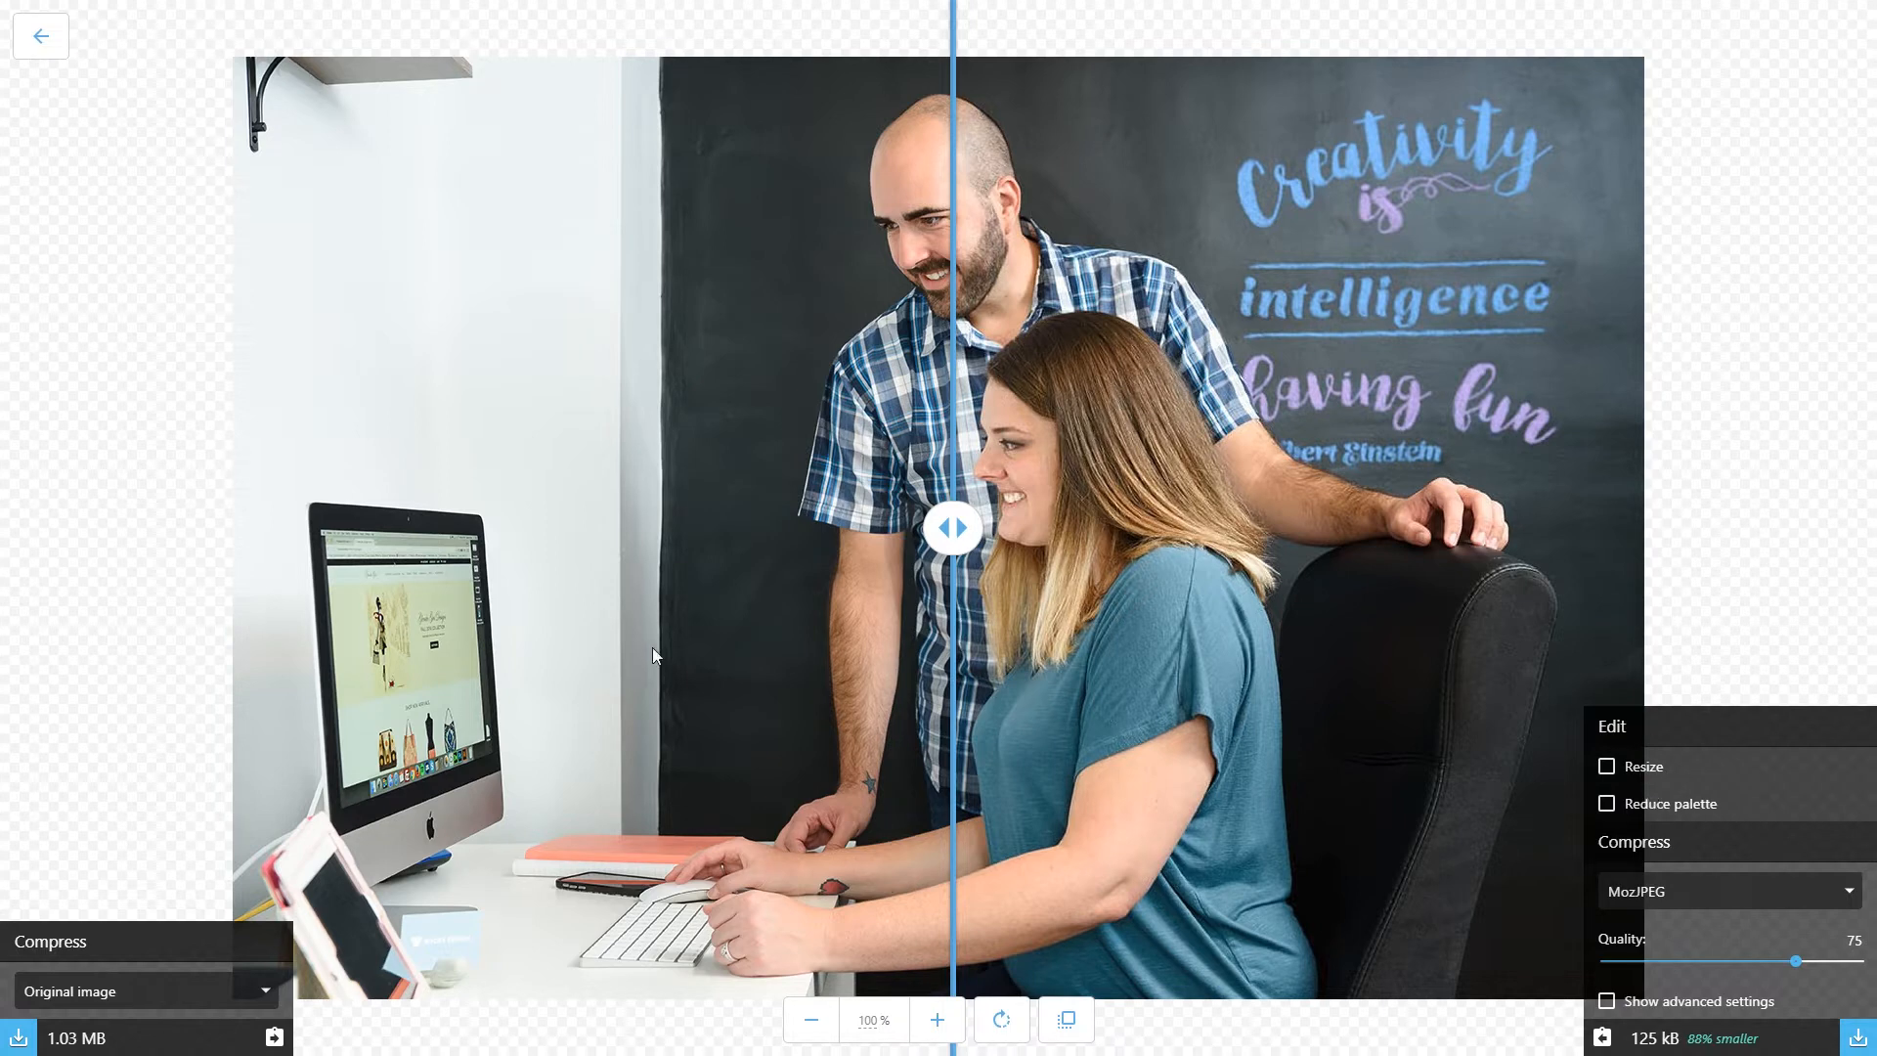
mouse_move(1290, 364)
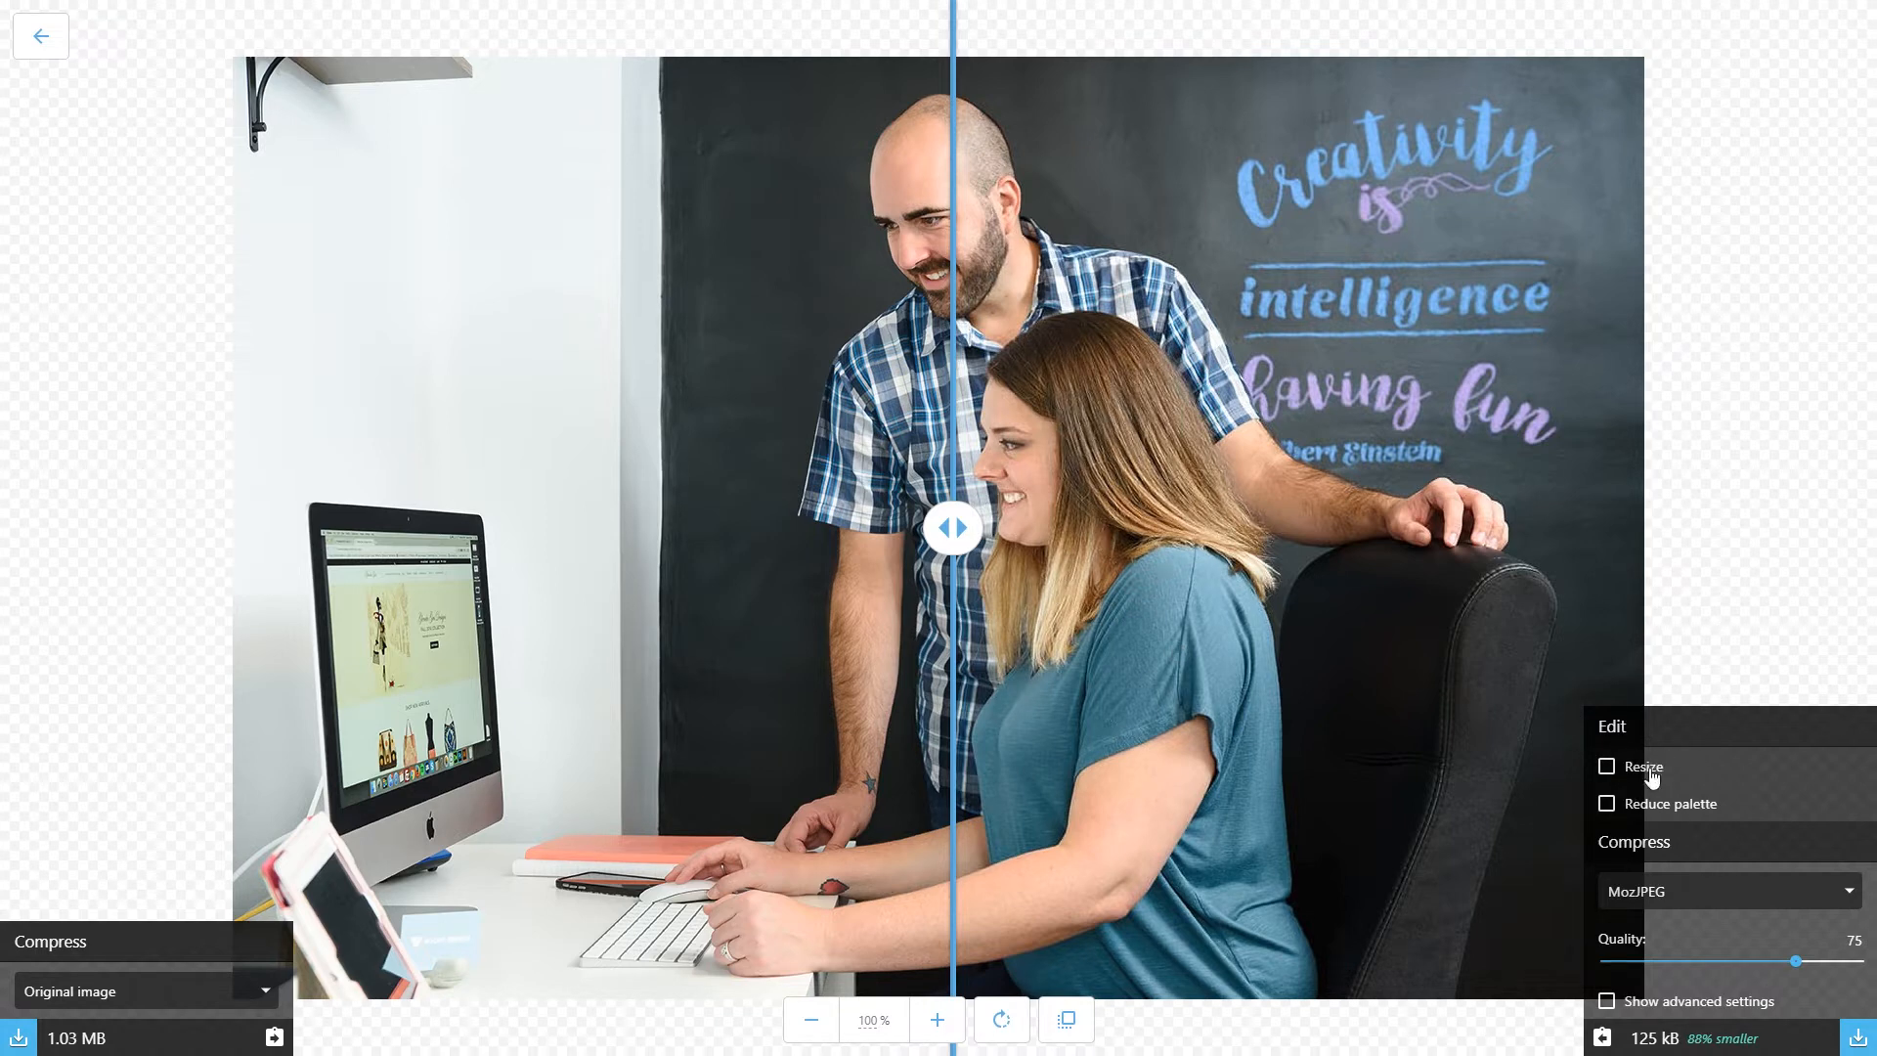
mouse_move(1650, 786)
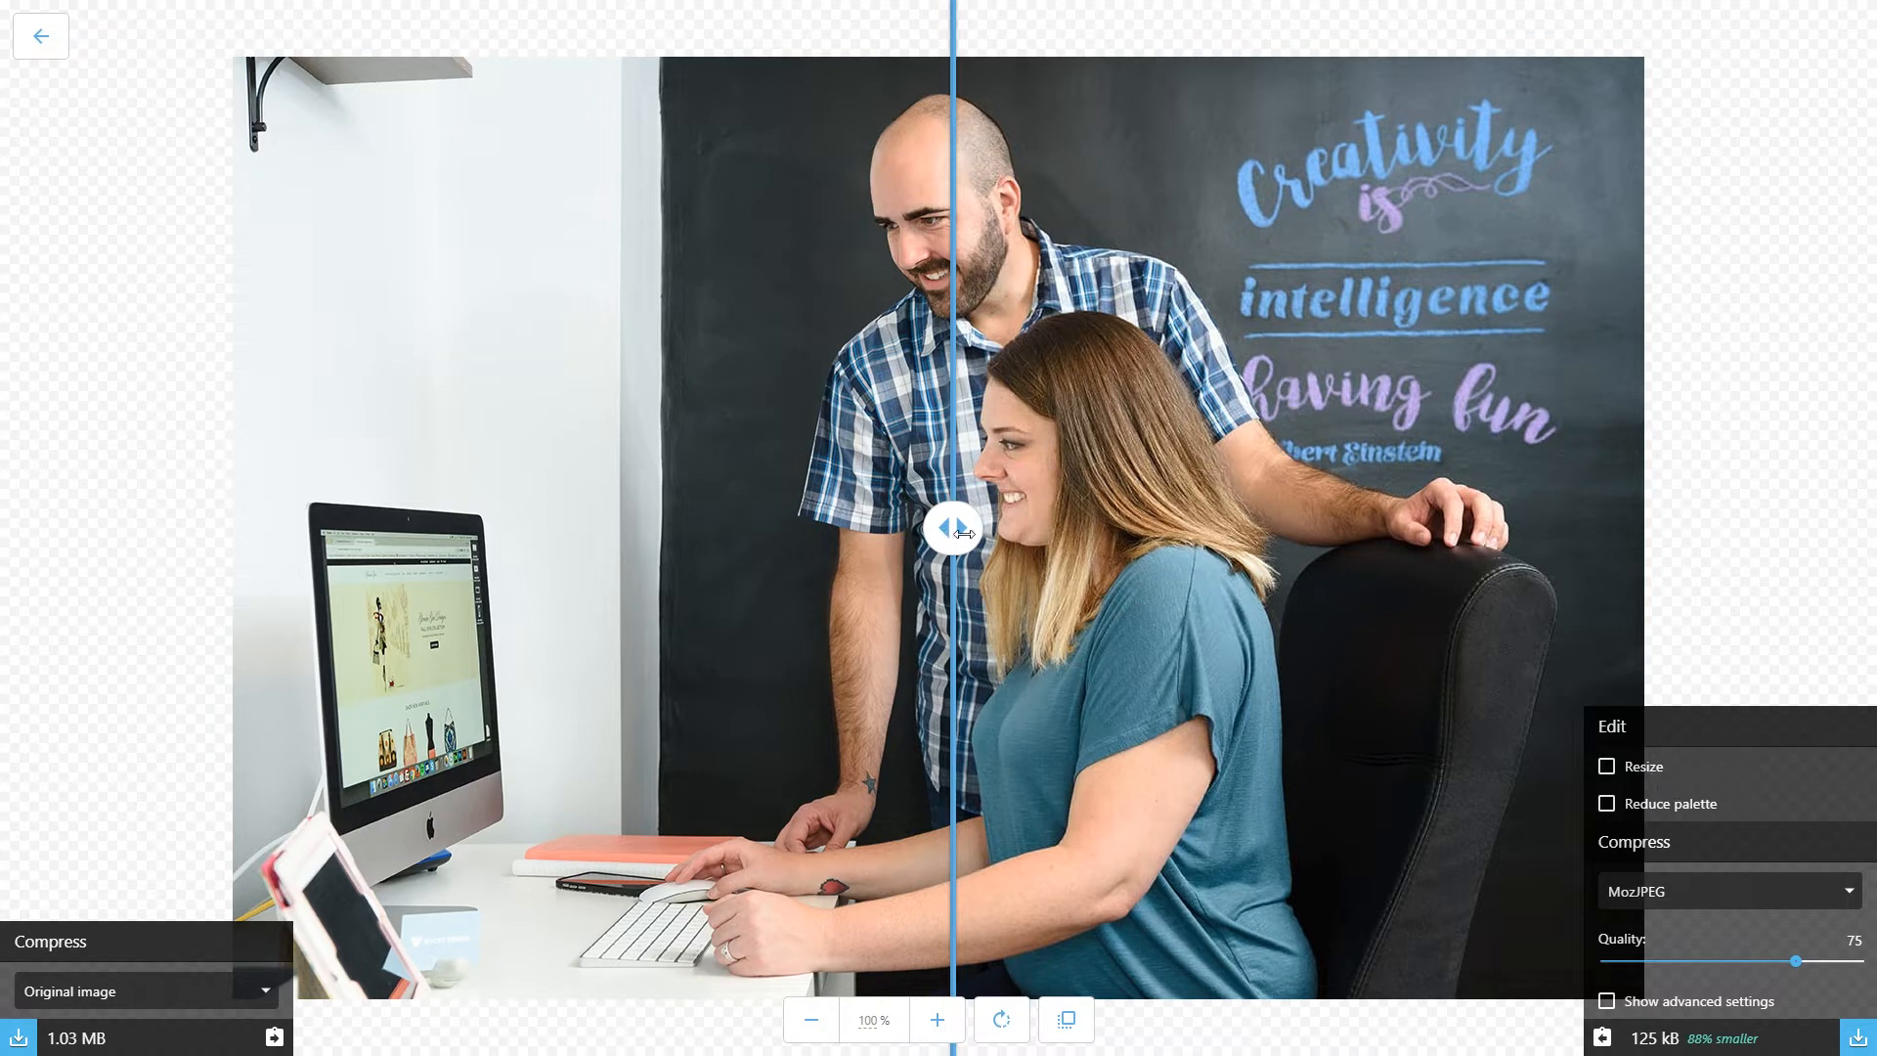
drag(952, 530, 1060, 526)
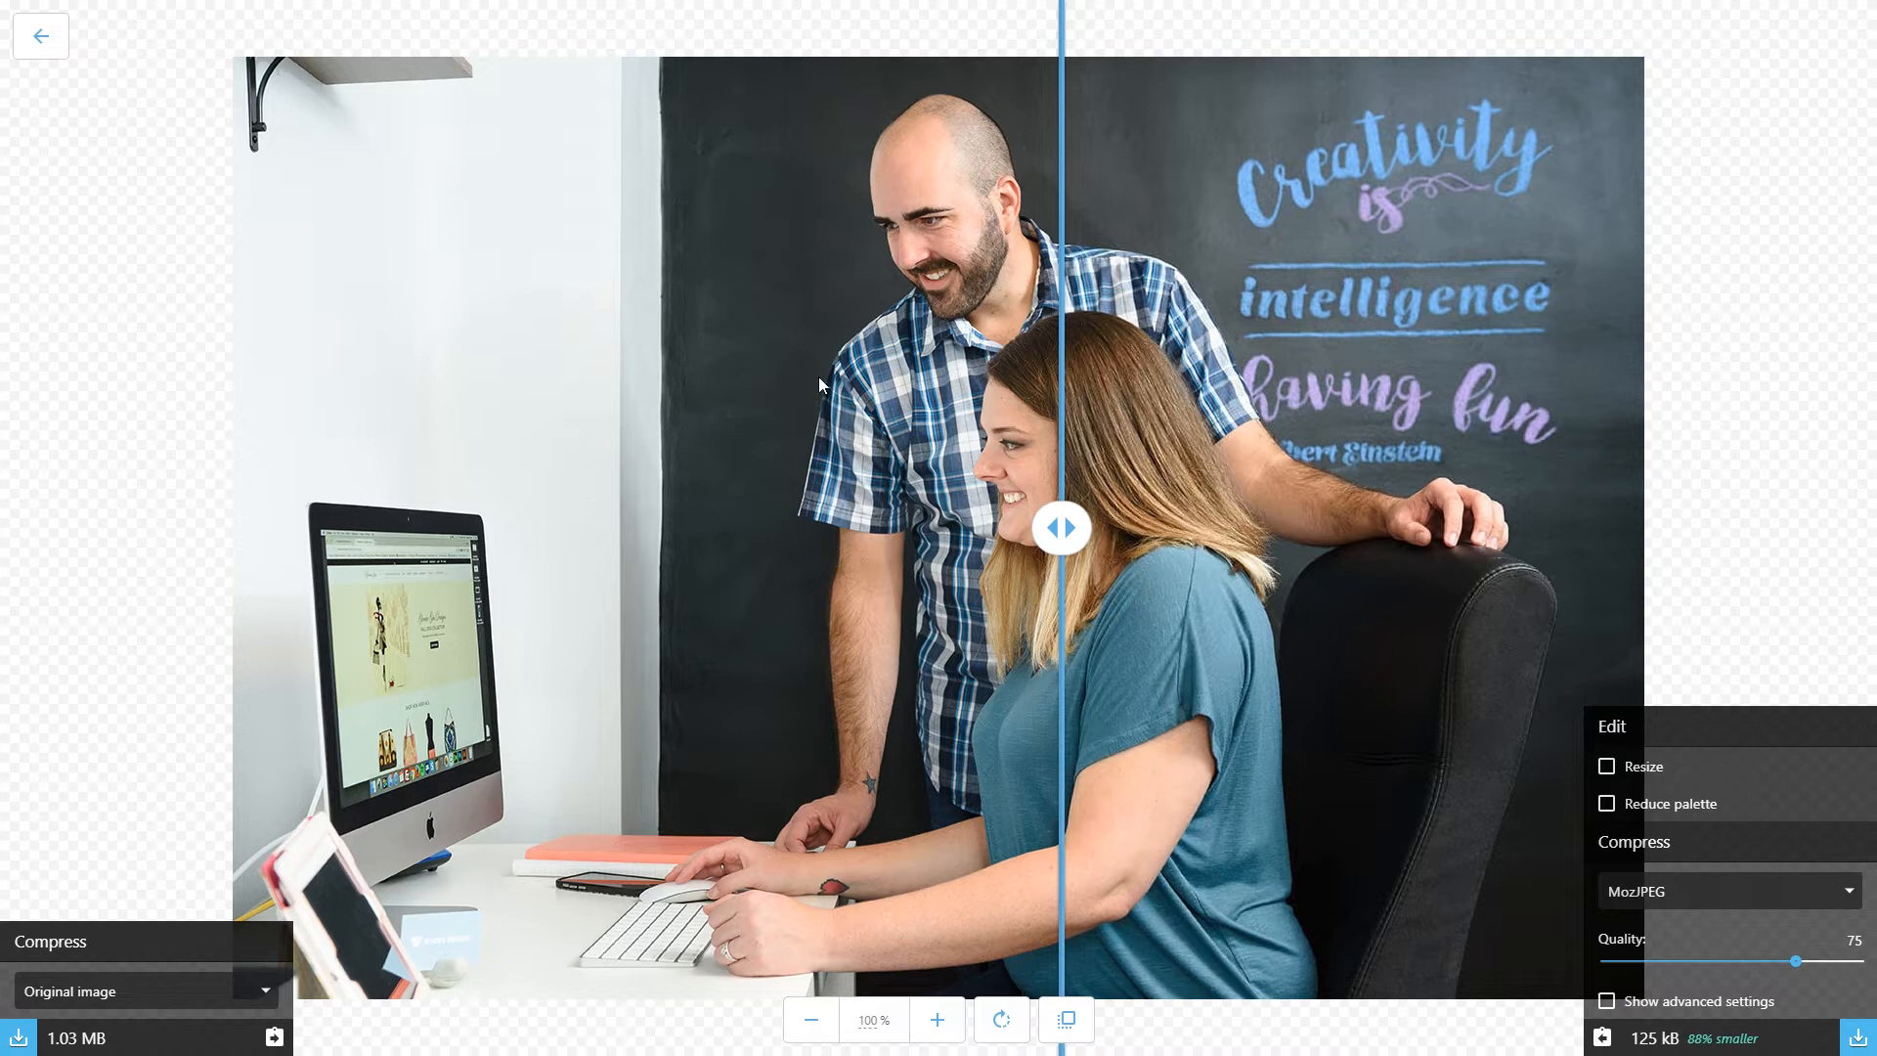
mouse_move(1548, 457)
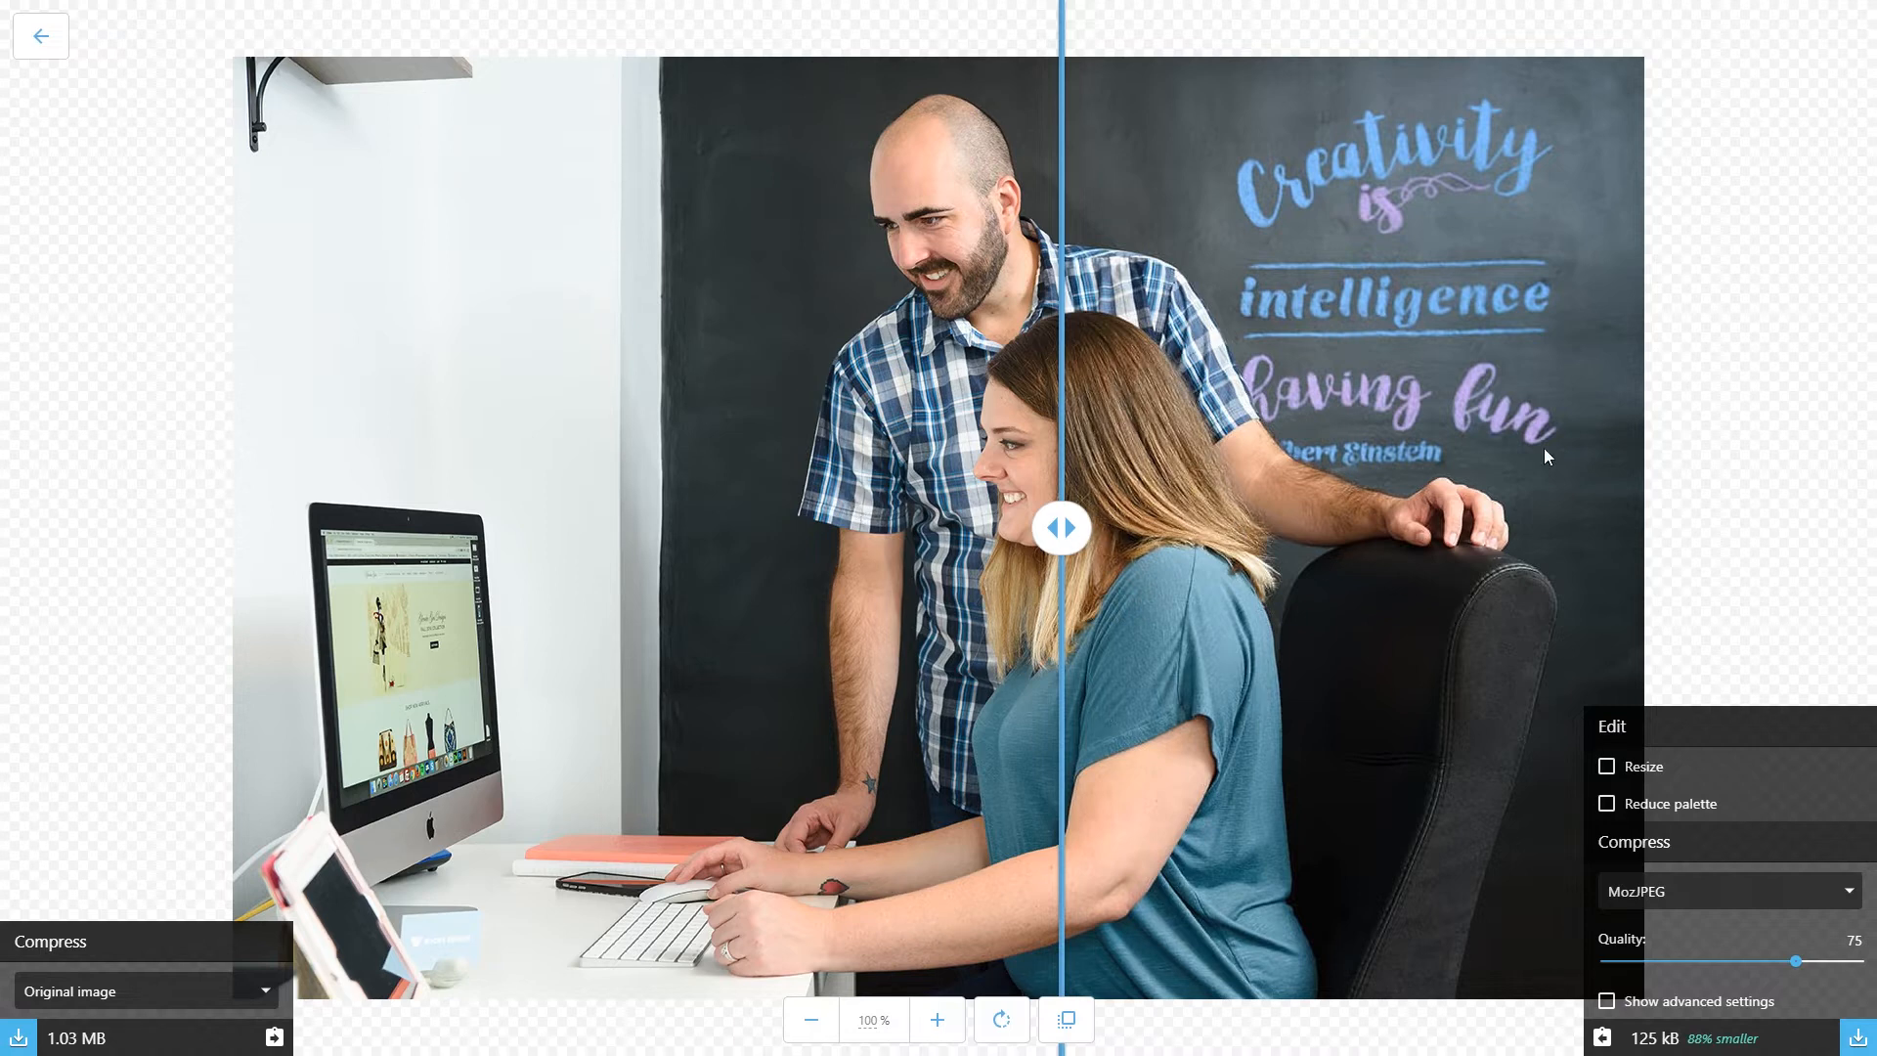
drag(1059, 528, 1052, 528)
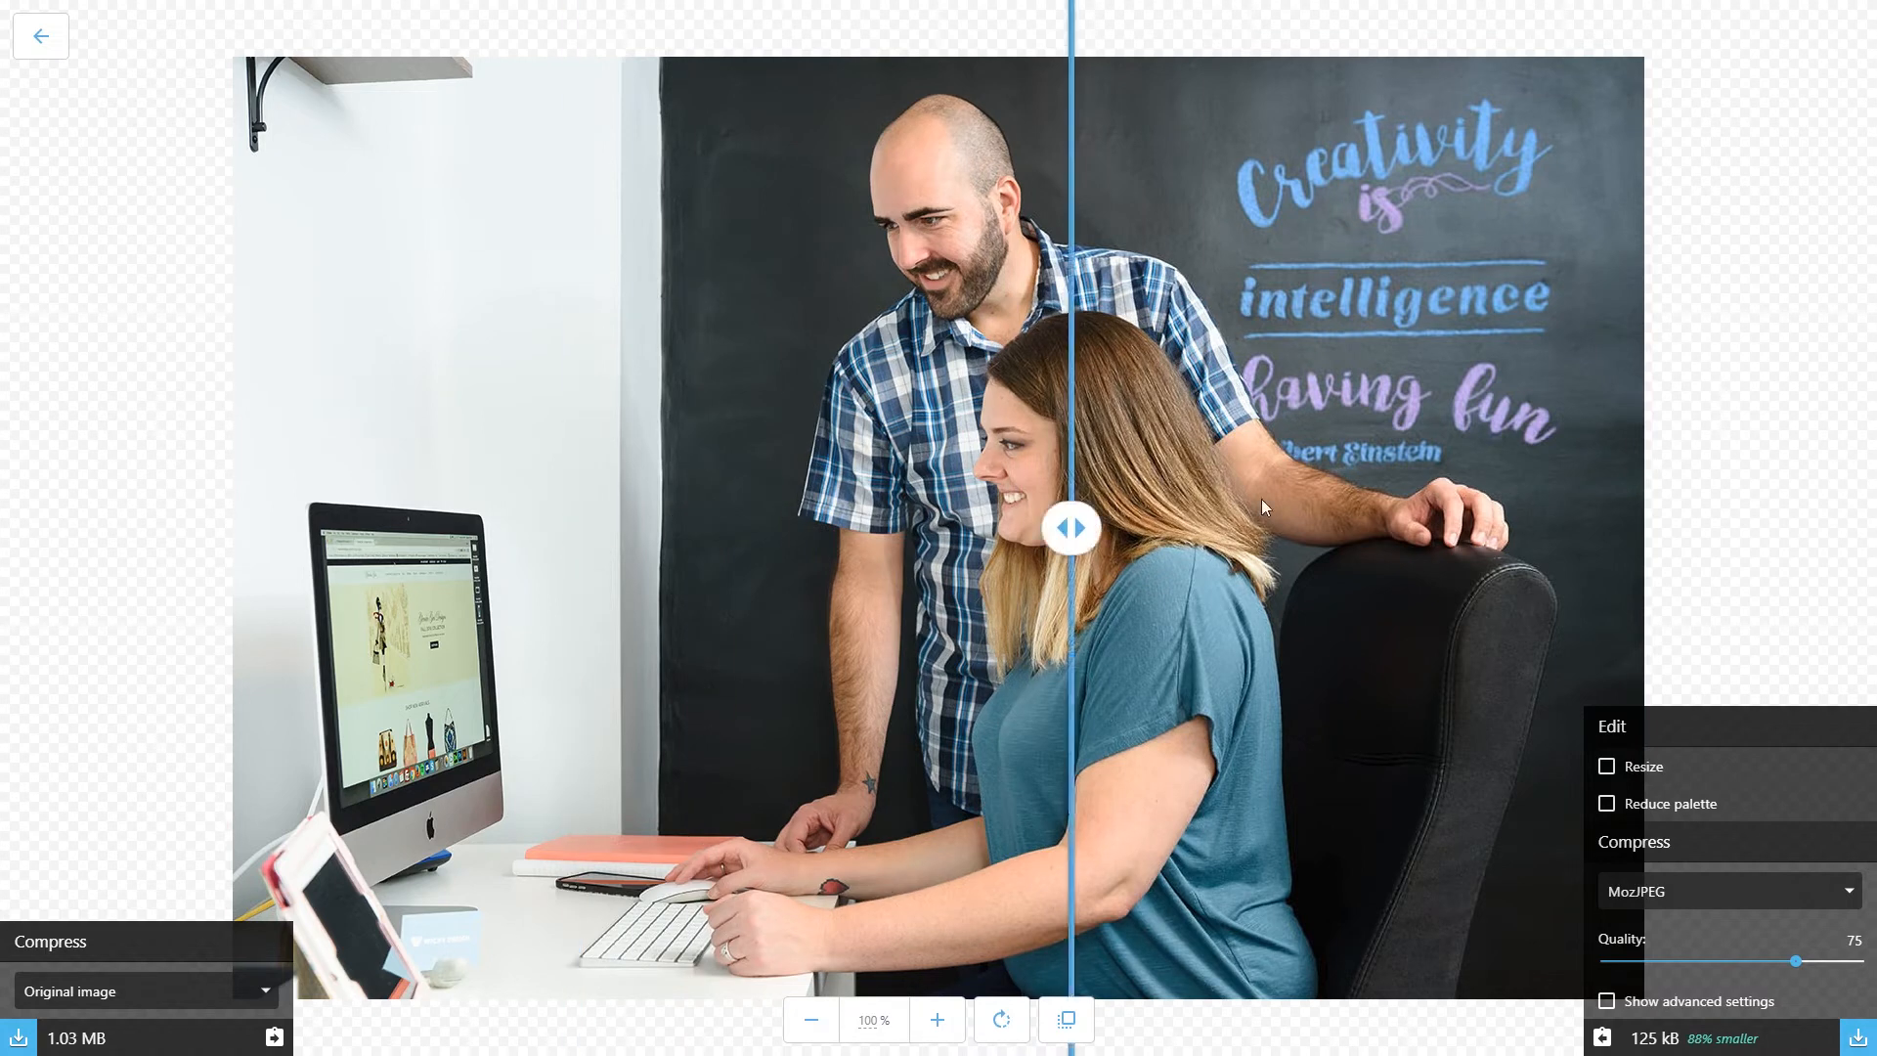
click(936, 1020)
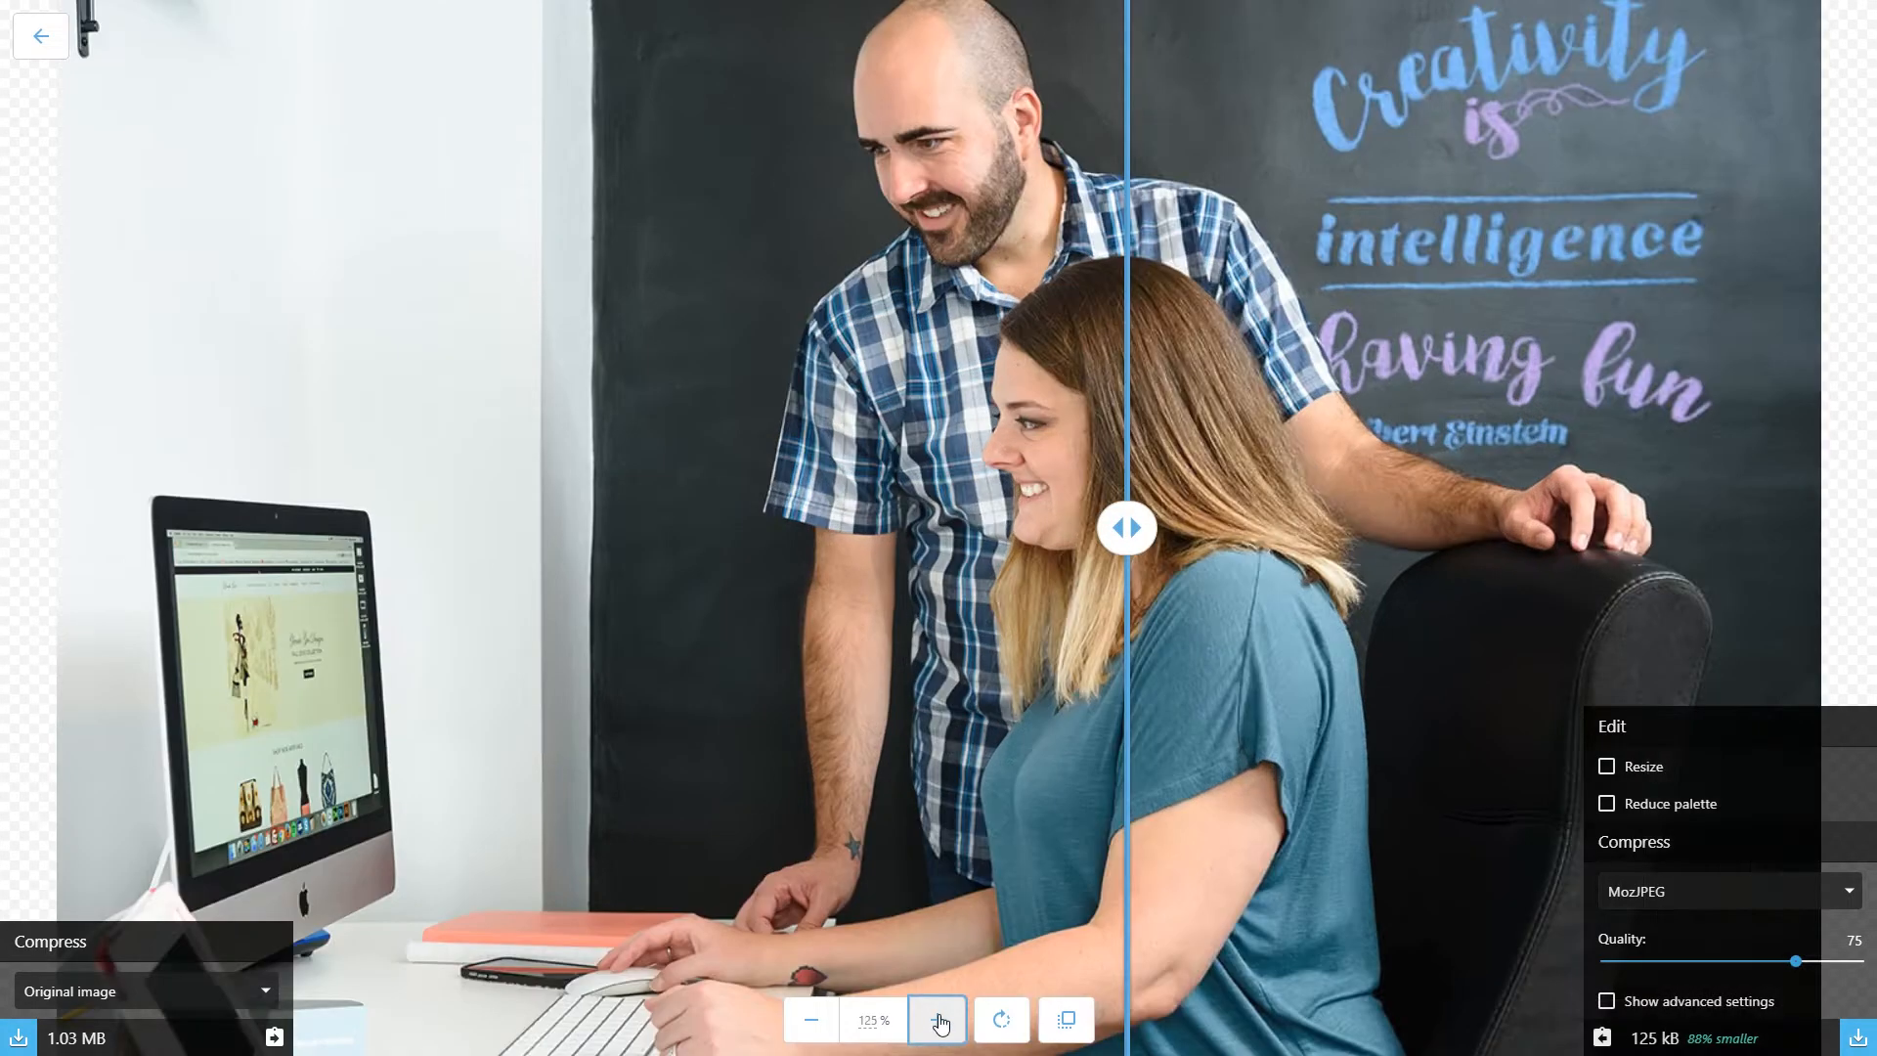
click(810, 1021)
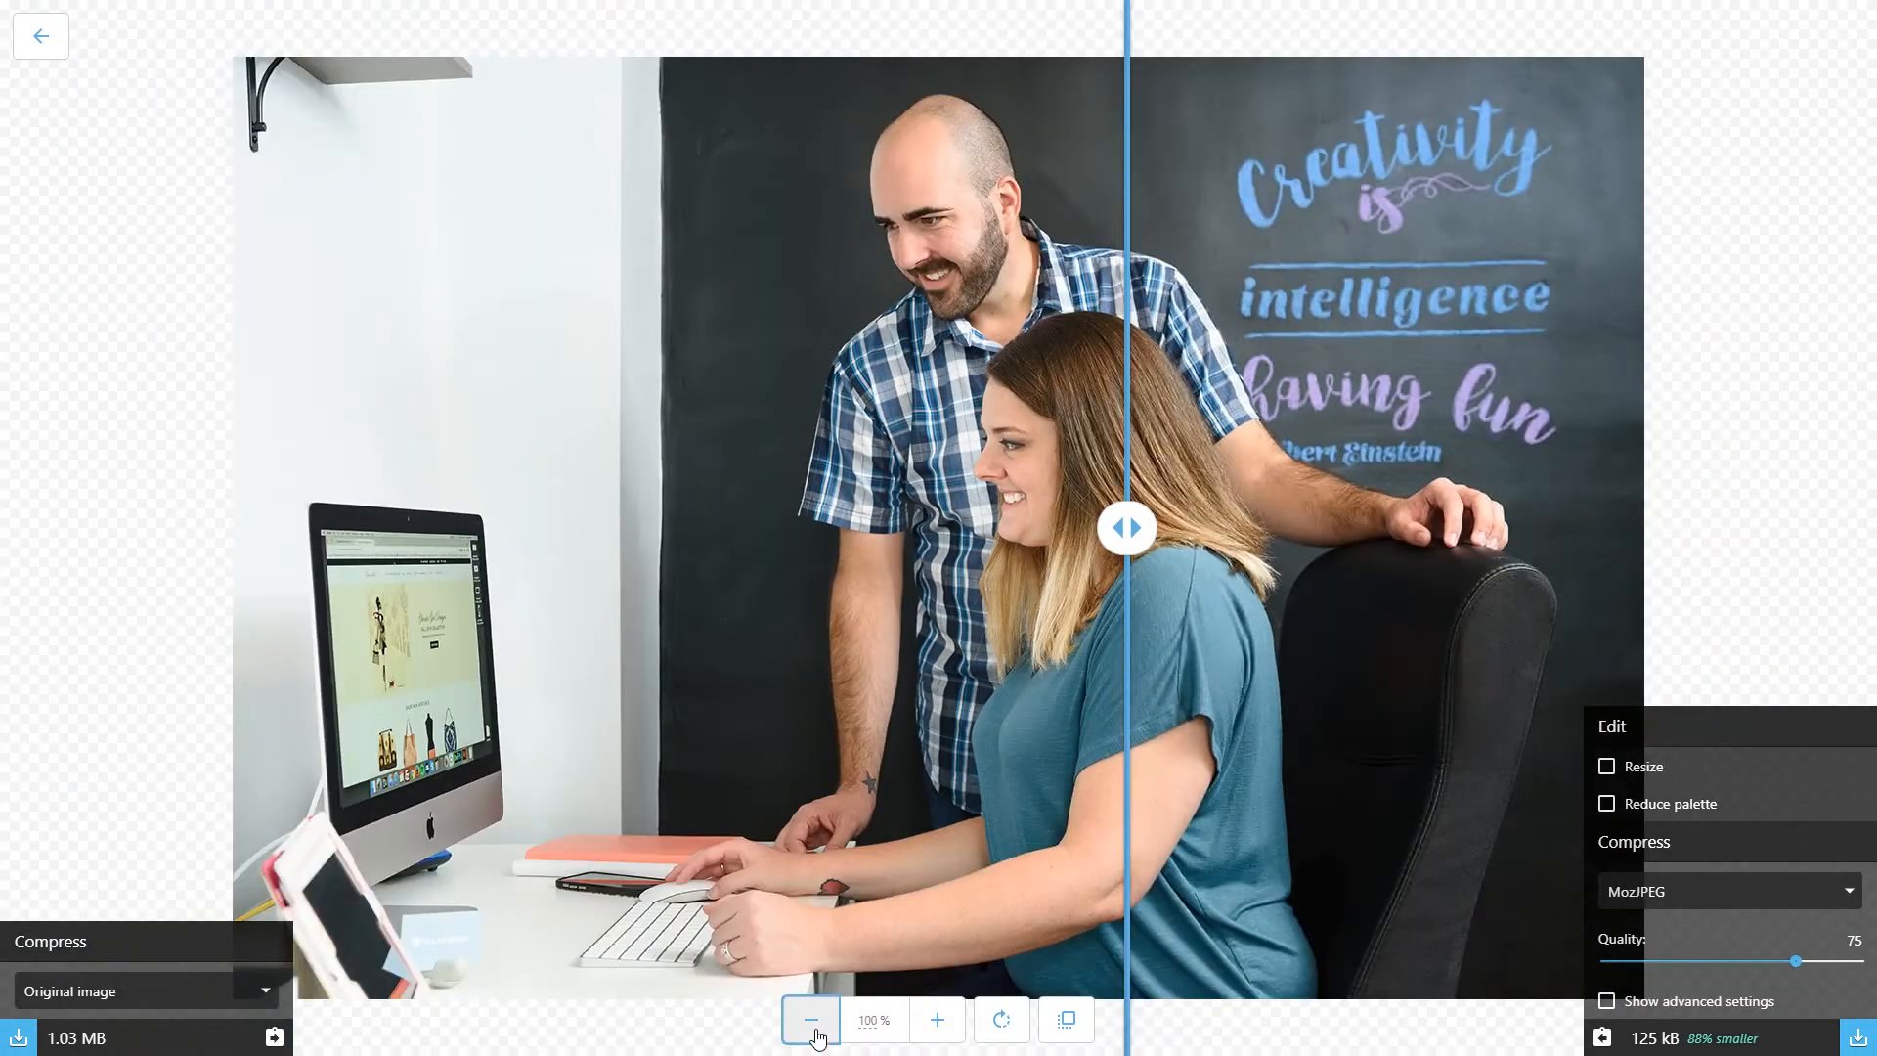
mouse_move(1003, 1020)
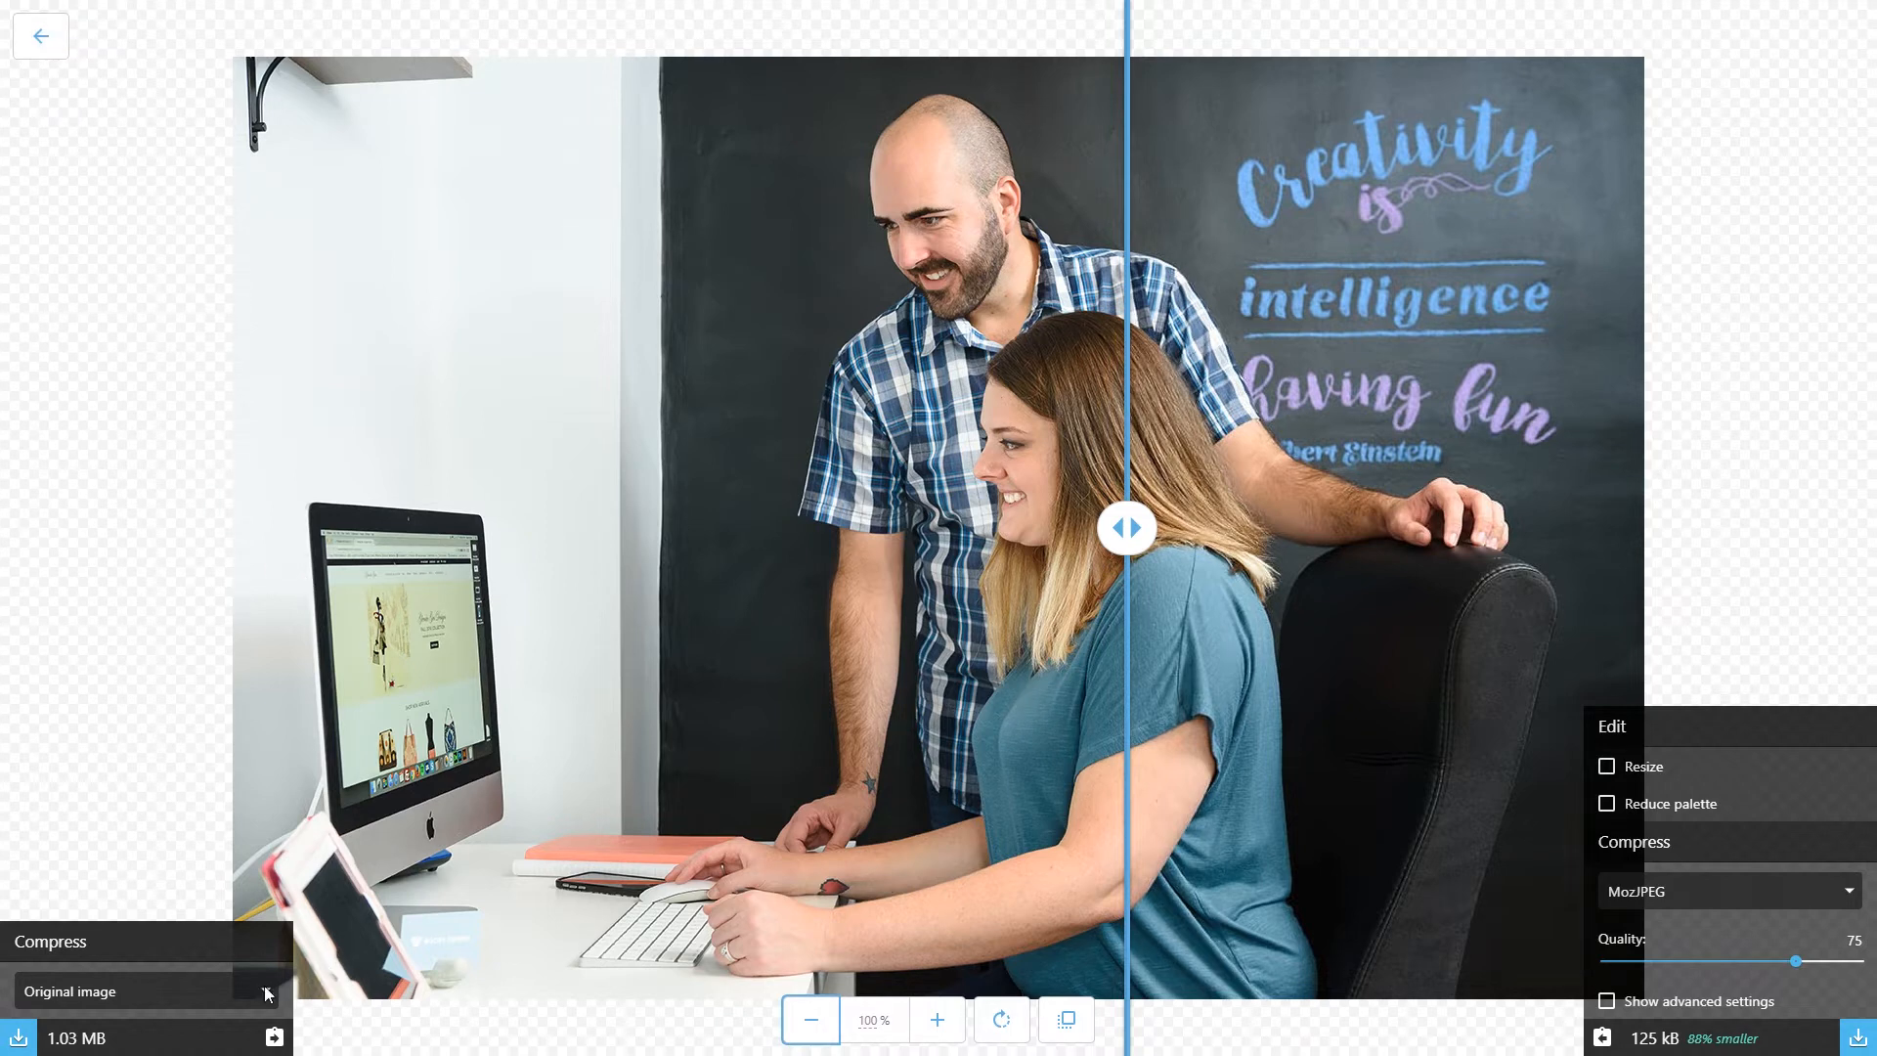
mouse_move(105, 1022)
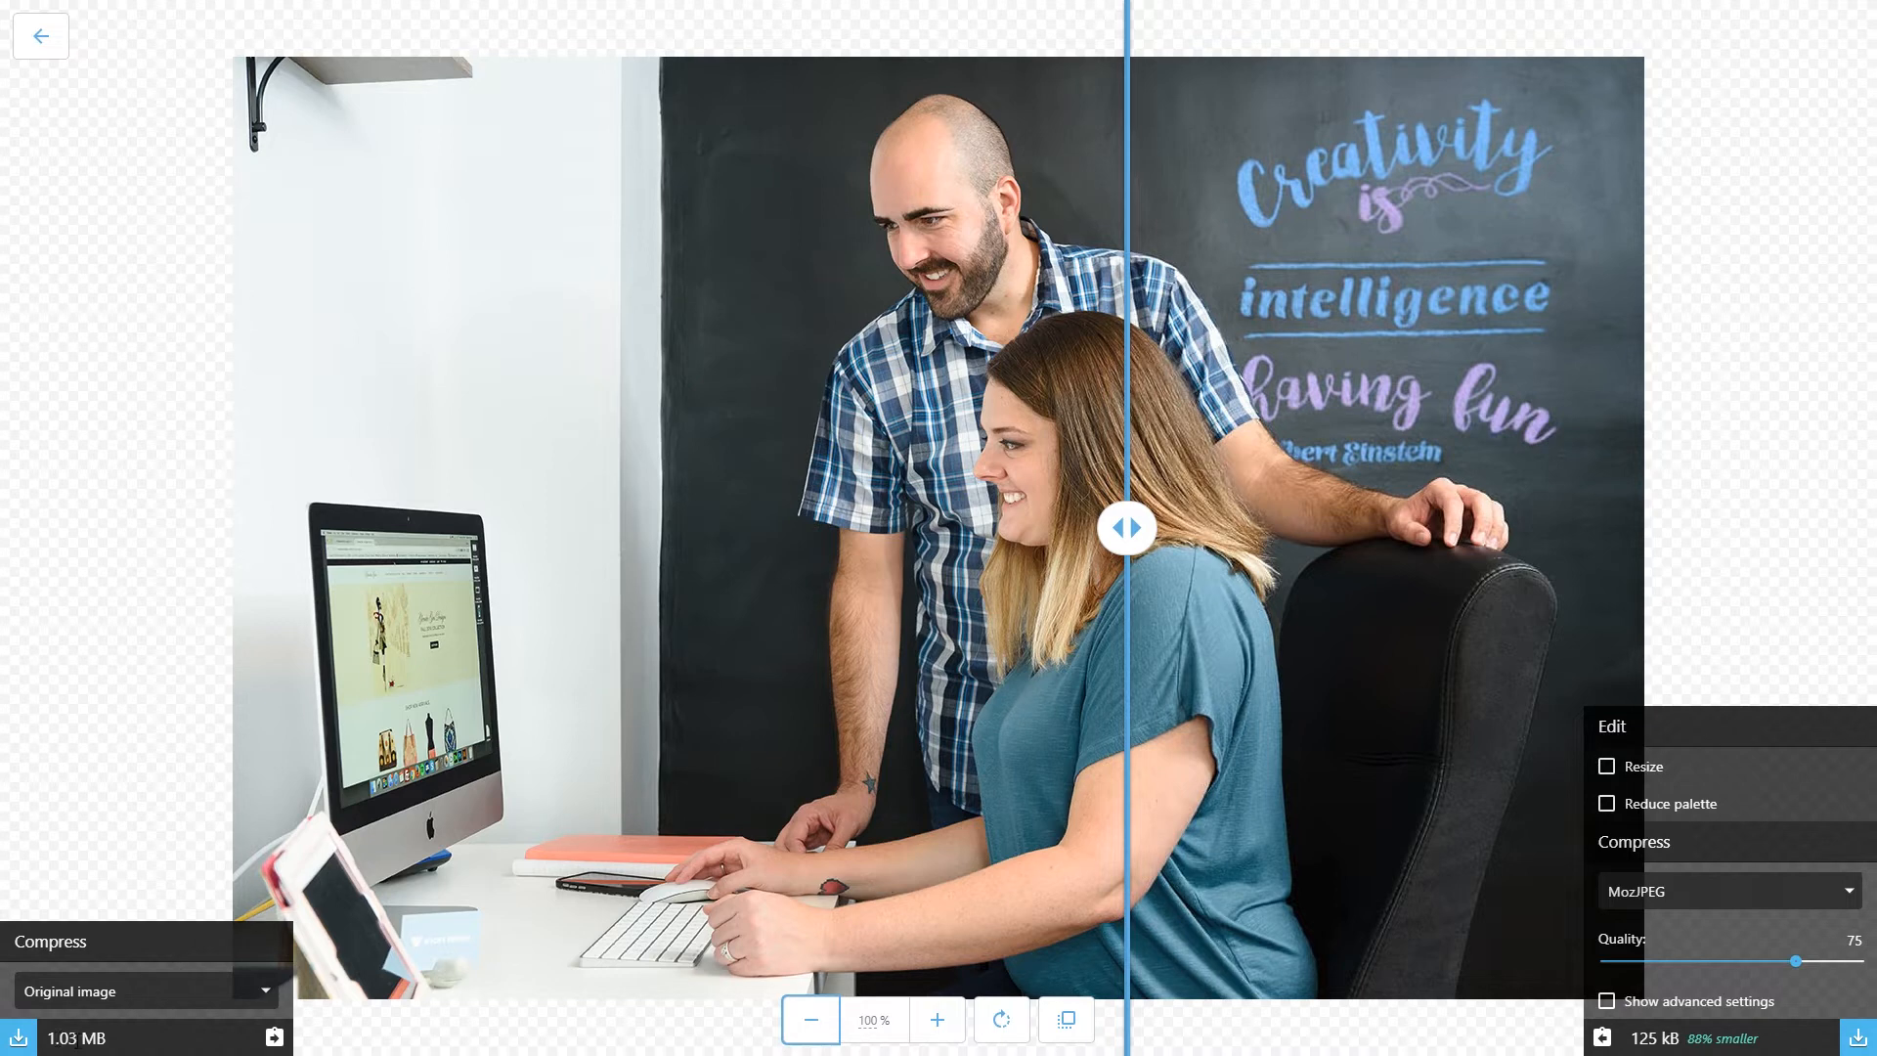
Sweep the comparison divider across the photo, then choose MozJPEG as the compression format at quality 75
drag(1126, 526, 958, 526)
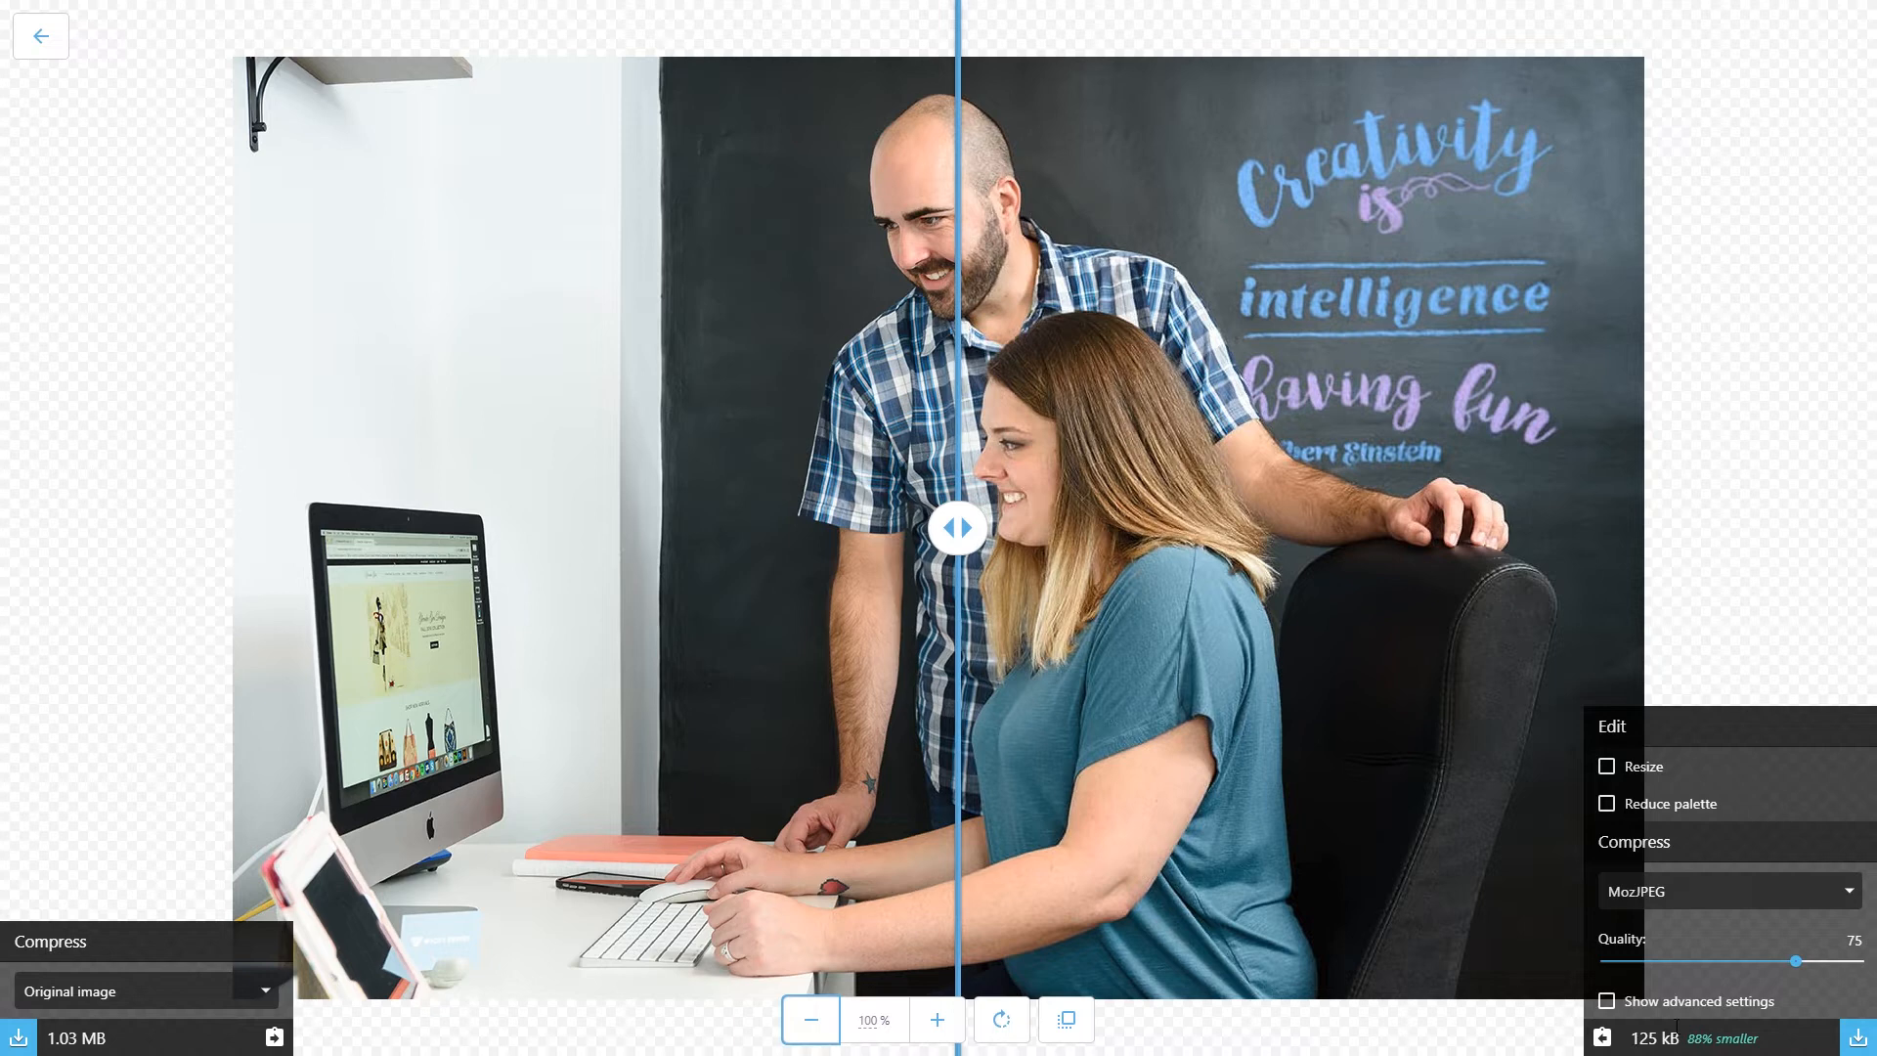
drag(958, 526, 1010, 526)
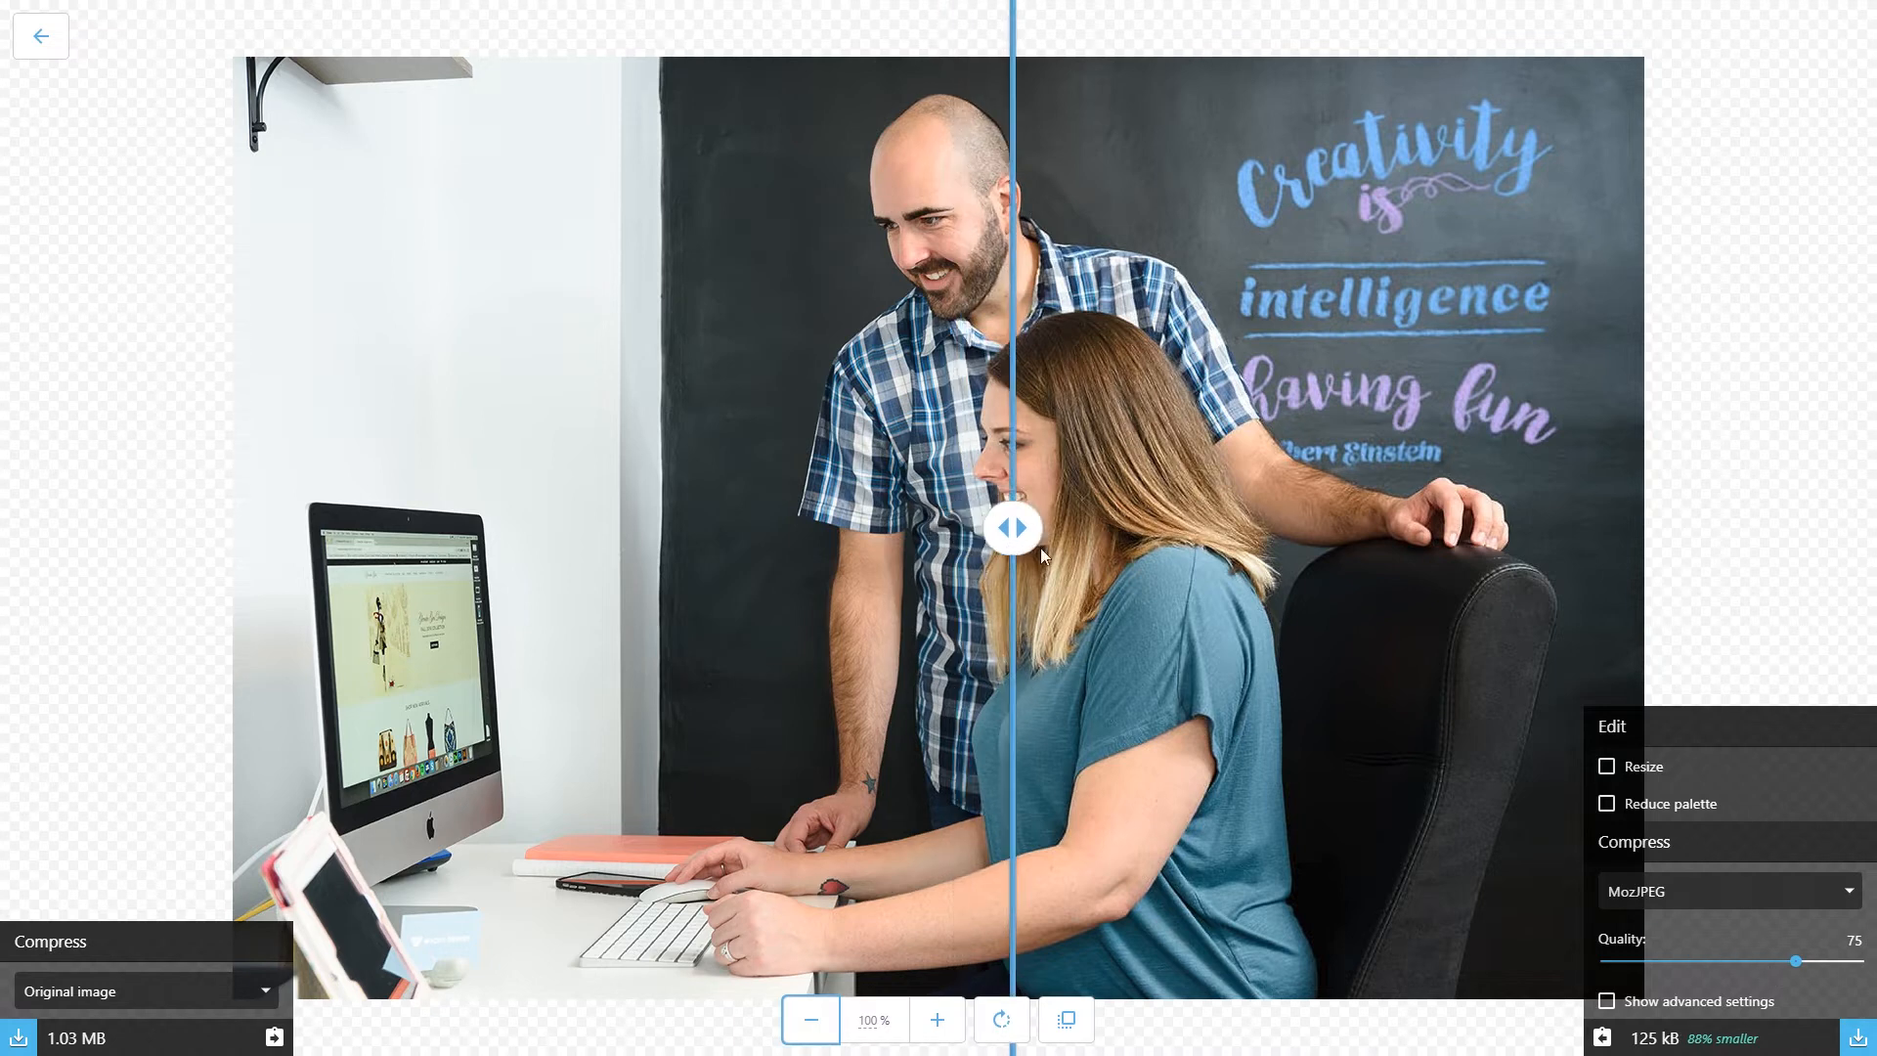
drag(1010, 526, 1140, 526)
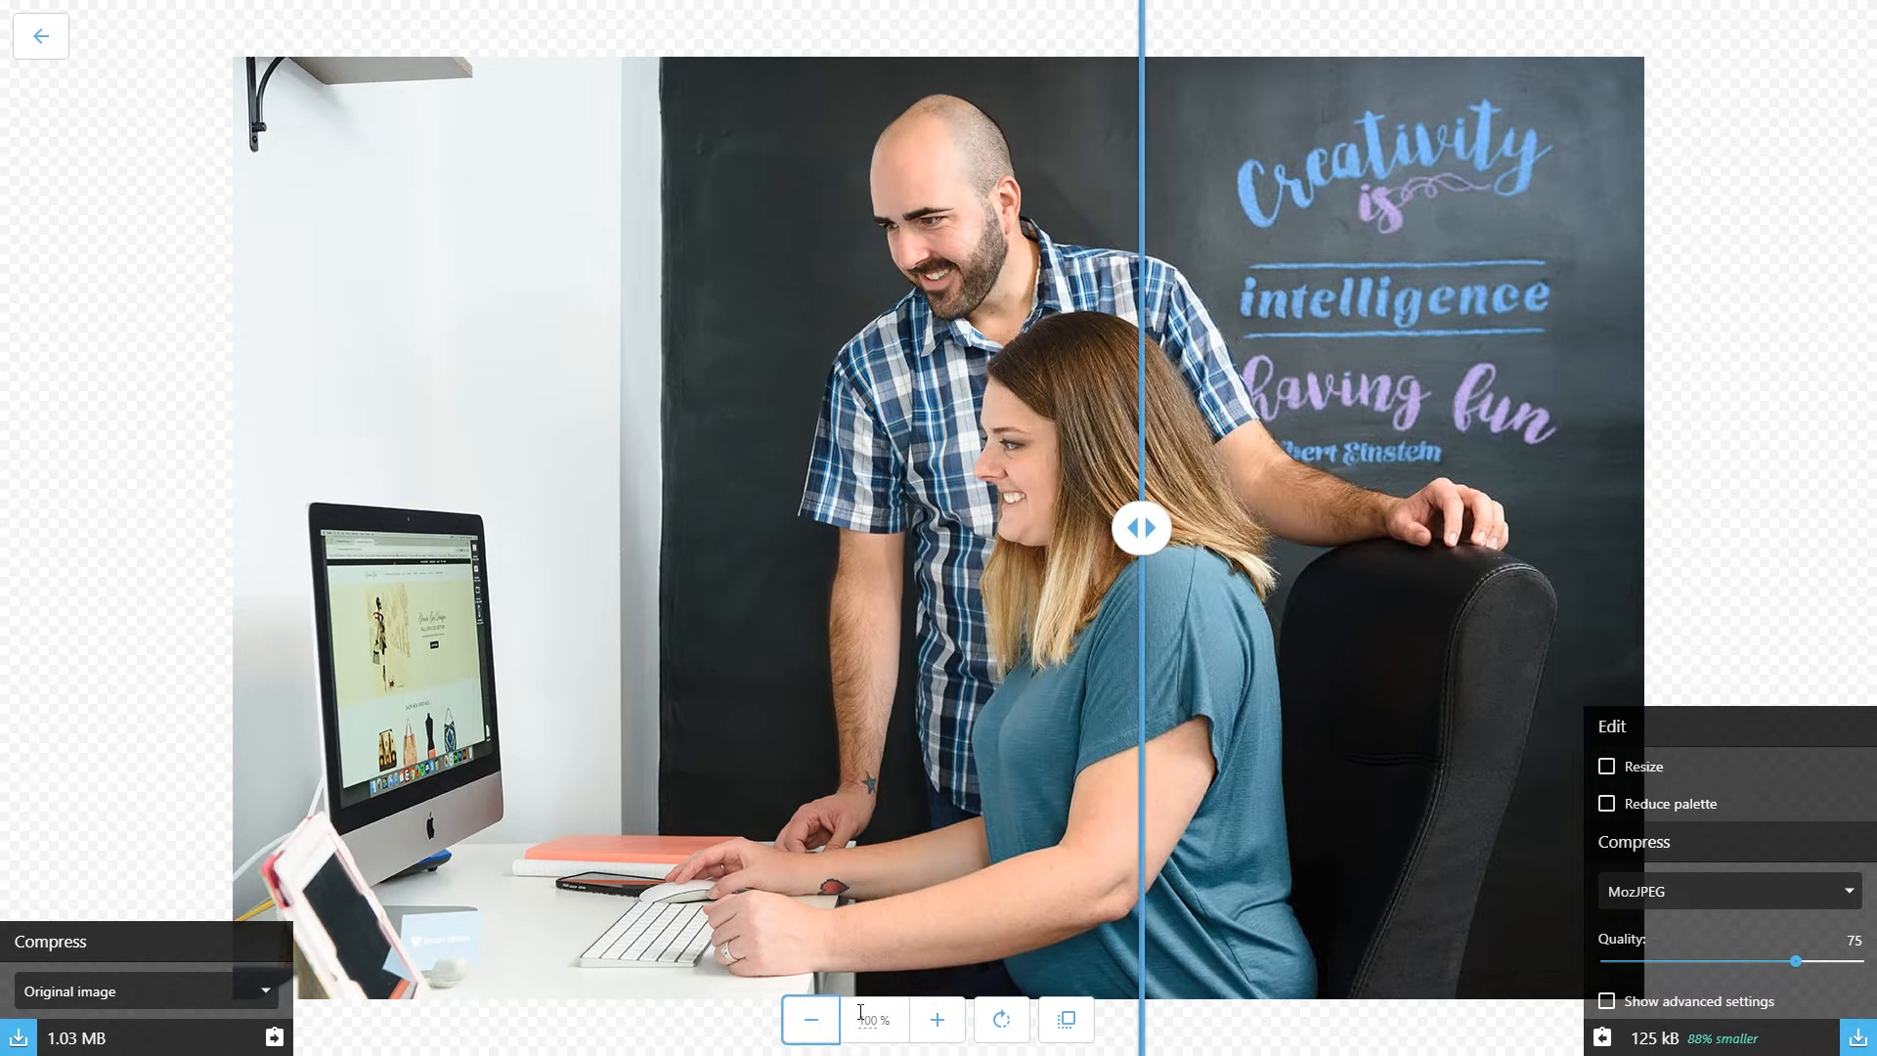
drag(1140, 527, 770, 528)
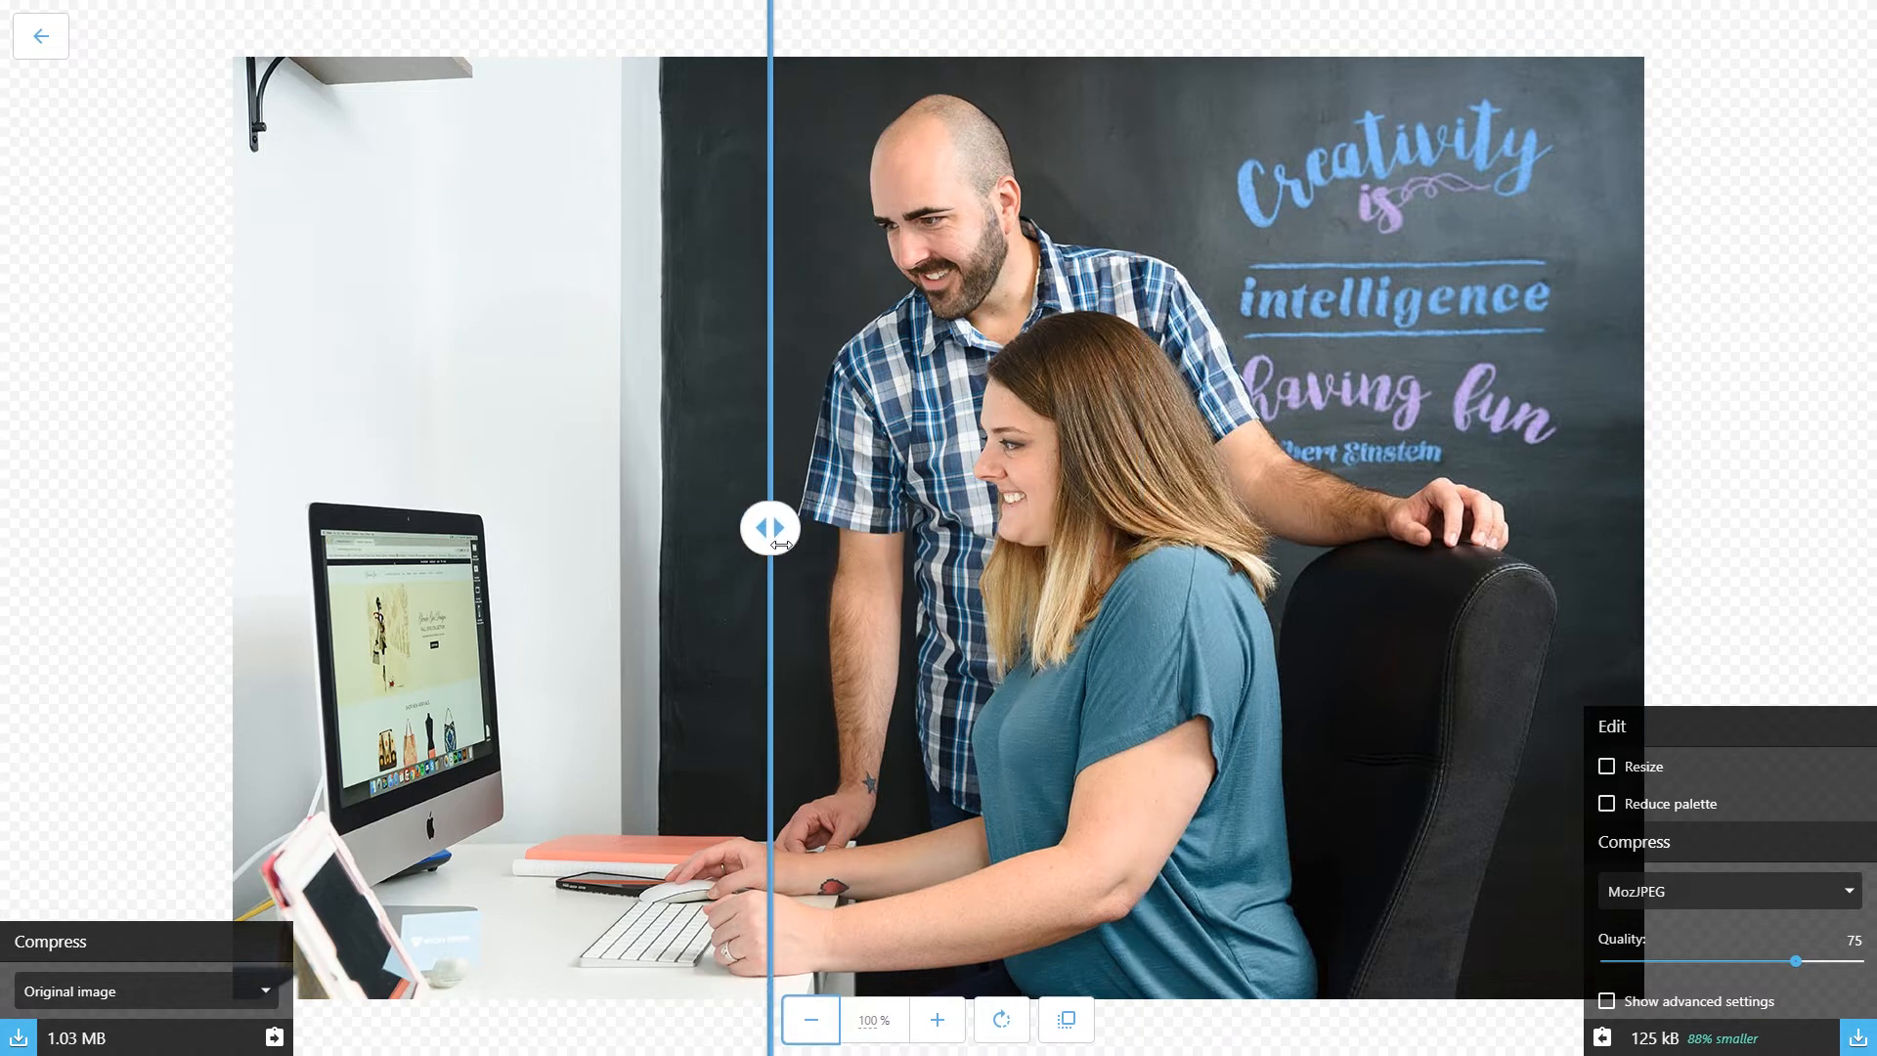
drag(770, 526, 1368, 526)
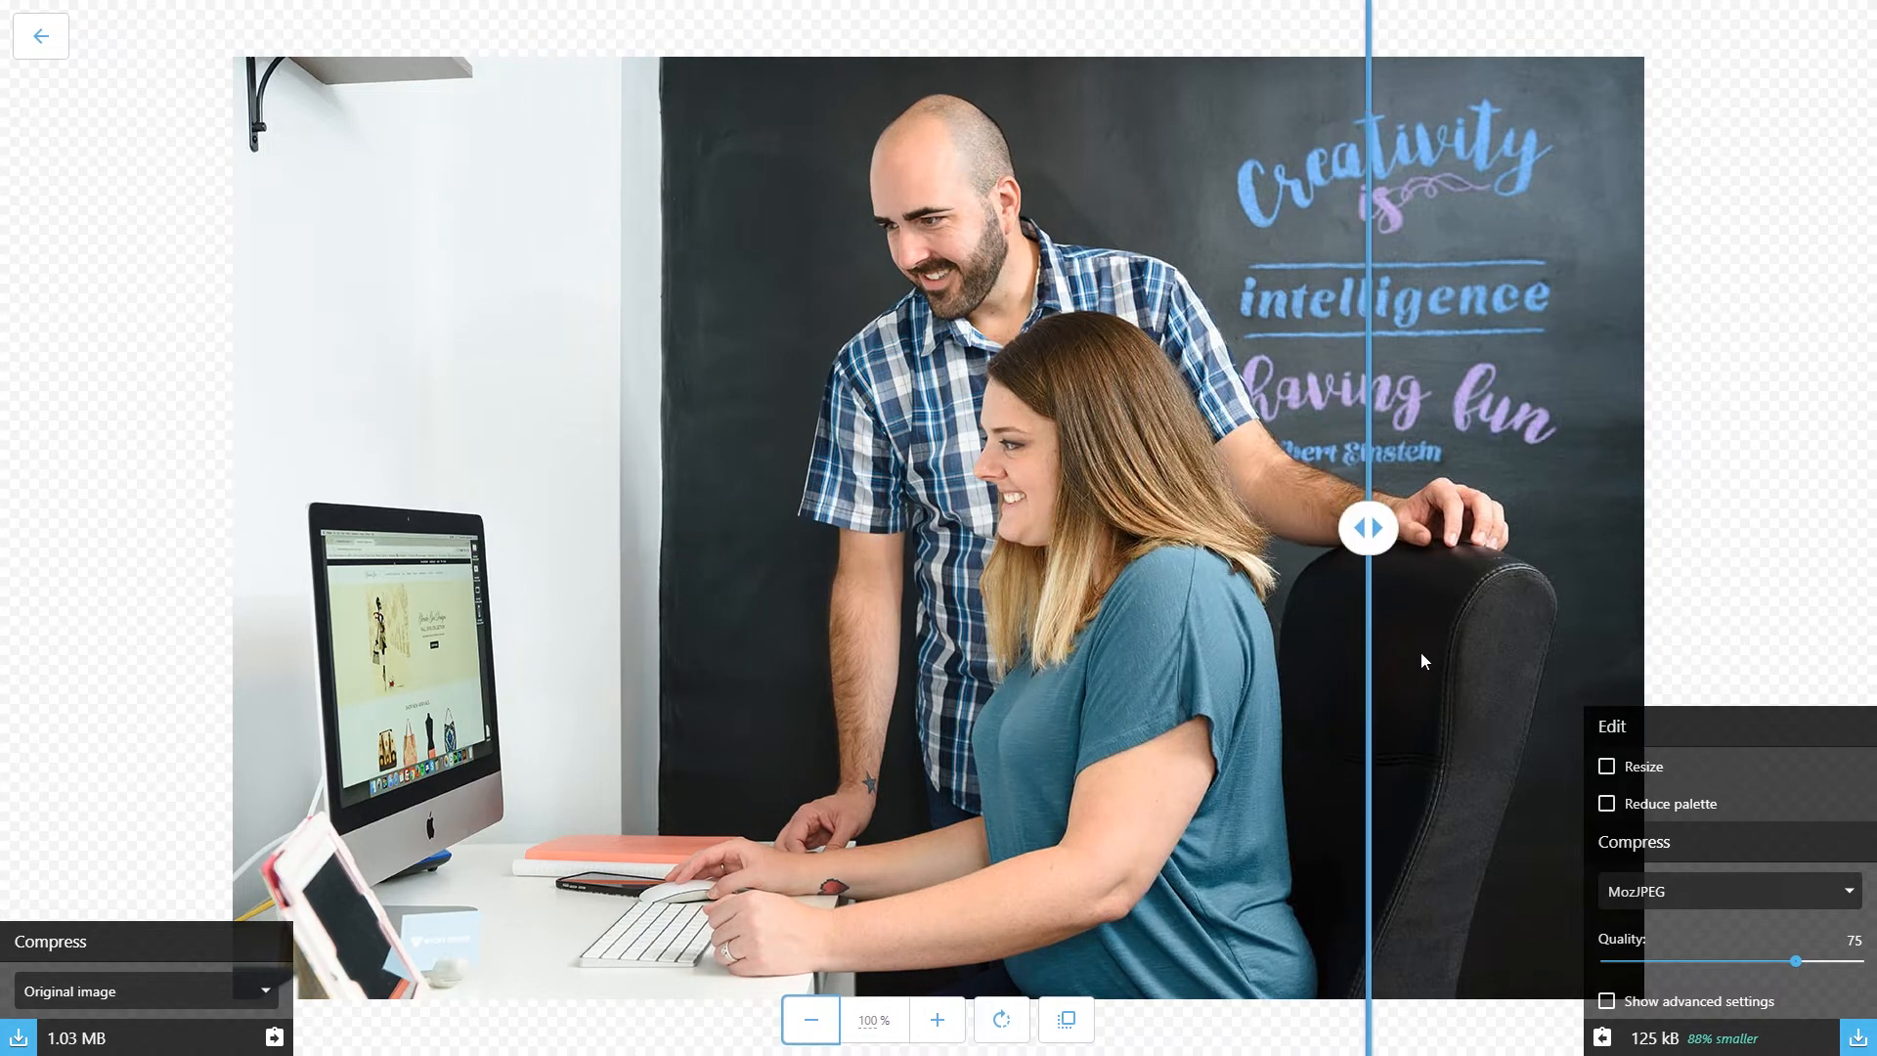
drag(1366, 526, 316, 525)
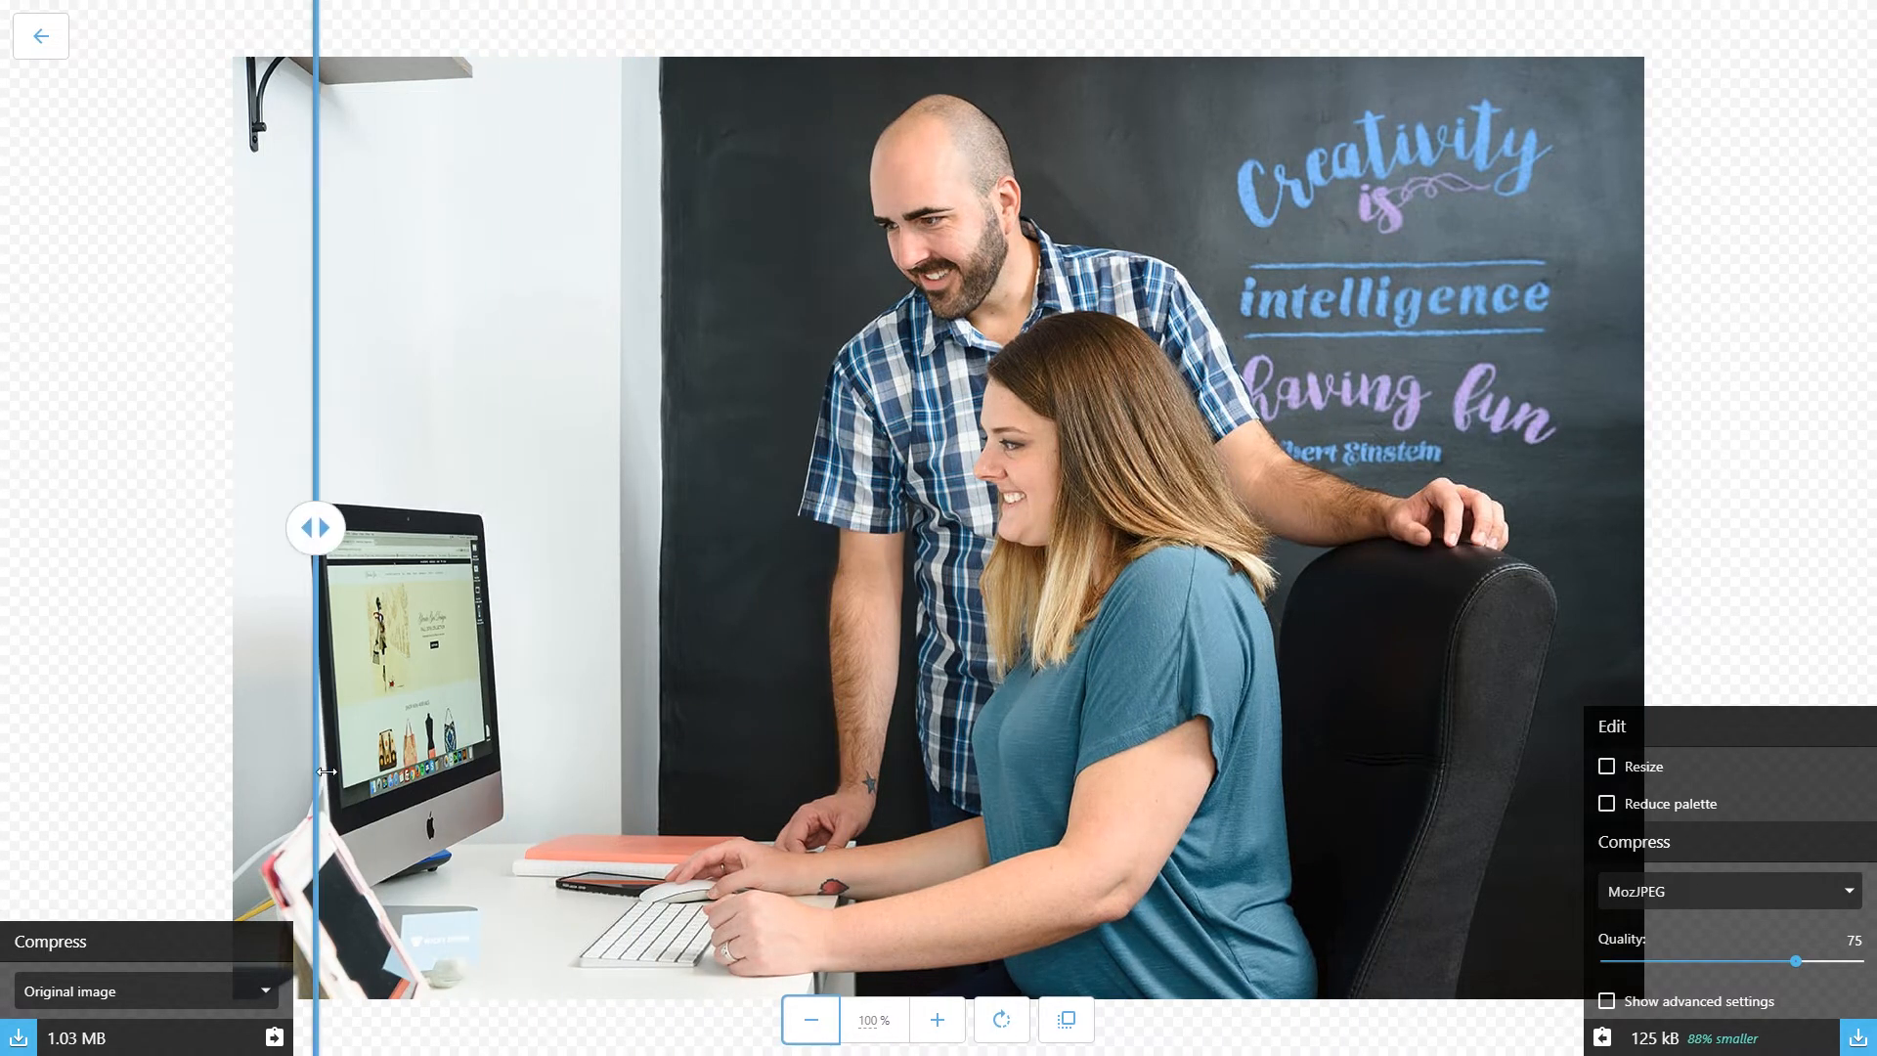
drag(317, 526, 1478, 526)
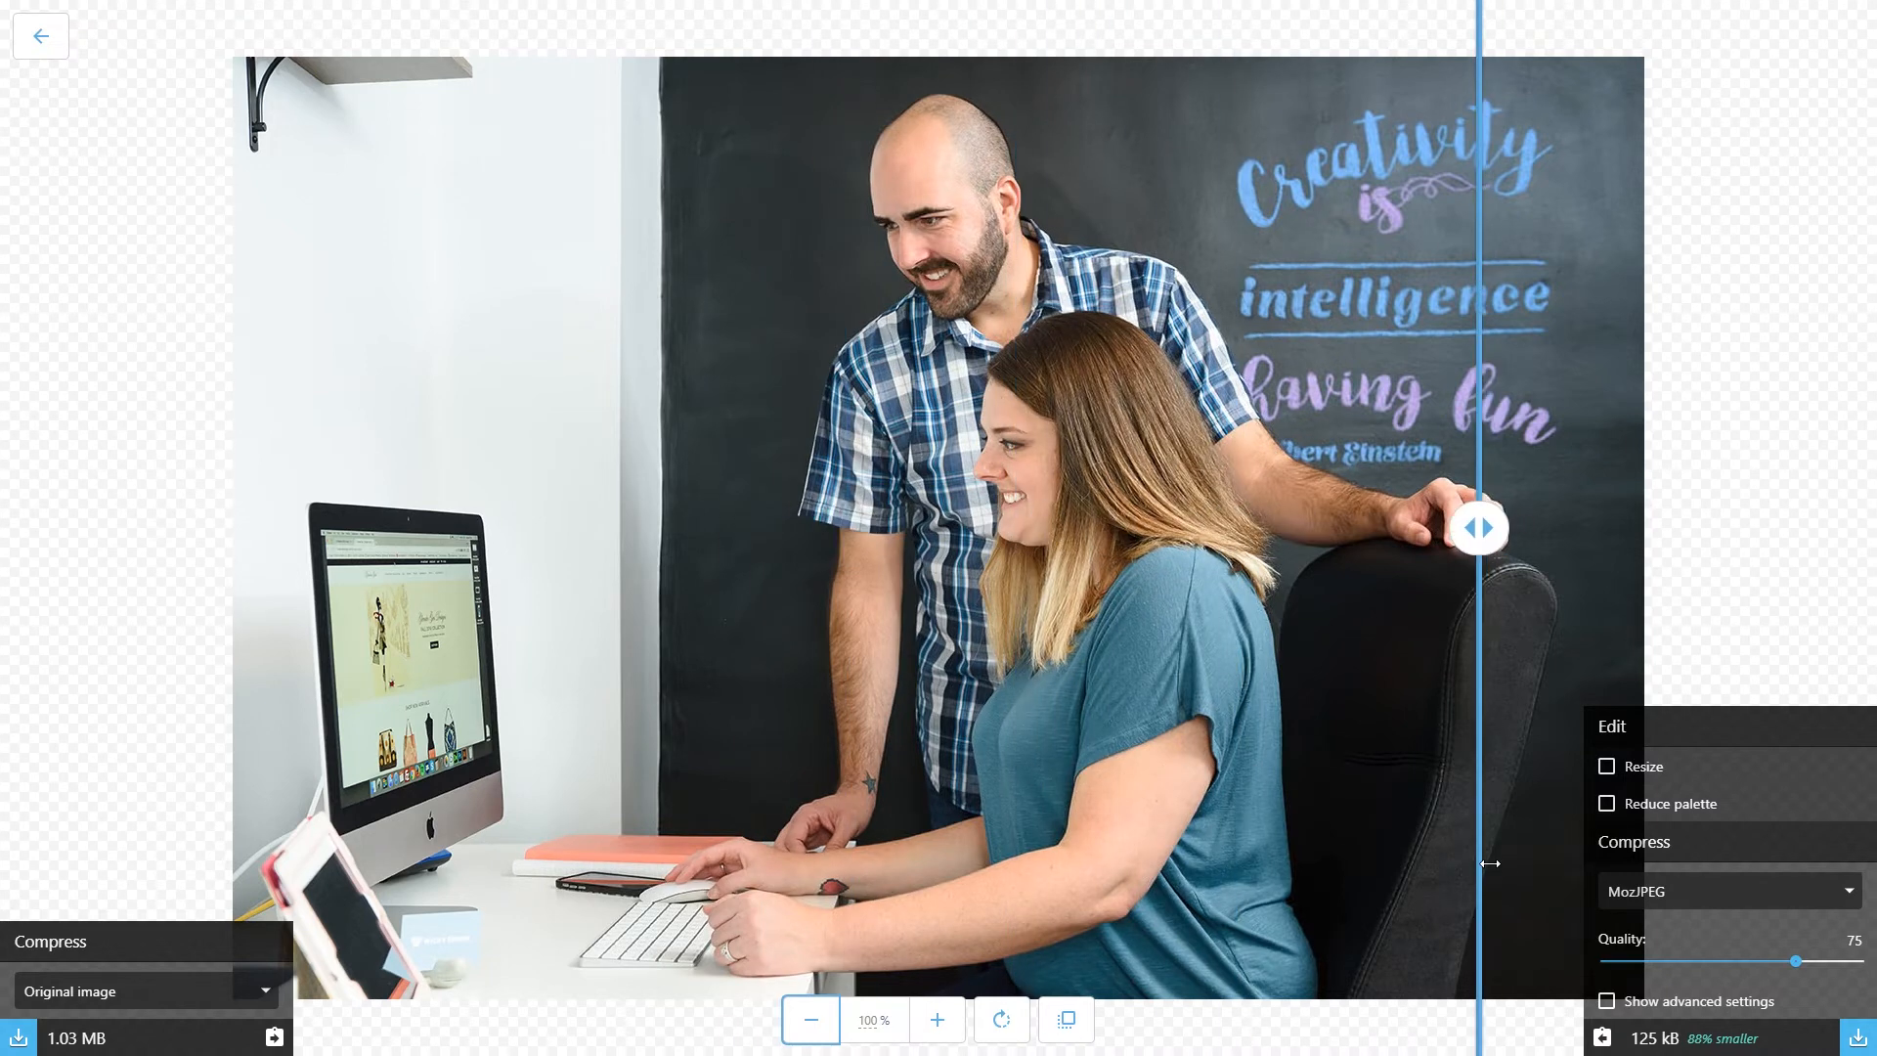
drag(1478, 526, 993, 526)
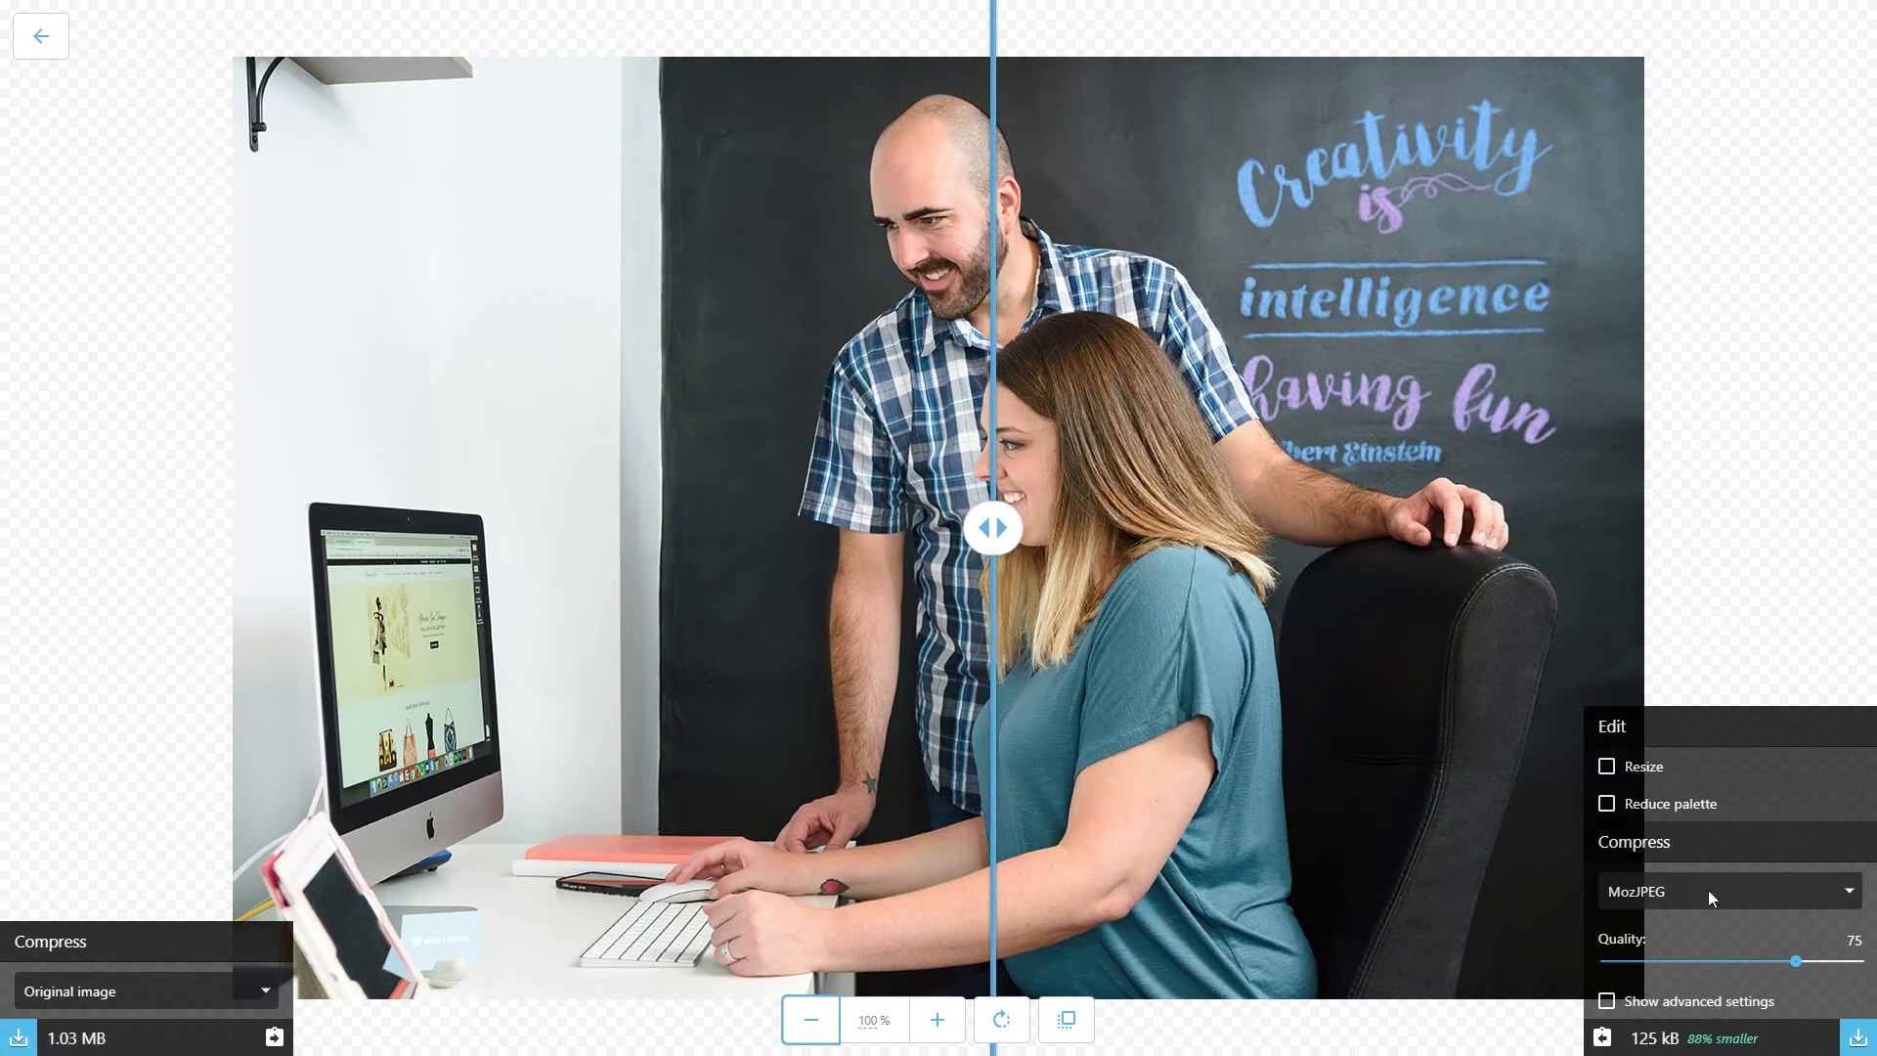
click(1728, 892)
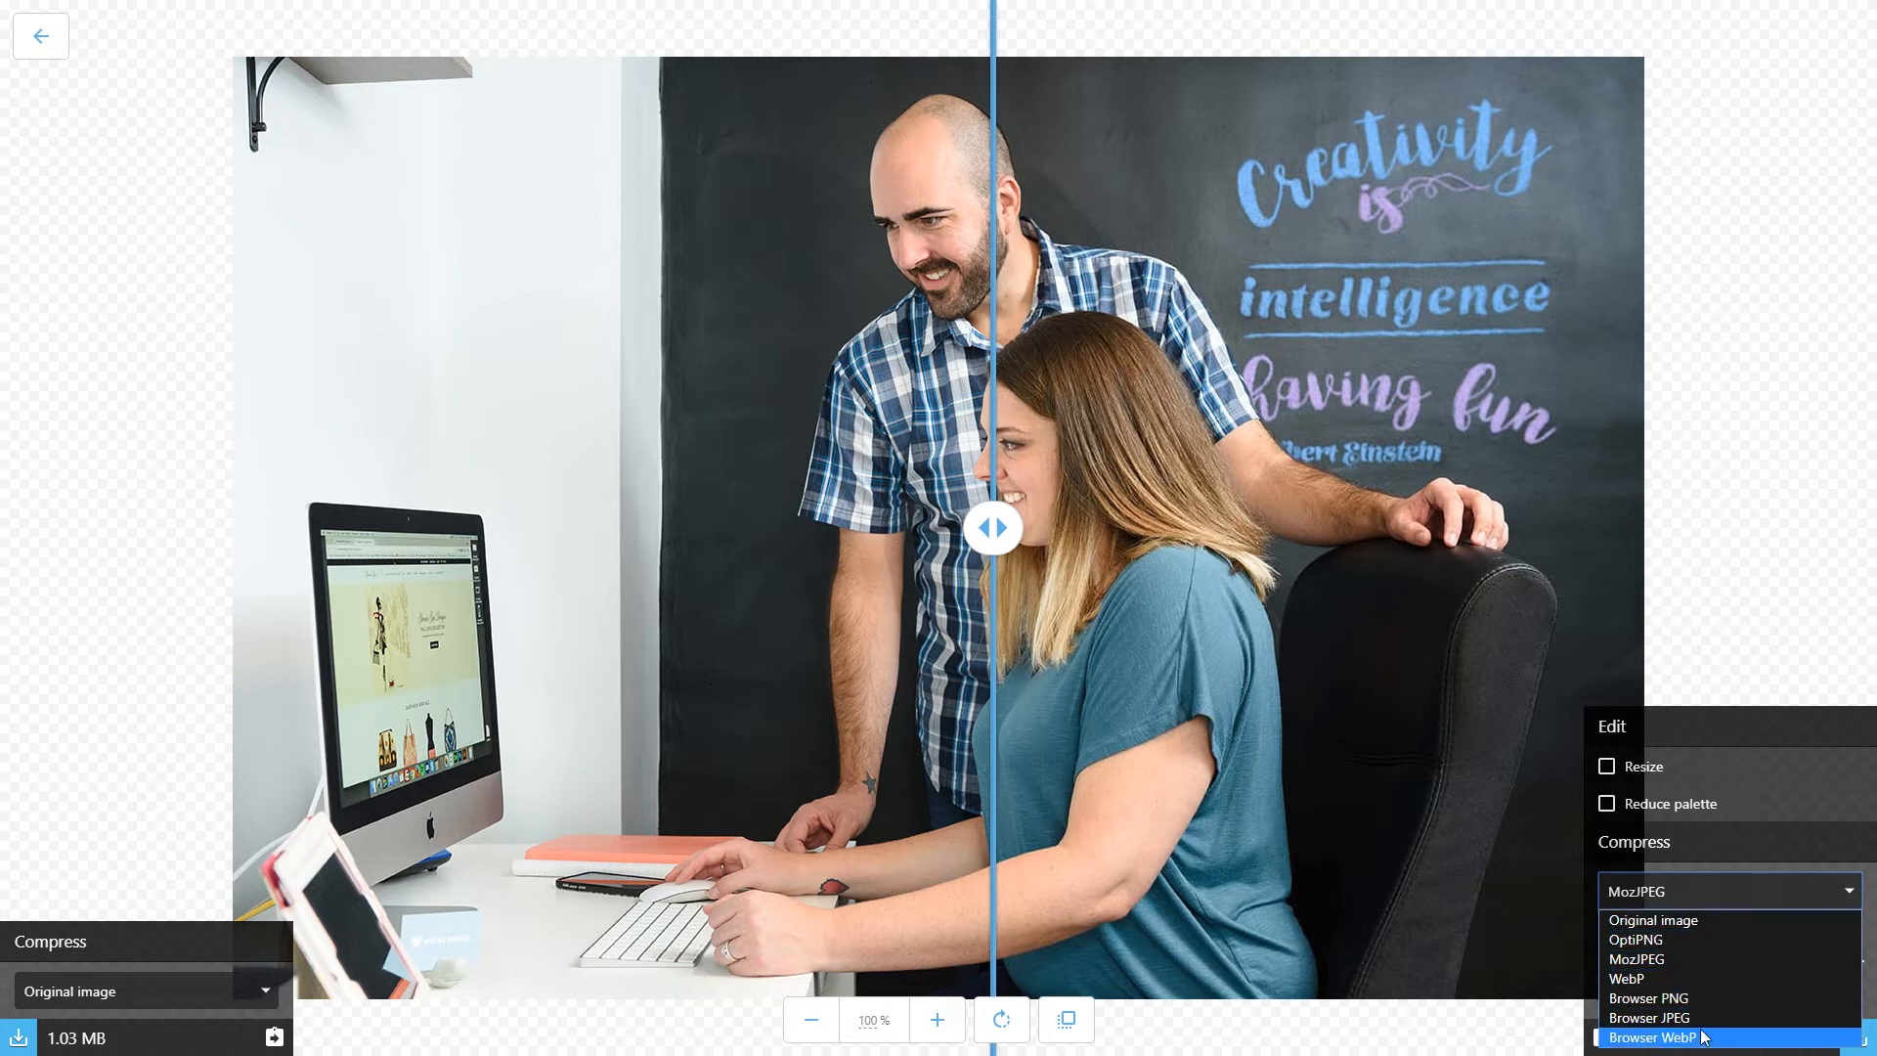
mouse_move(1670, 939)
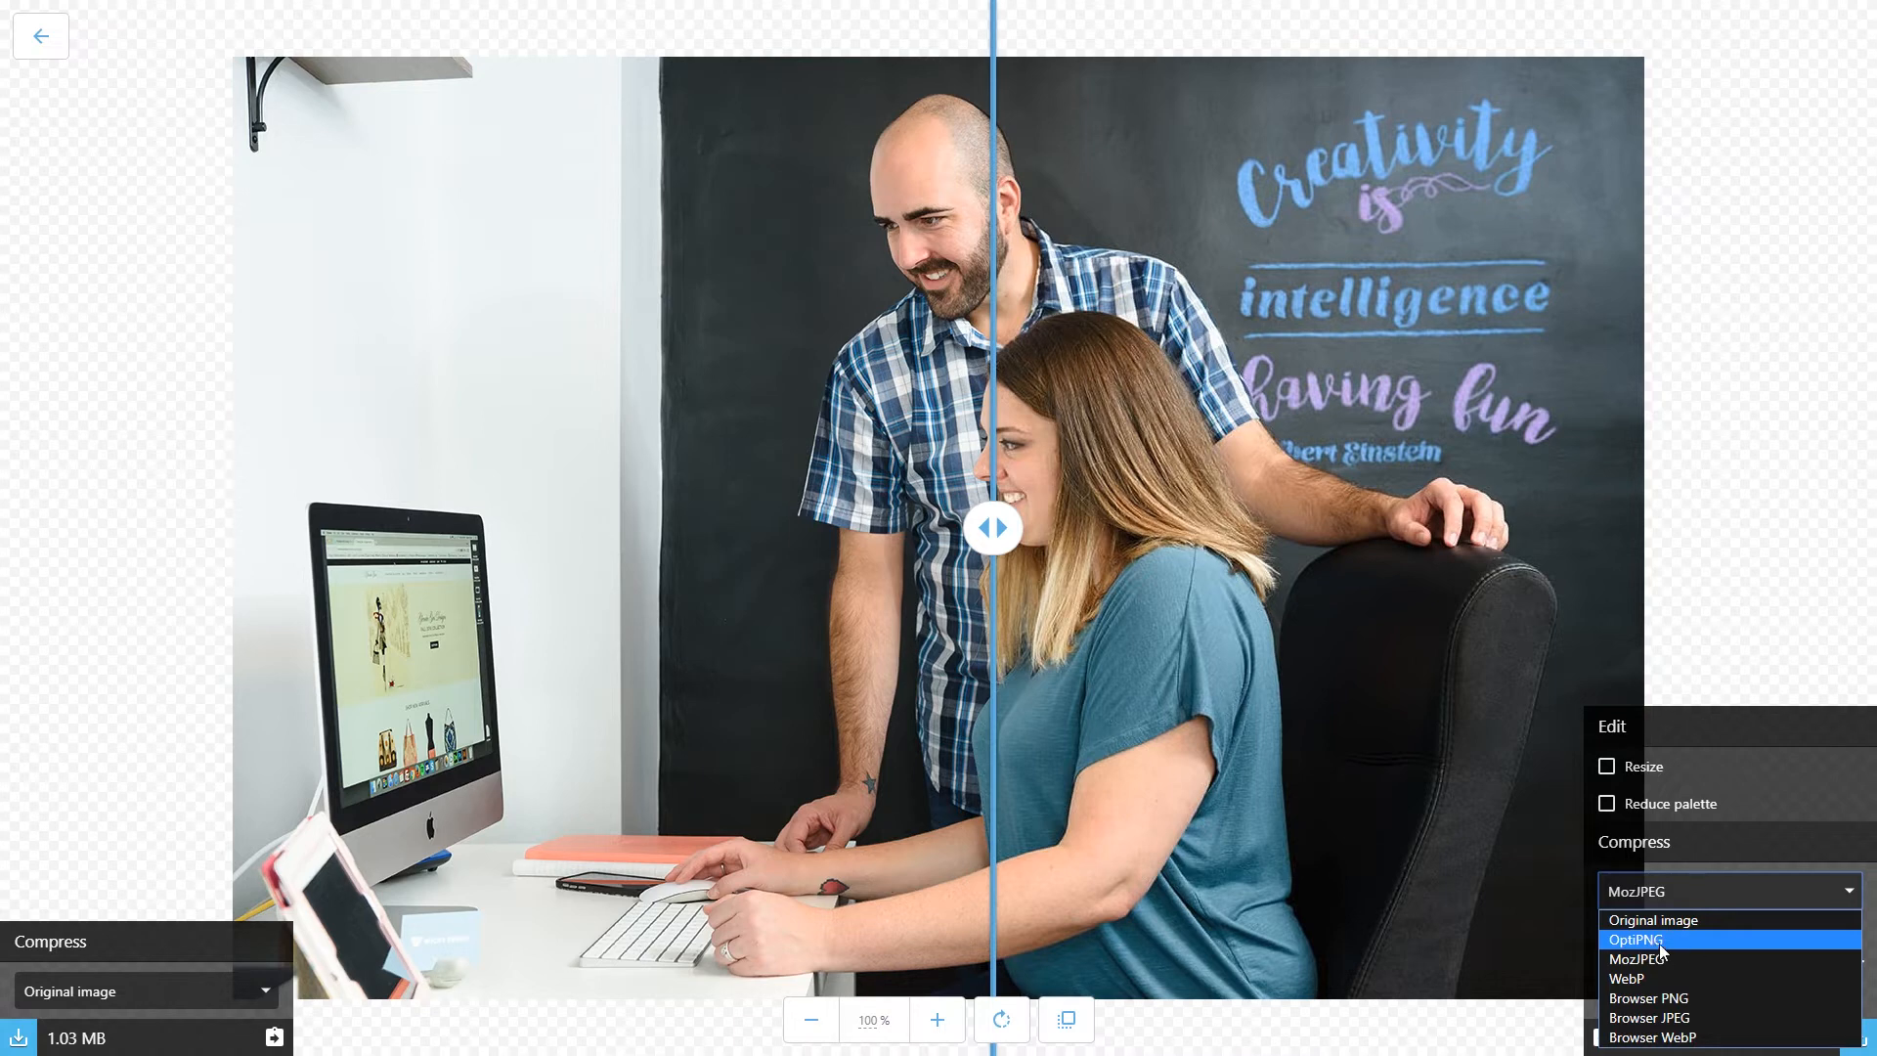
mouse_move(1674, 960)
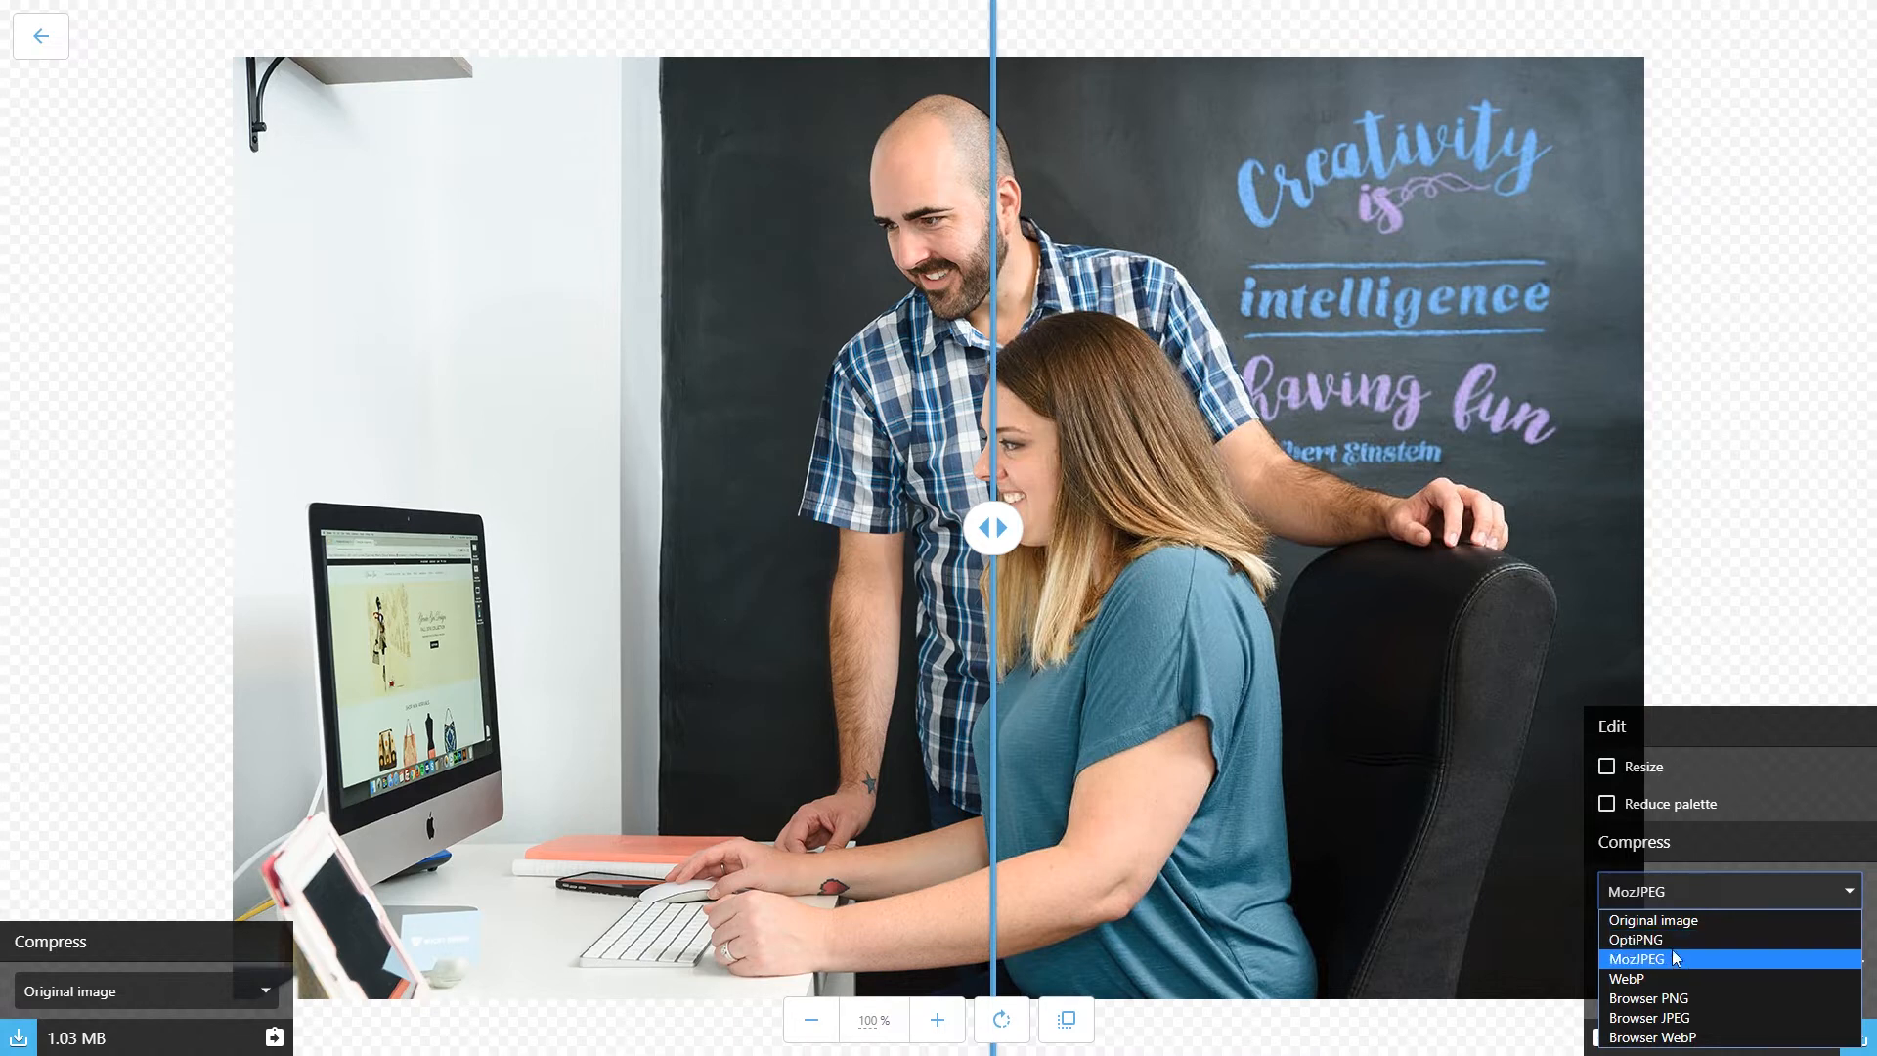
mouse_move(1638, 977)
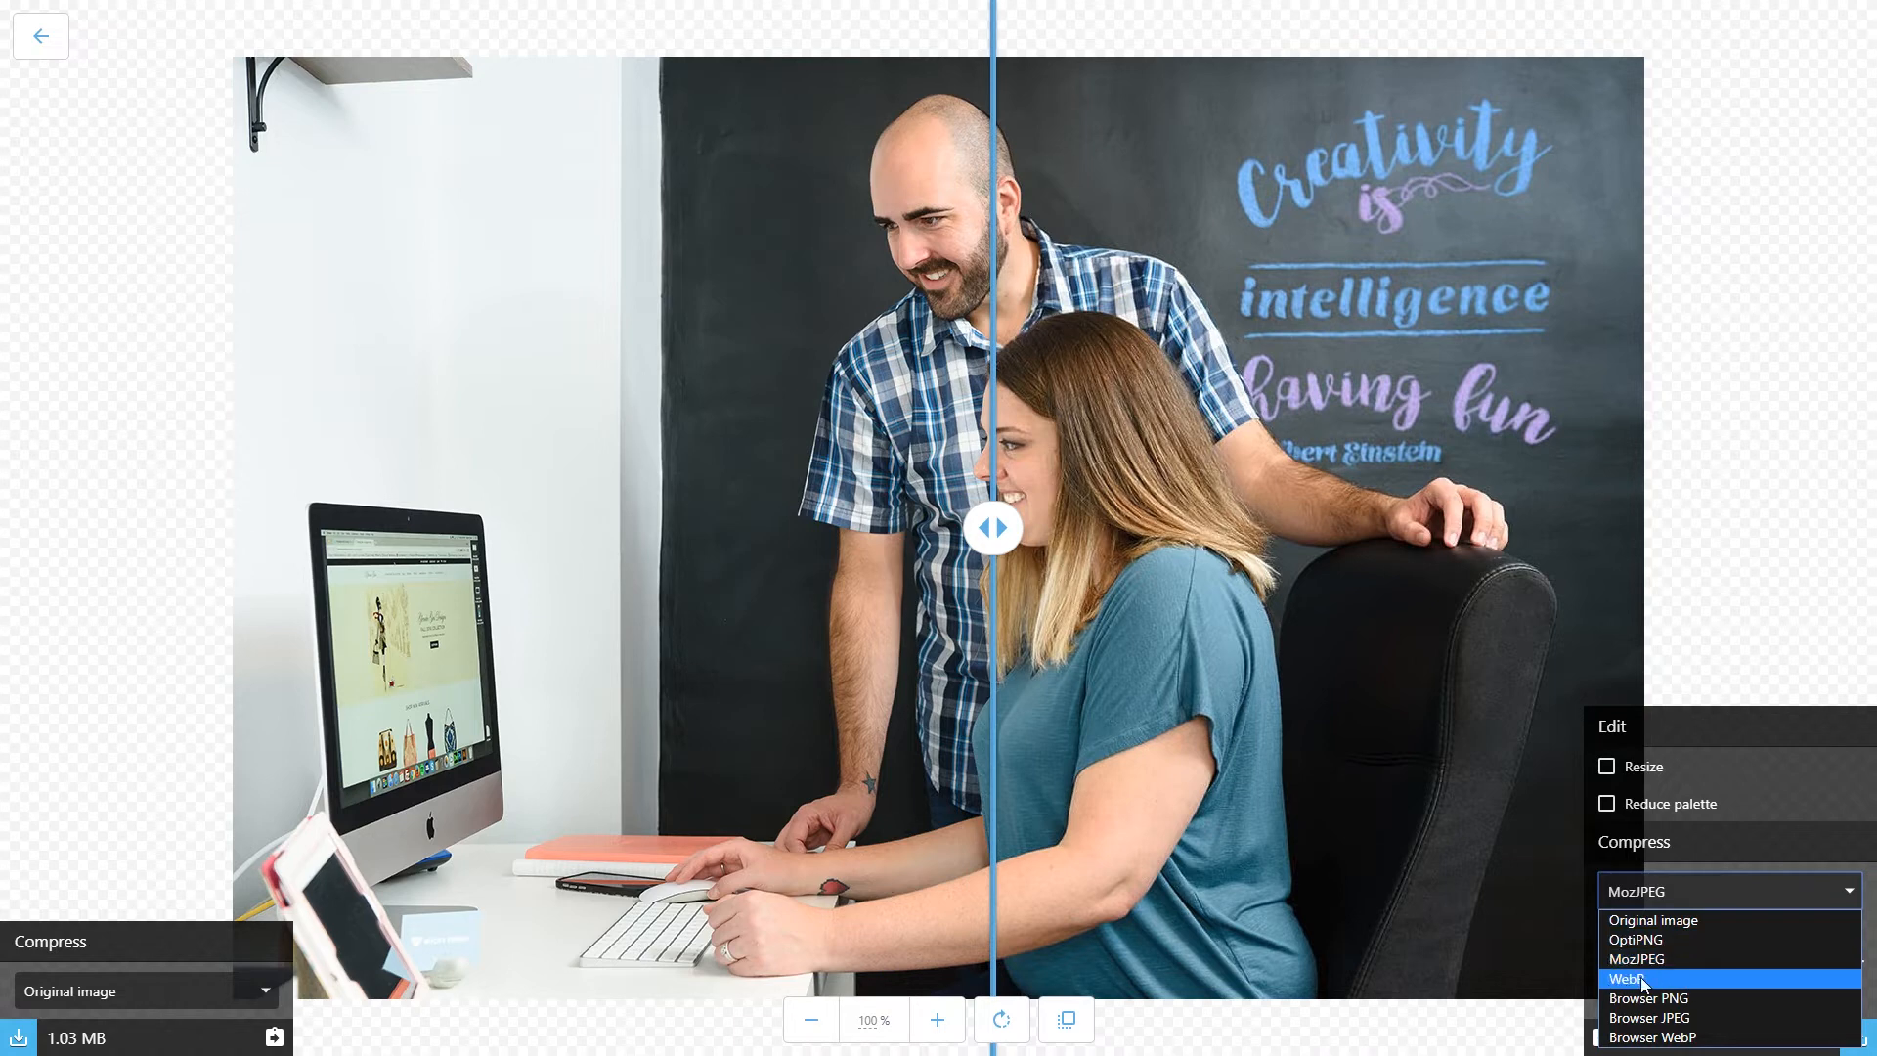
mouse_move(1681, 991)
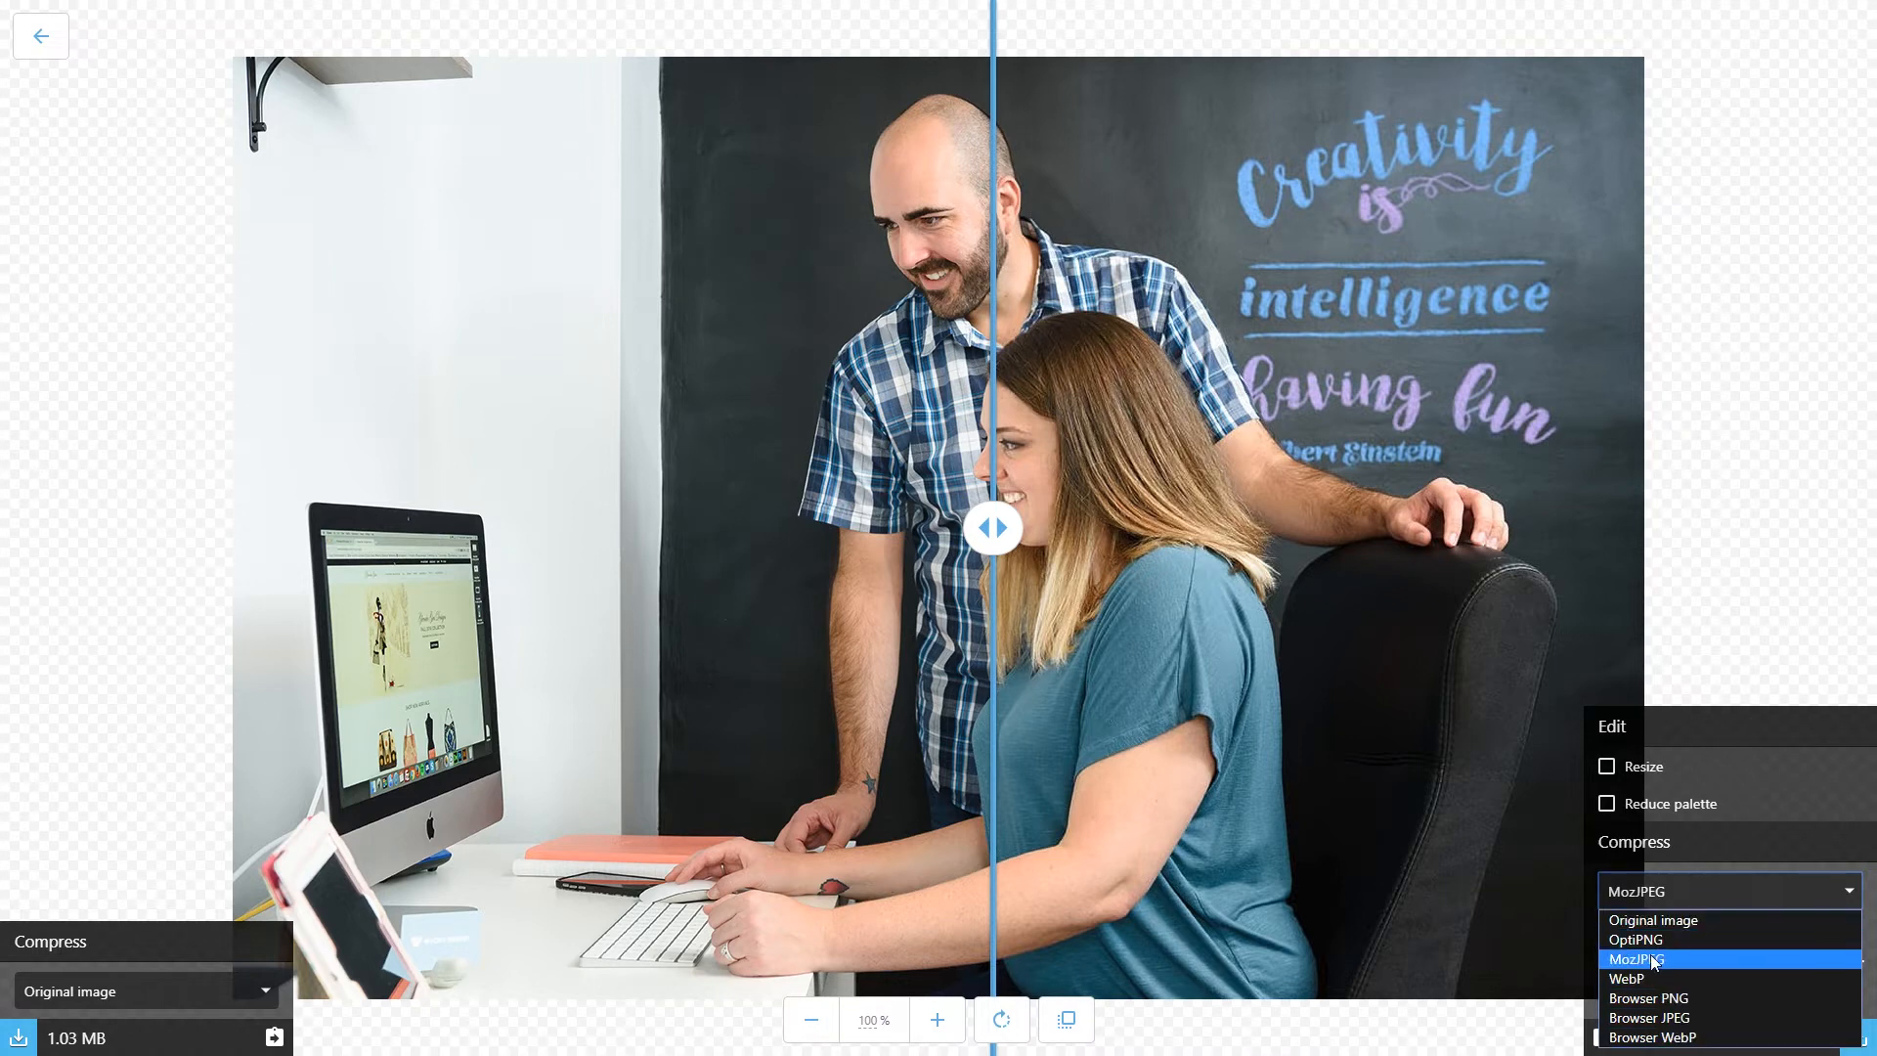
mouse_move(1687, 919)
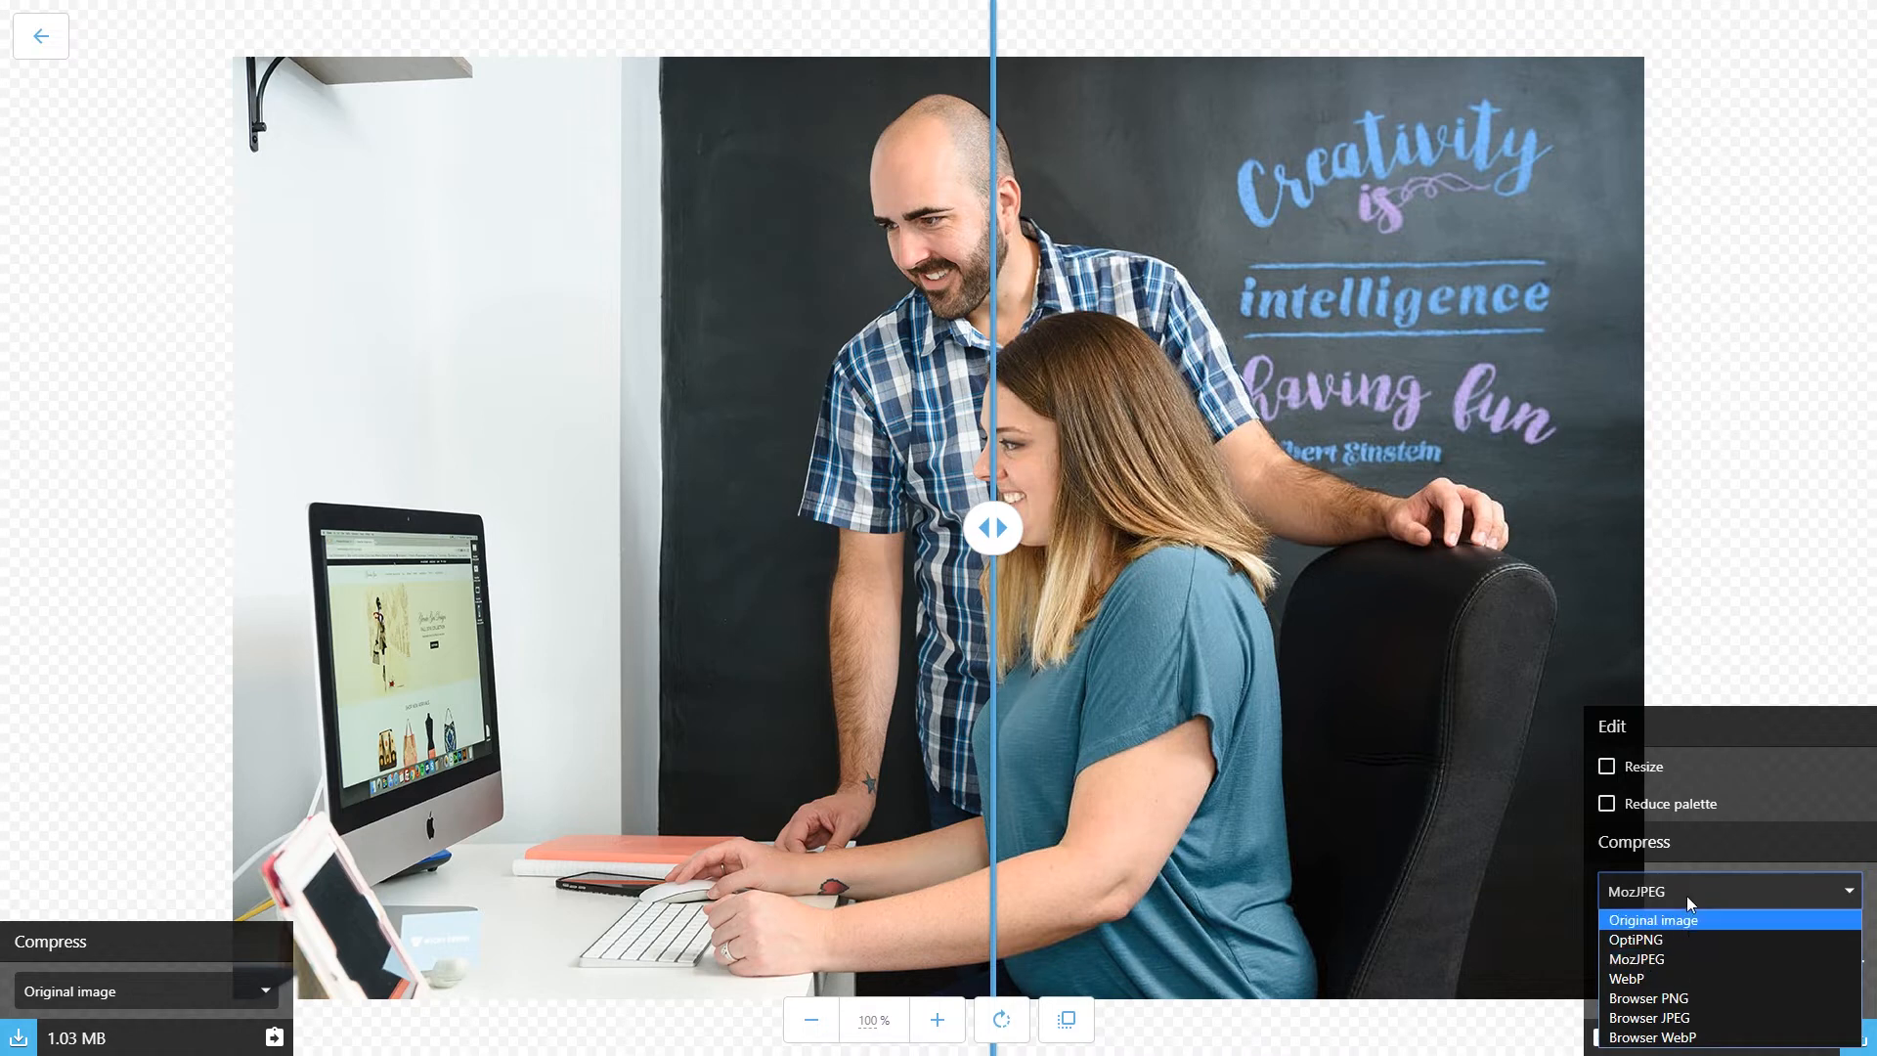
click(1678, 958)
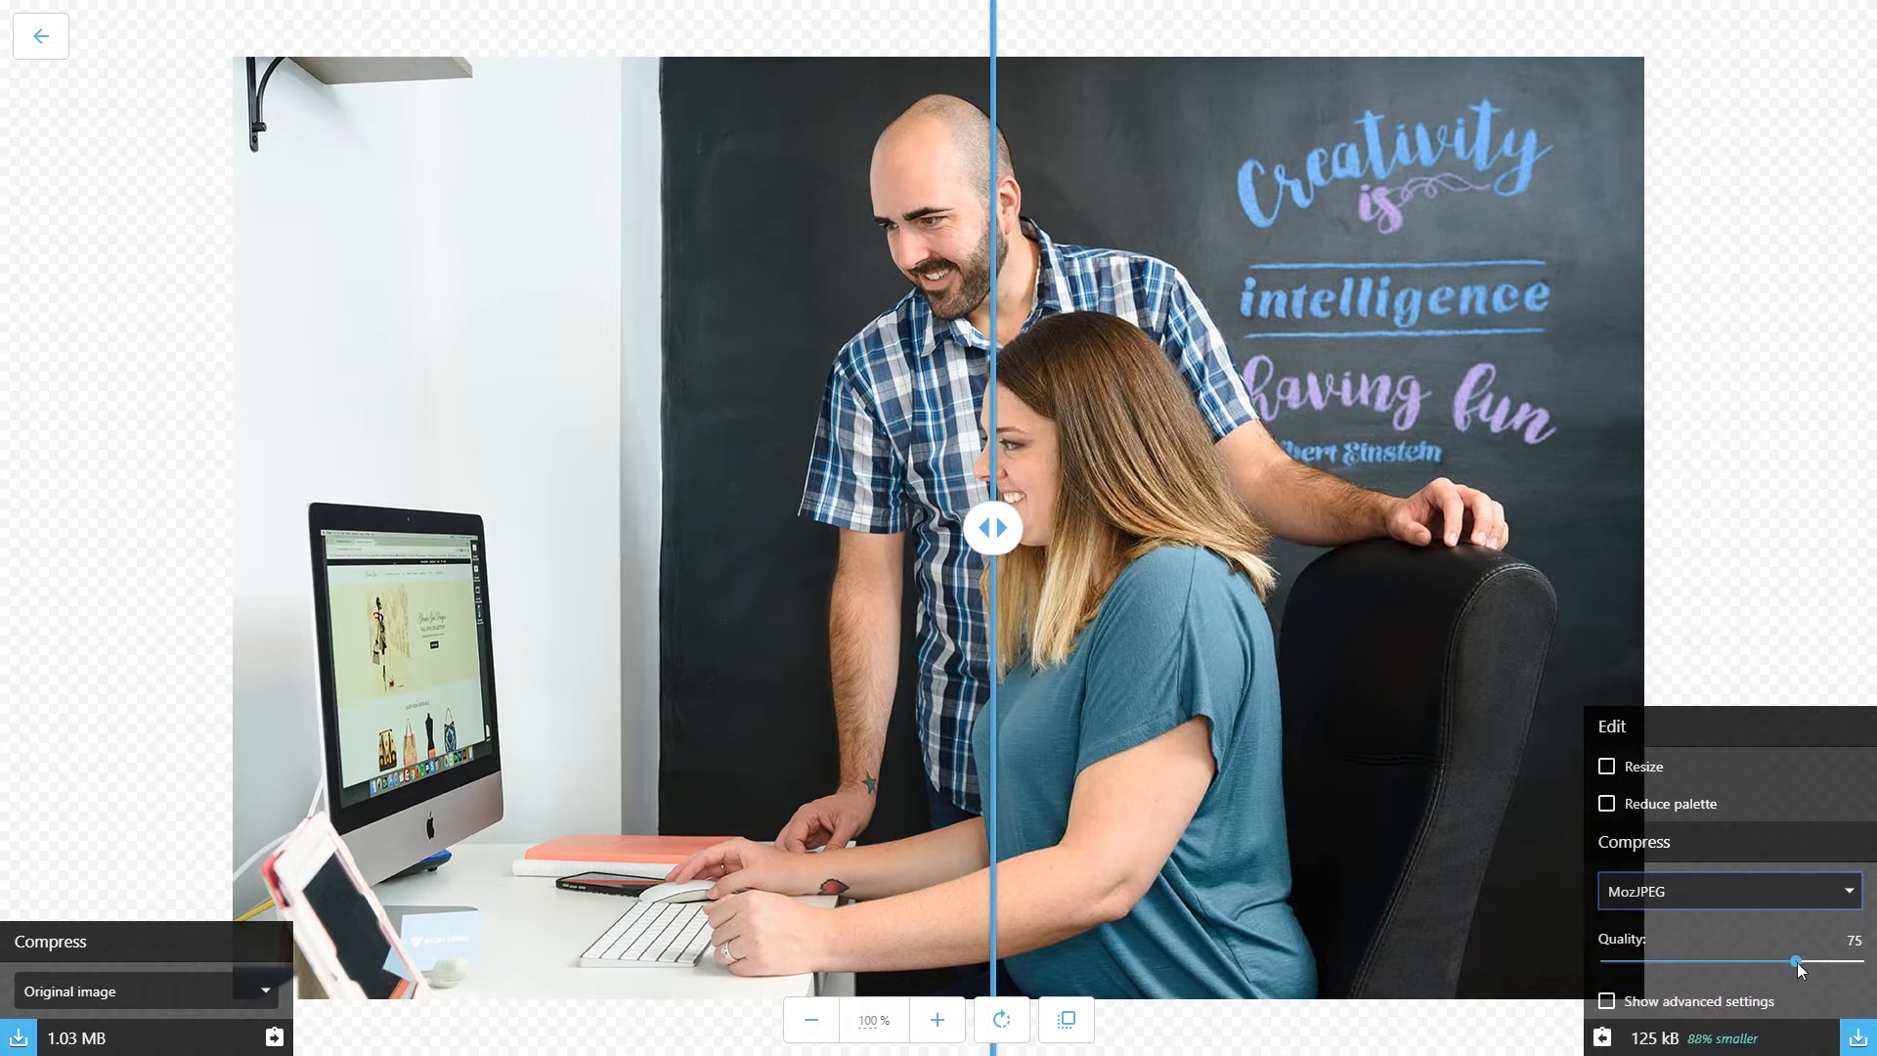
Try MozJPEG qualities from 19 up to 69 and compare the result against the original around the woman's shoulder
drag(1795, 960, 1730, 960)
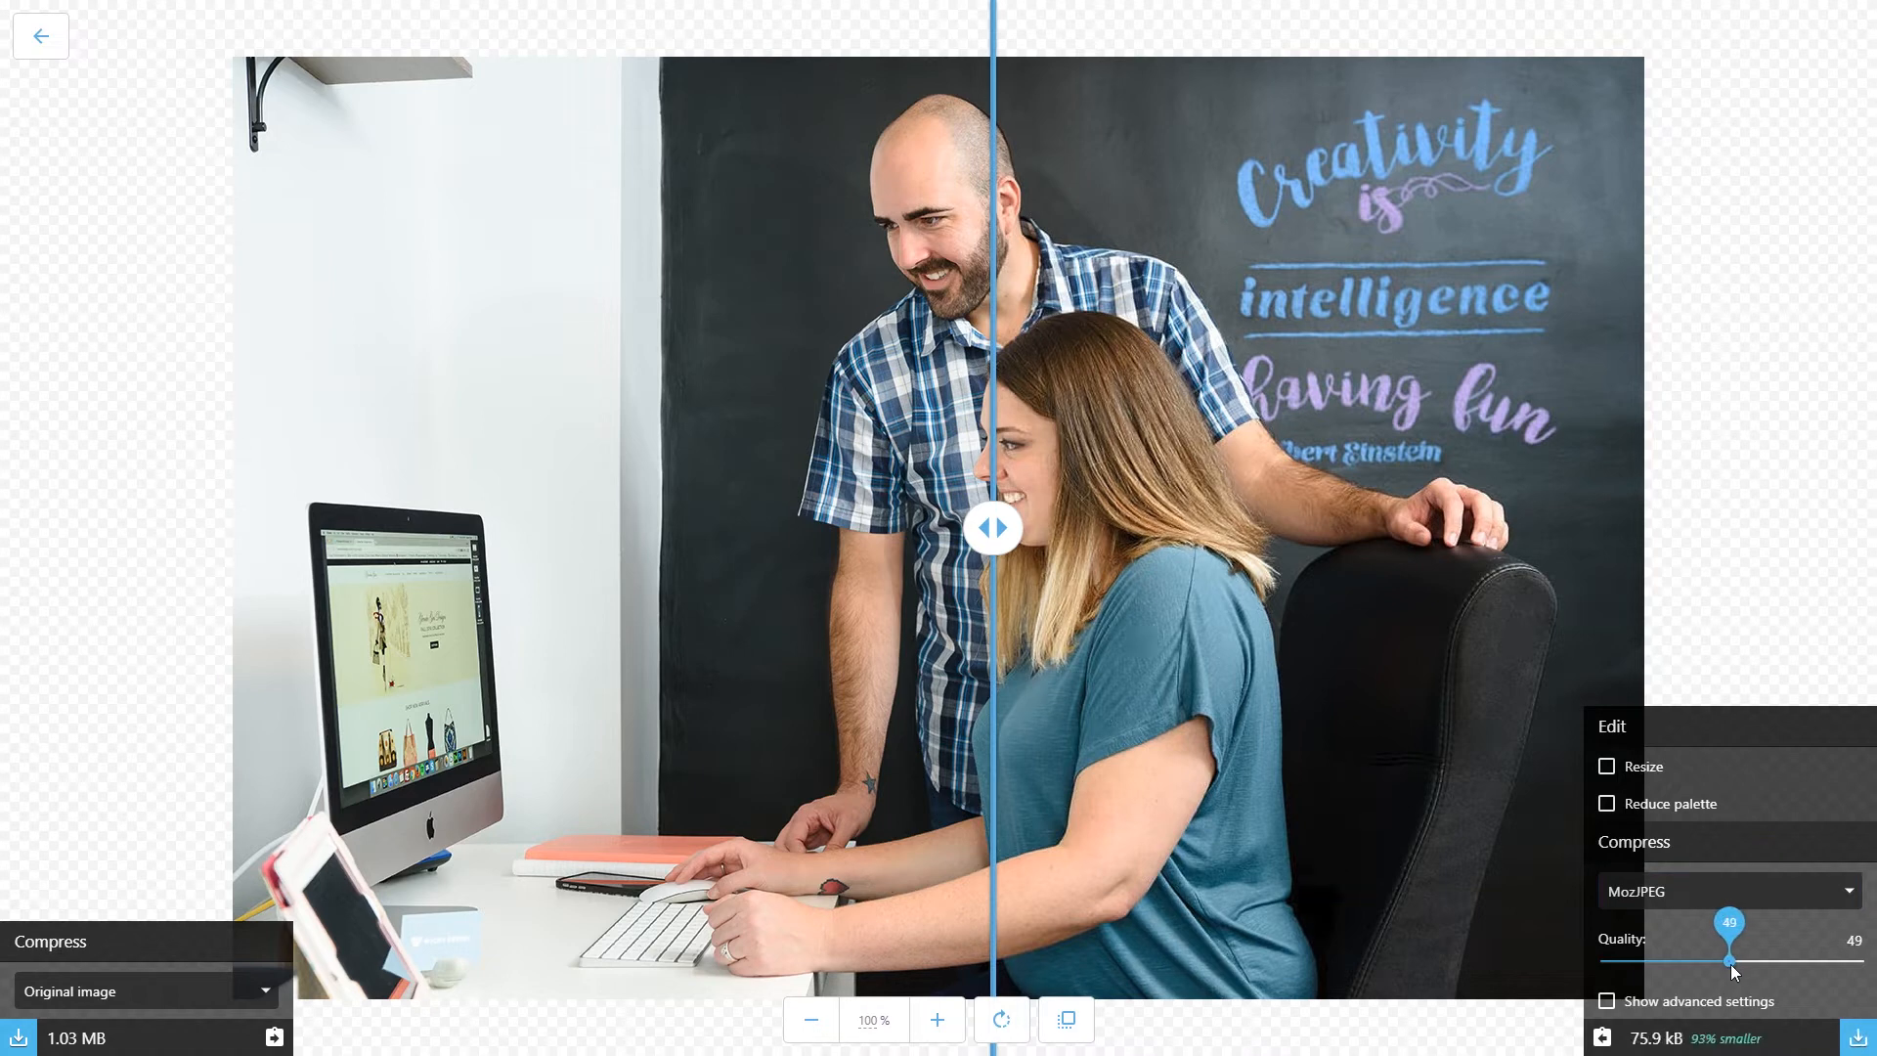
drag(1732, 960, 1656, 960)
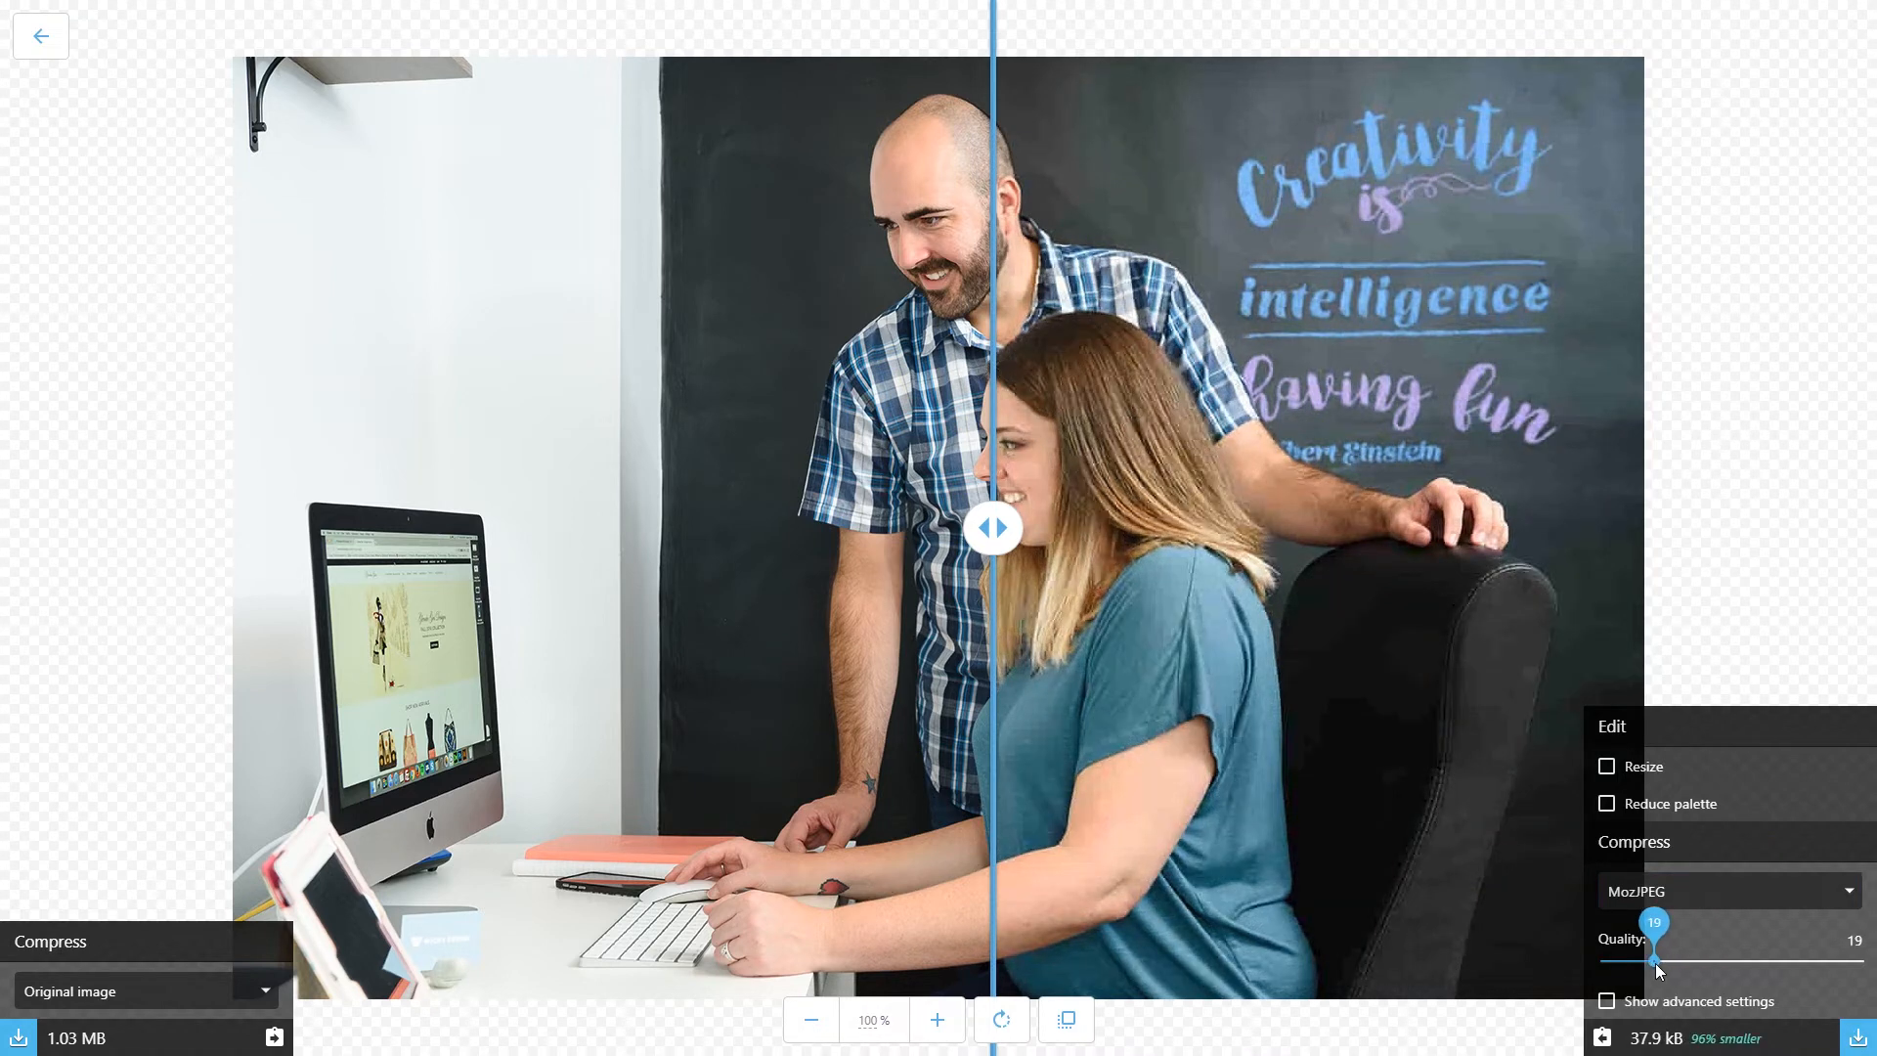
drag(1658, 972, 1662, 971)
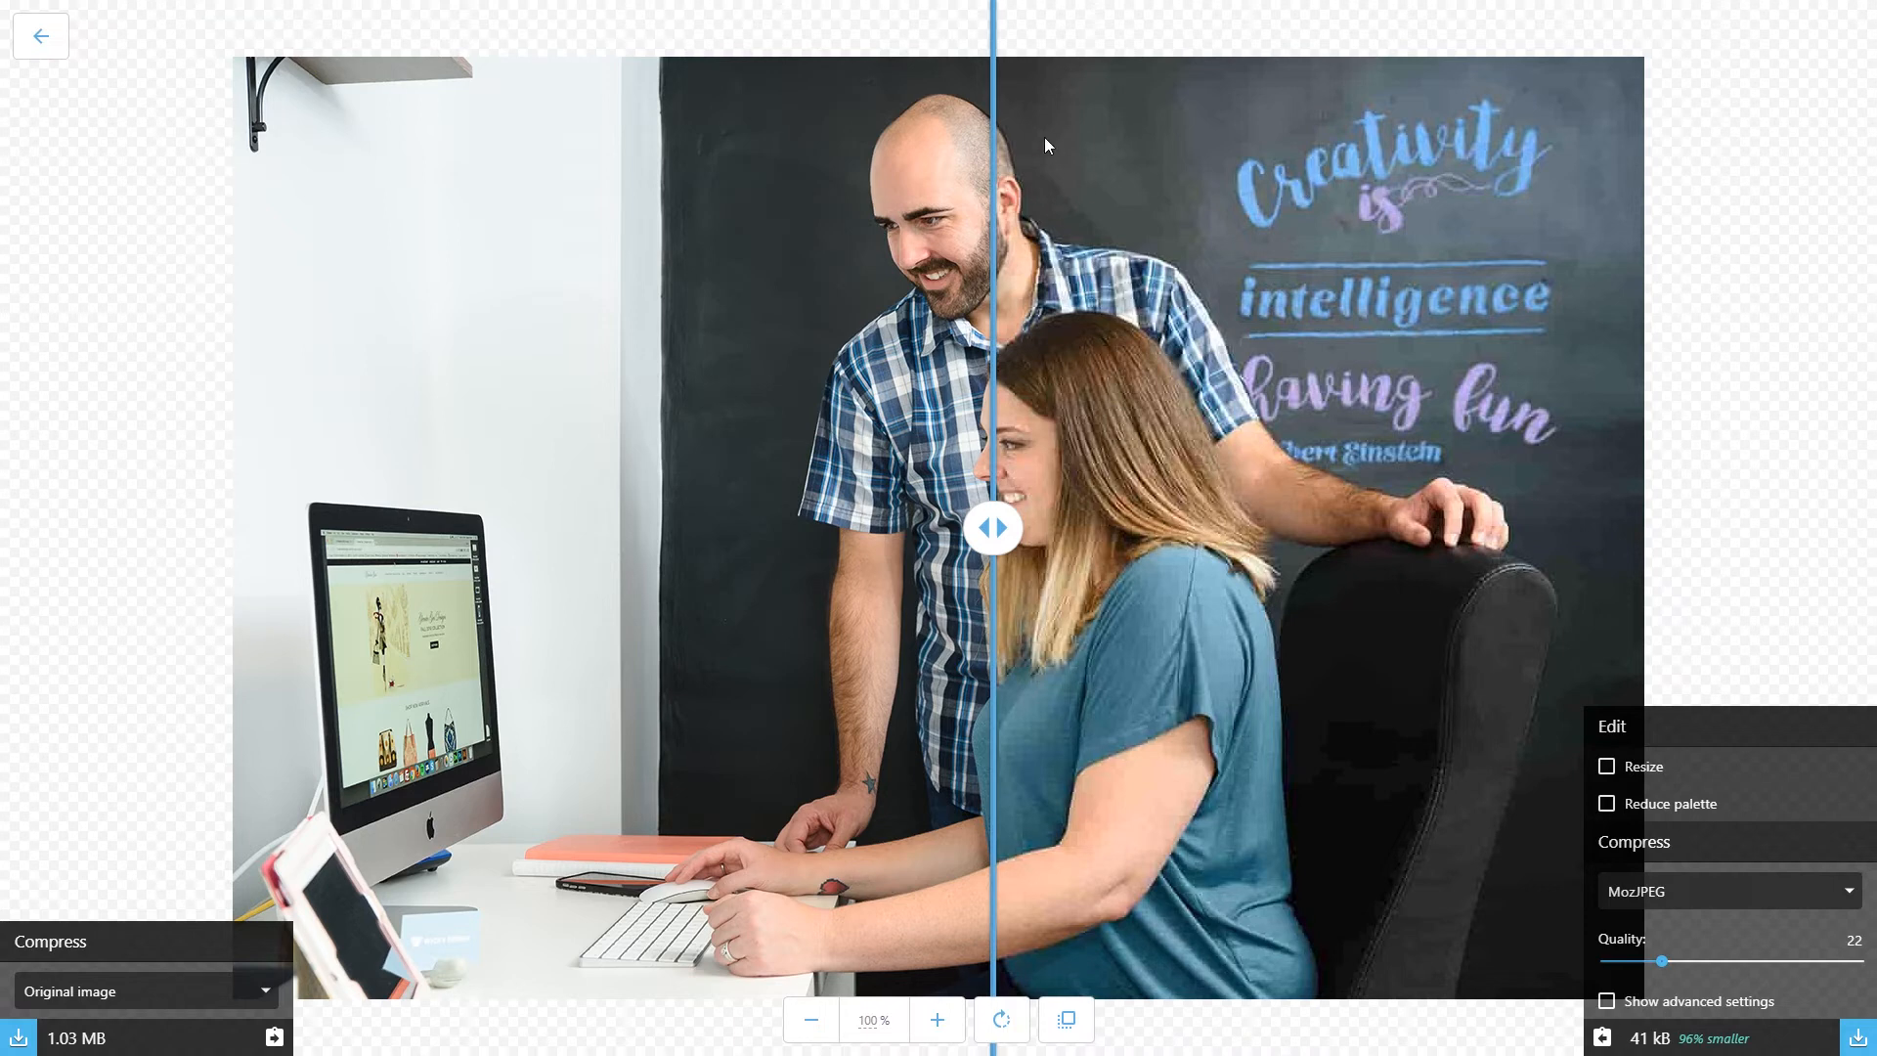
mouse_move(1165, 234)
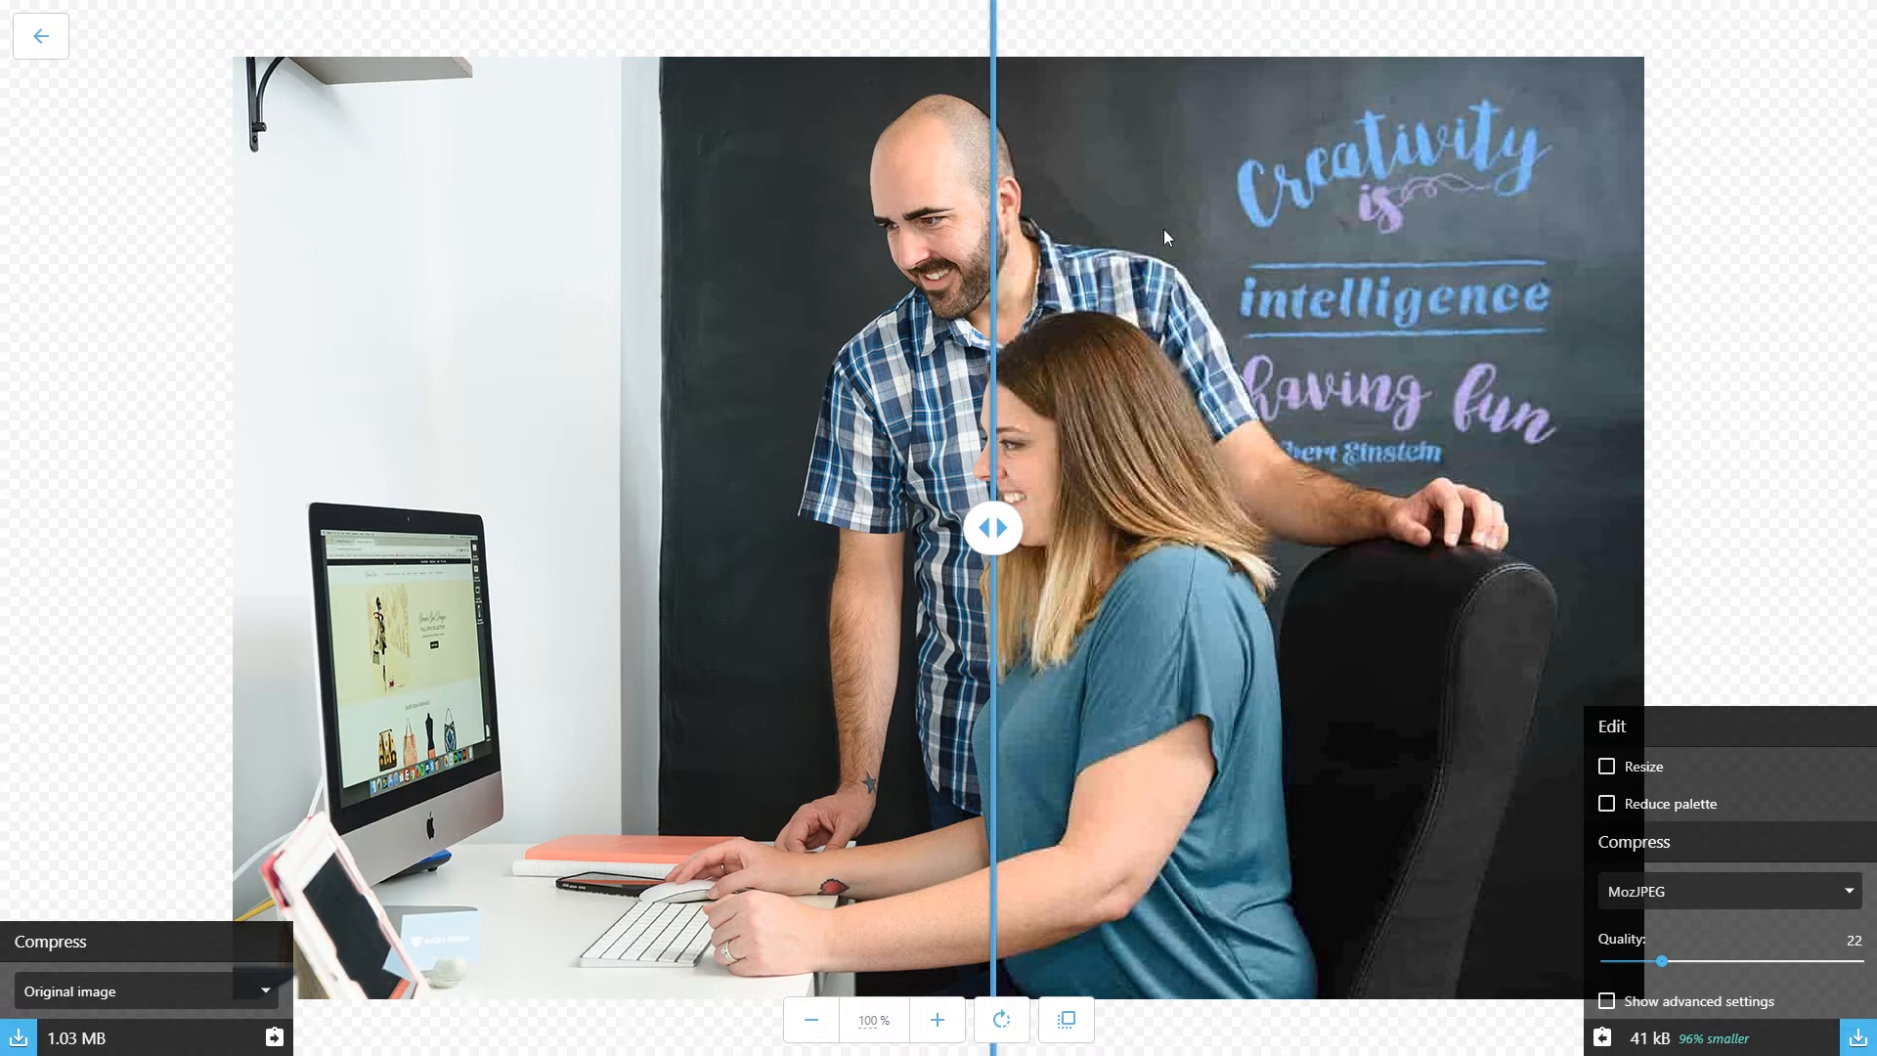
drag(1660, 961, 1694, 962)
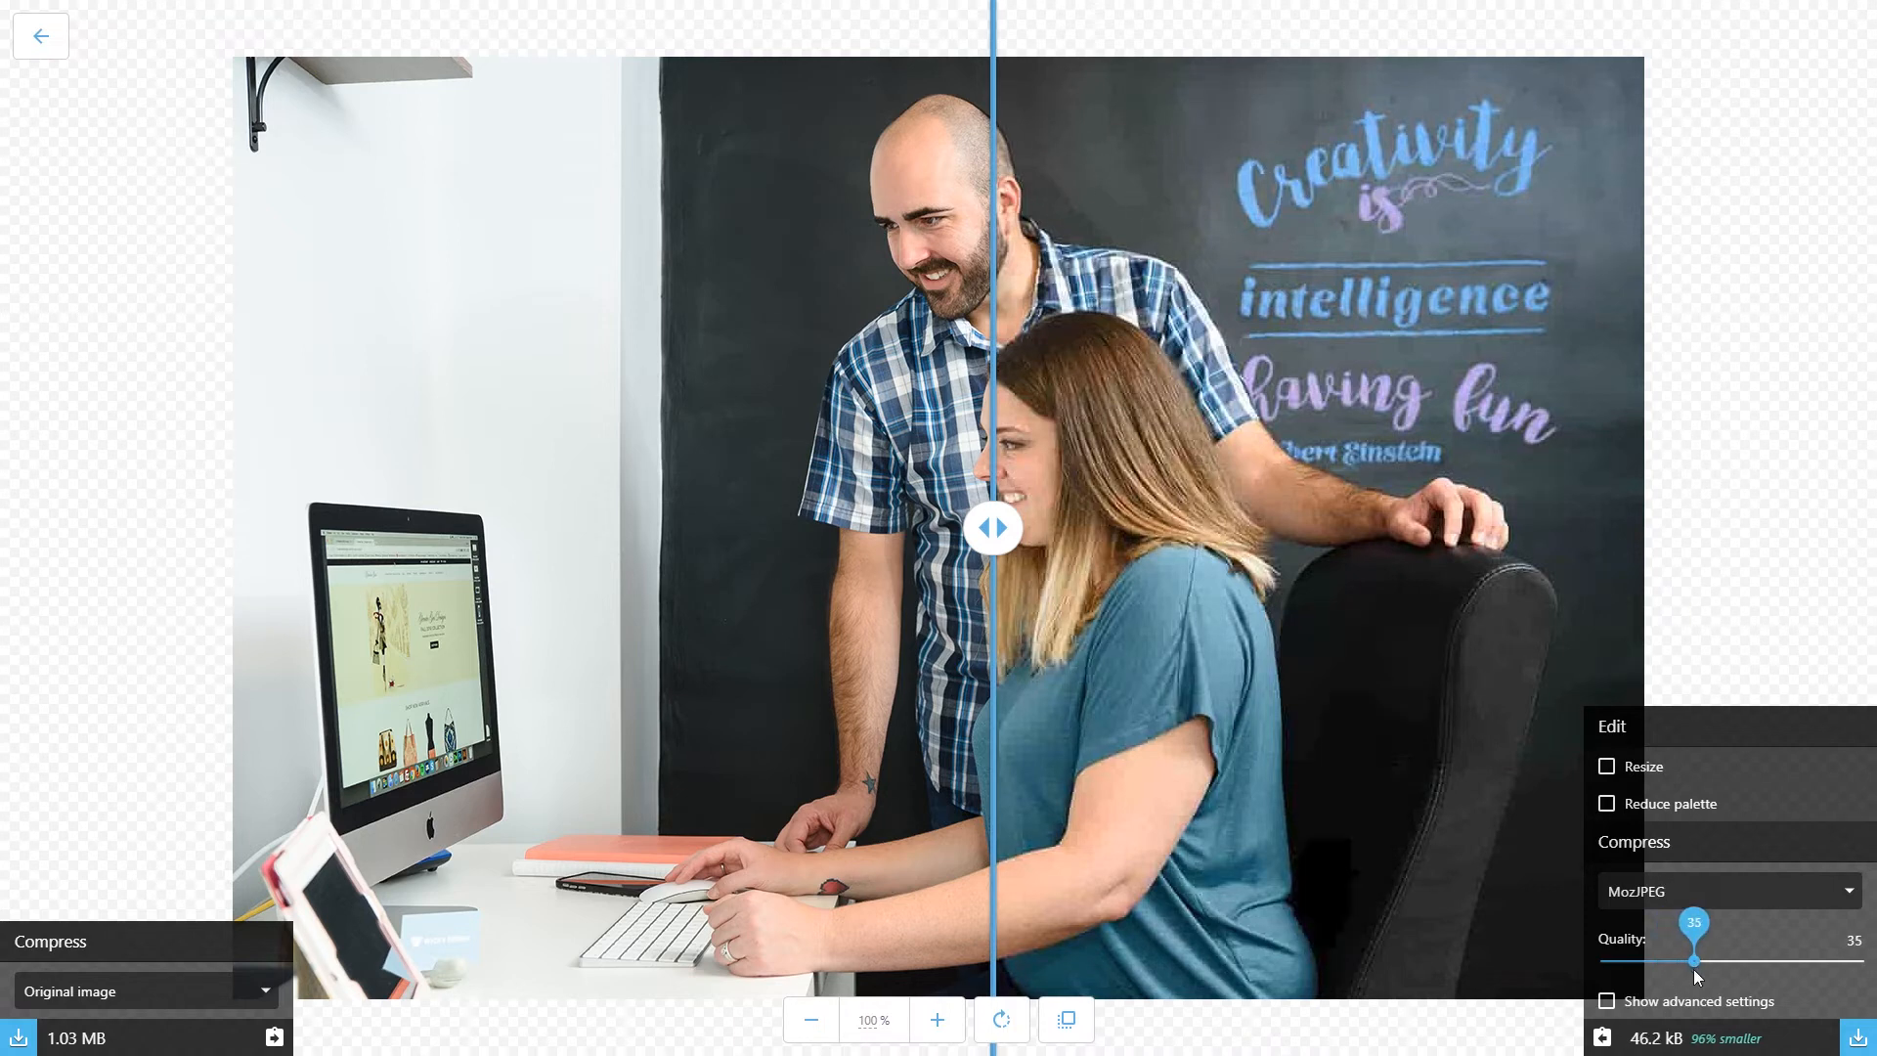
drag(1690, 961, 1740, 962)
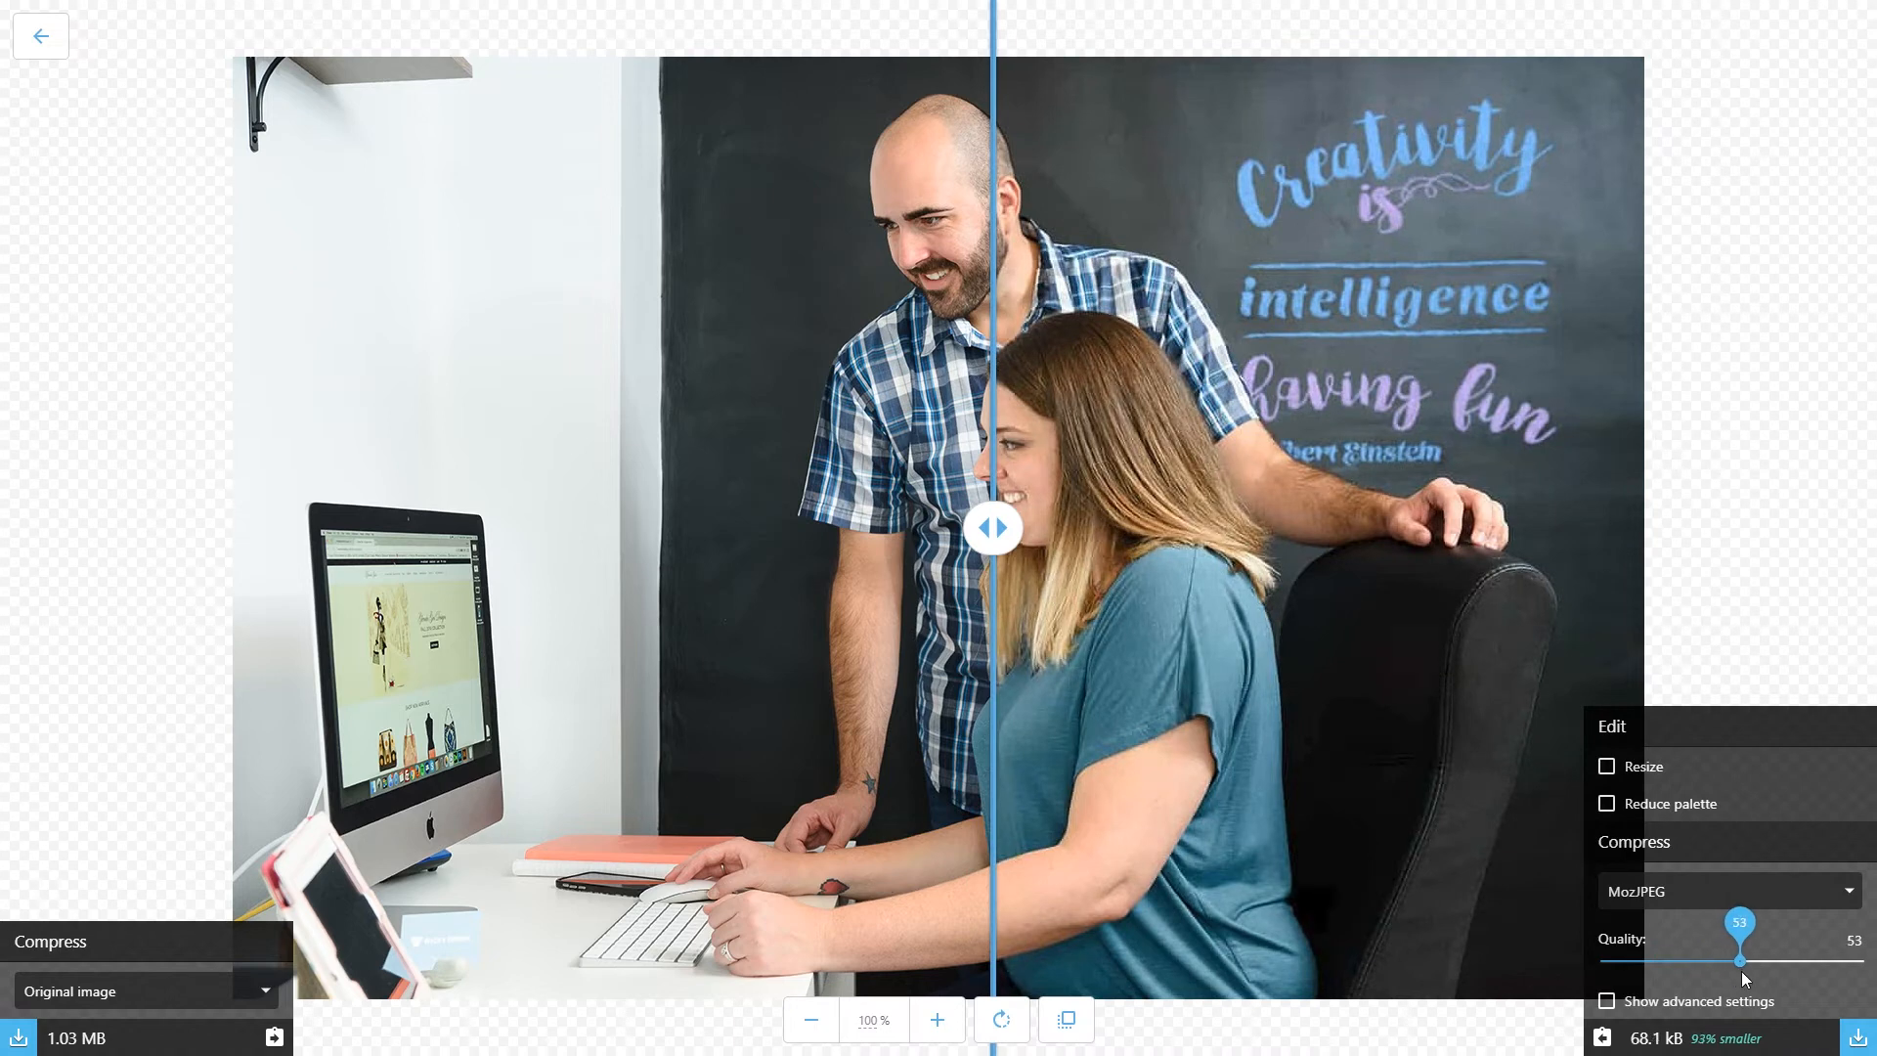
drag(1742, 961, 1773, 961)
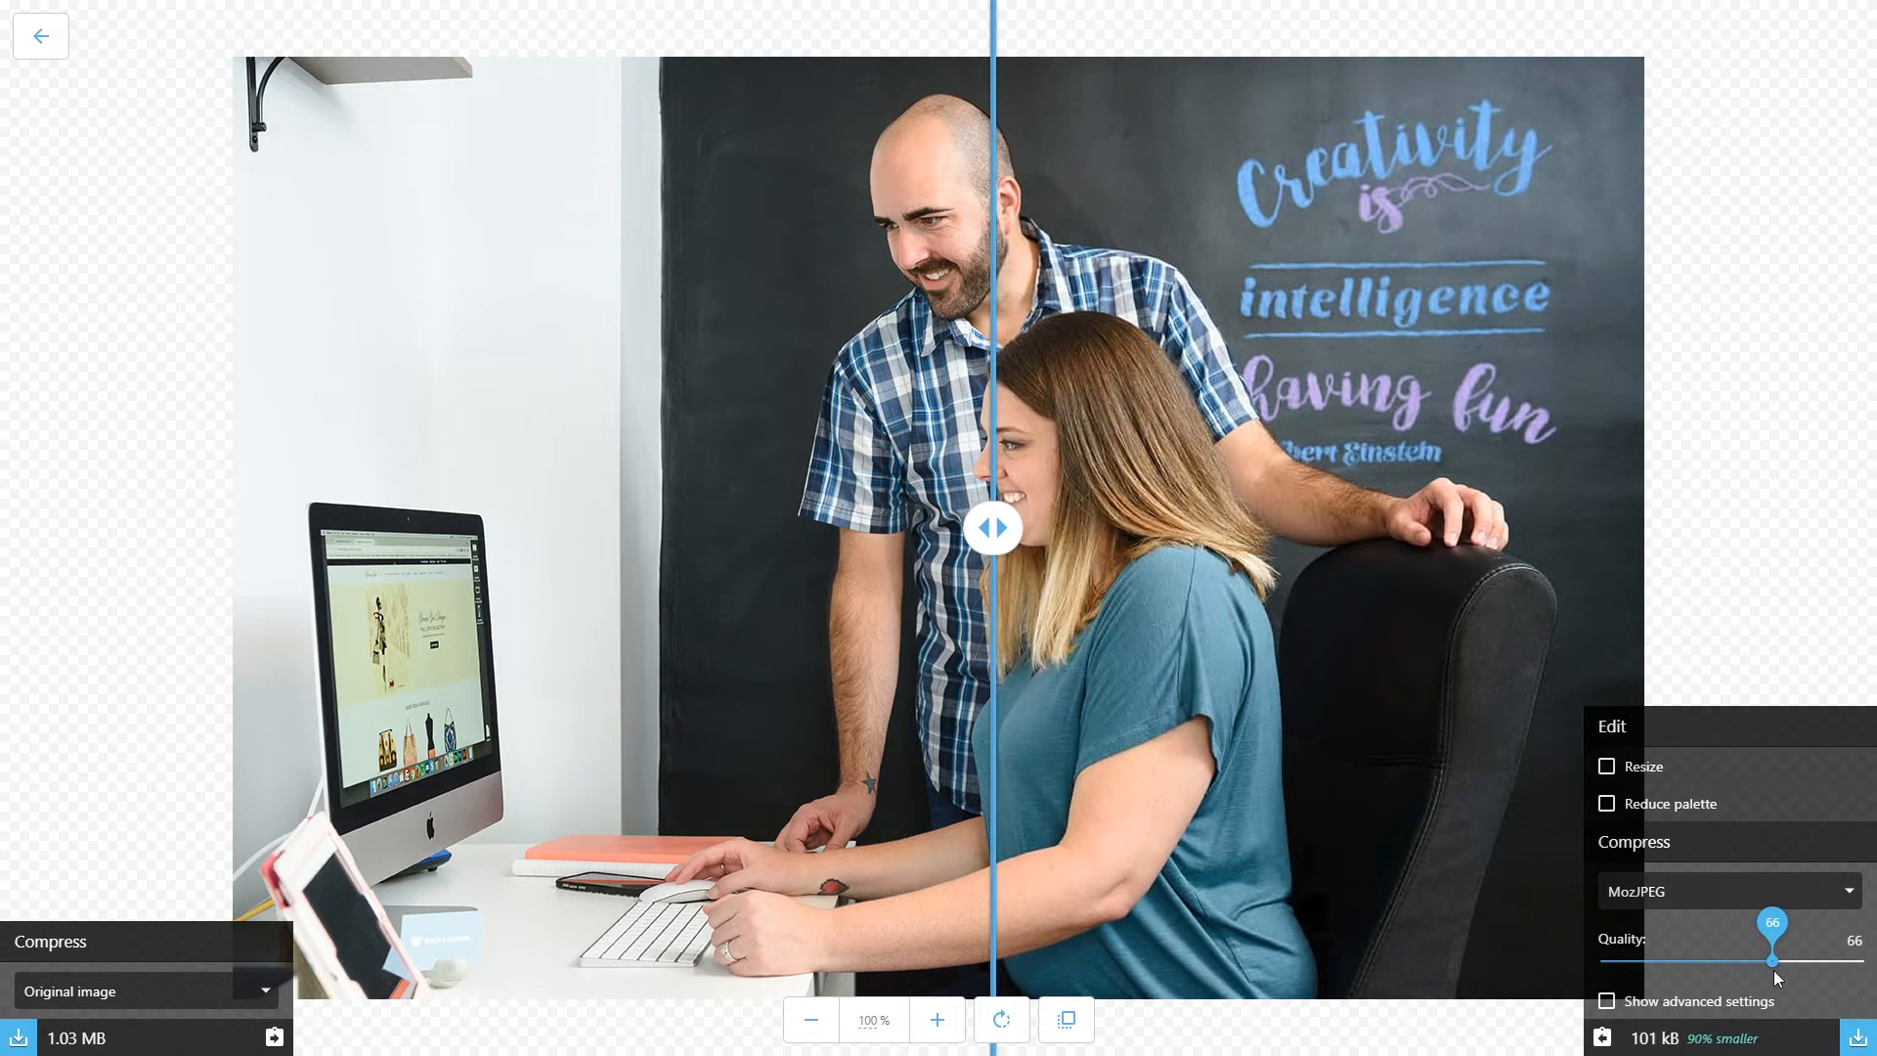
drag(1773, 962, 1783, 961)
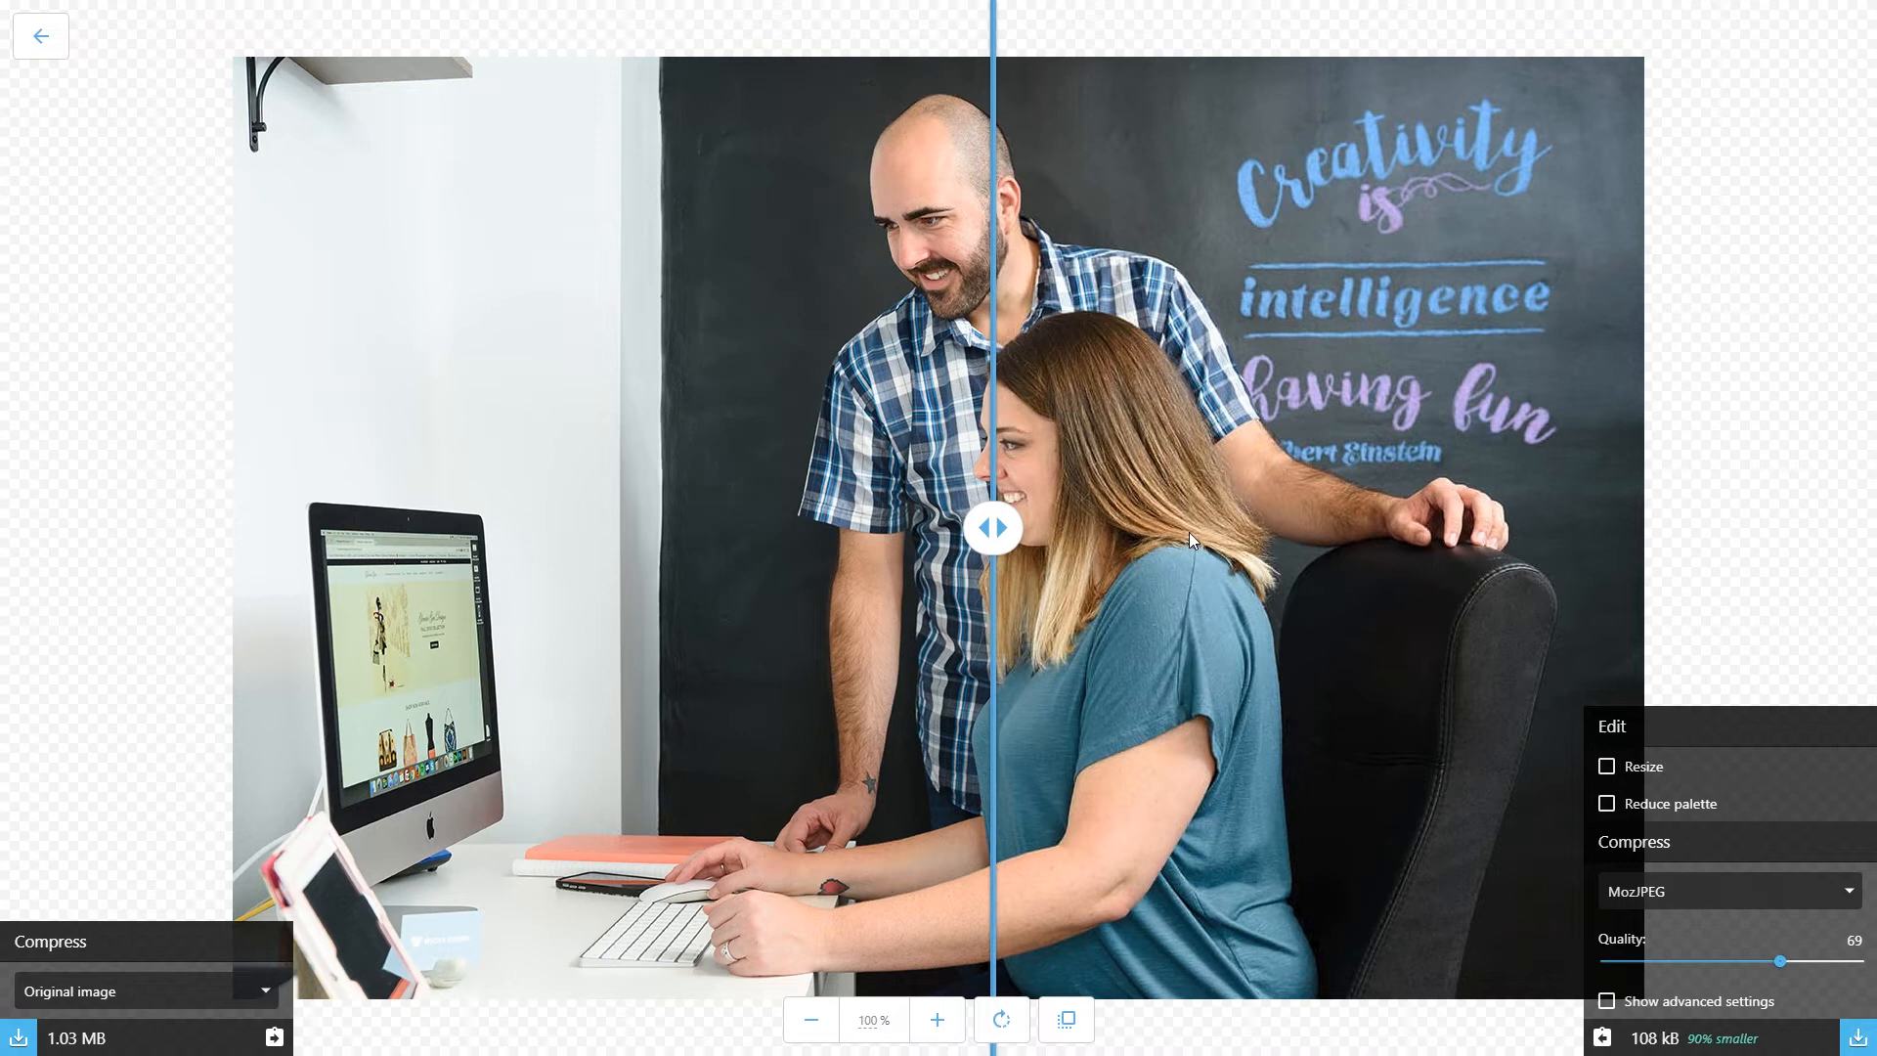
drag(993, 526, 1345, 526)
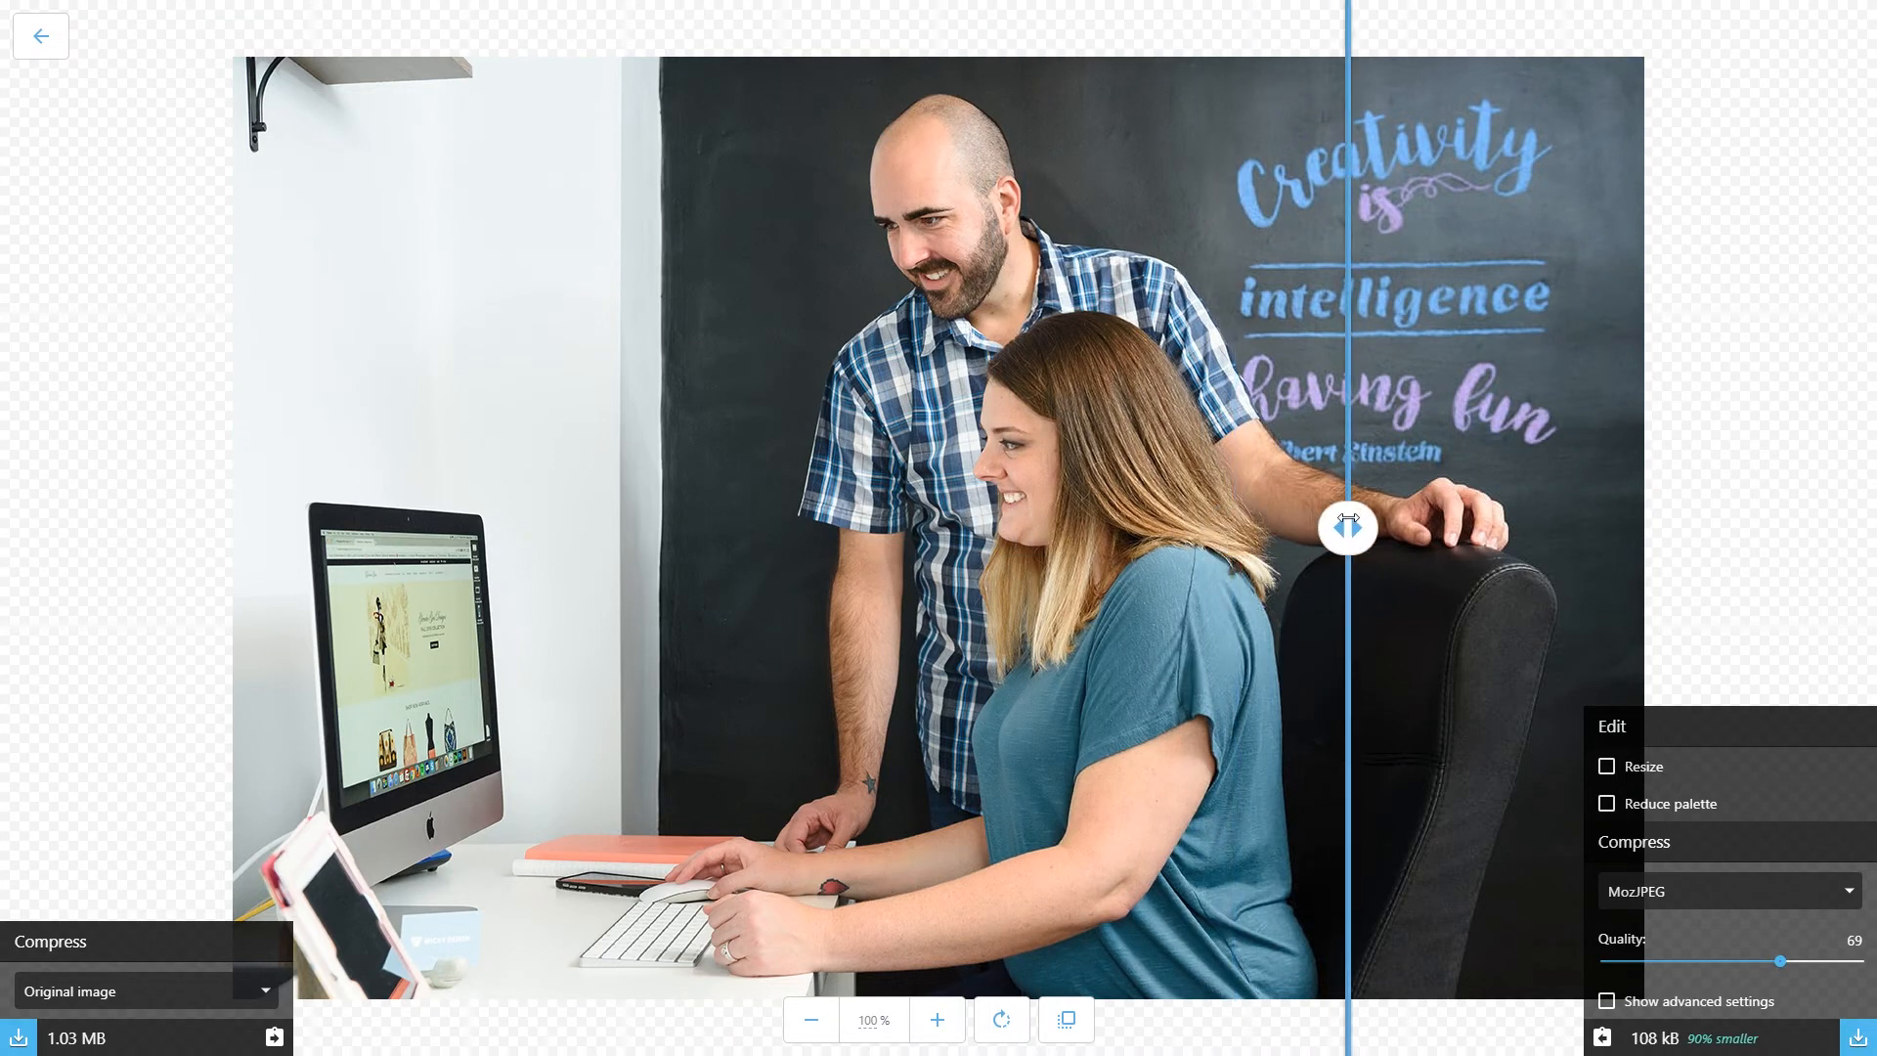
drag(1347, 526, 1008, 526)
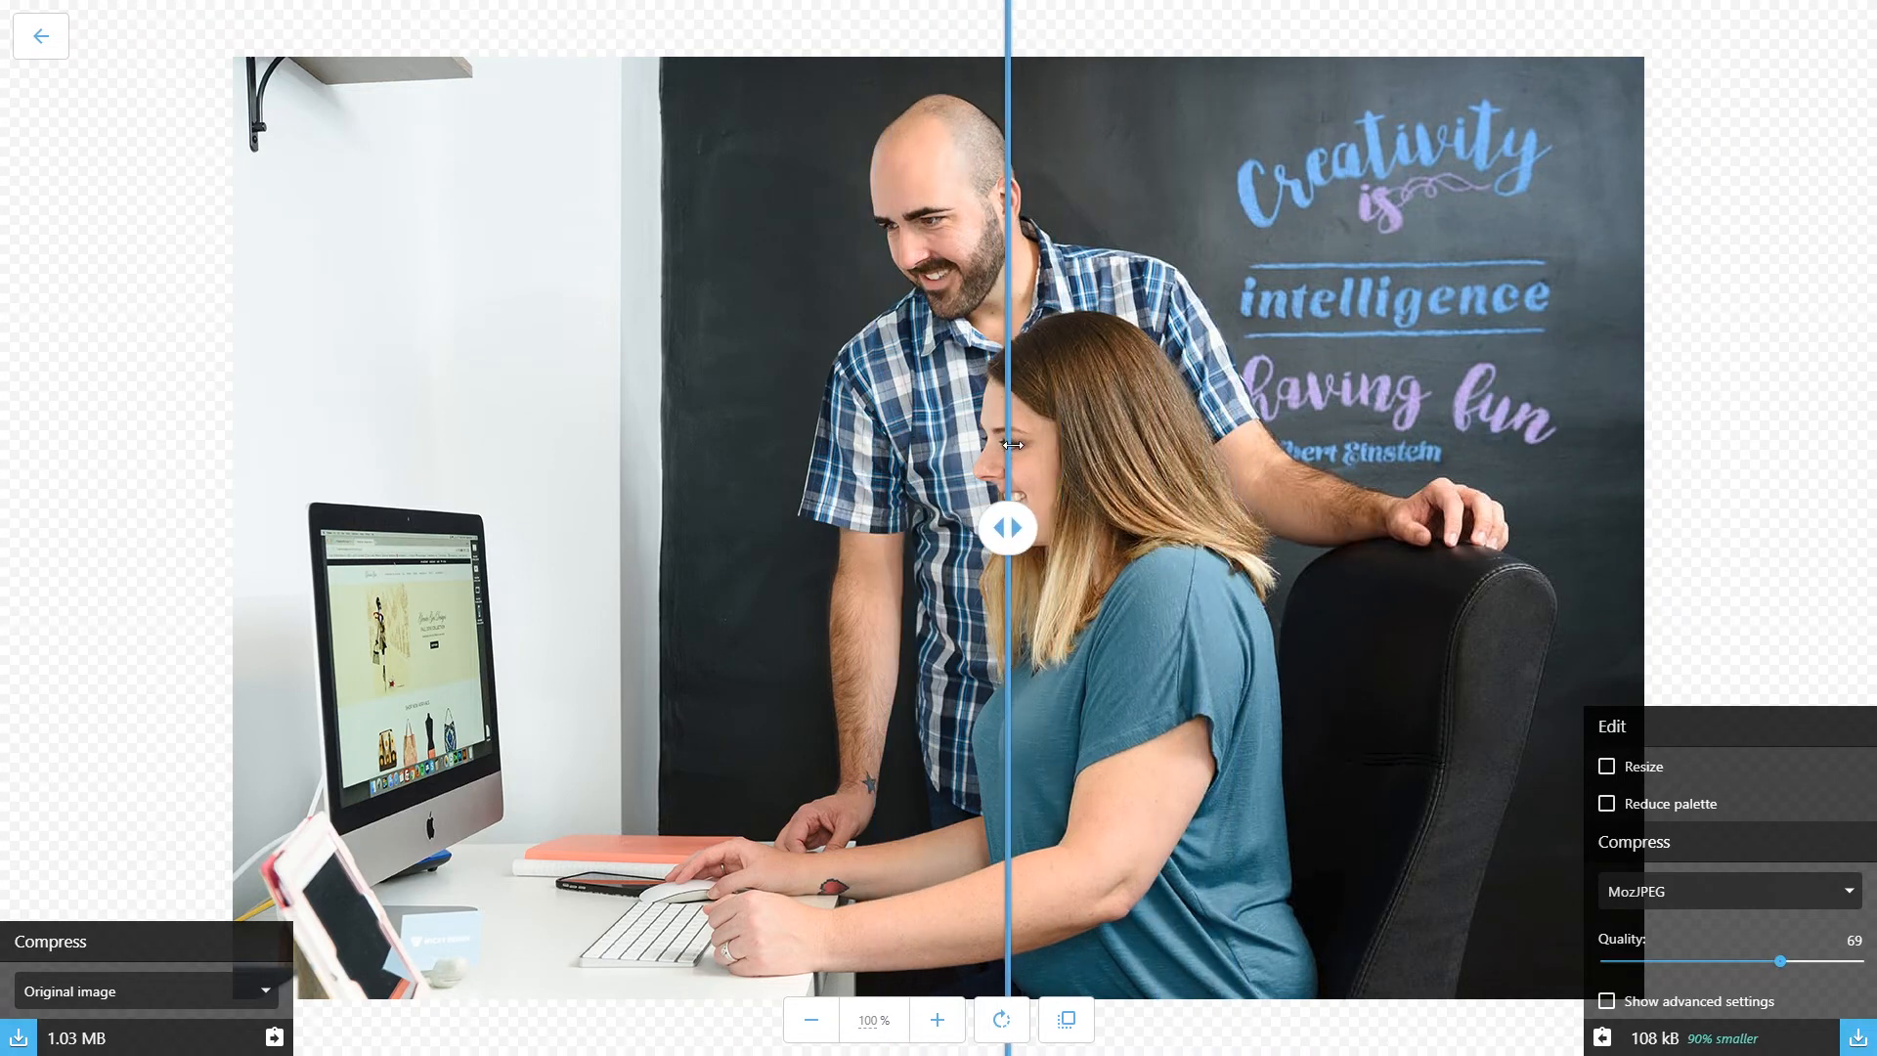
drag(1007, 526, 1175, 526)
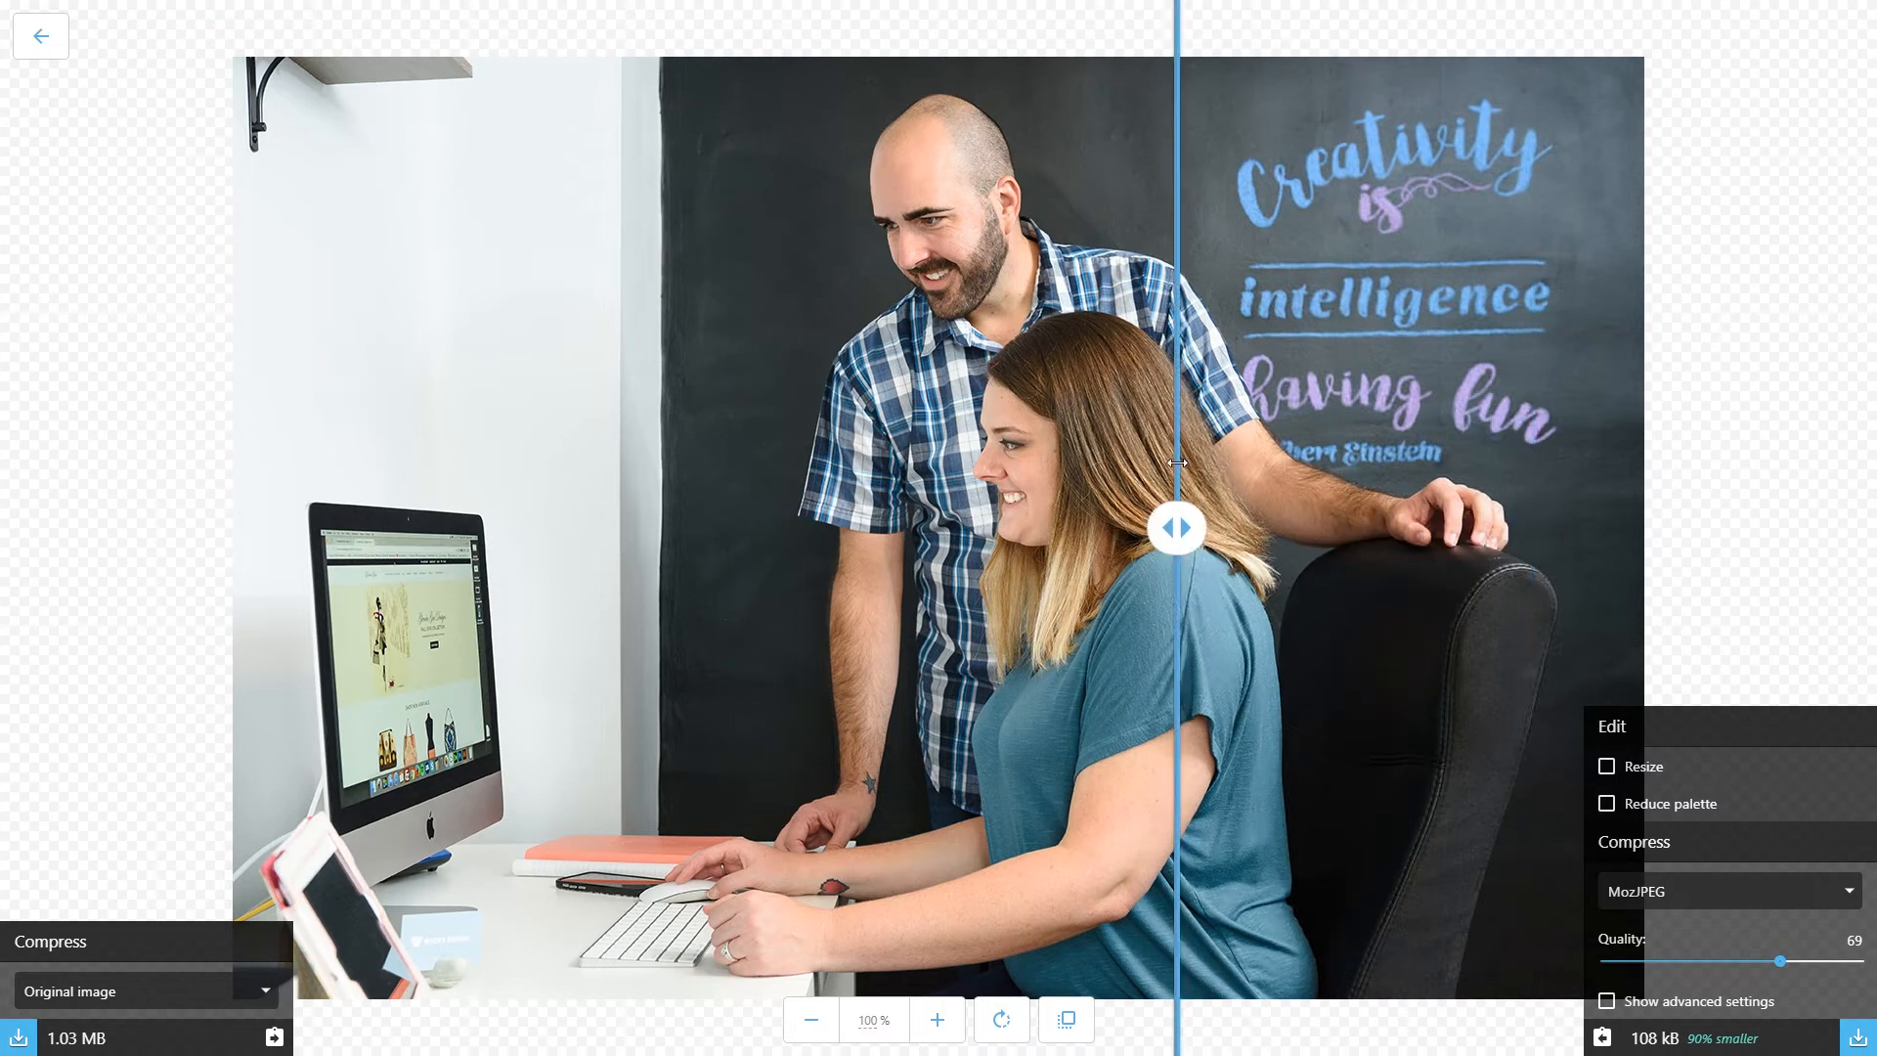
Test very low qualities down to 3, where the photo turns blocky, then bring quality back up towards 89
drag(1779, 962, 1756, 962)
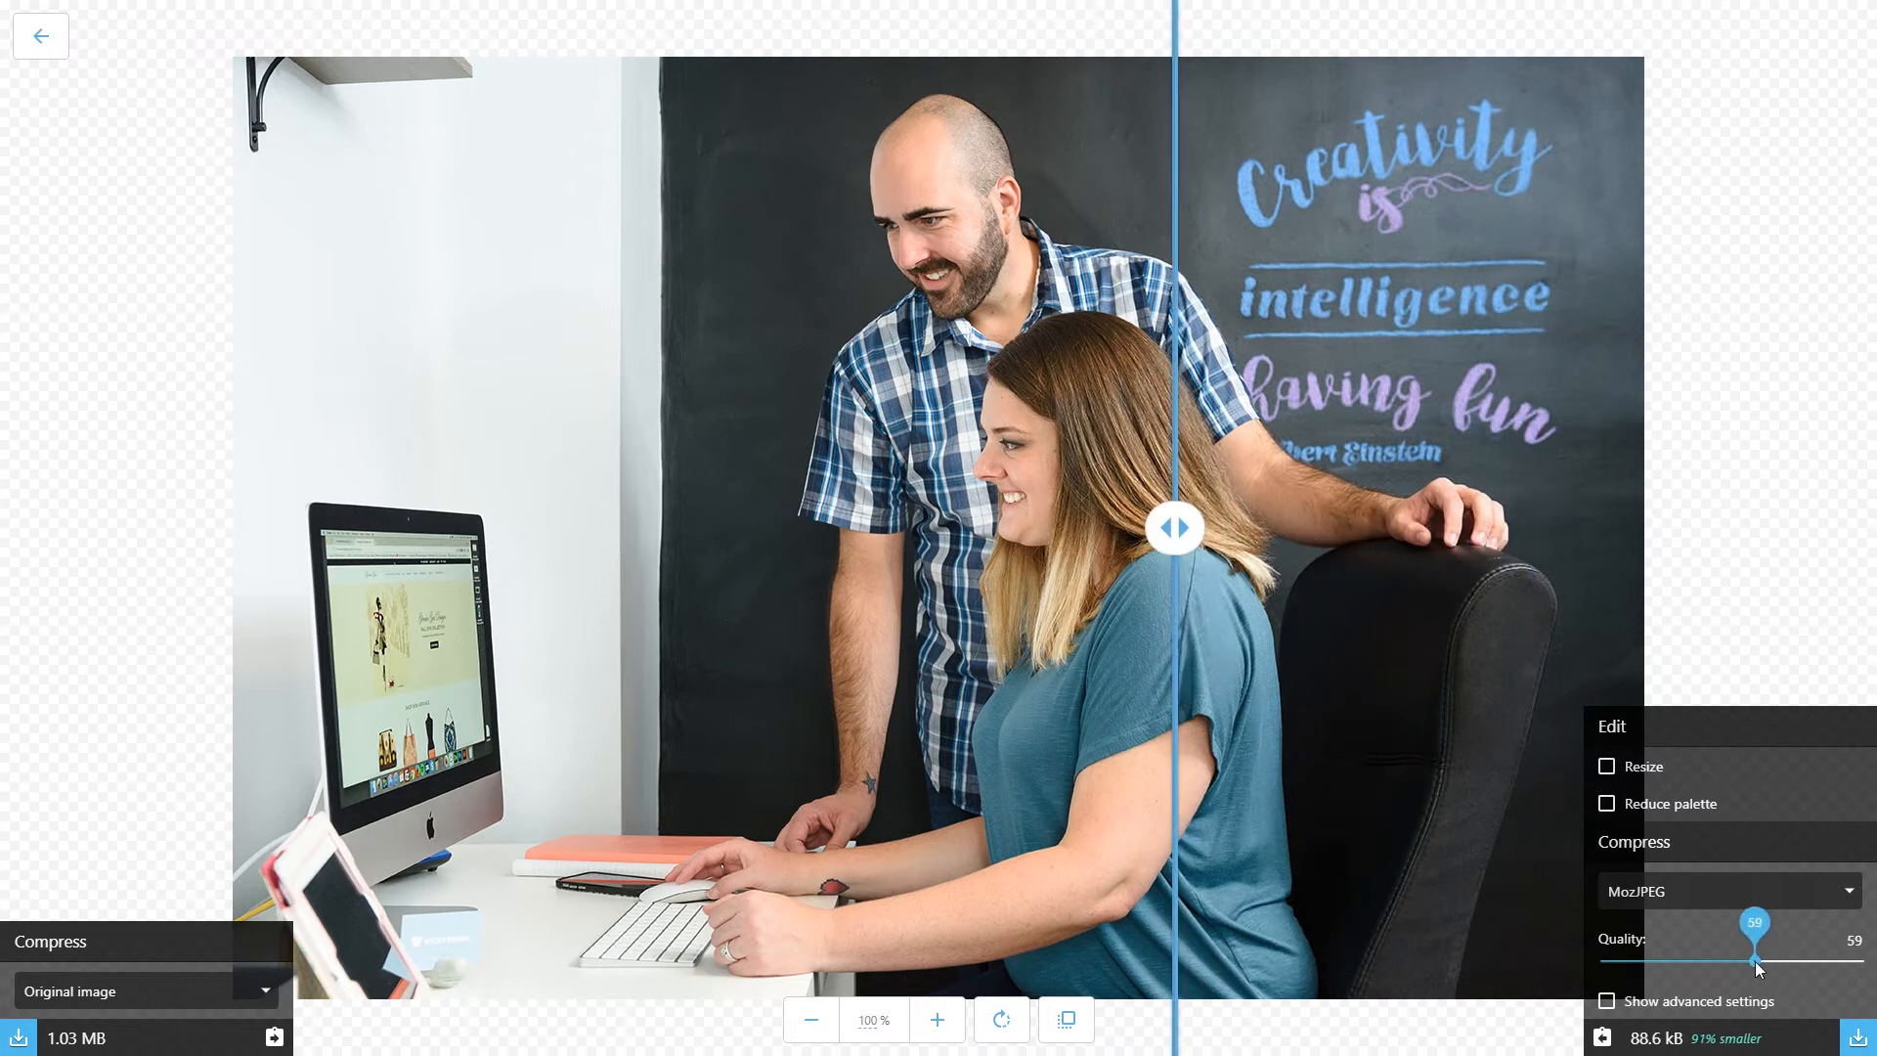
drag(1755, 962, 1668, 962)
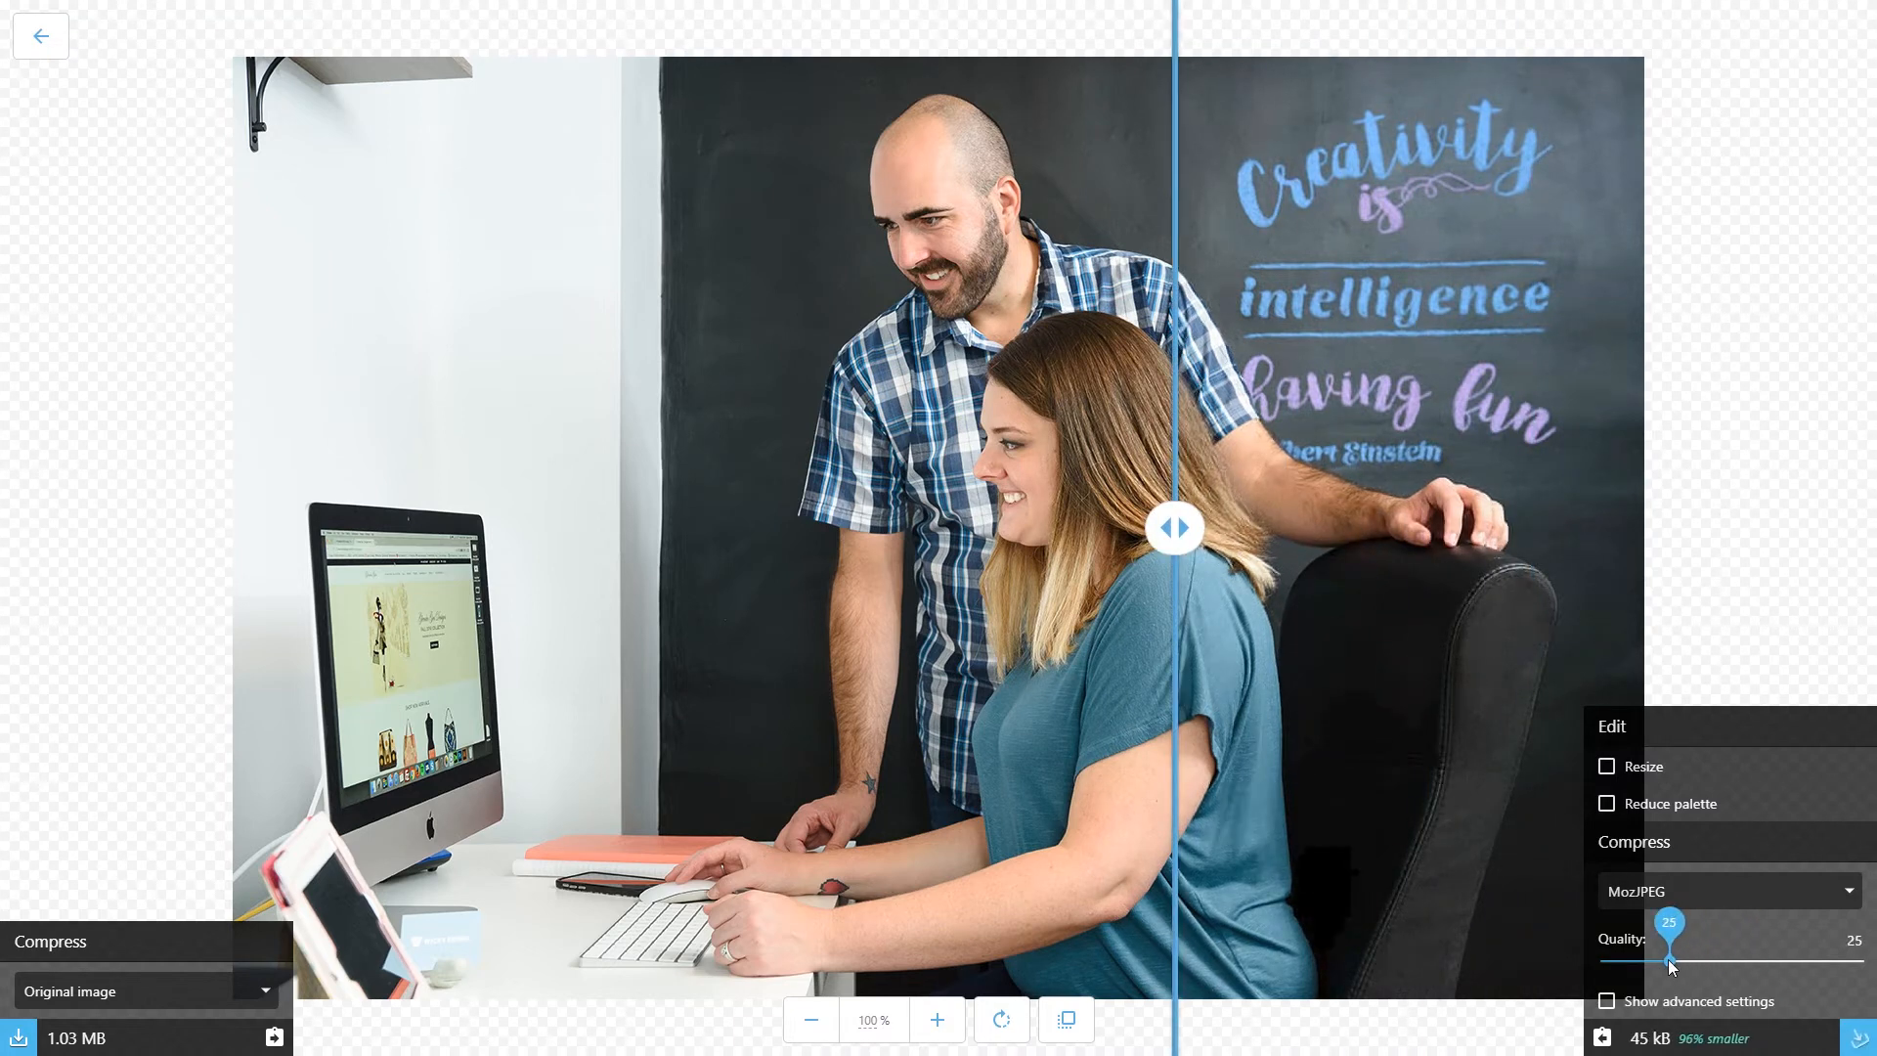
drag(1668, 962, 1658, 962)
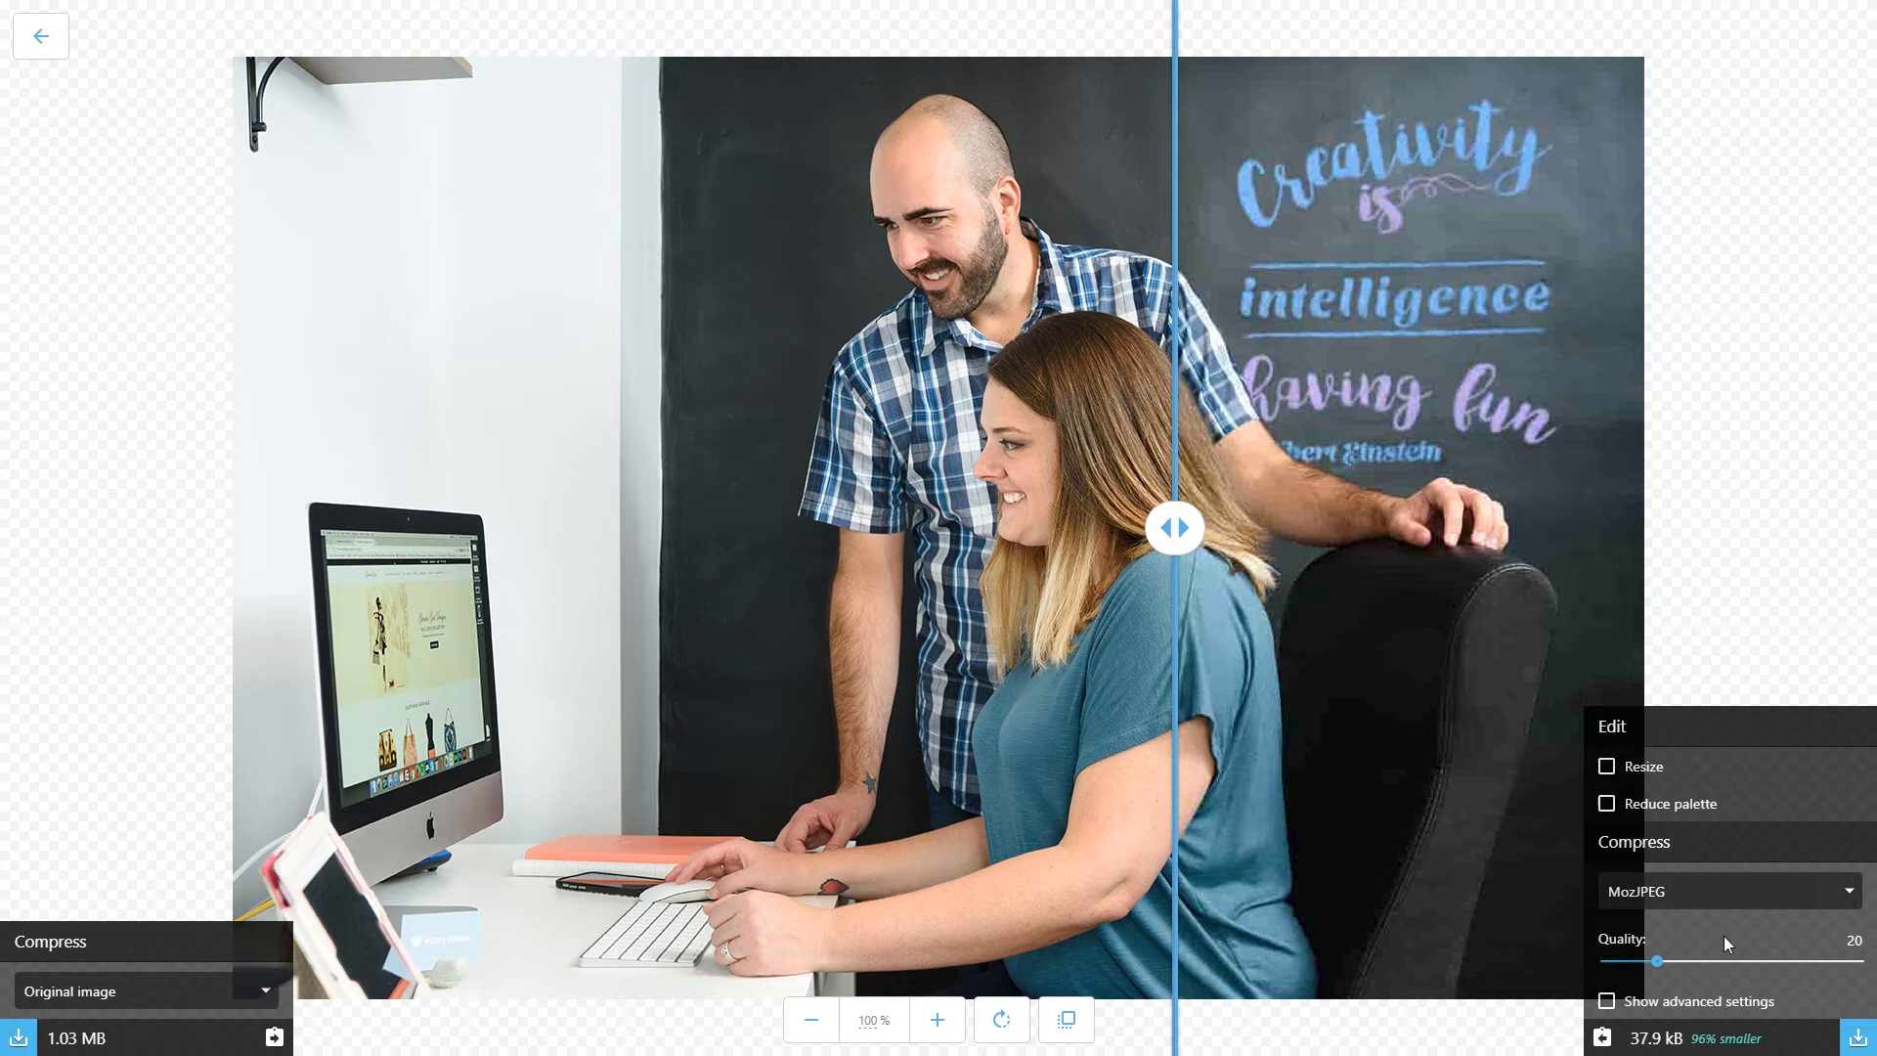
drag(1658, 962, 1663, 961)
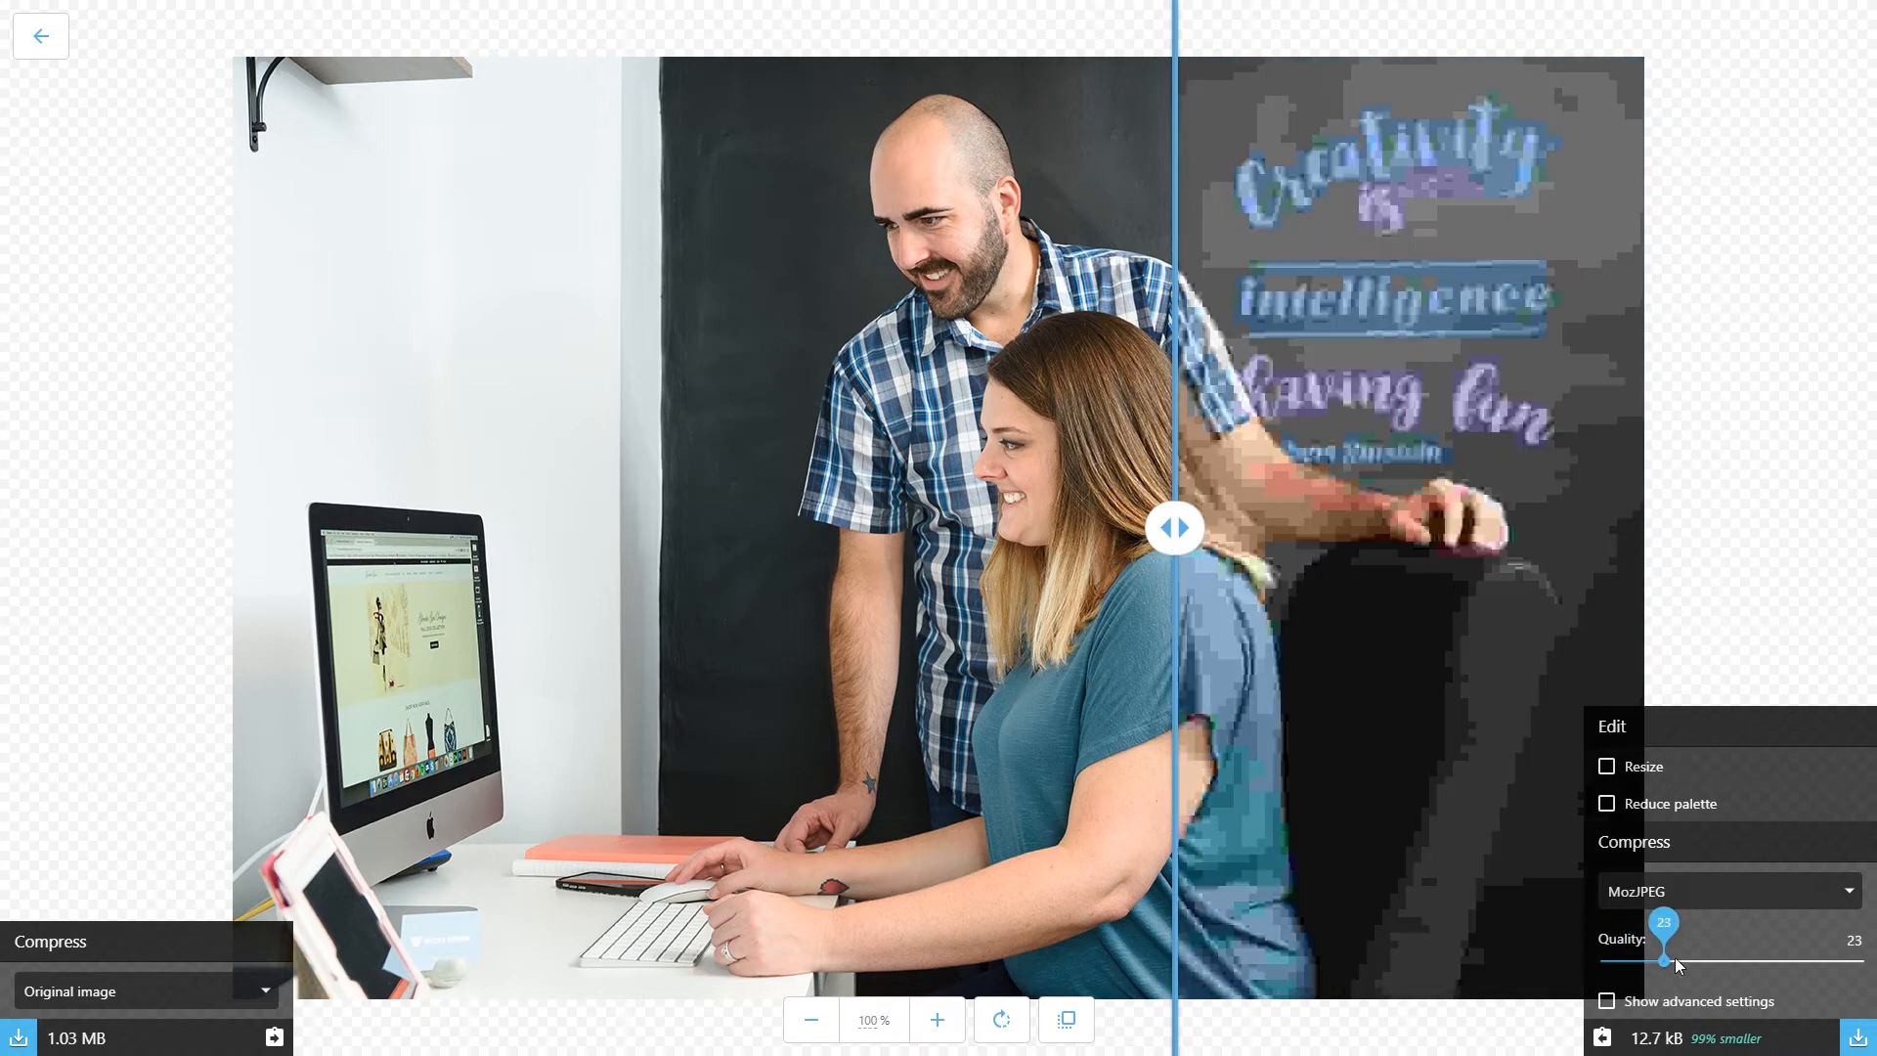
drag(1662, 960, 1613, 960)
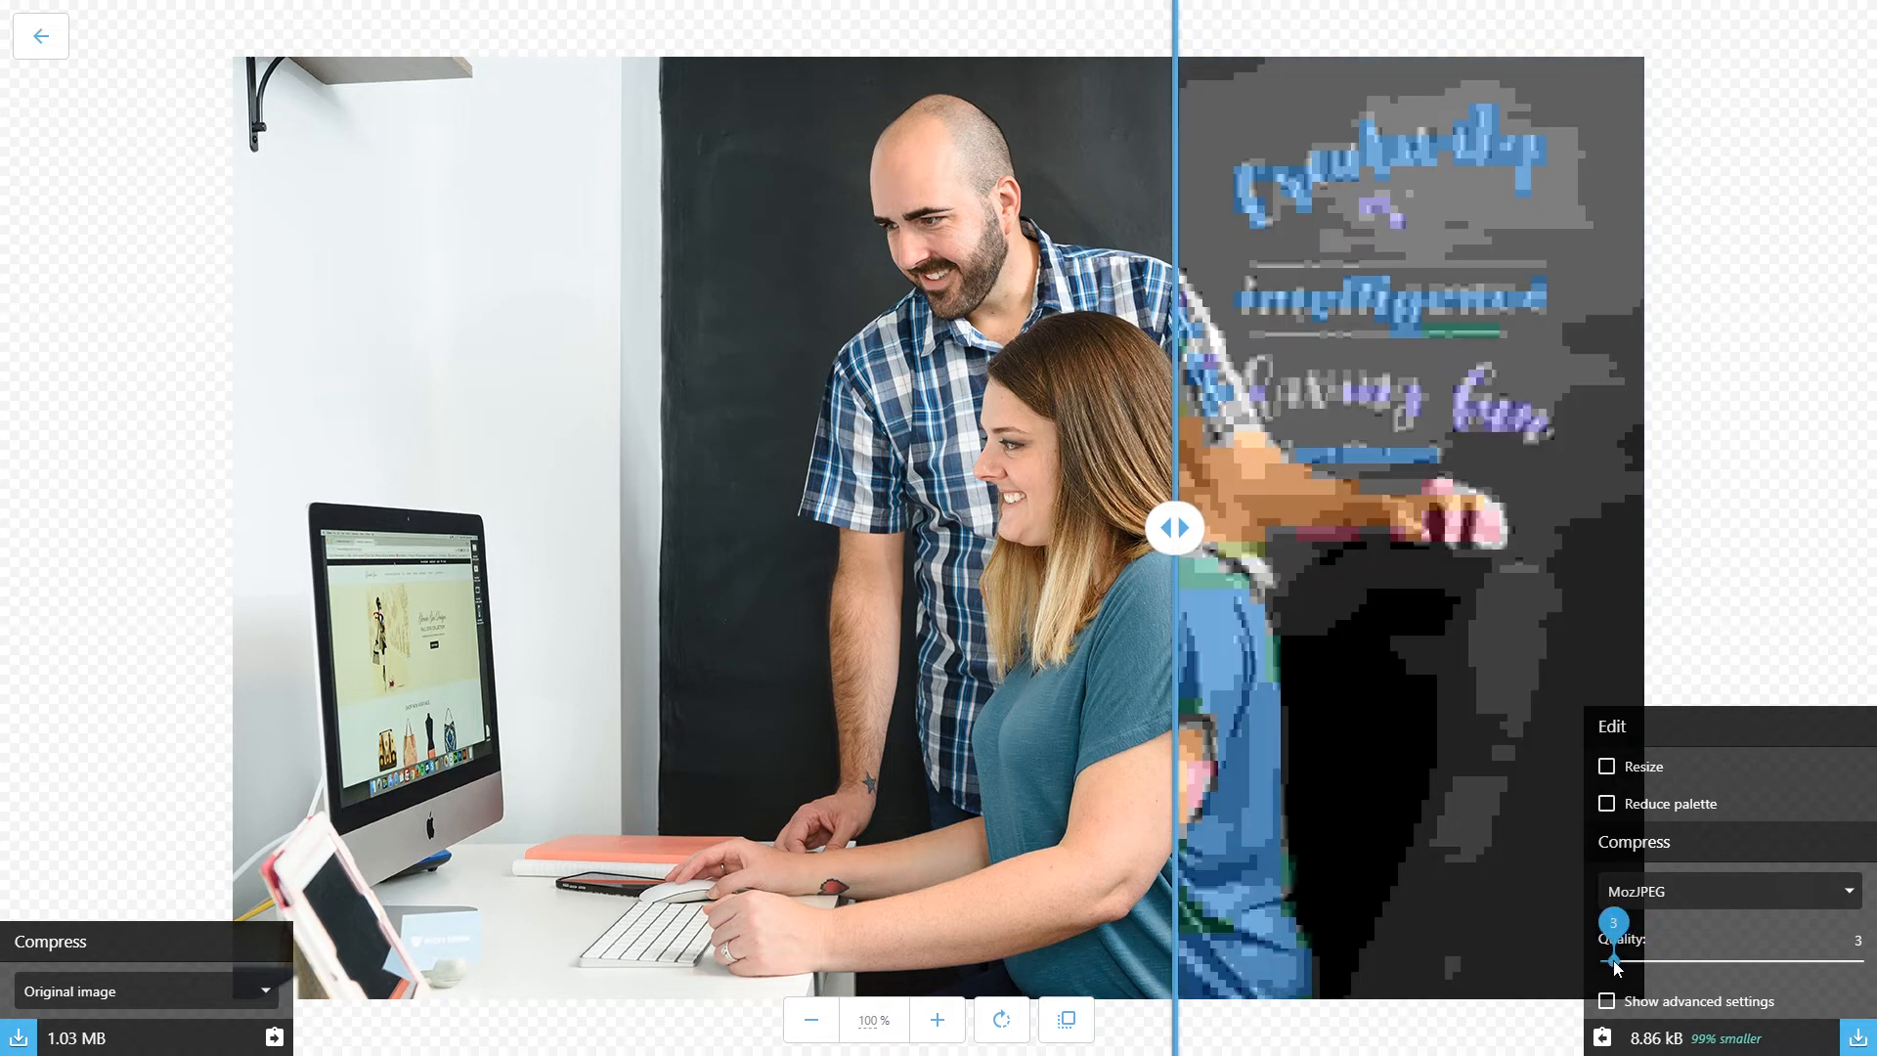
drag(1613, 963, 1622, 963)
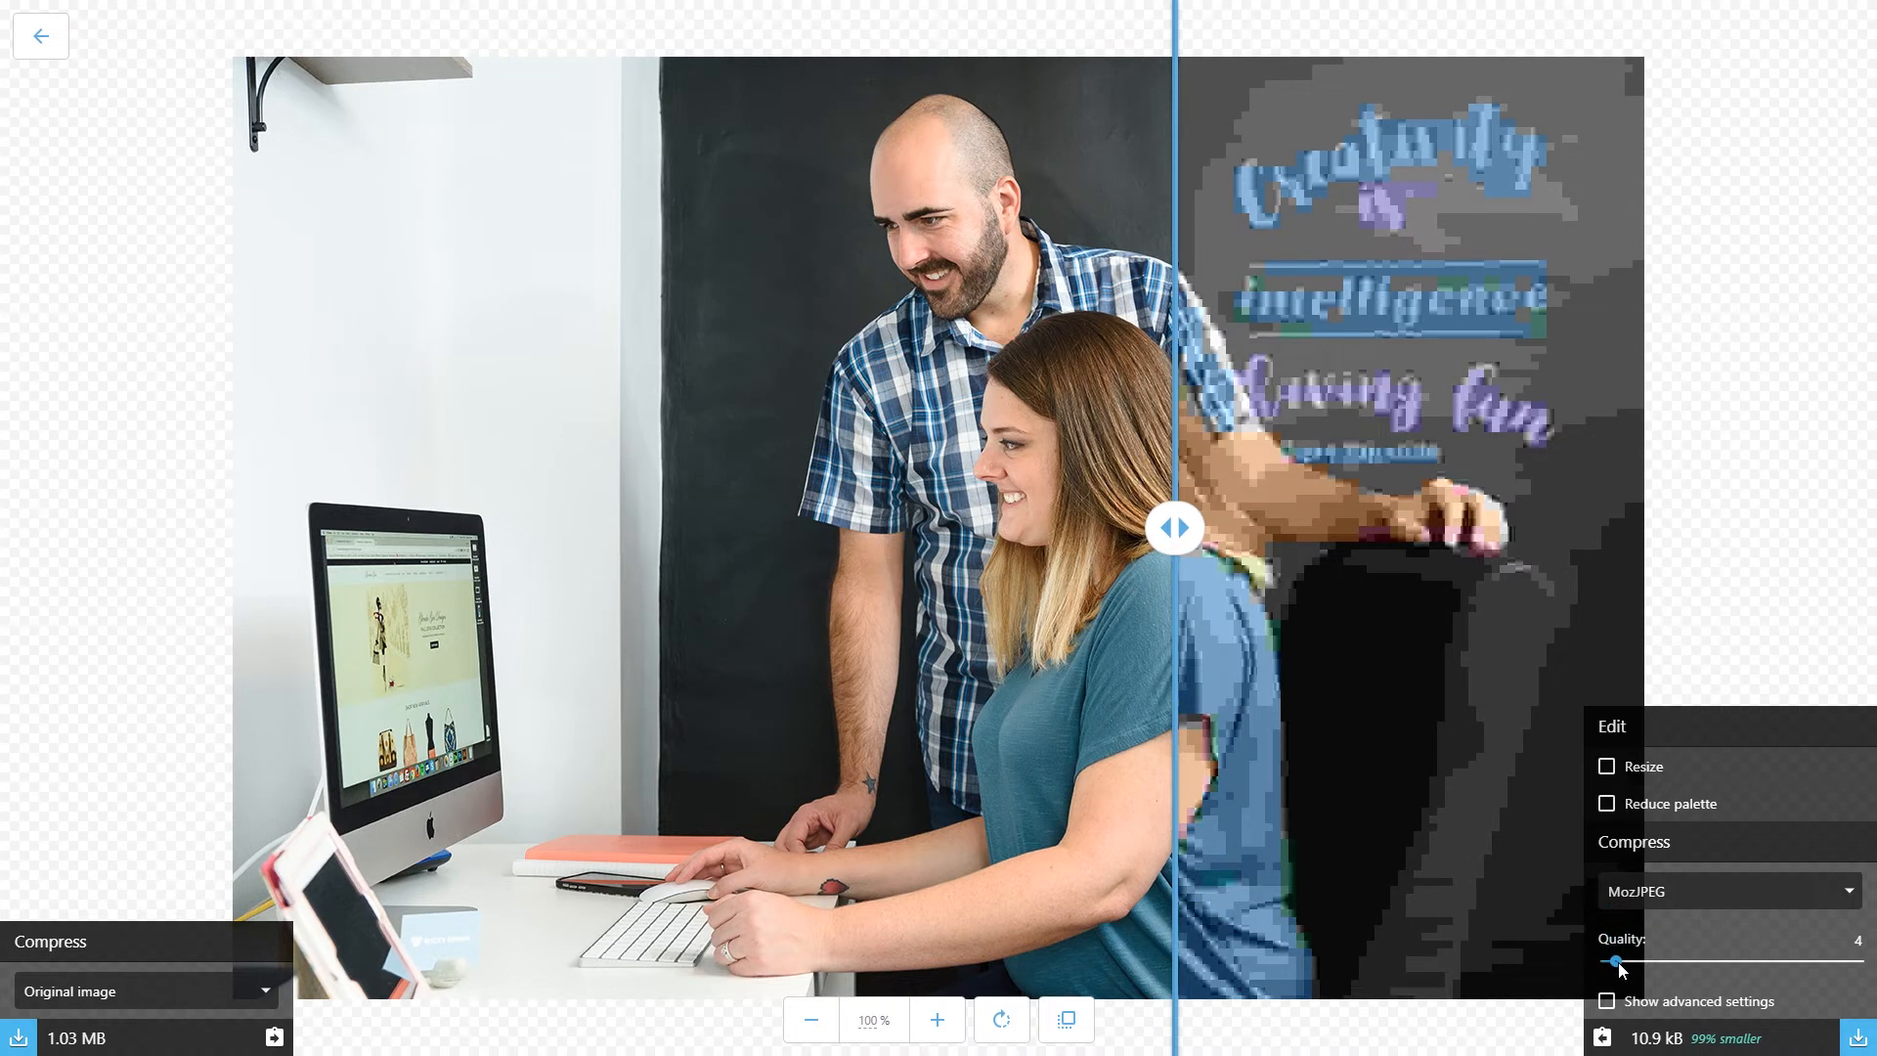
drag(1616, 960, 1739, 959)
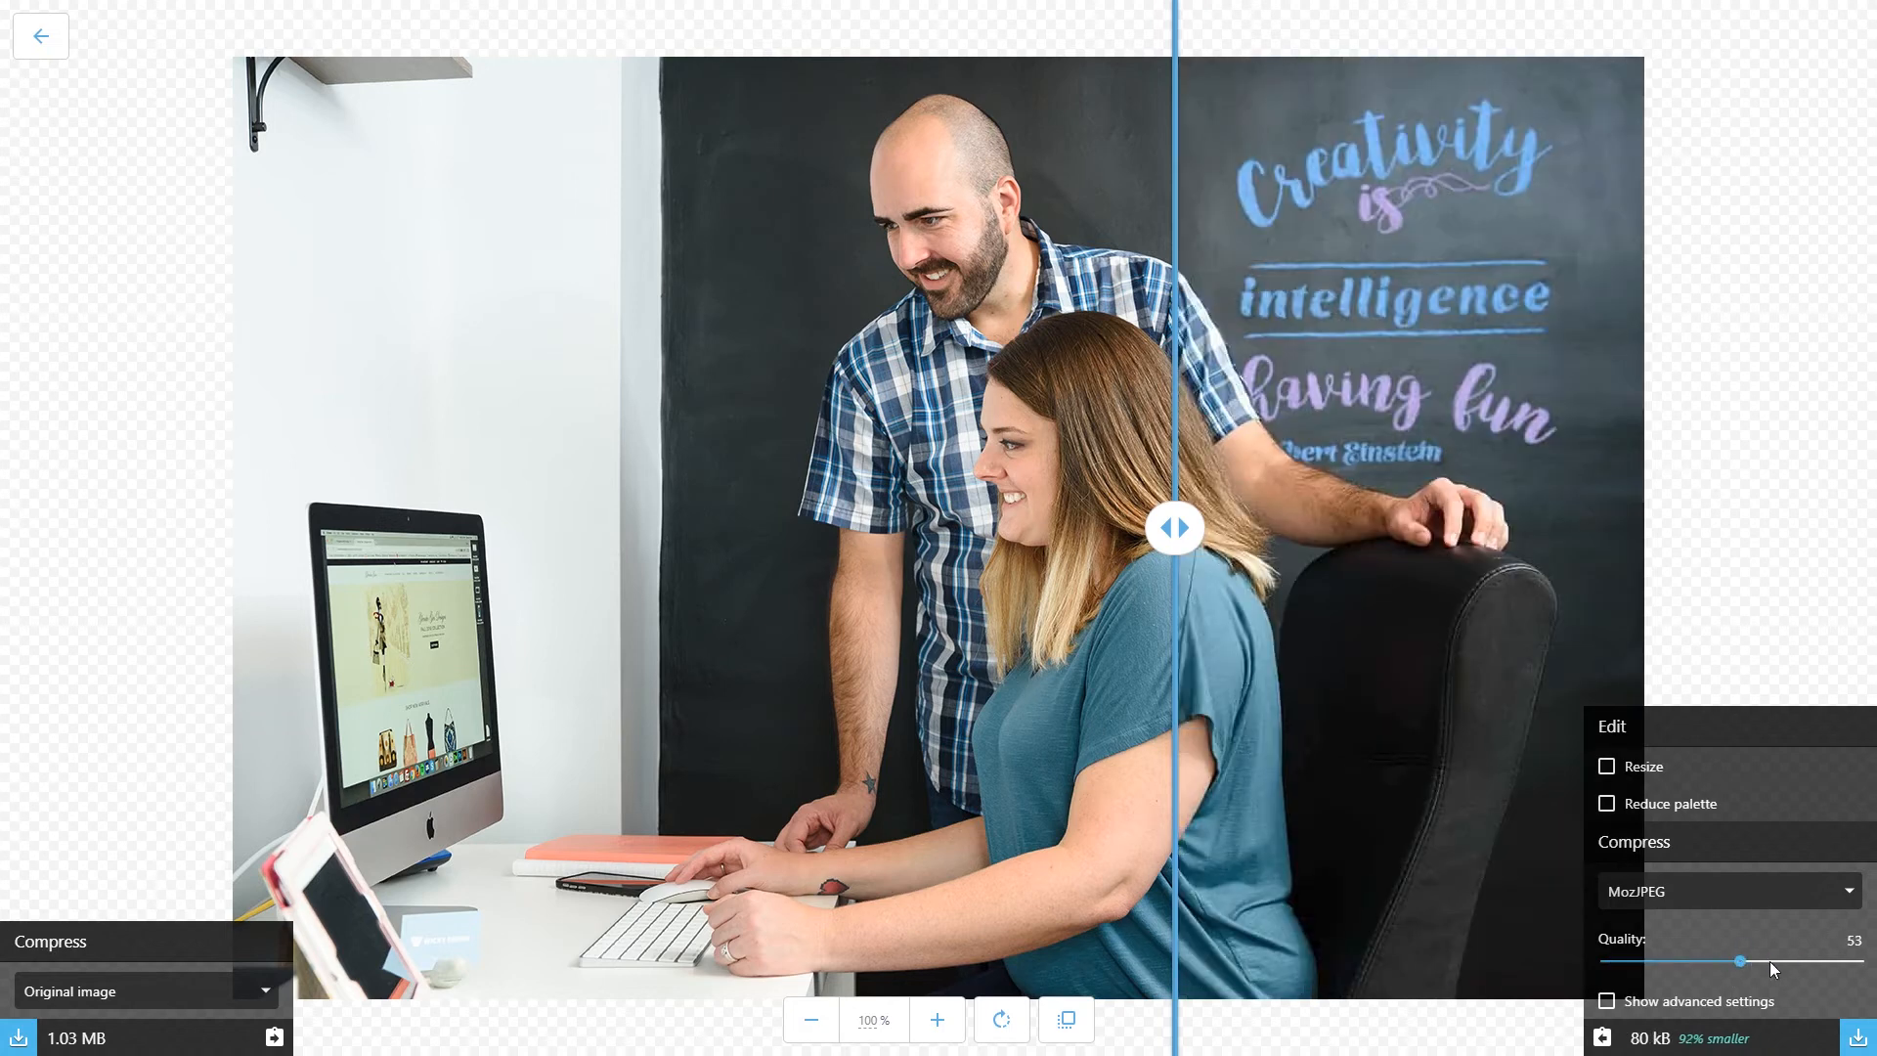
drag(1741, 960, 1792, 960)
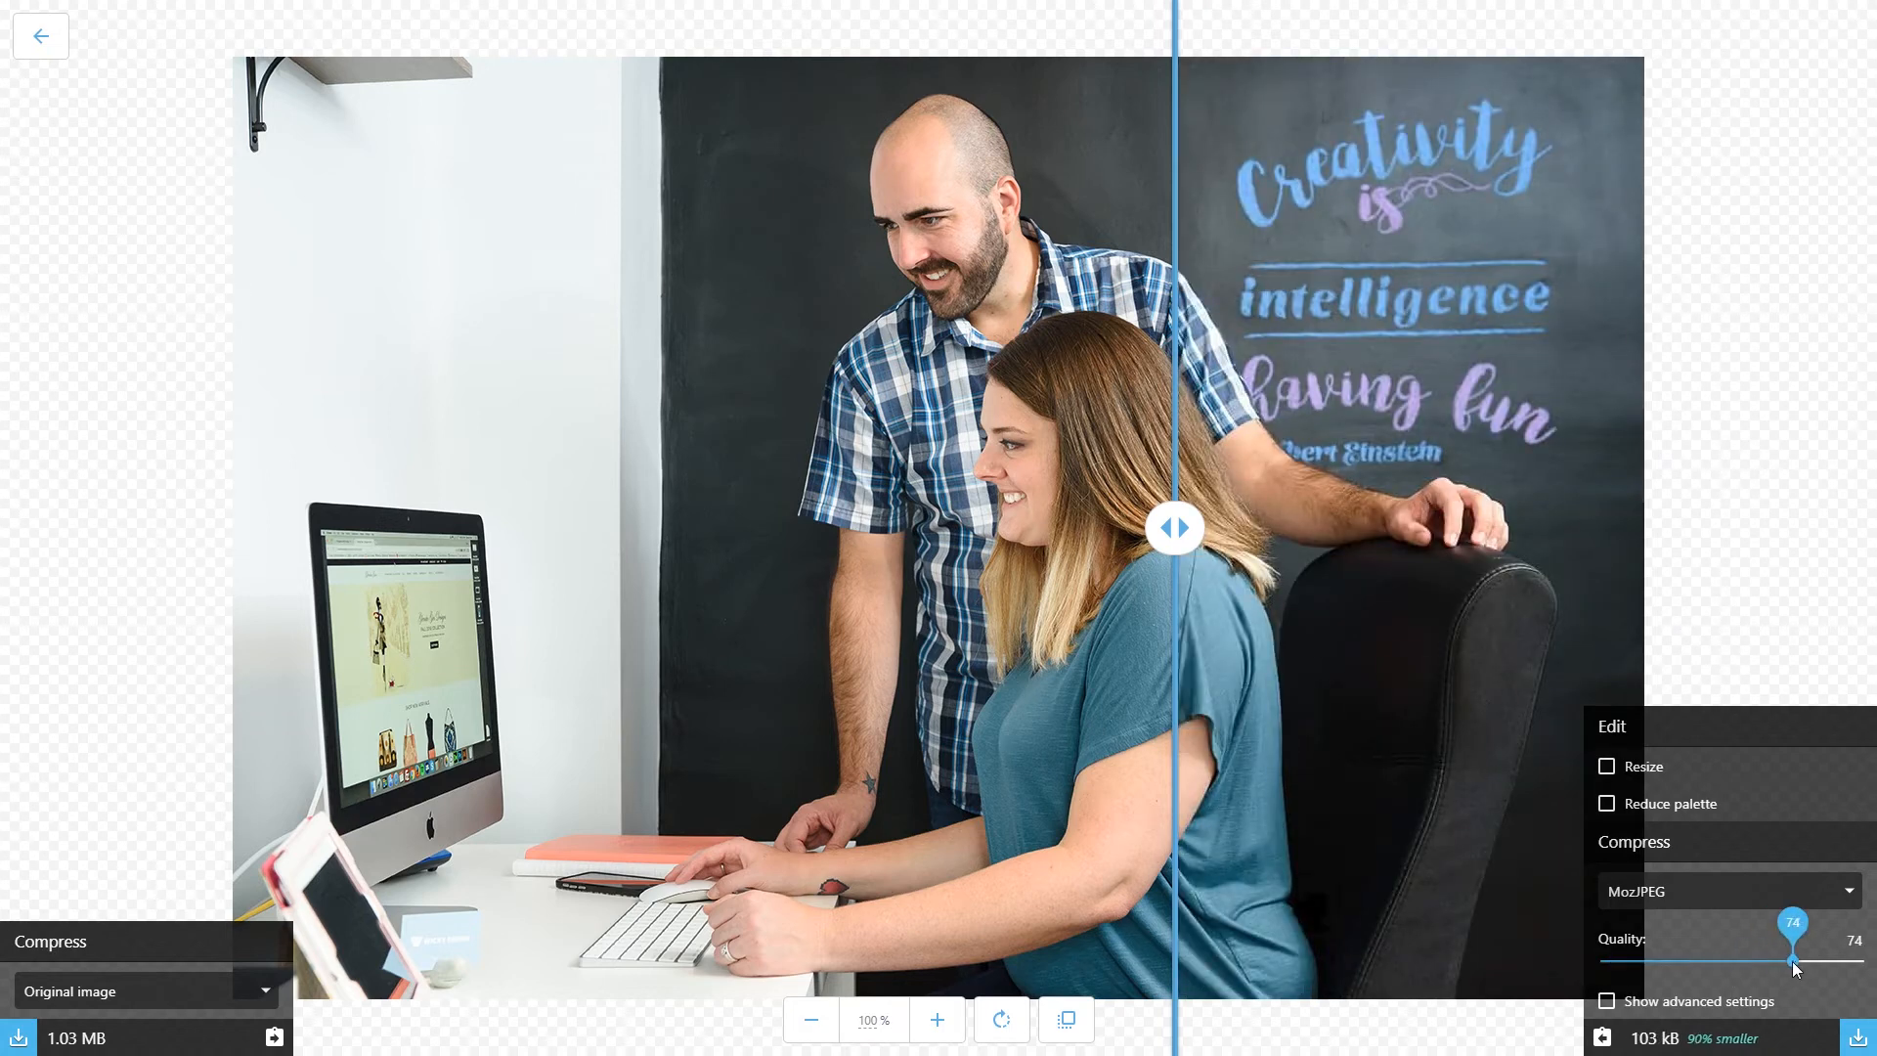
drag(1793, 961, 1785, 962)
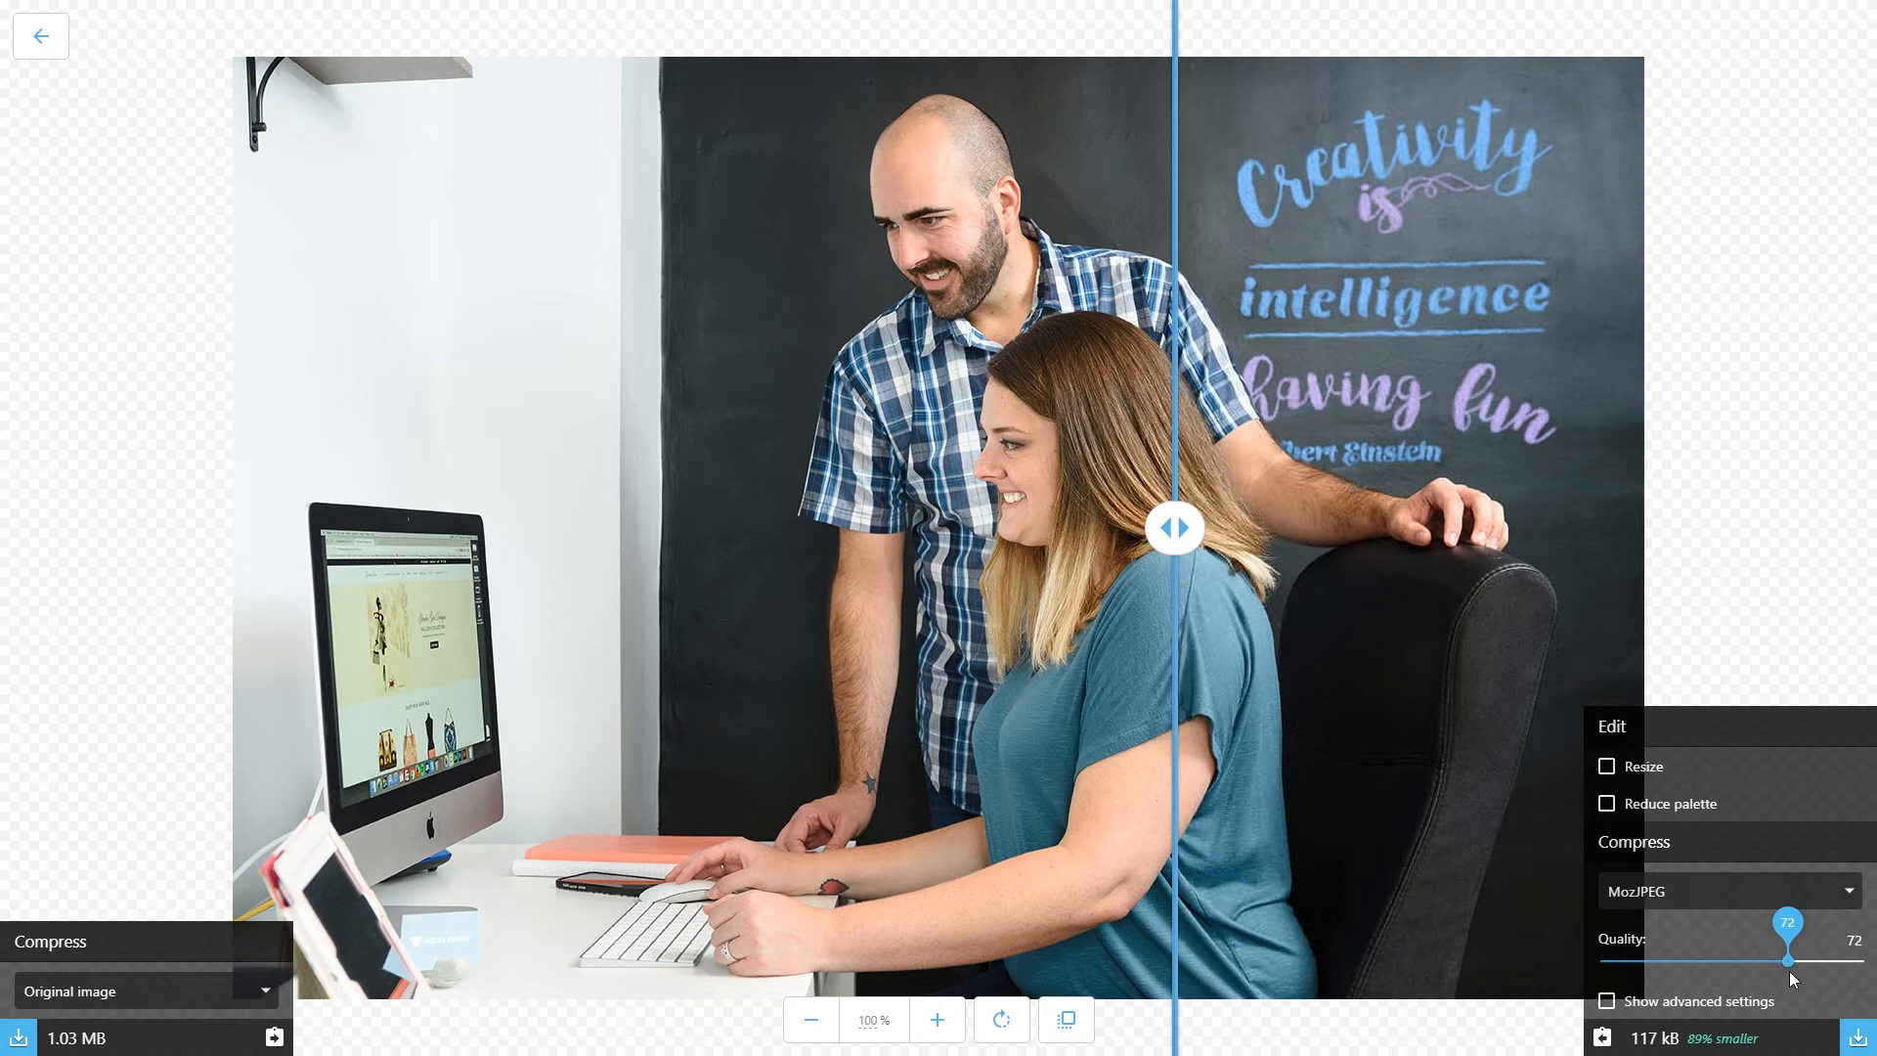
drag(1785, 961, 1828, 962)
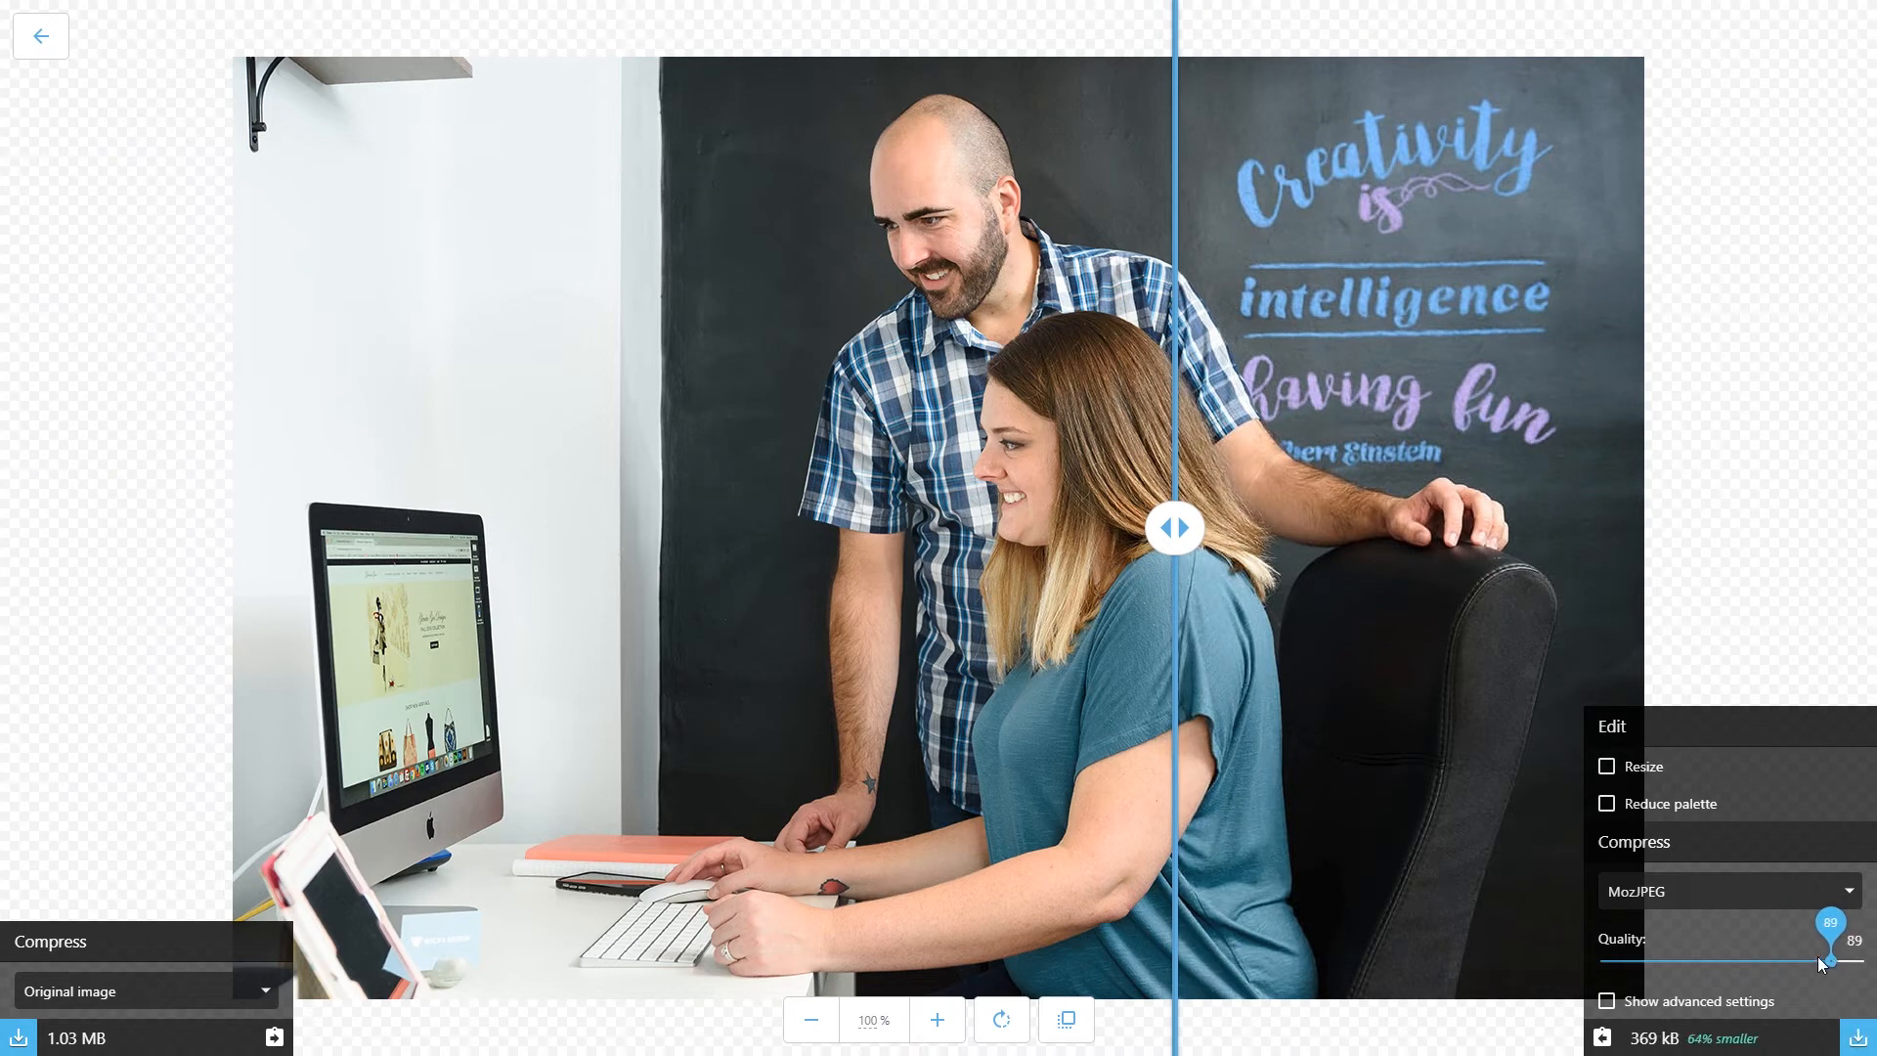
Settle the MozJPEG quality on 60, giving 89.7 kB, and check the compressed result over the man's face
drag(1820, 960, 1724, 959)
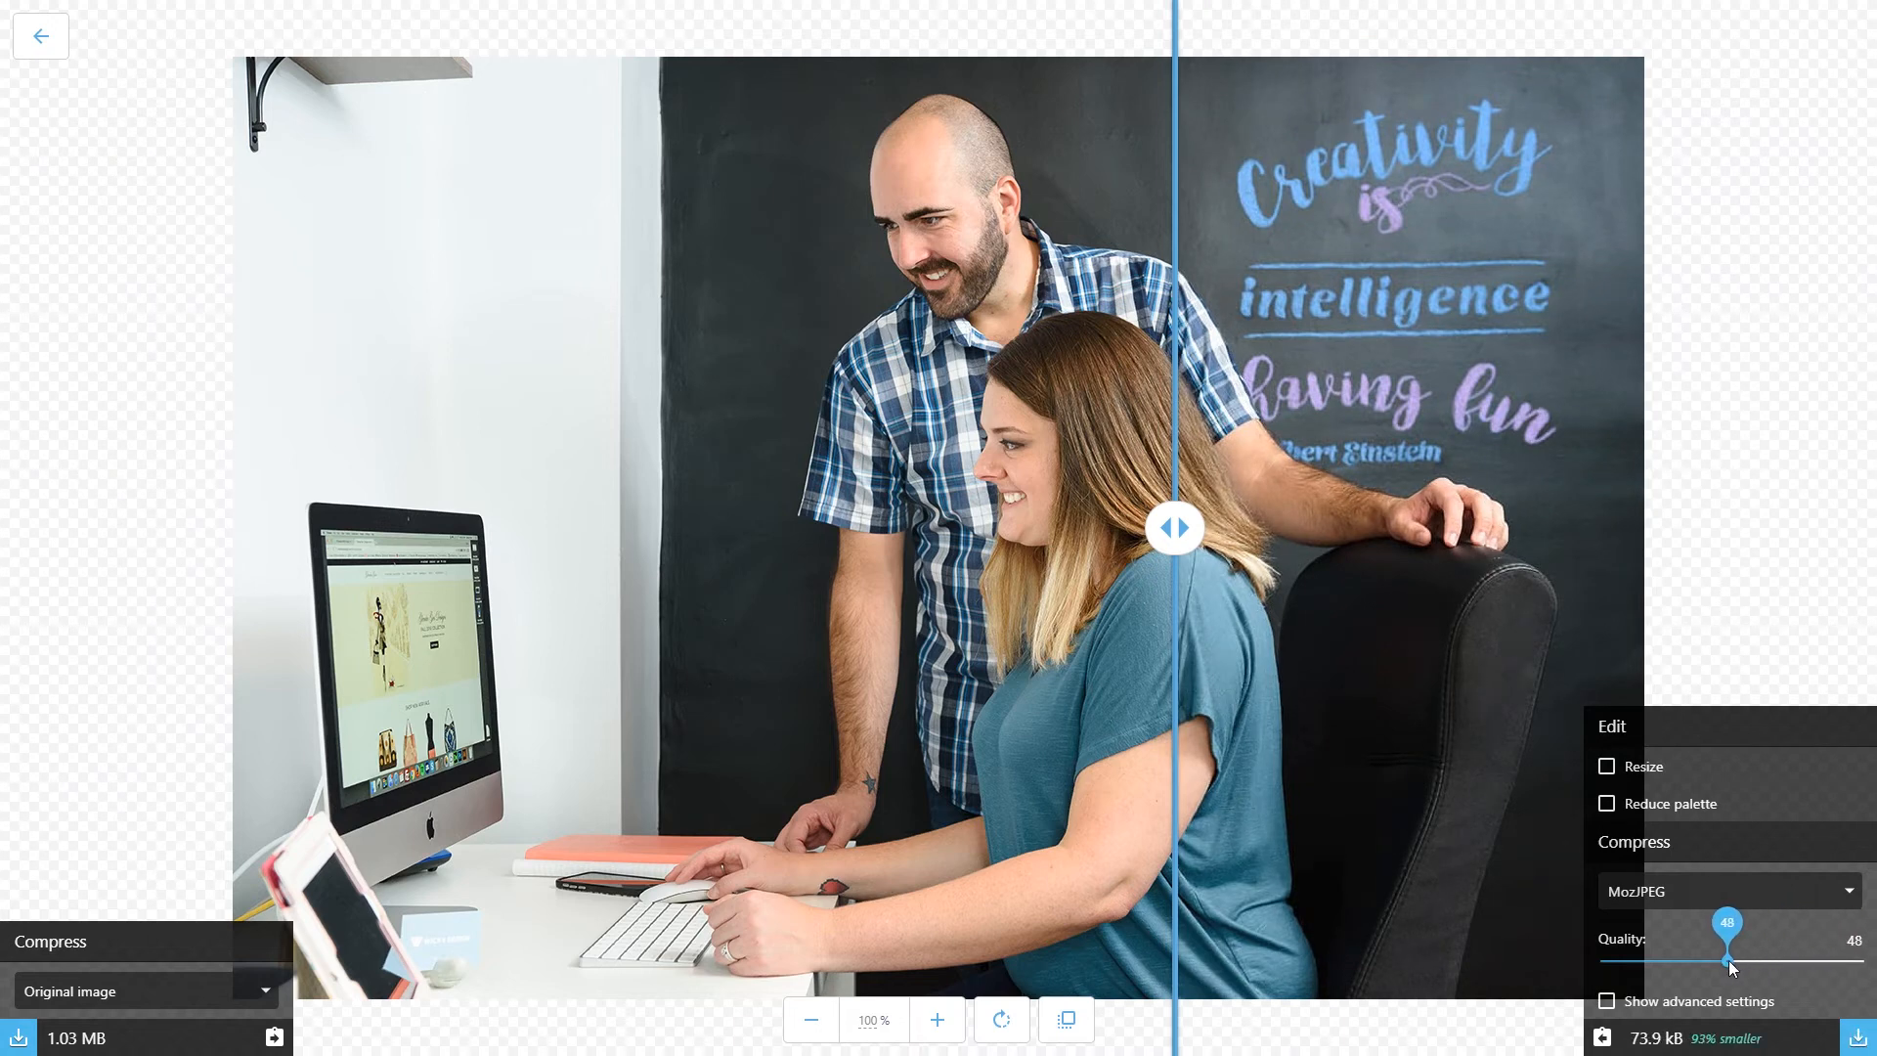
drag(1724, 962, 1793, 962)
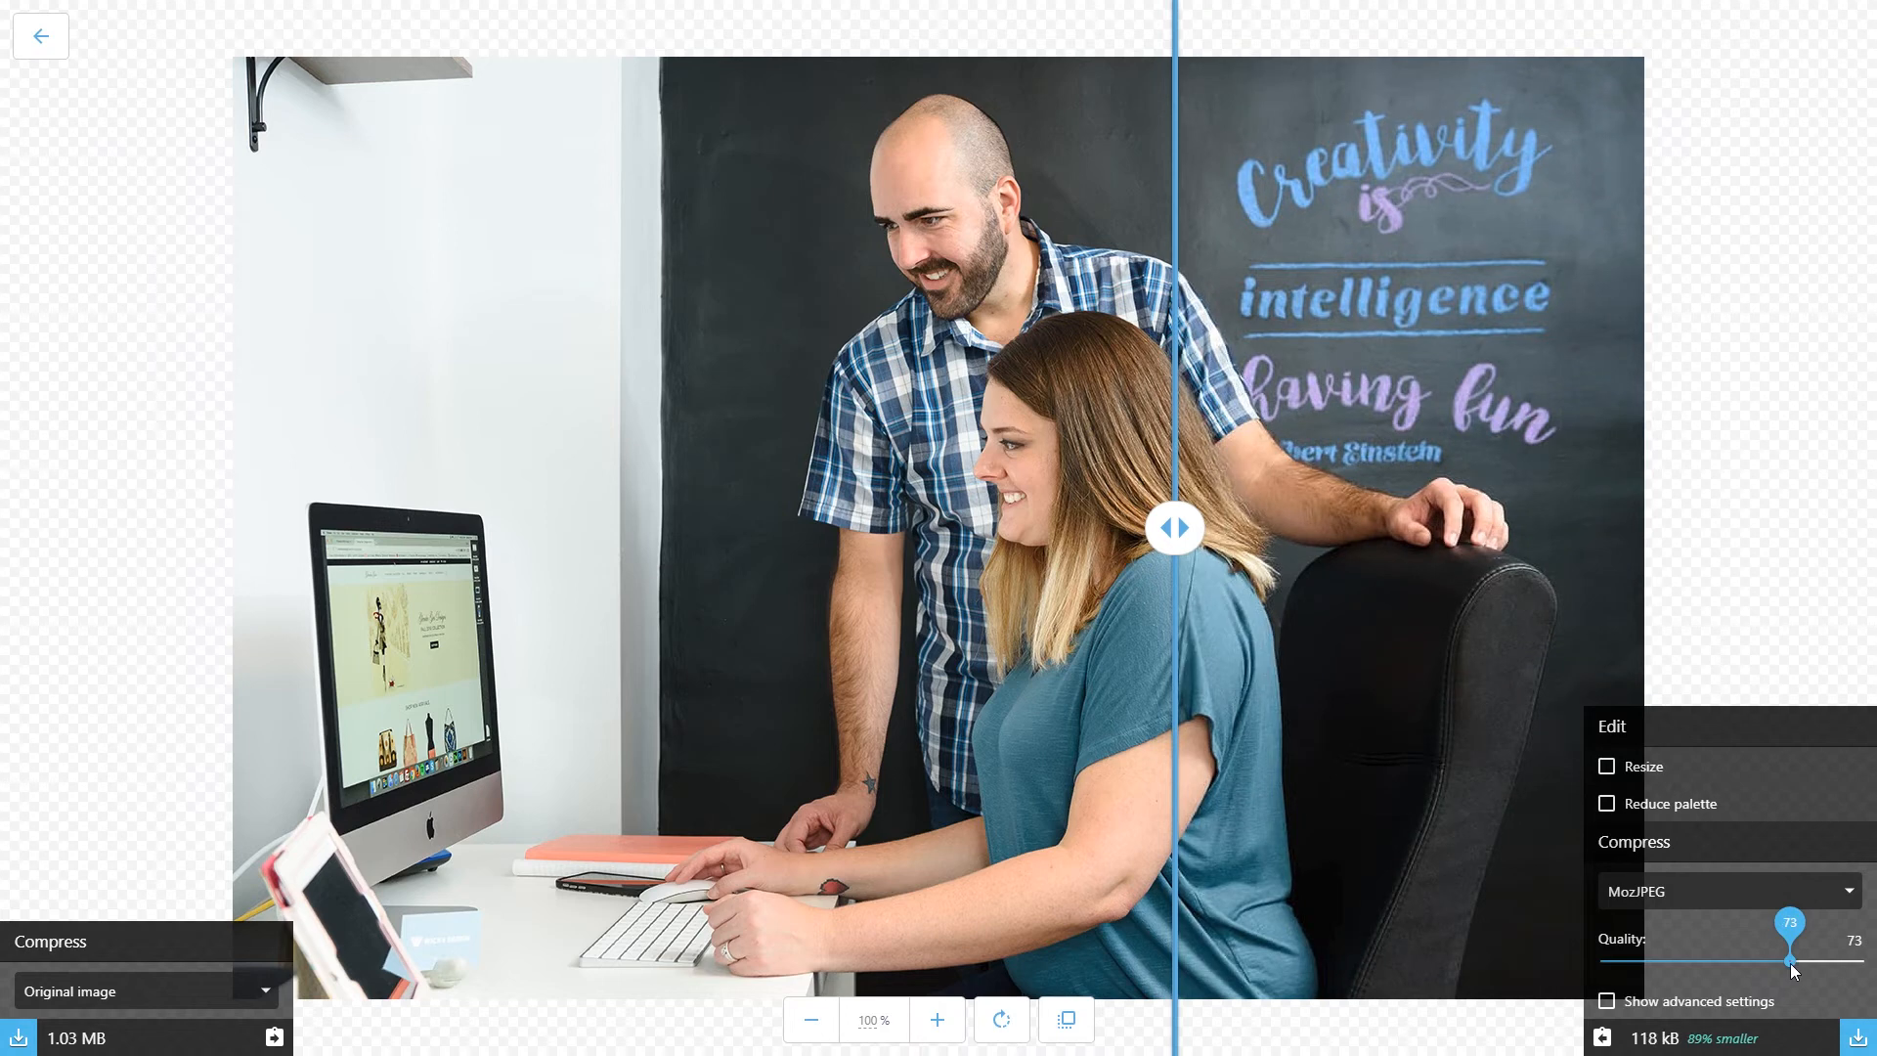
drag(1791, 962, 1802, 961)
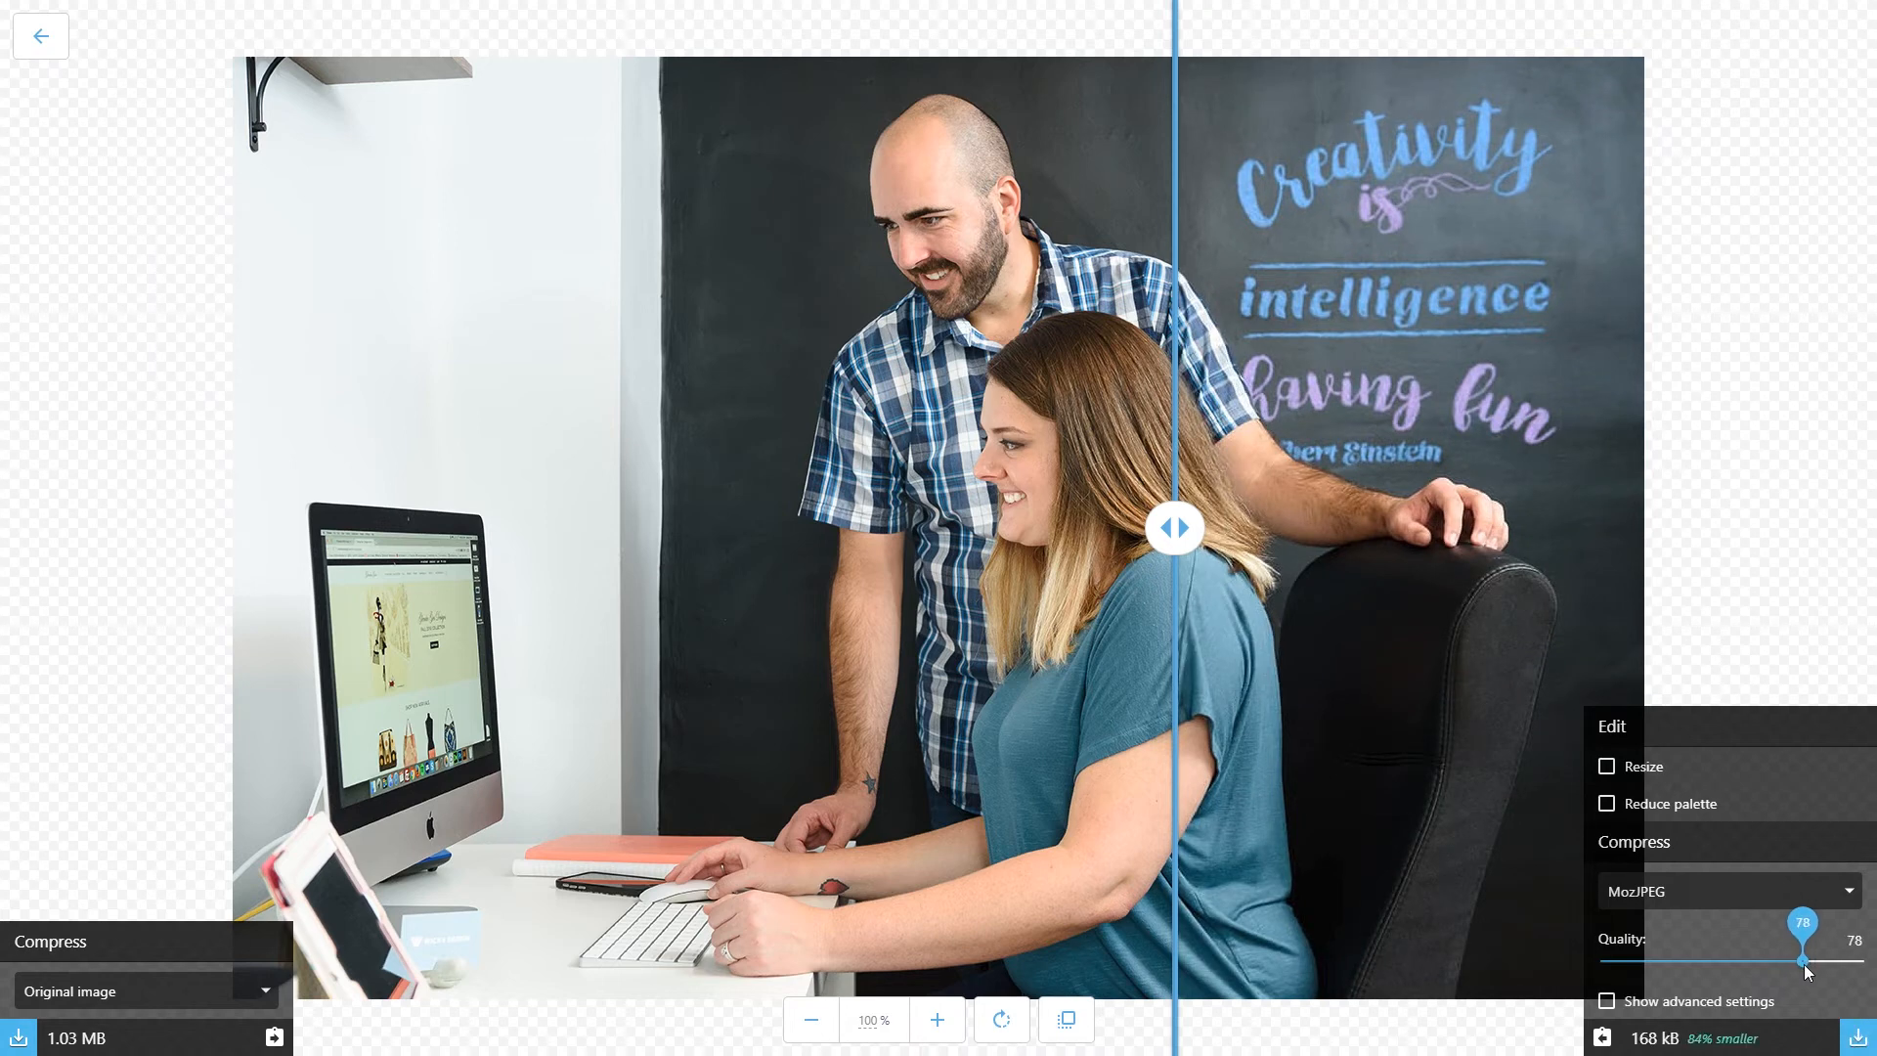
drag(1769, 961, 1810, 962)
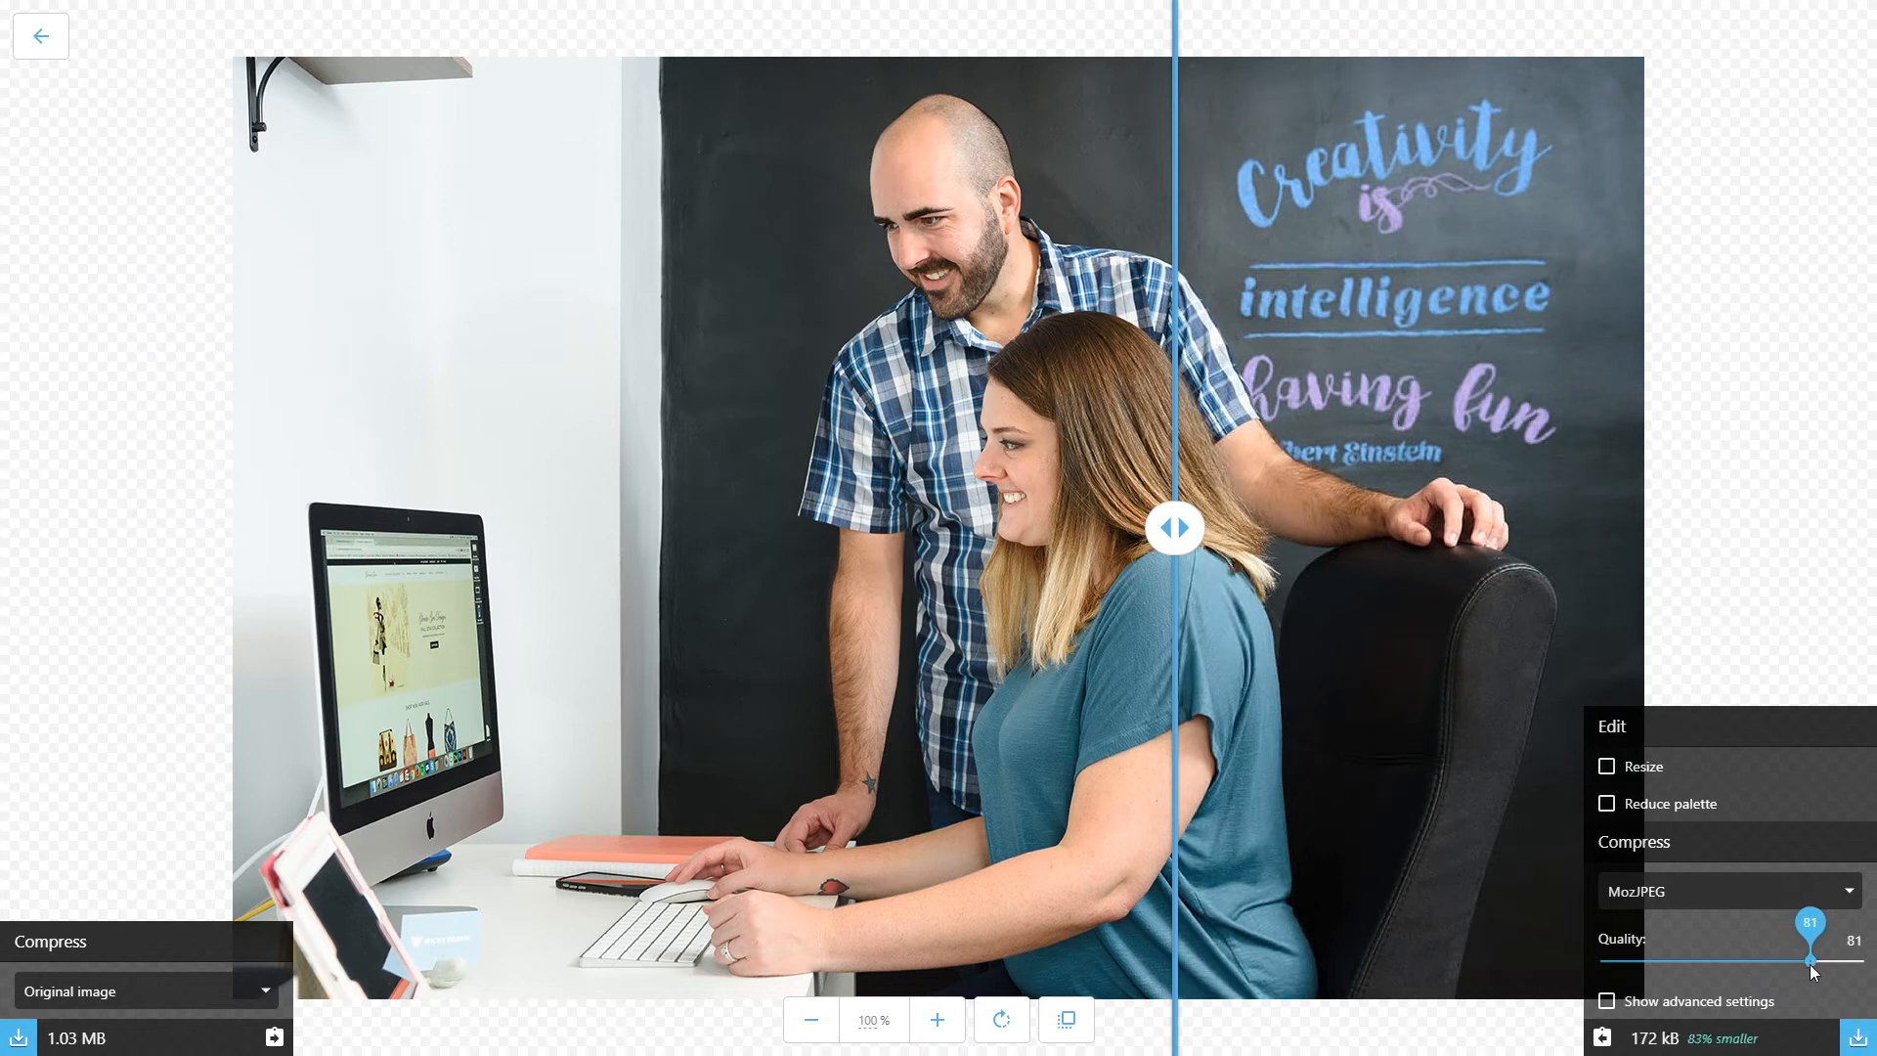
drag(1810, 962, 1757, 962)
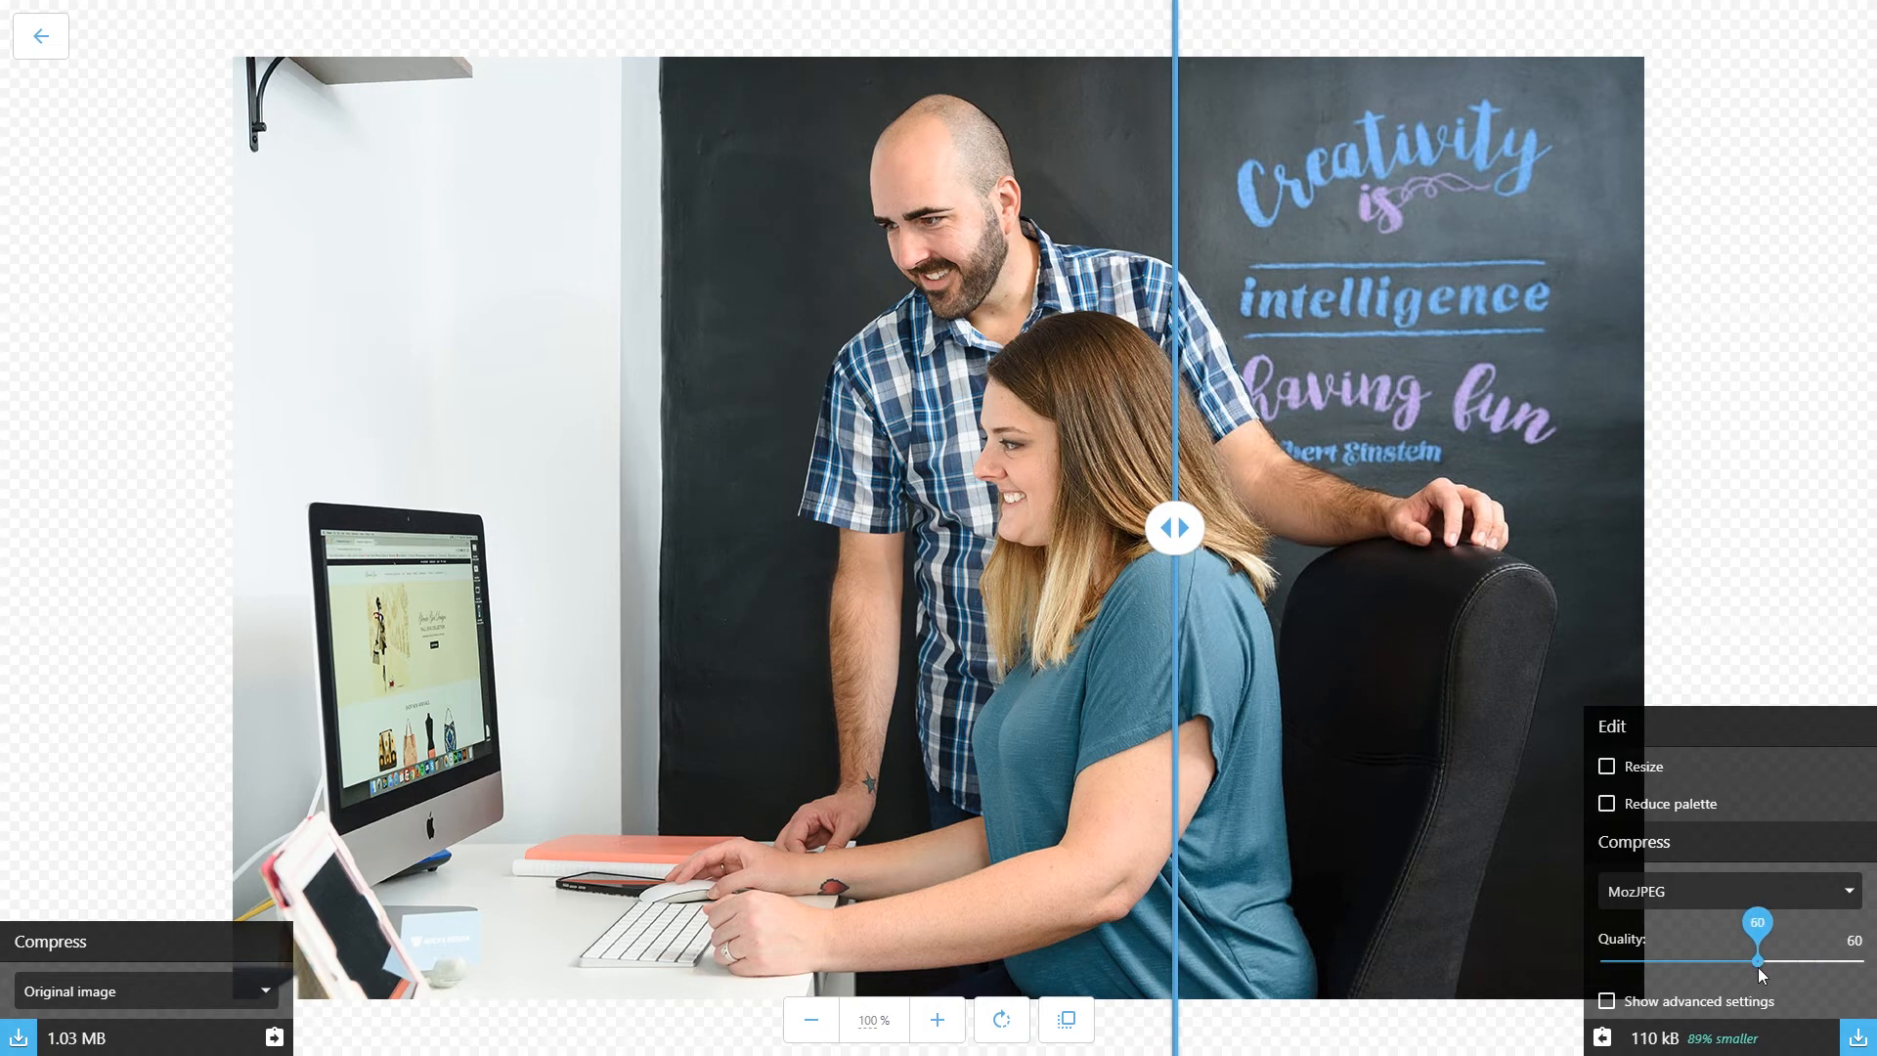
drag(1756, 959, 1715, 959)
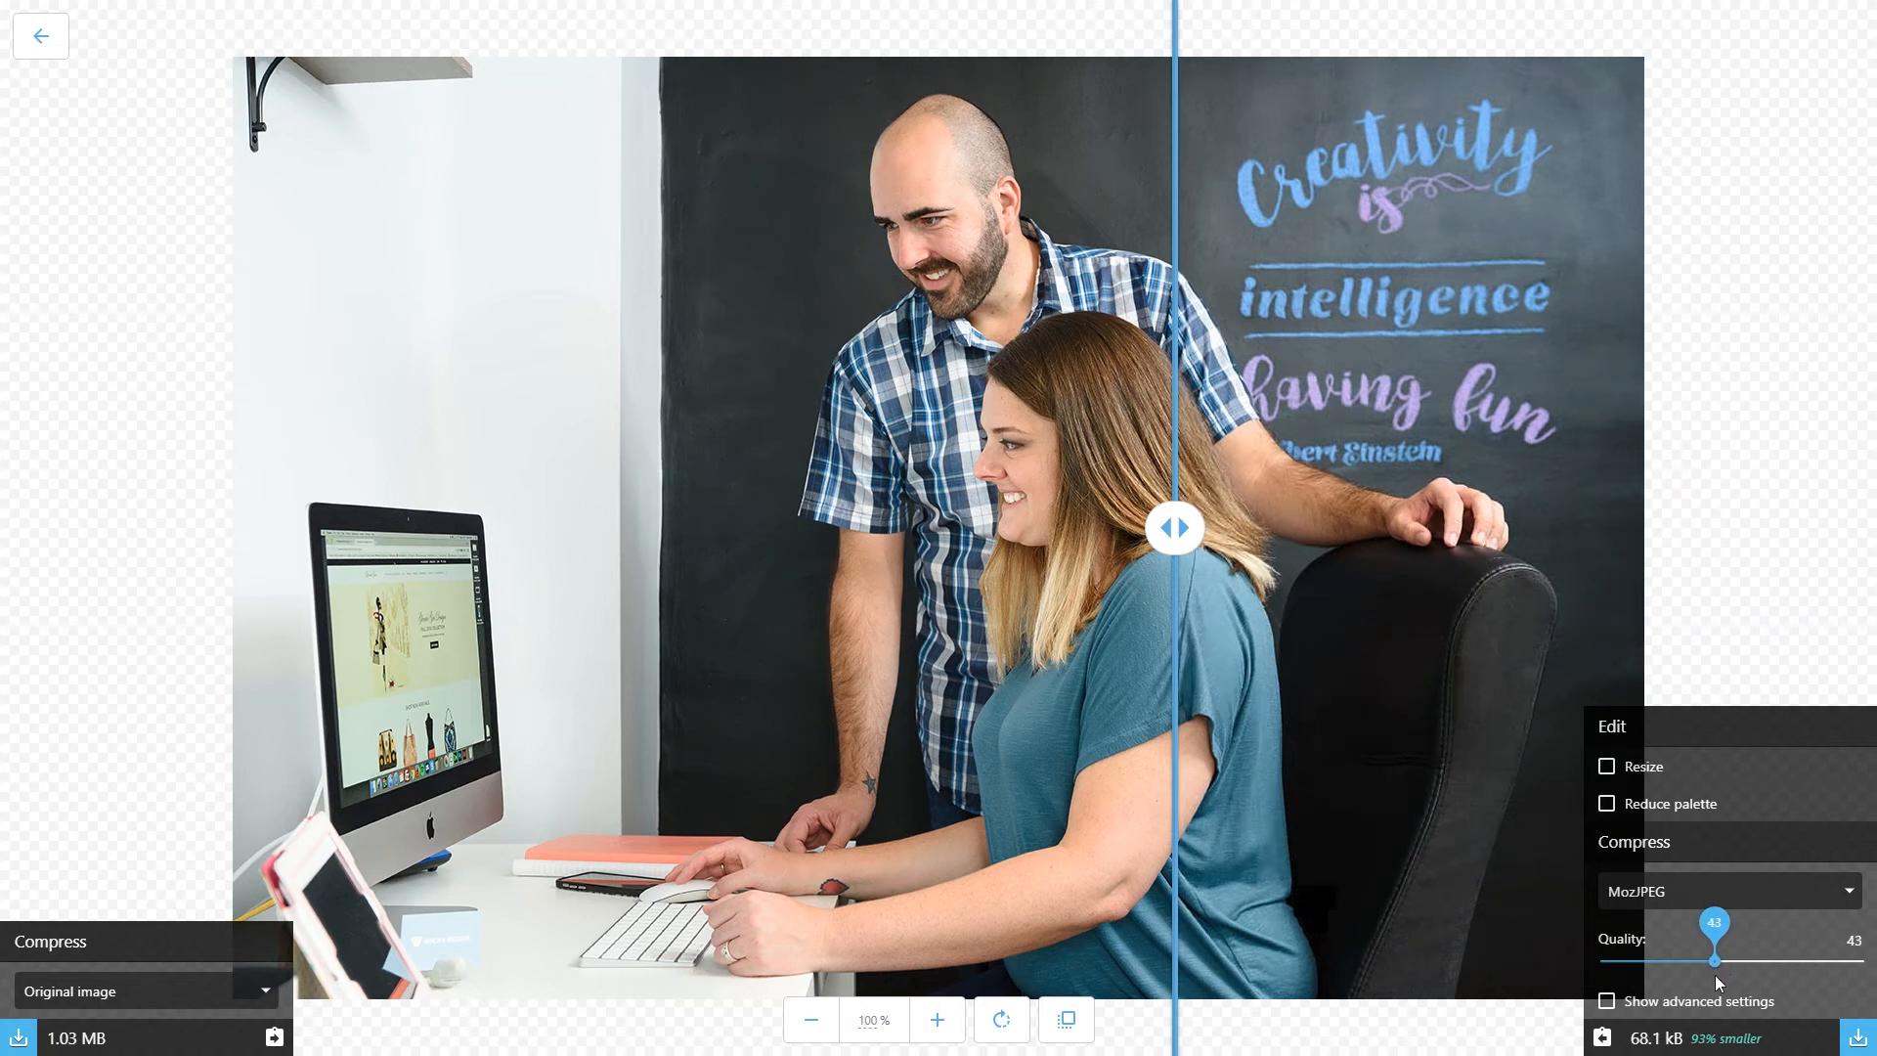
drag(1714, 962, 1709, 961)
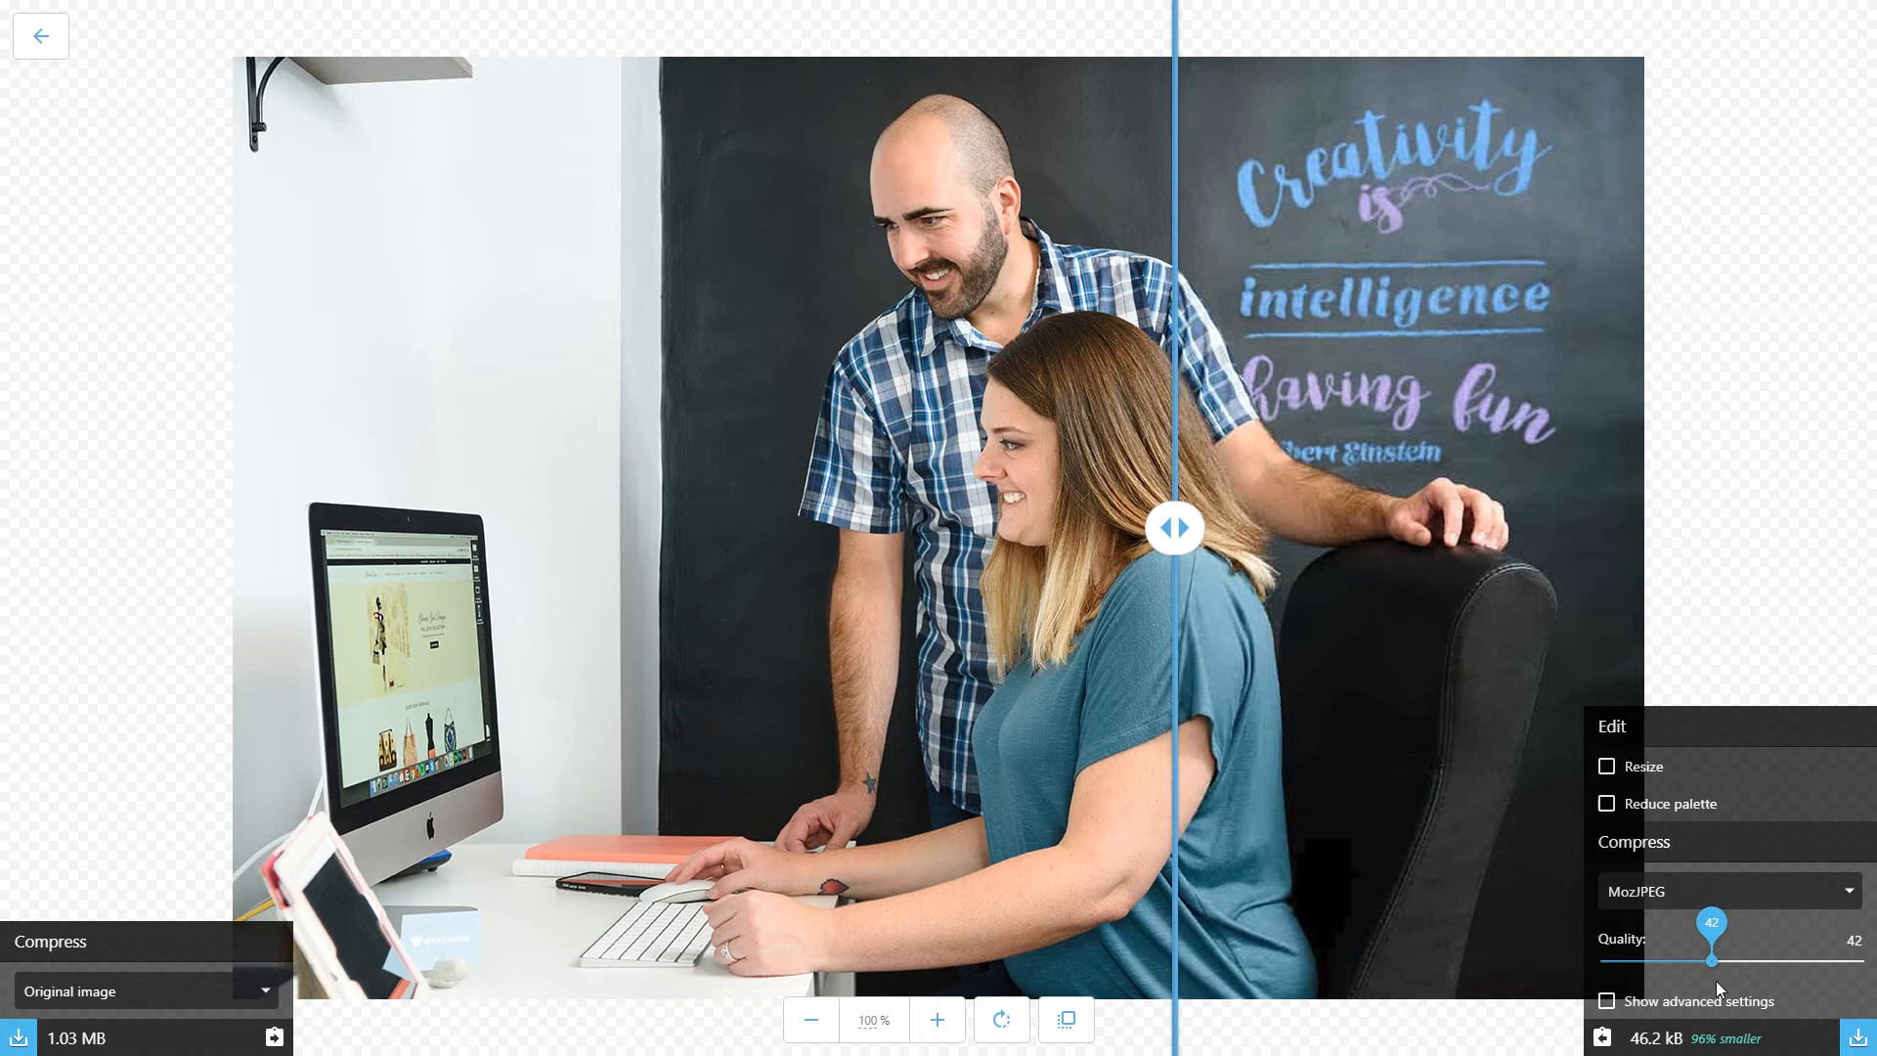
drag(1708, 962, 1757, 962)
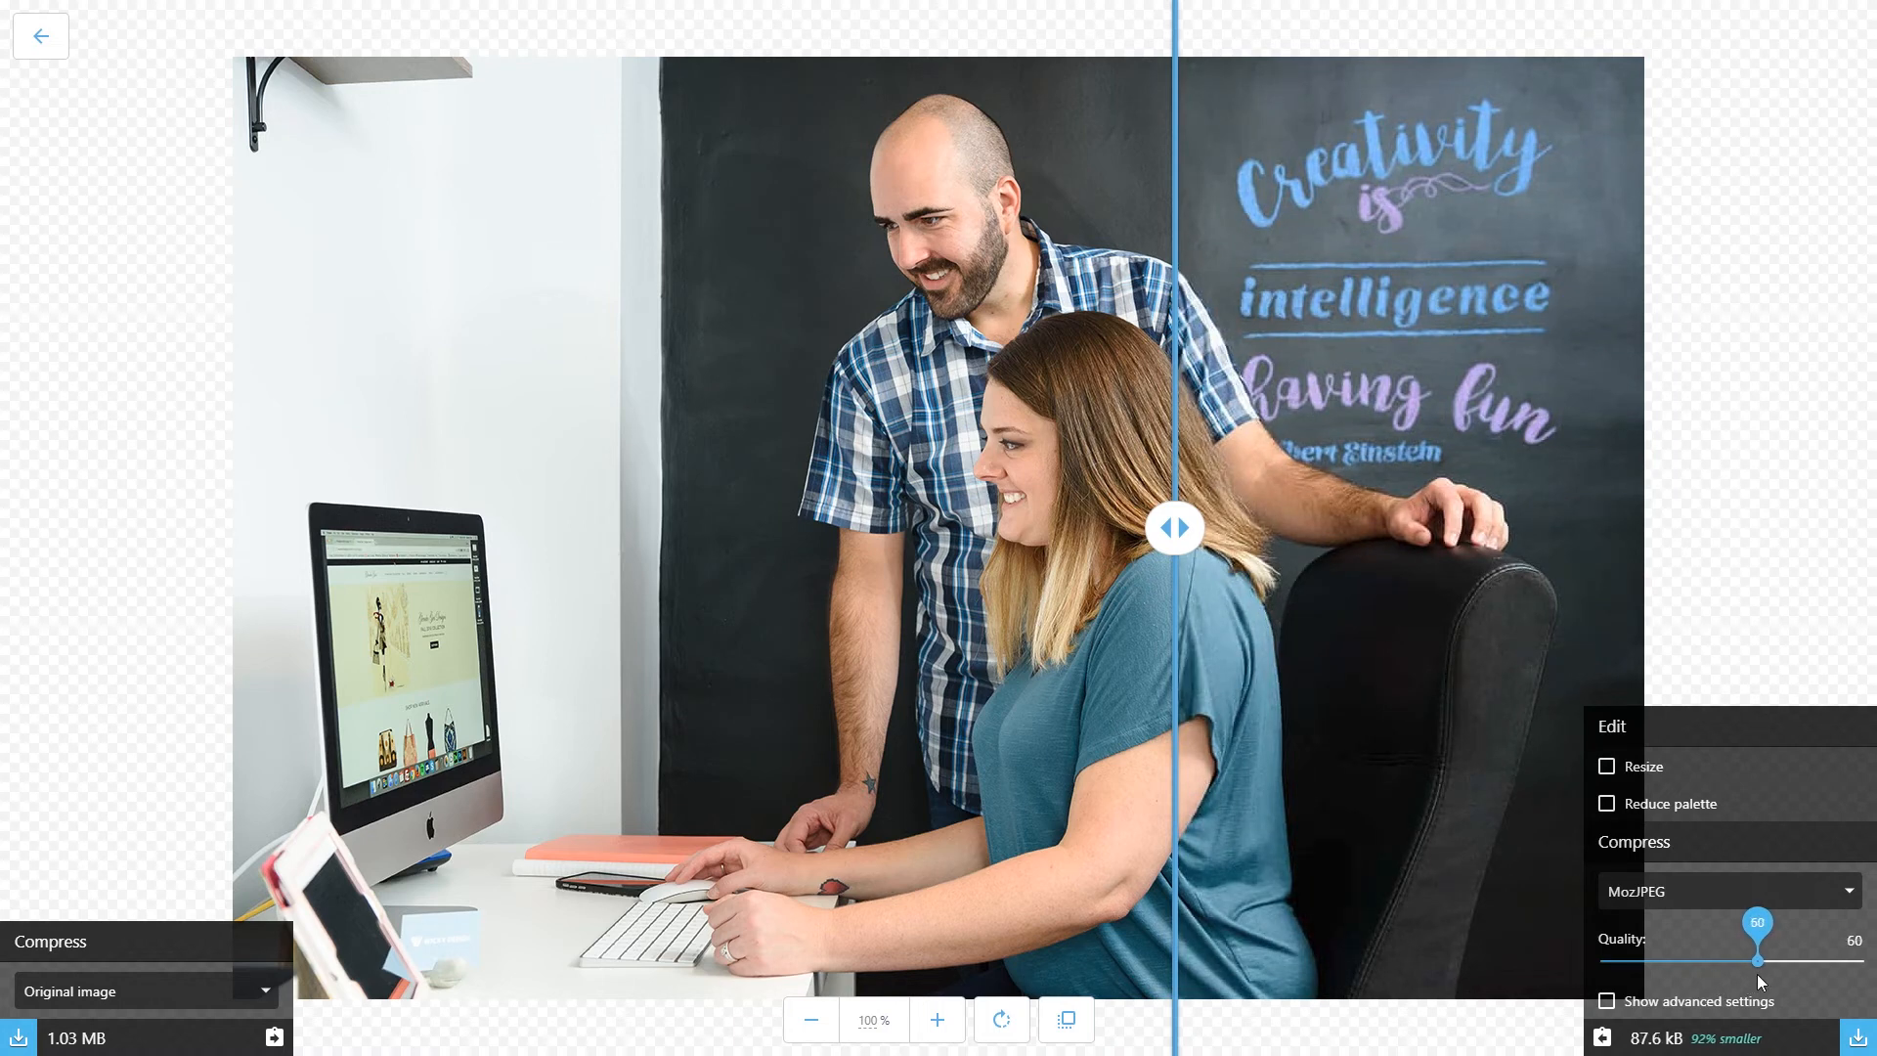
drag(1175, 525, 930, 526)
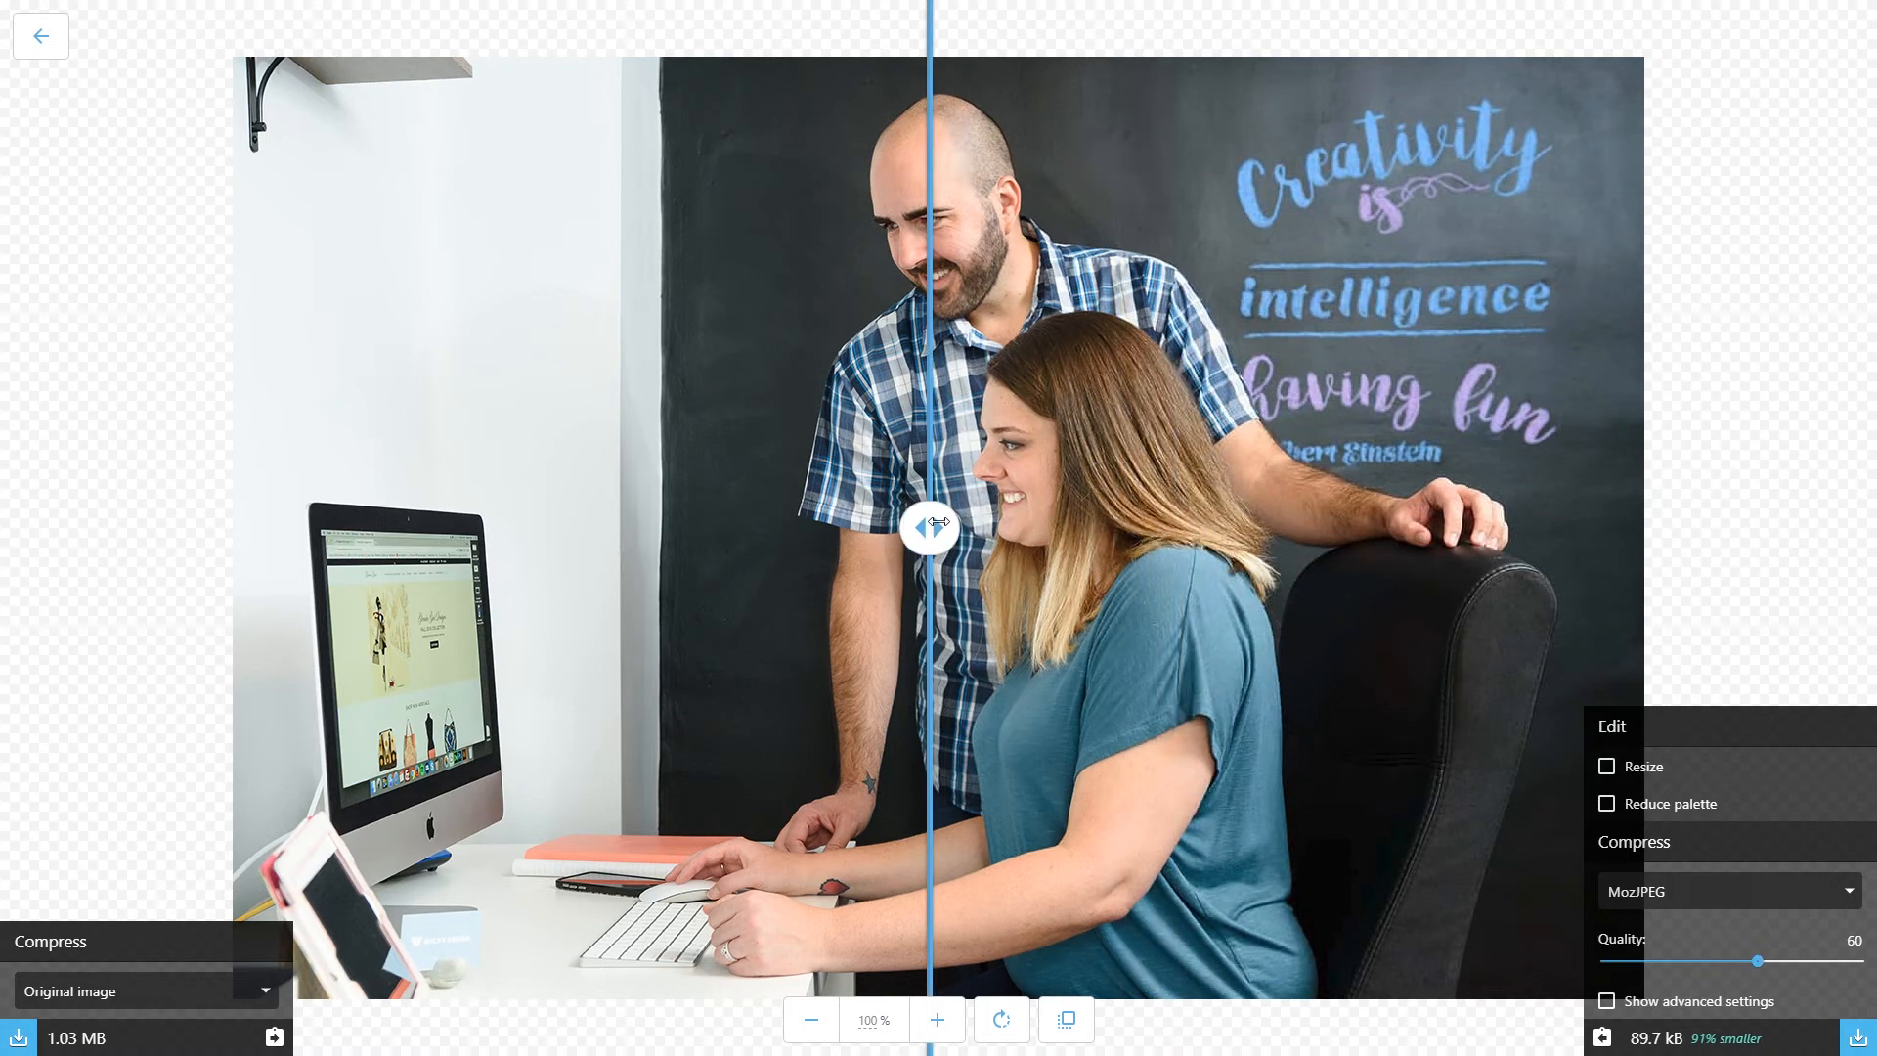
click(937, 1020)
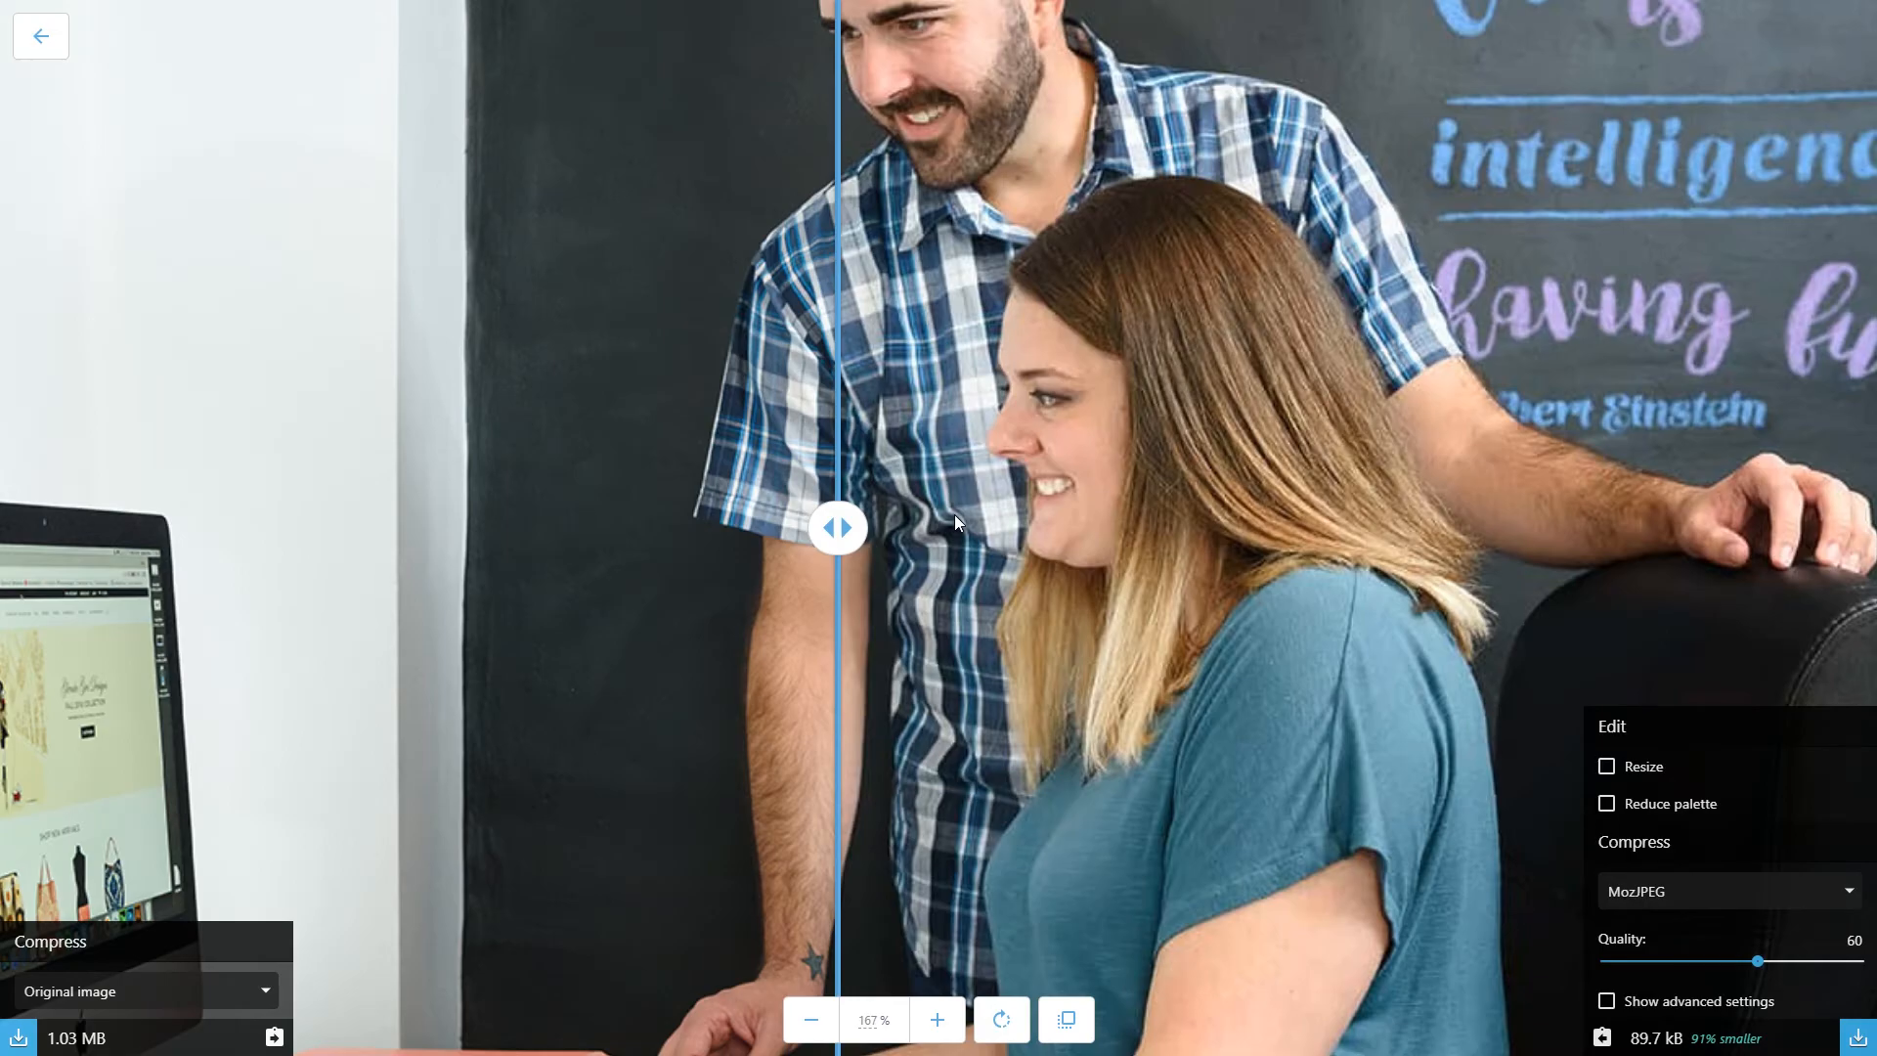
click(936, 1020)
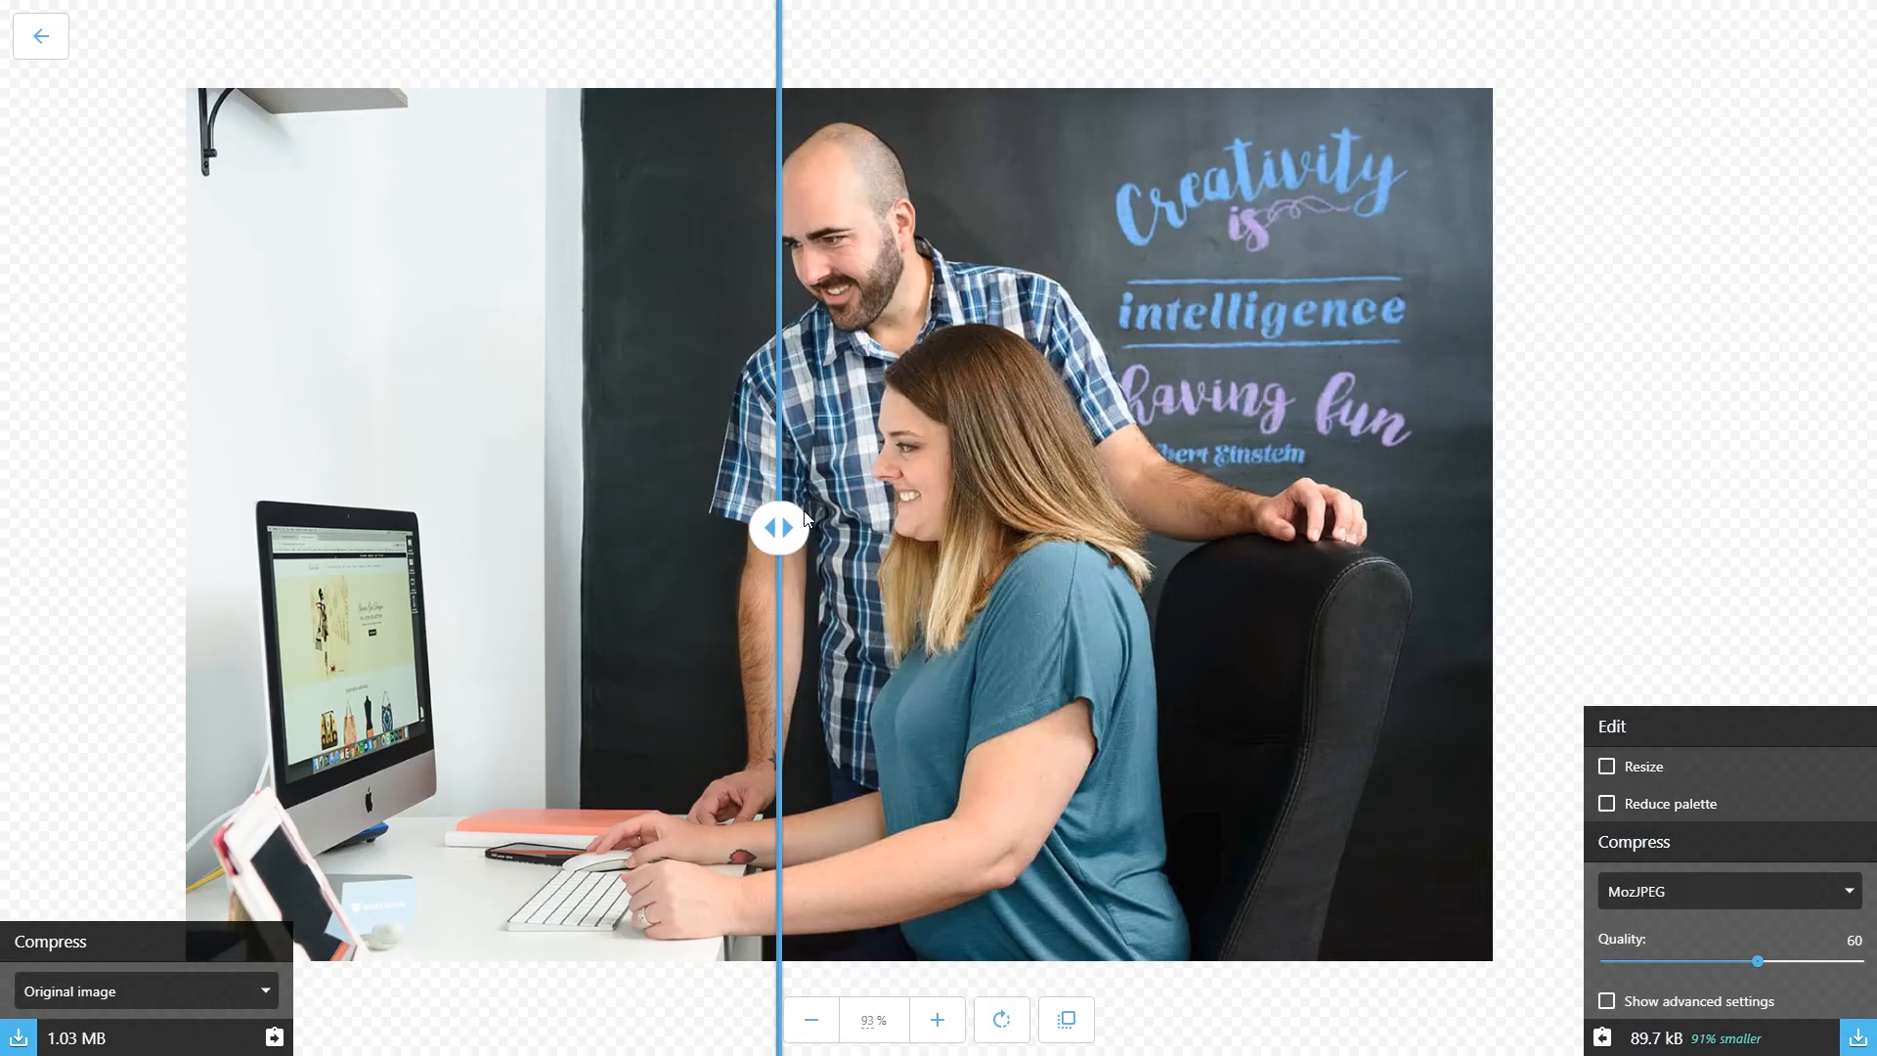
drag(778, 528, 976, 528)
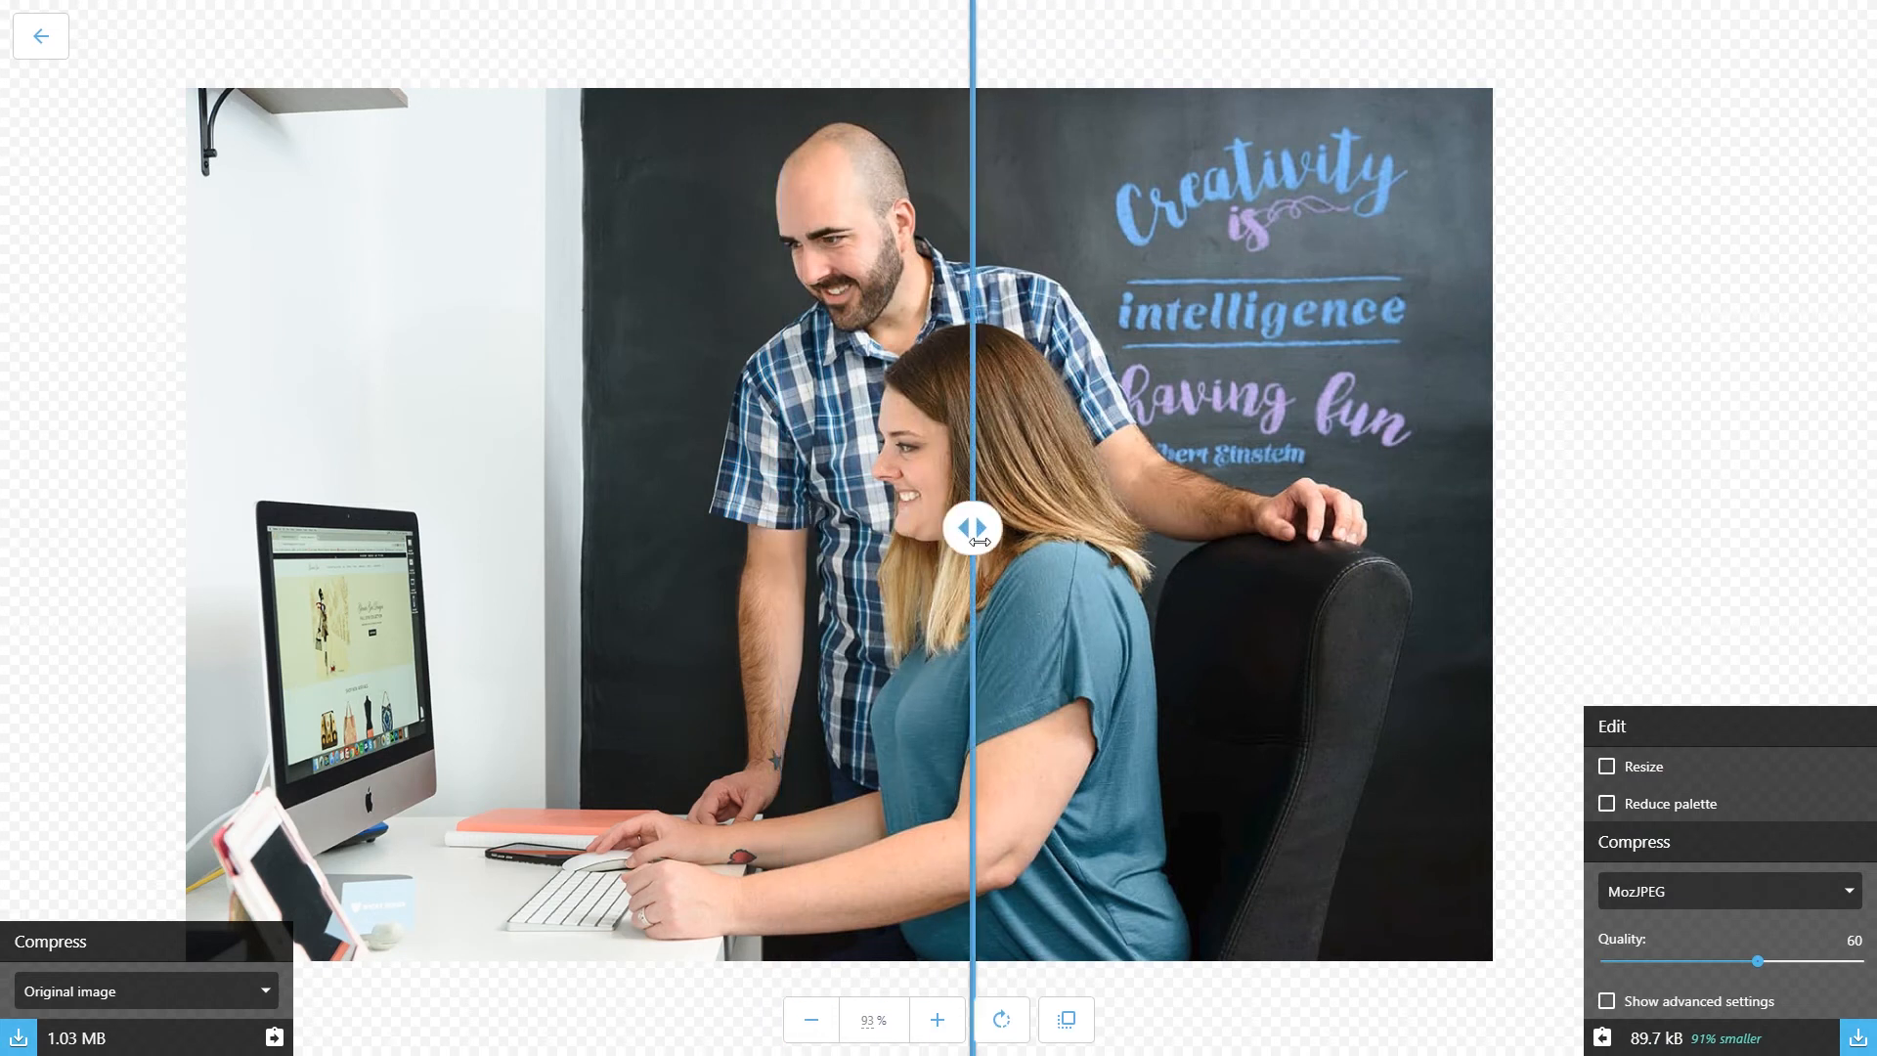
drag(976, 526, 856, 525)
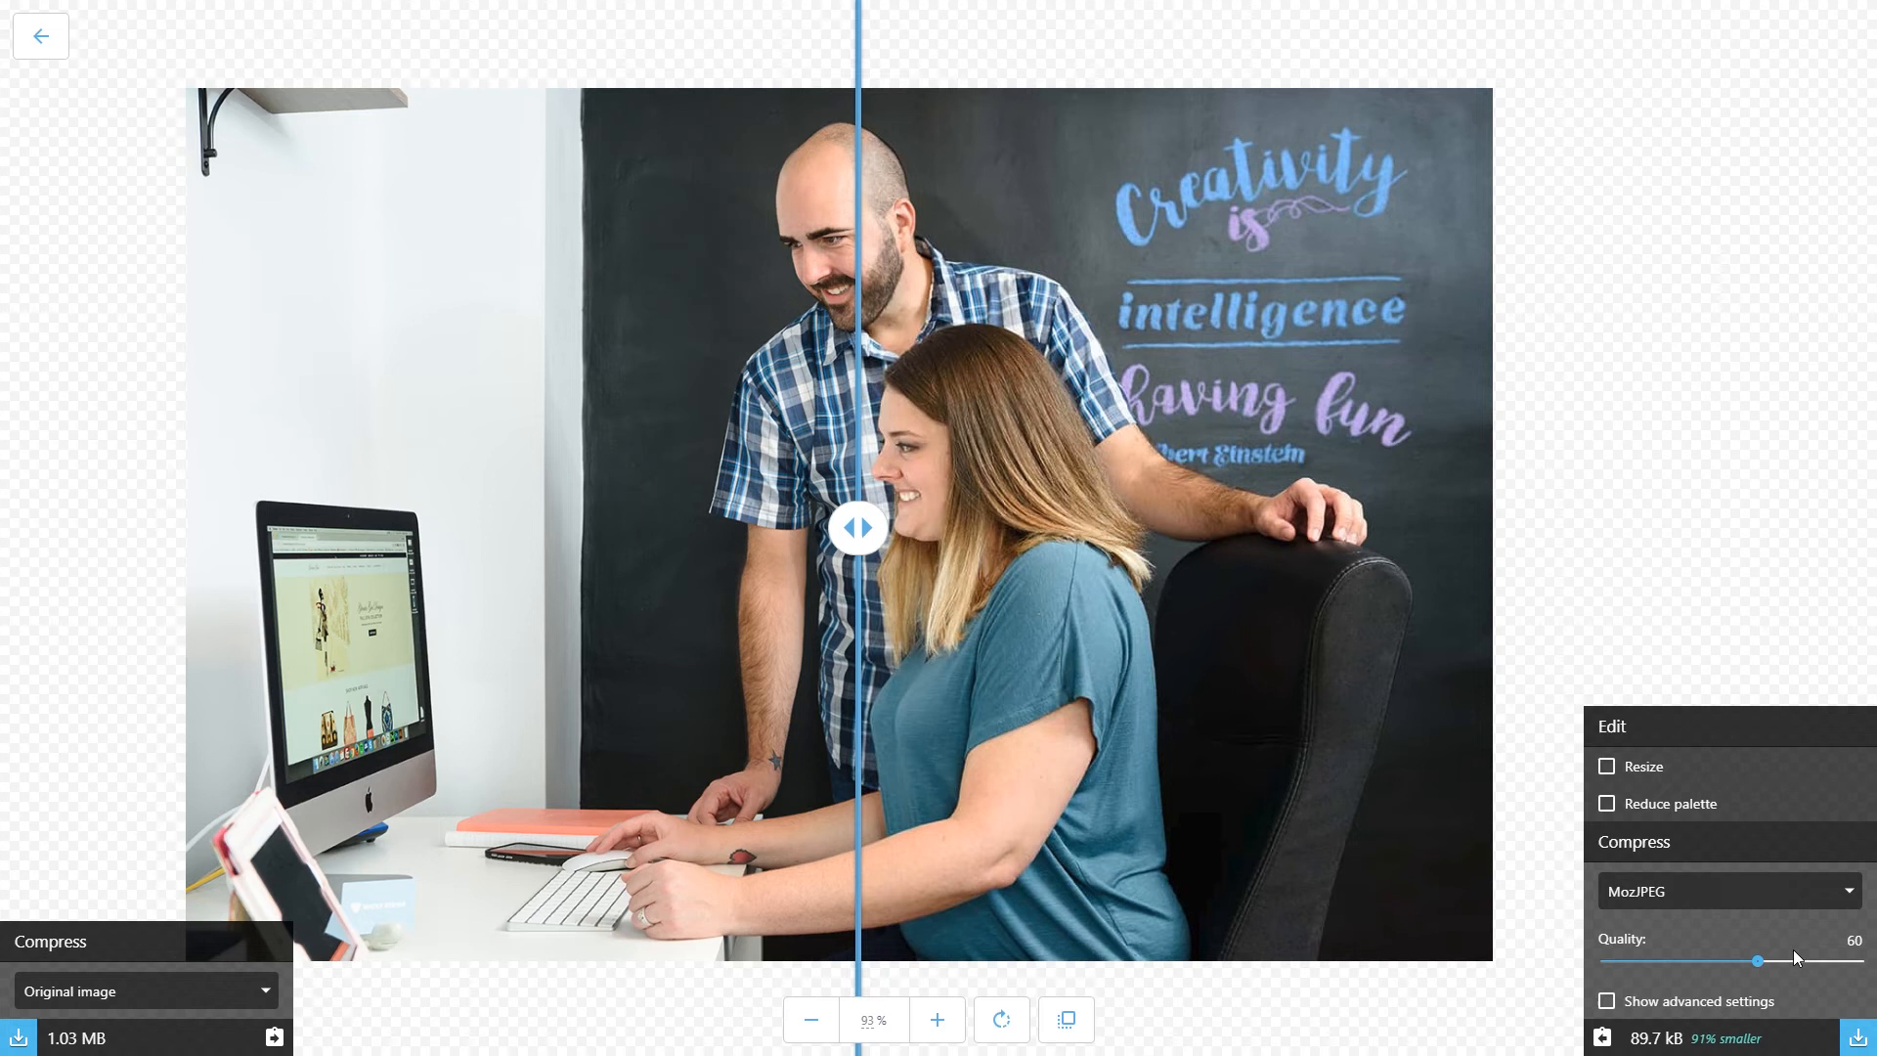
mouse_move(1732, 956)
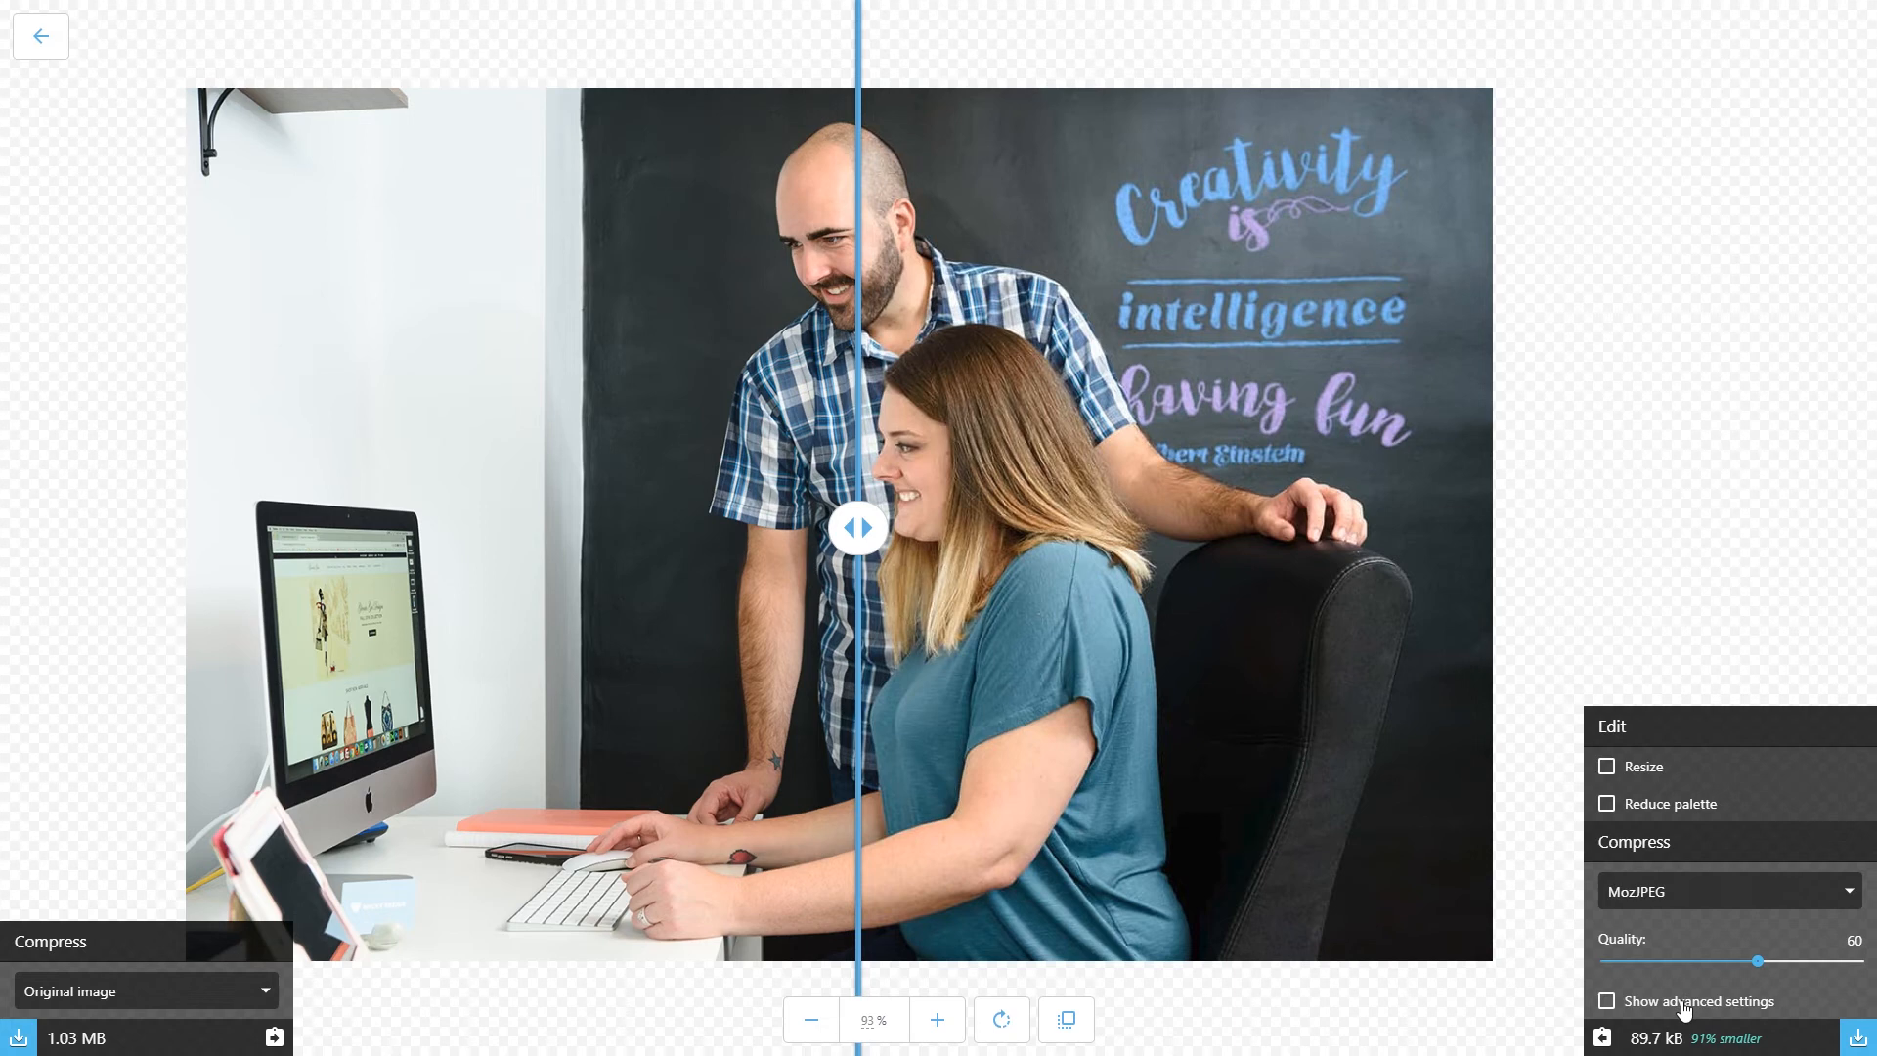
mouse_move(1649, 1009)
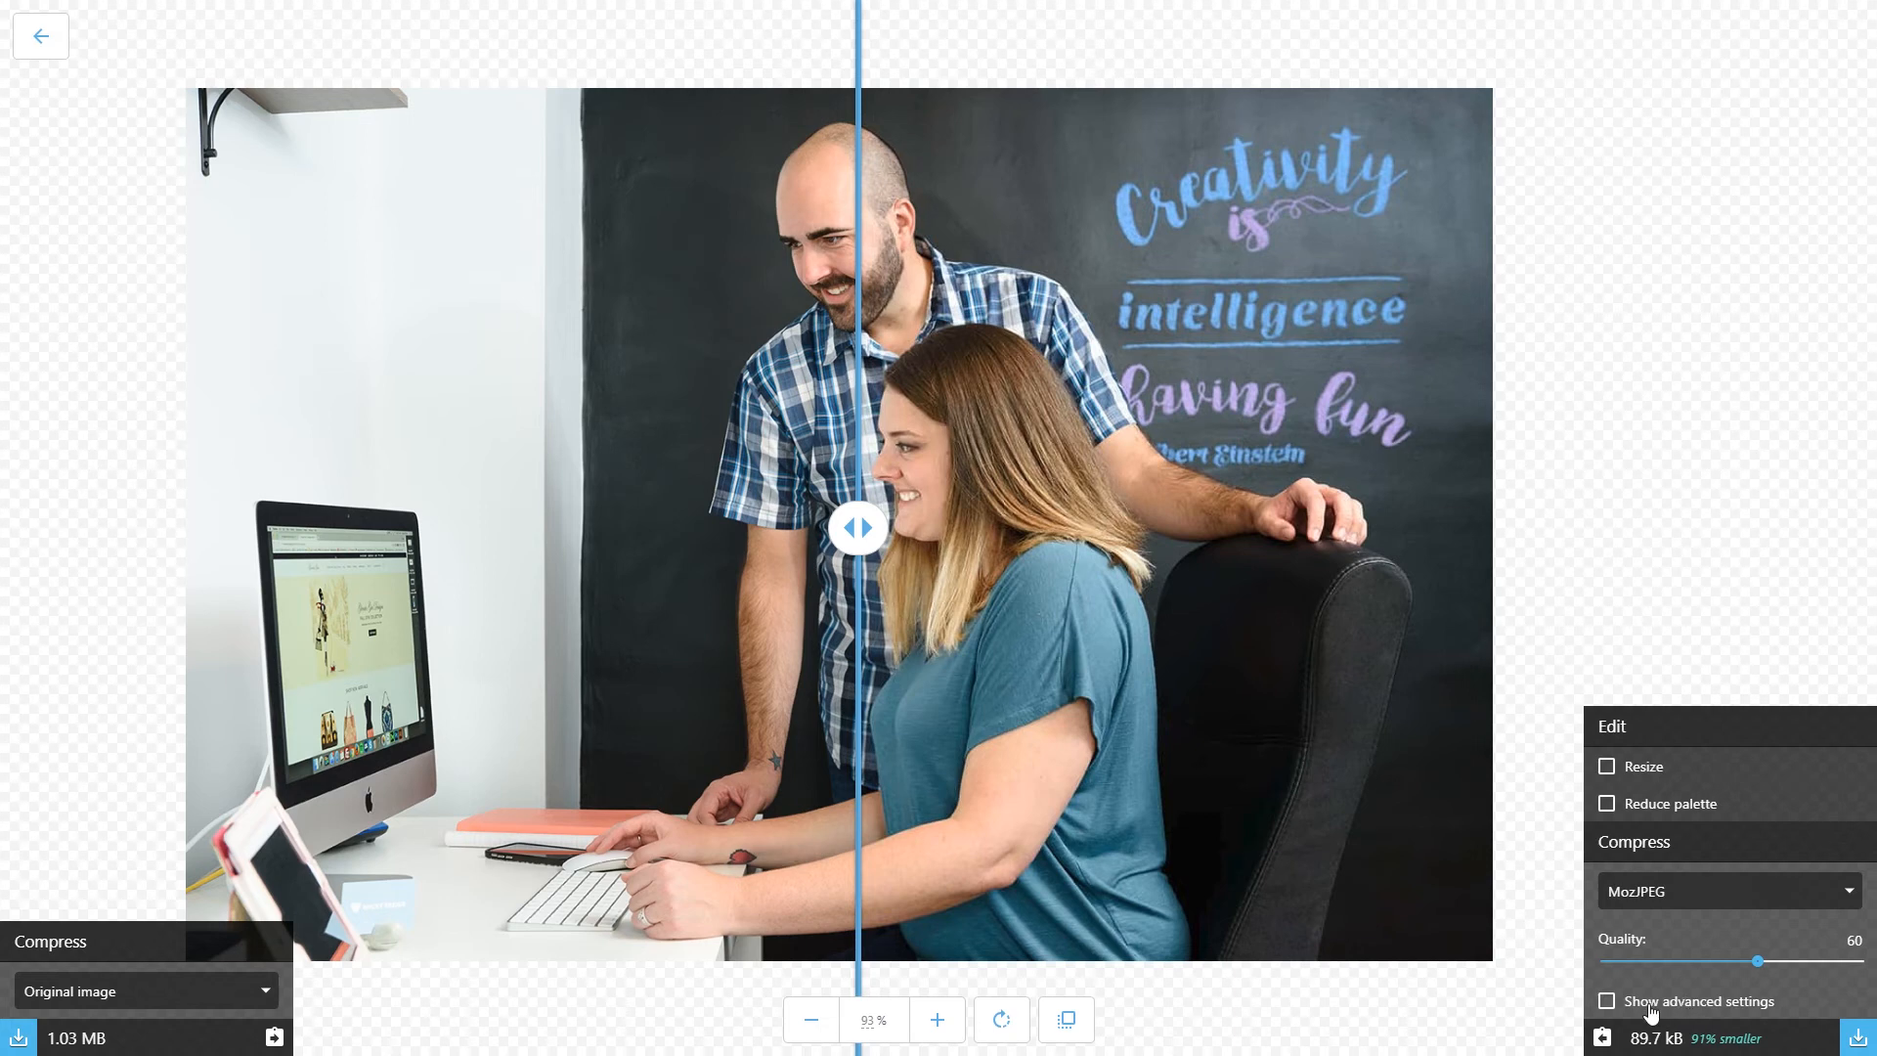
Reveal MozJPEG's advanced options: YCbCr channels, auto chroma subsampling and progressive rendering
click(1607, 1001)
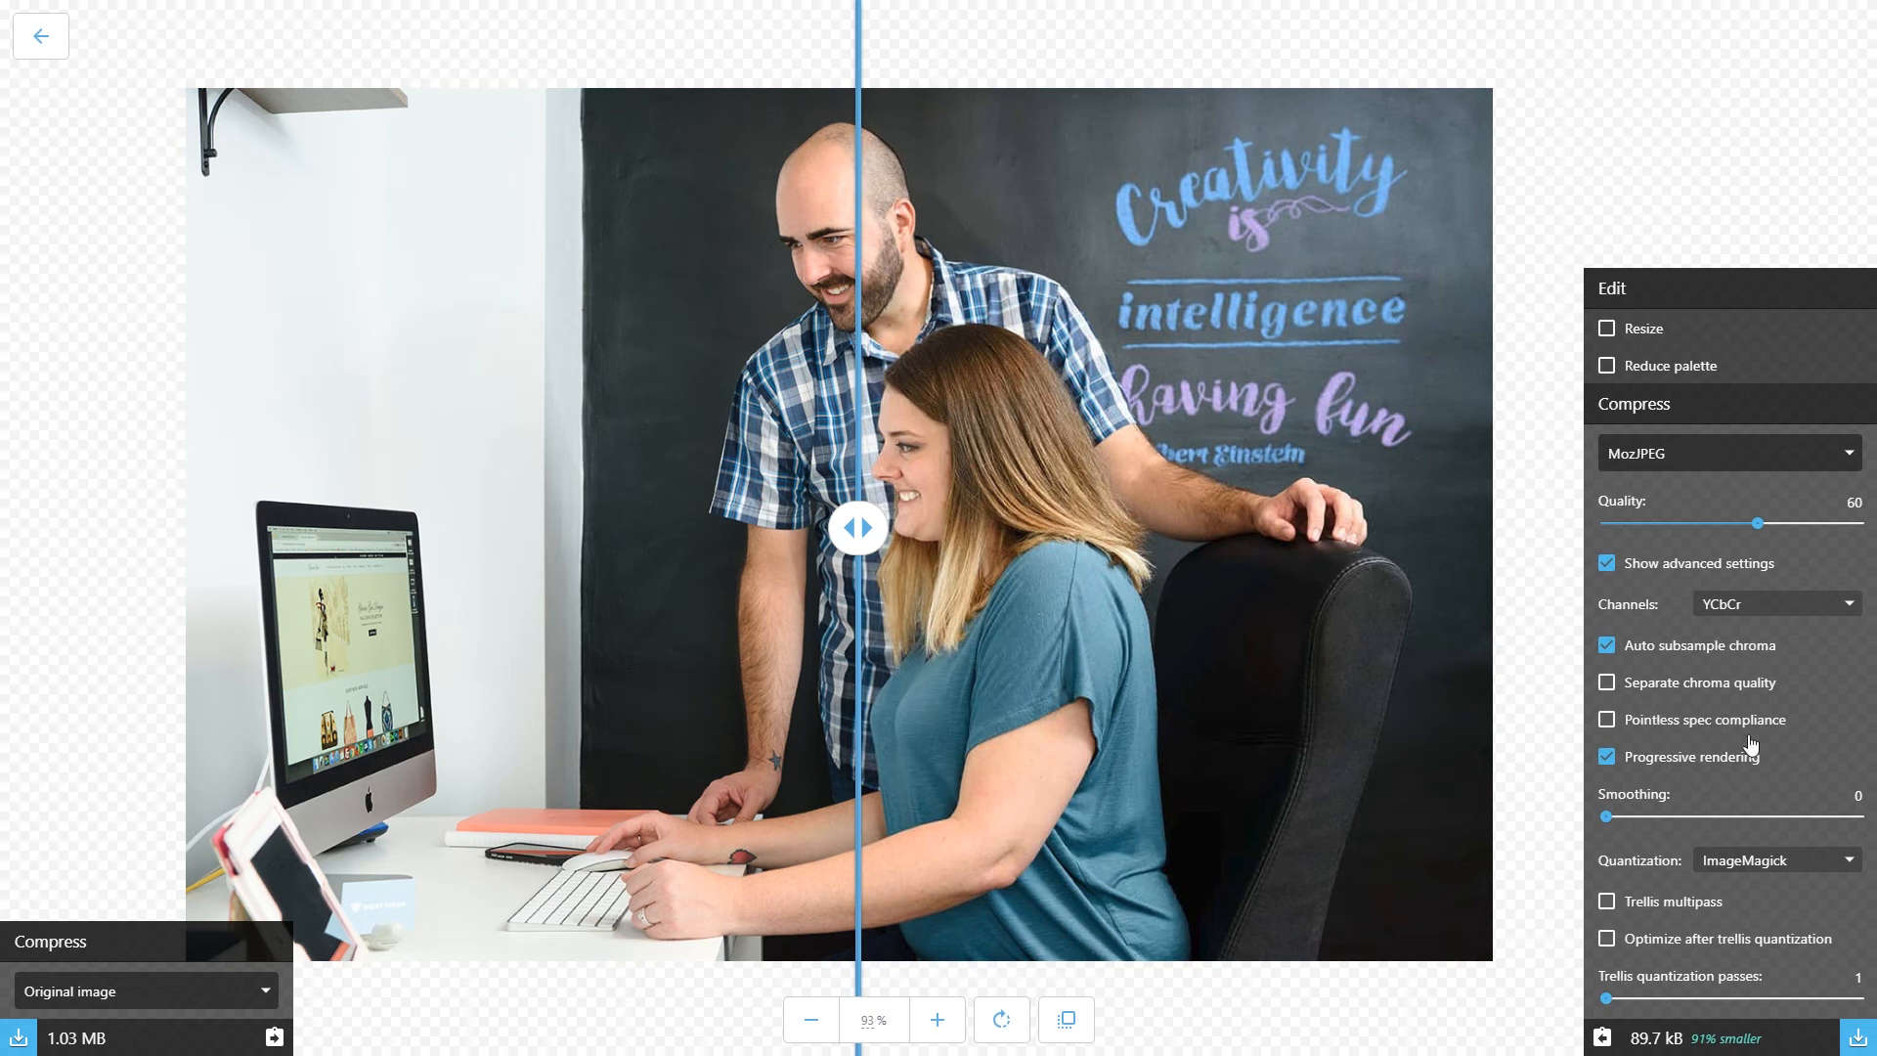
mouse_move(1689, 825)
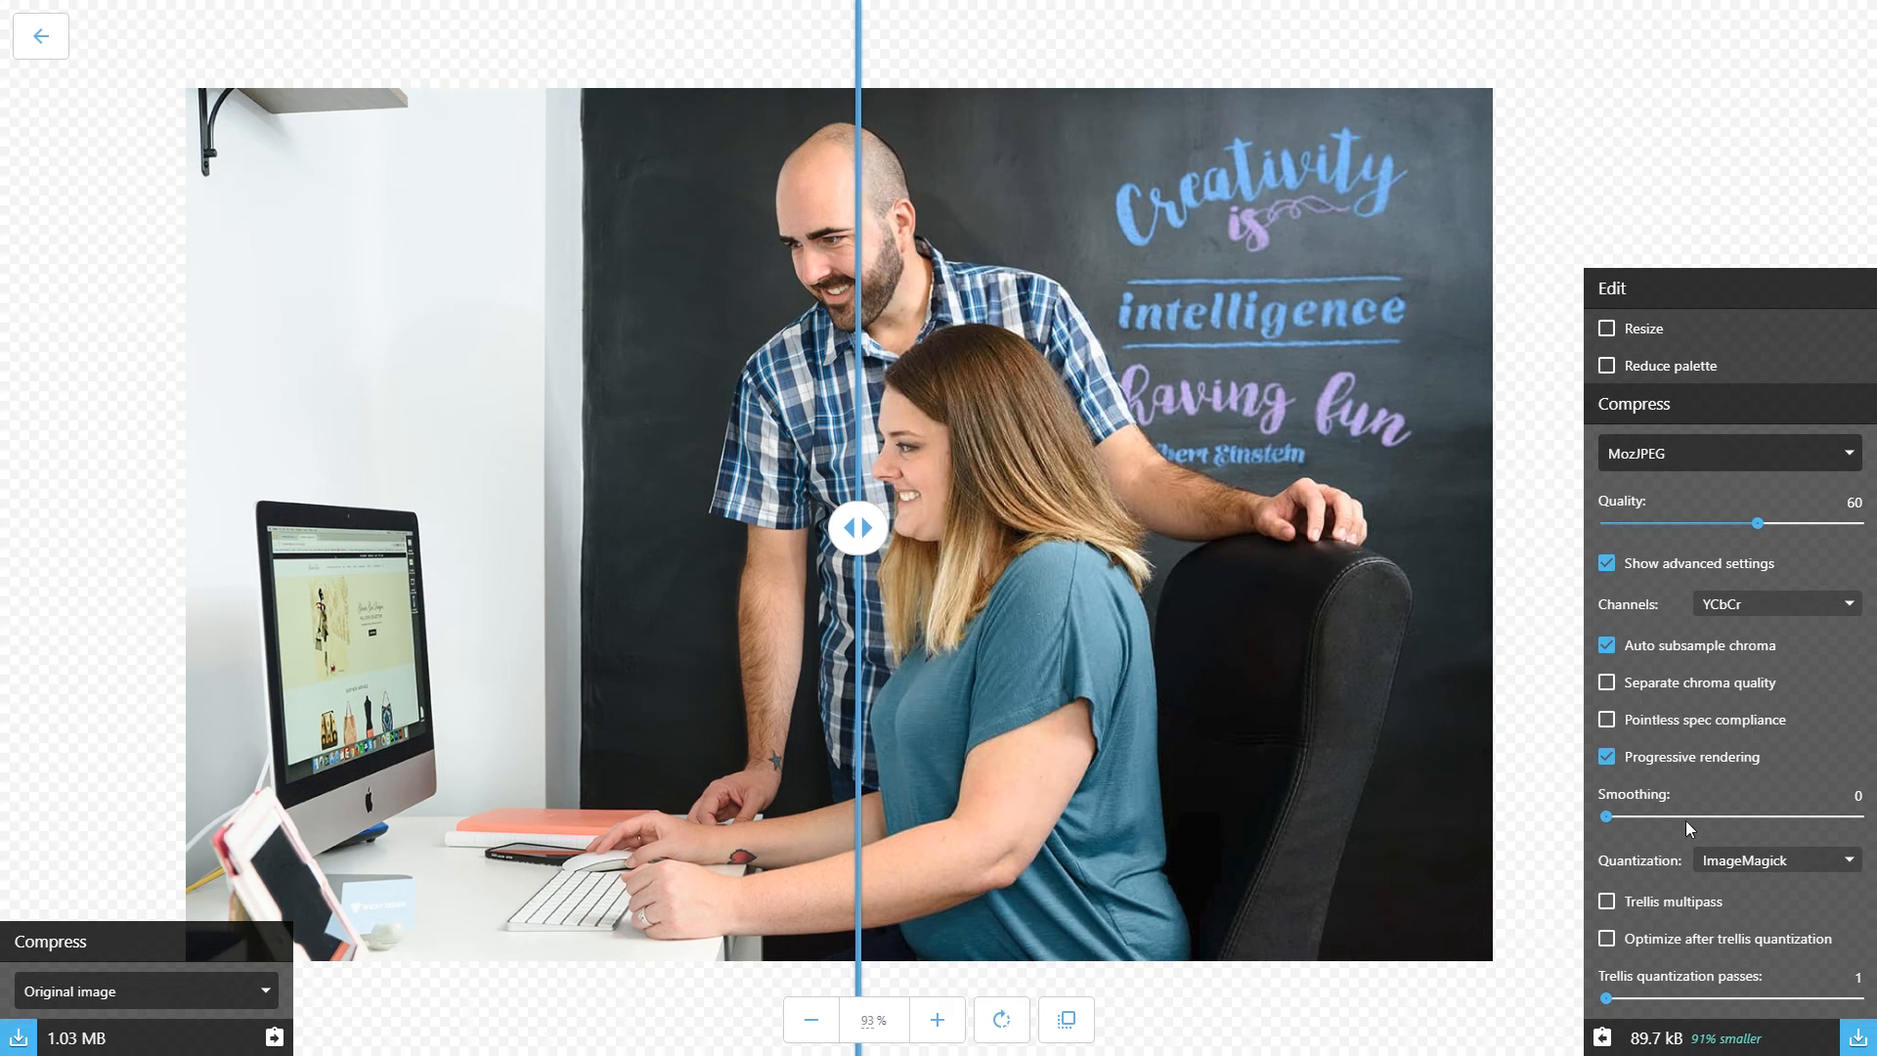
mouse_move(1728, 814)
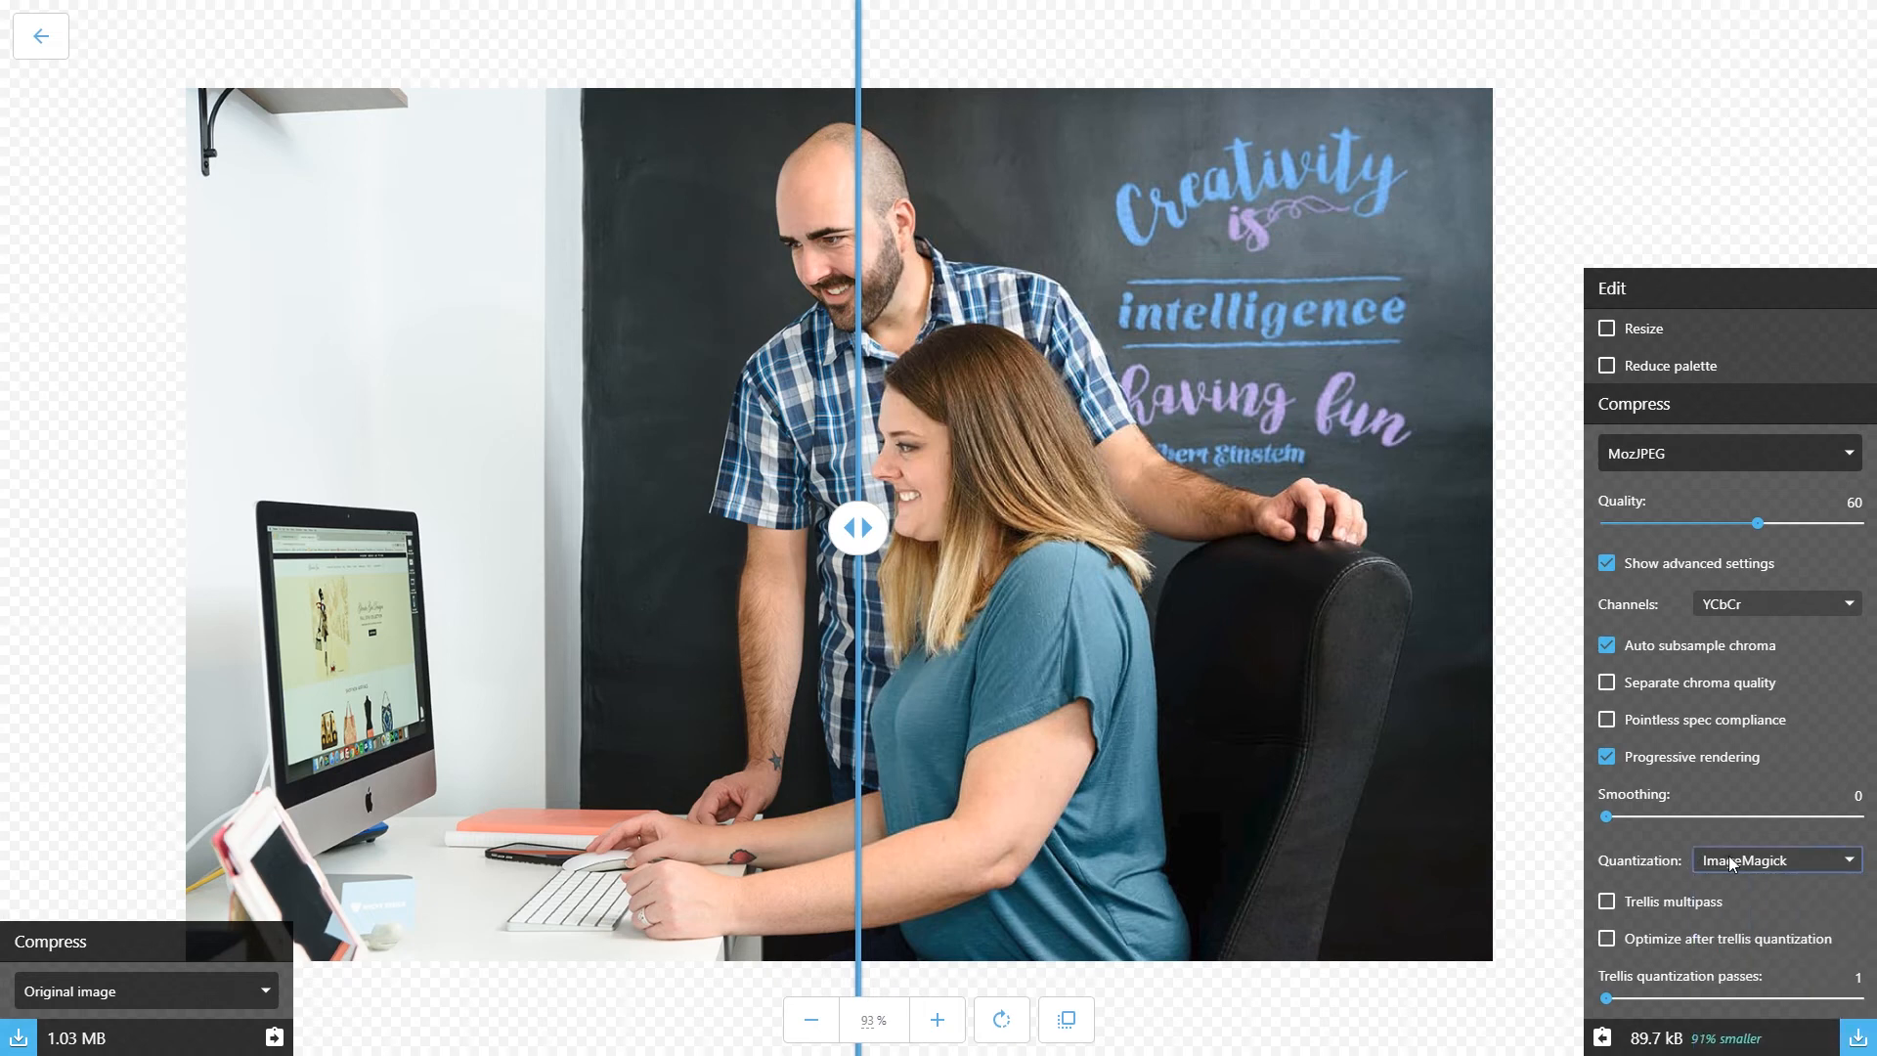
mouse_move(1705, 475)
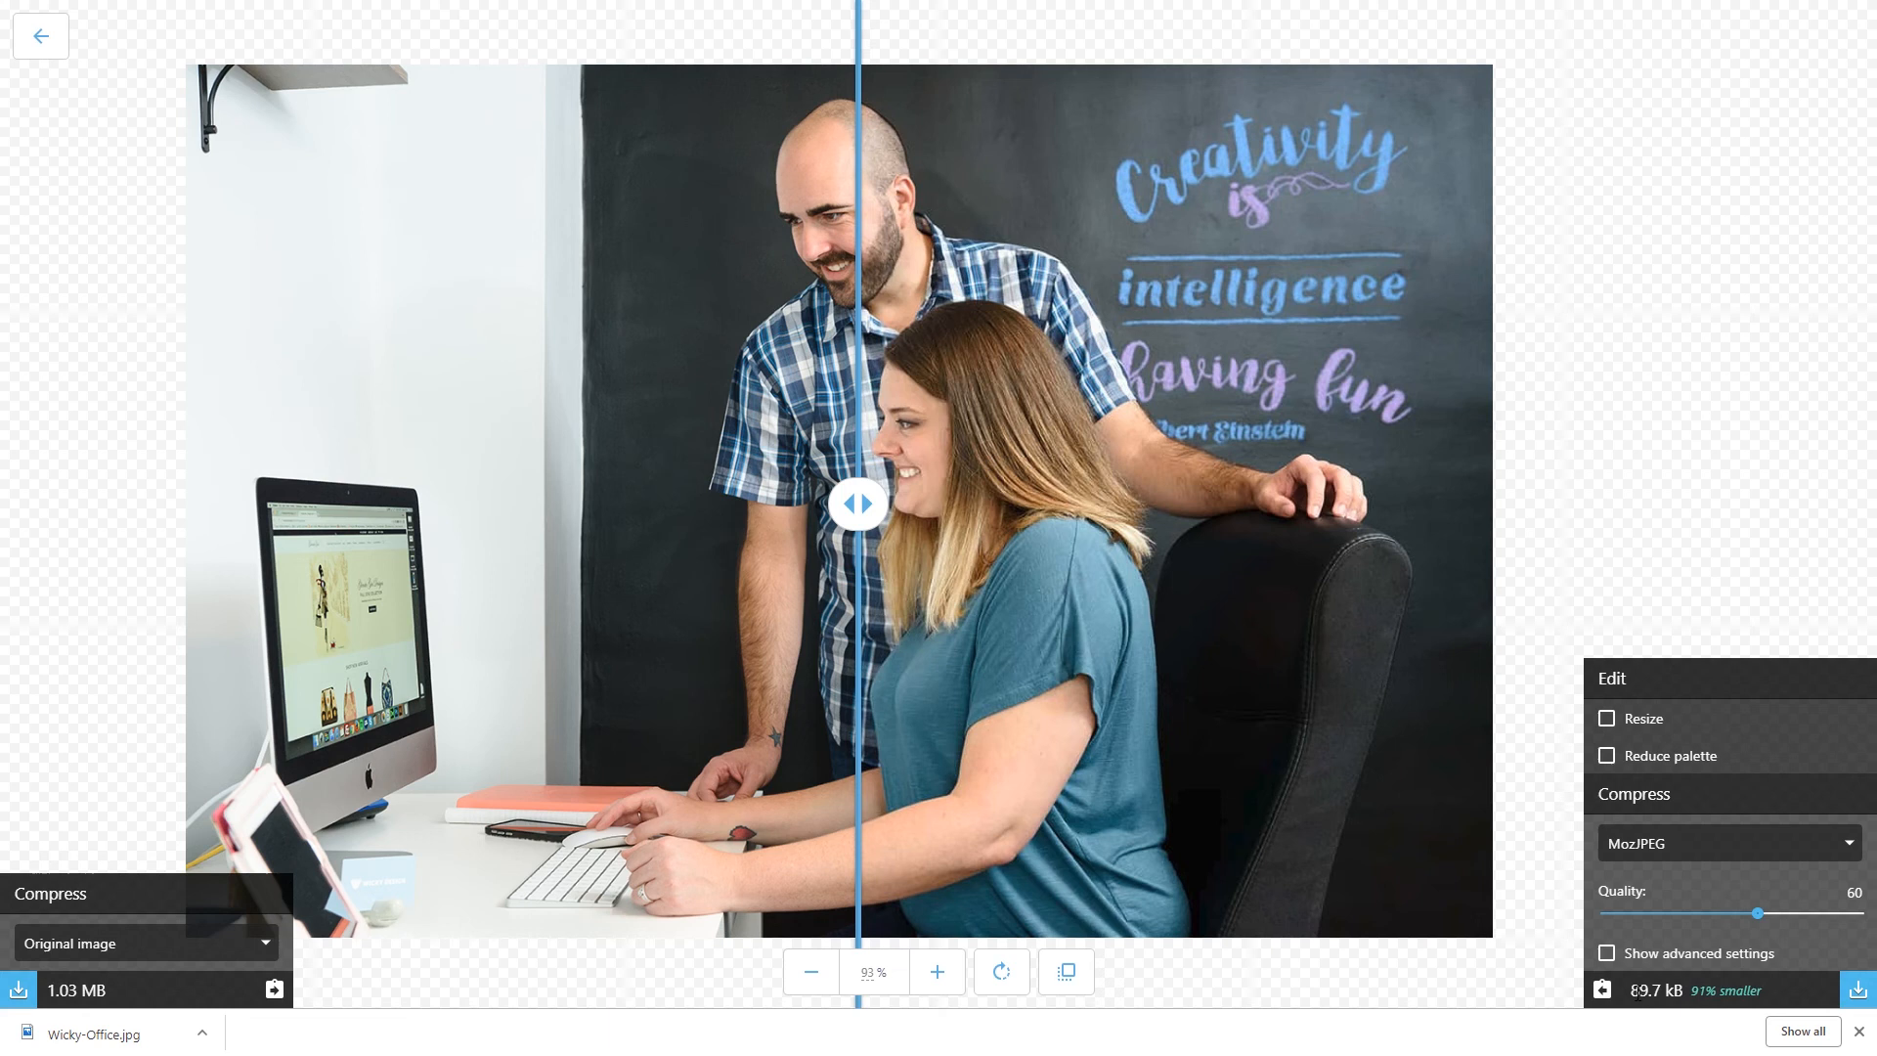
mouse_move(1673, 962)
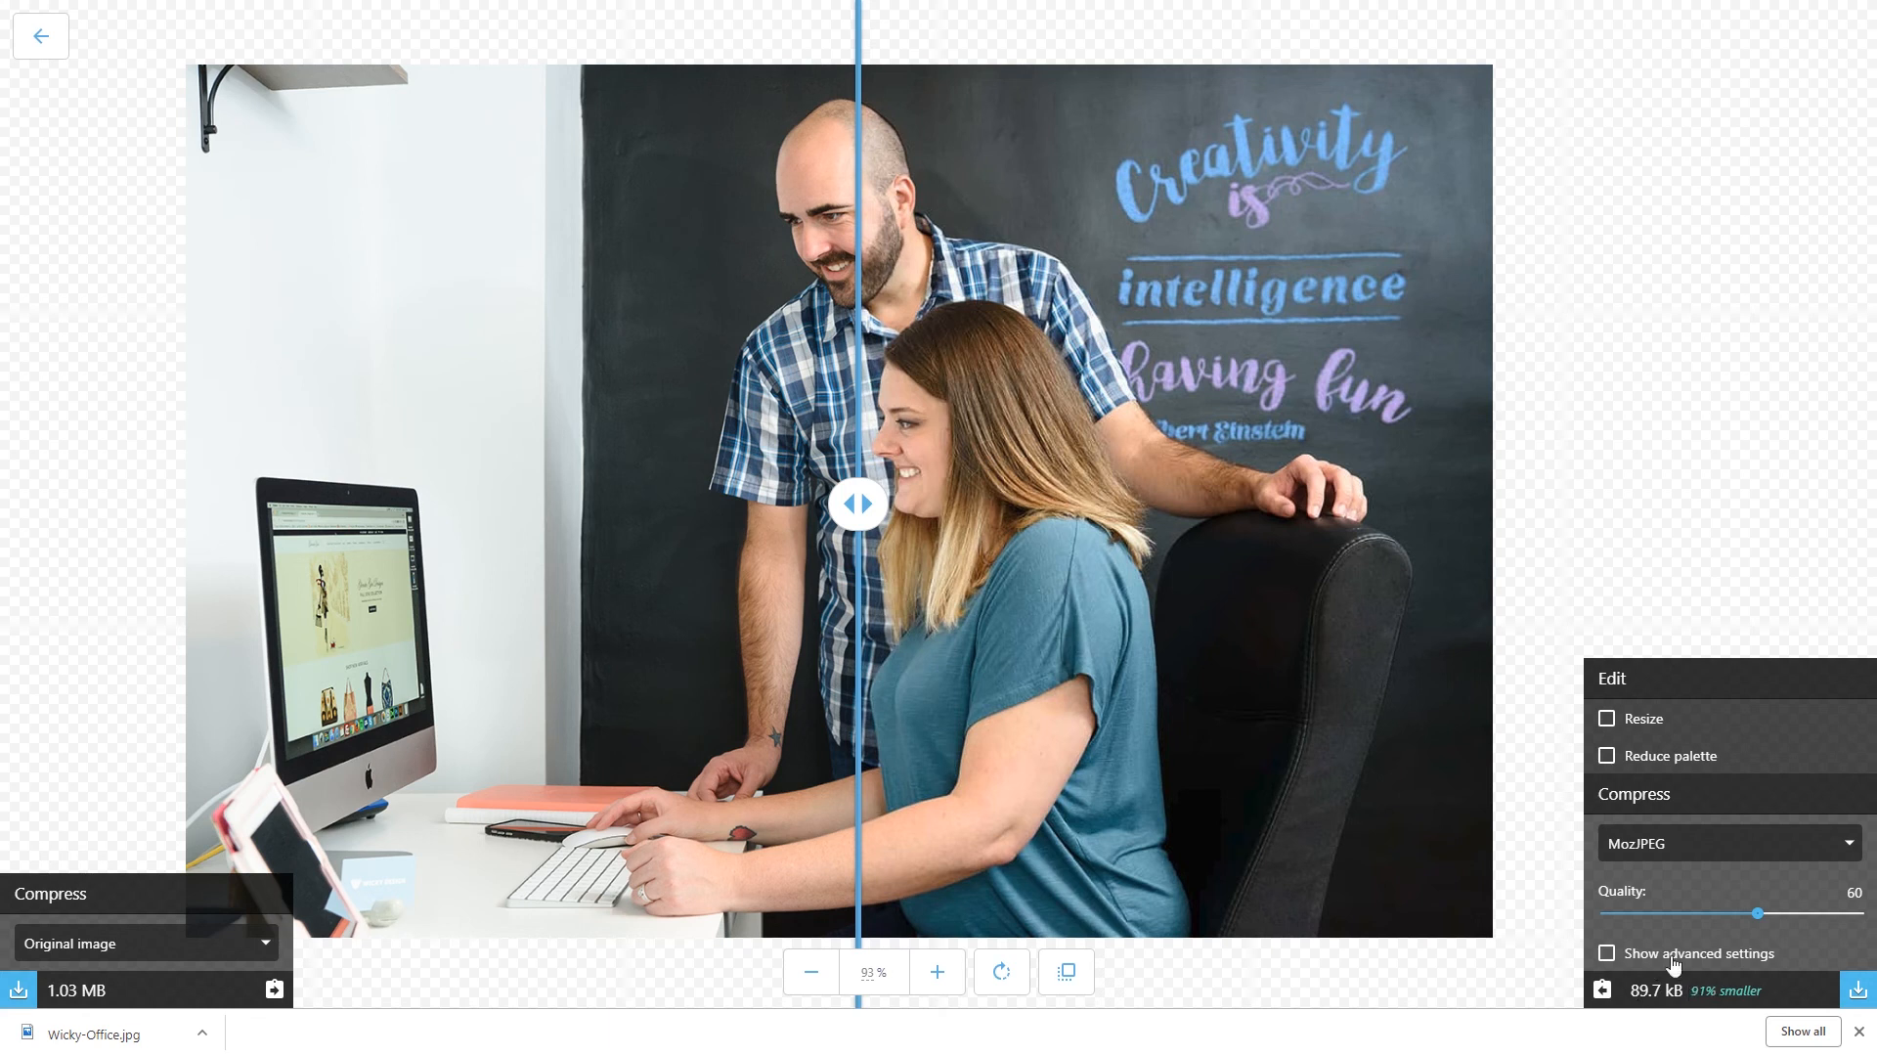
mouse_move(133, 1031)
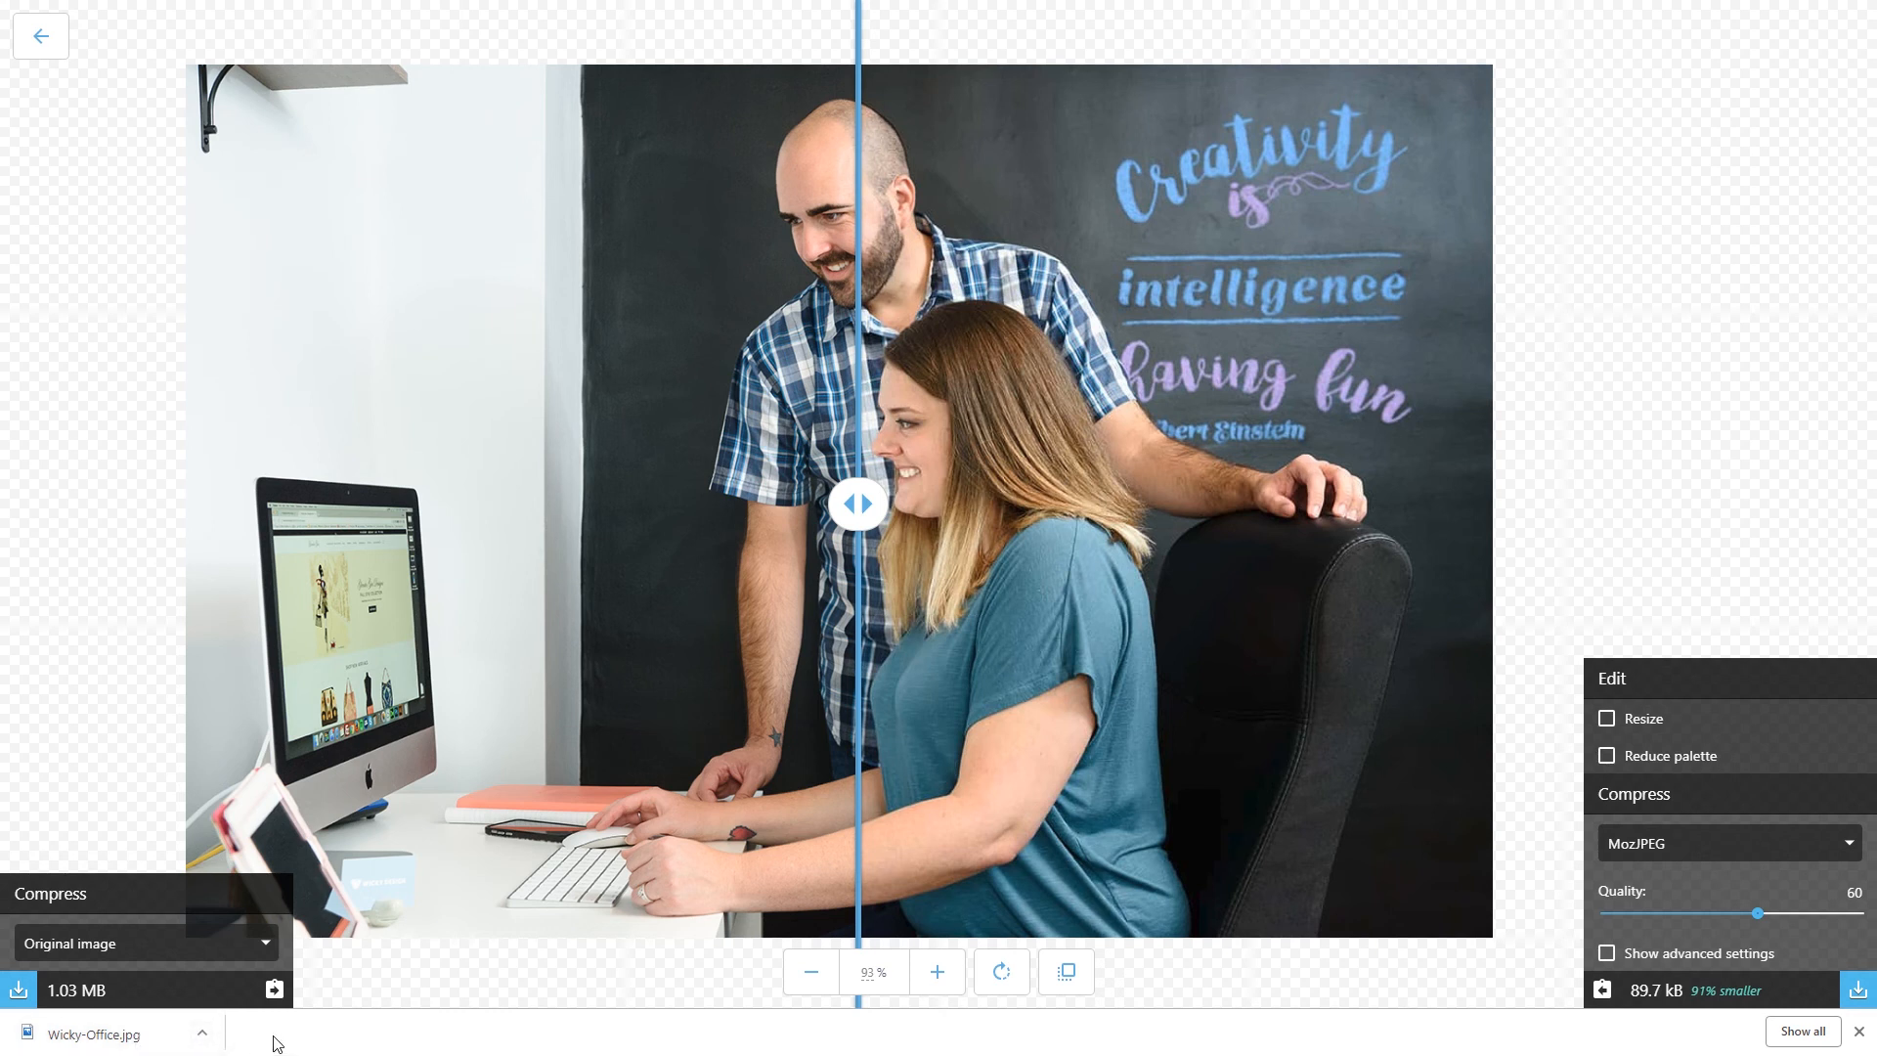
mouse_move(1218, 673)
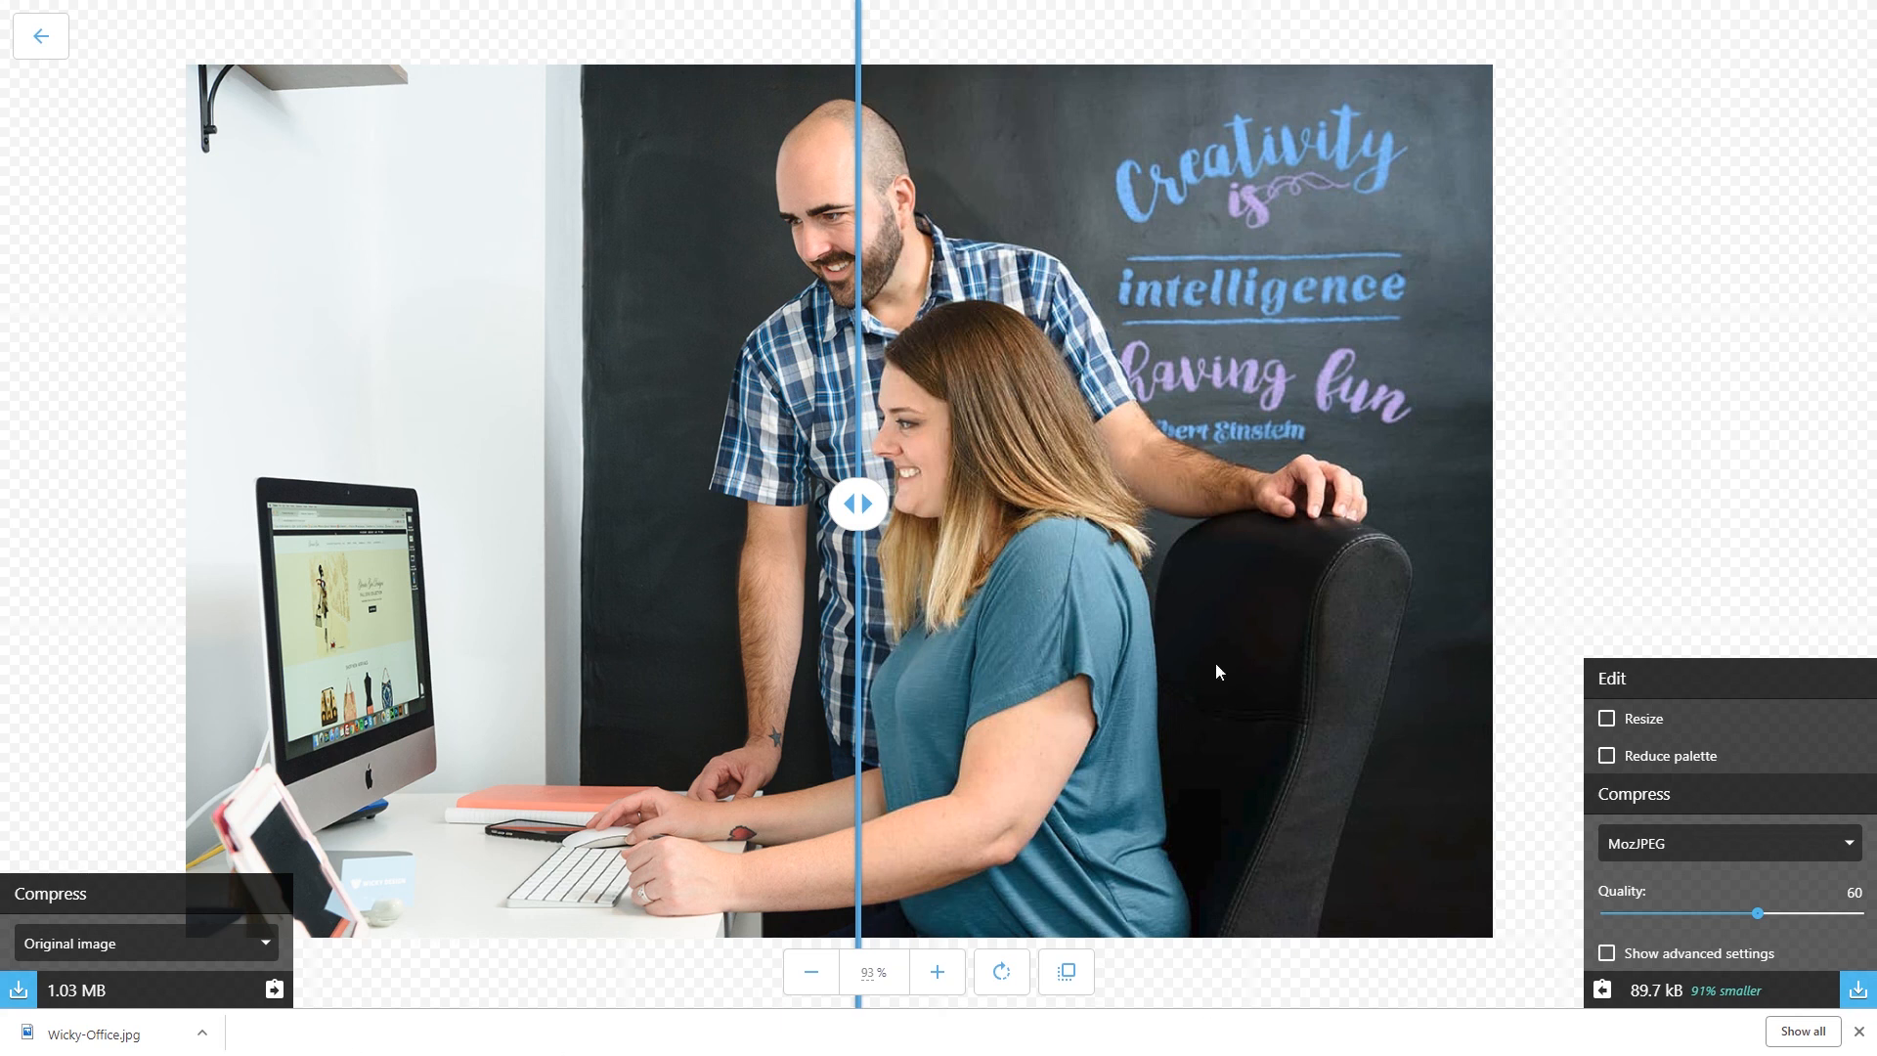
Sweep the original-versus-compressed divider across both faces to inspect the 89.7 kB result
drag(856, 502, 1071, 502)
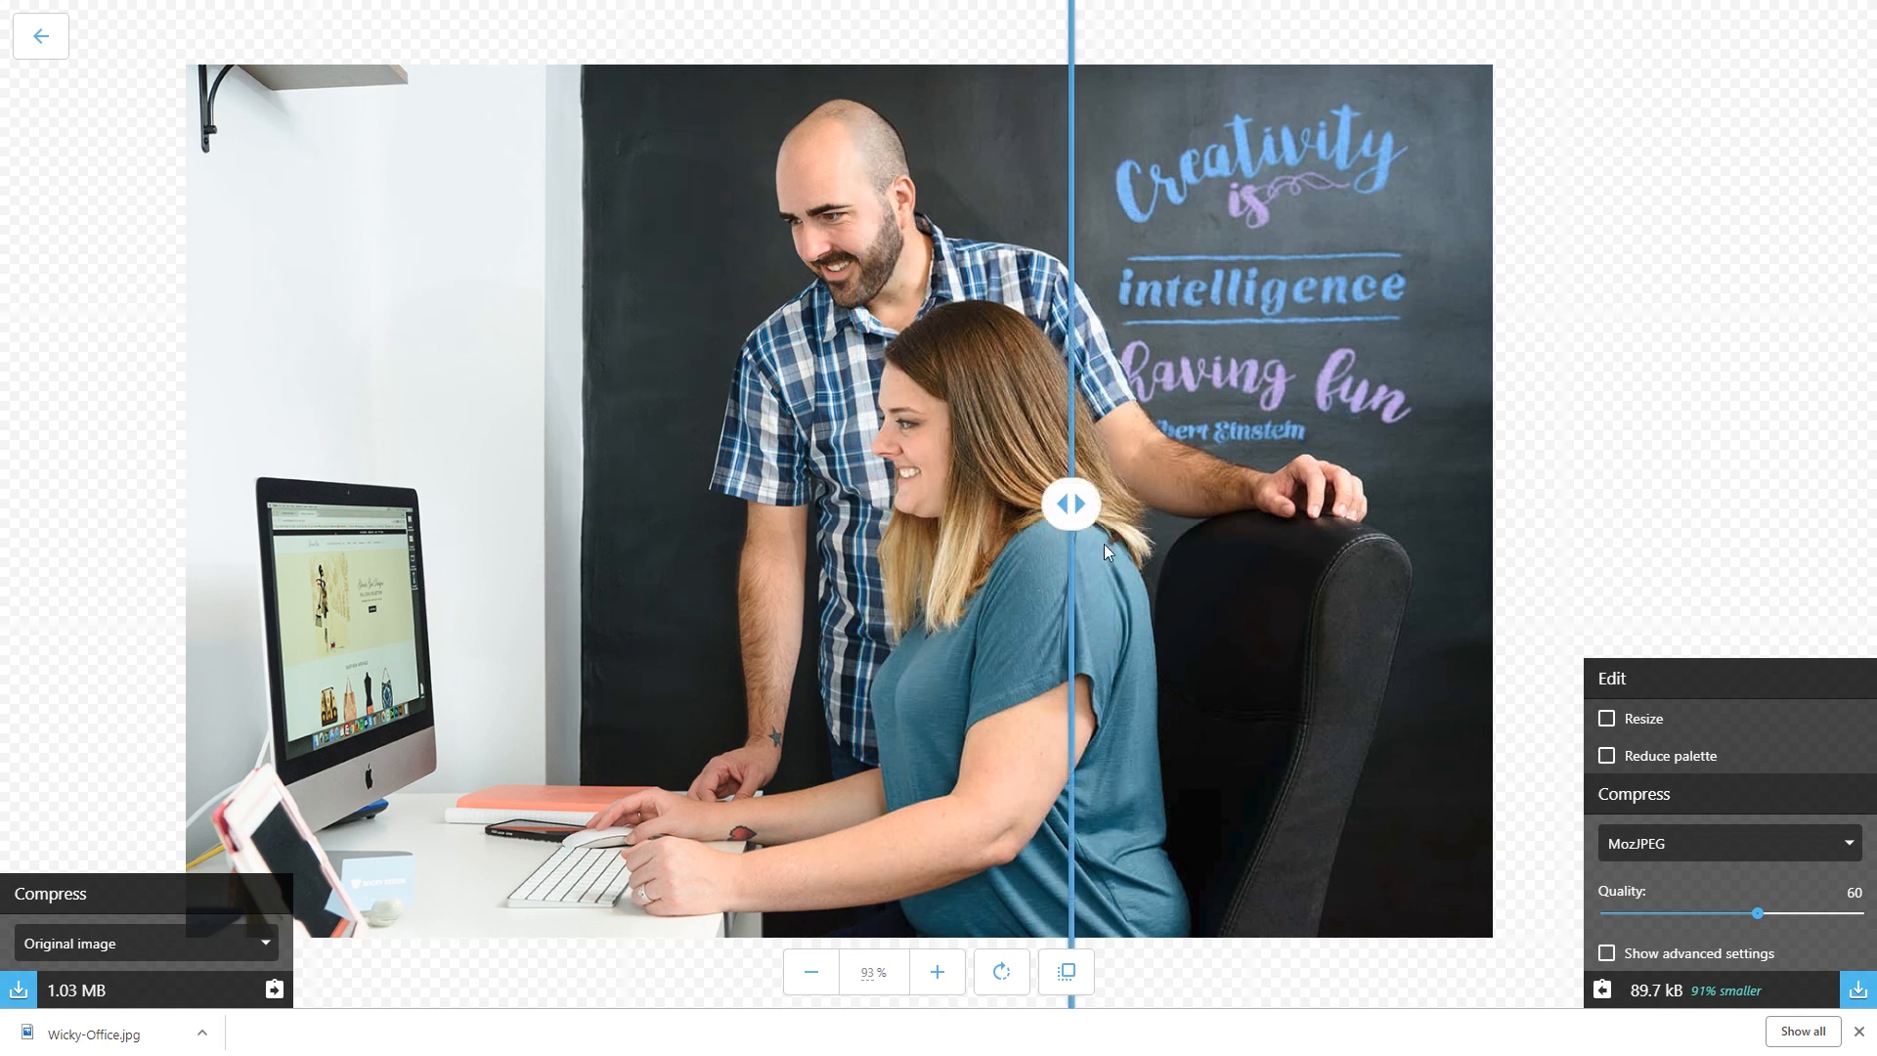
drag(1068, 502, 851, 503)
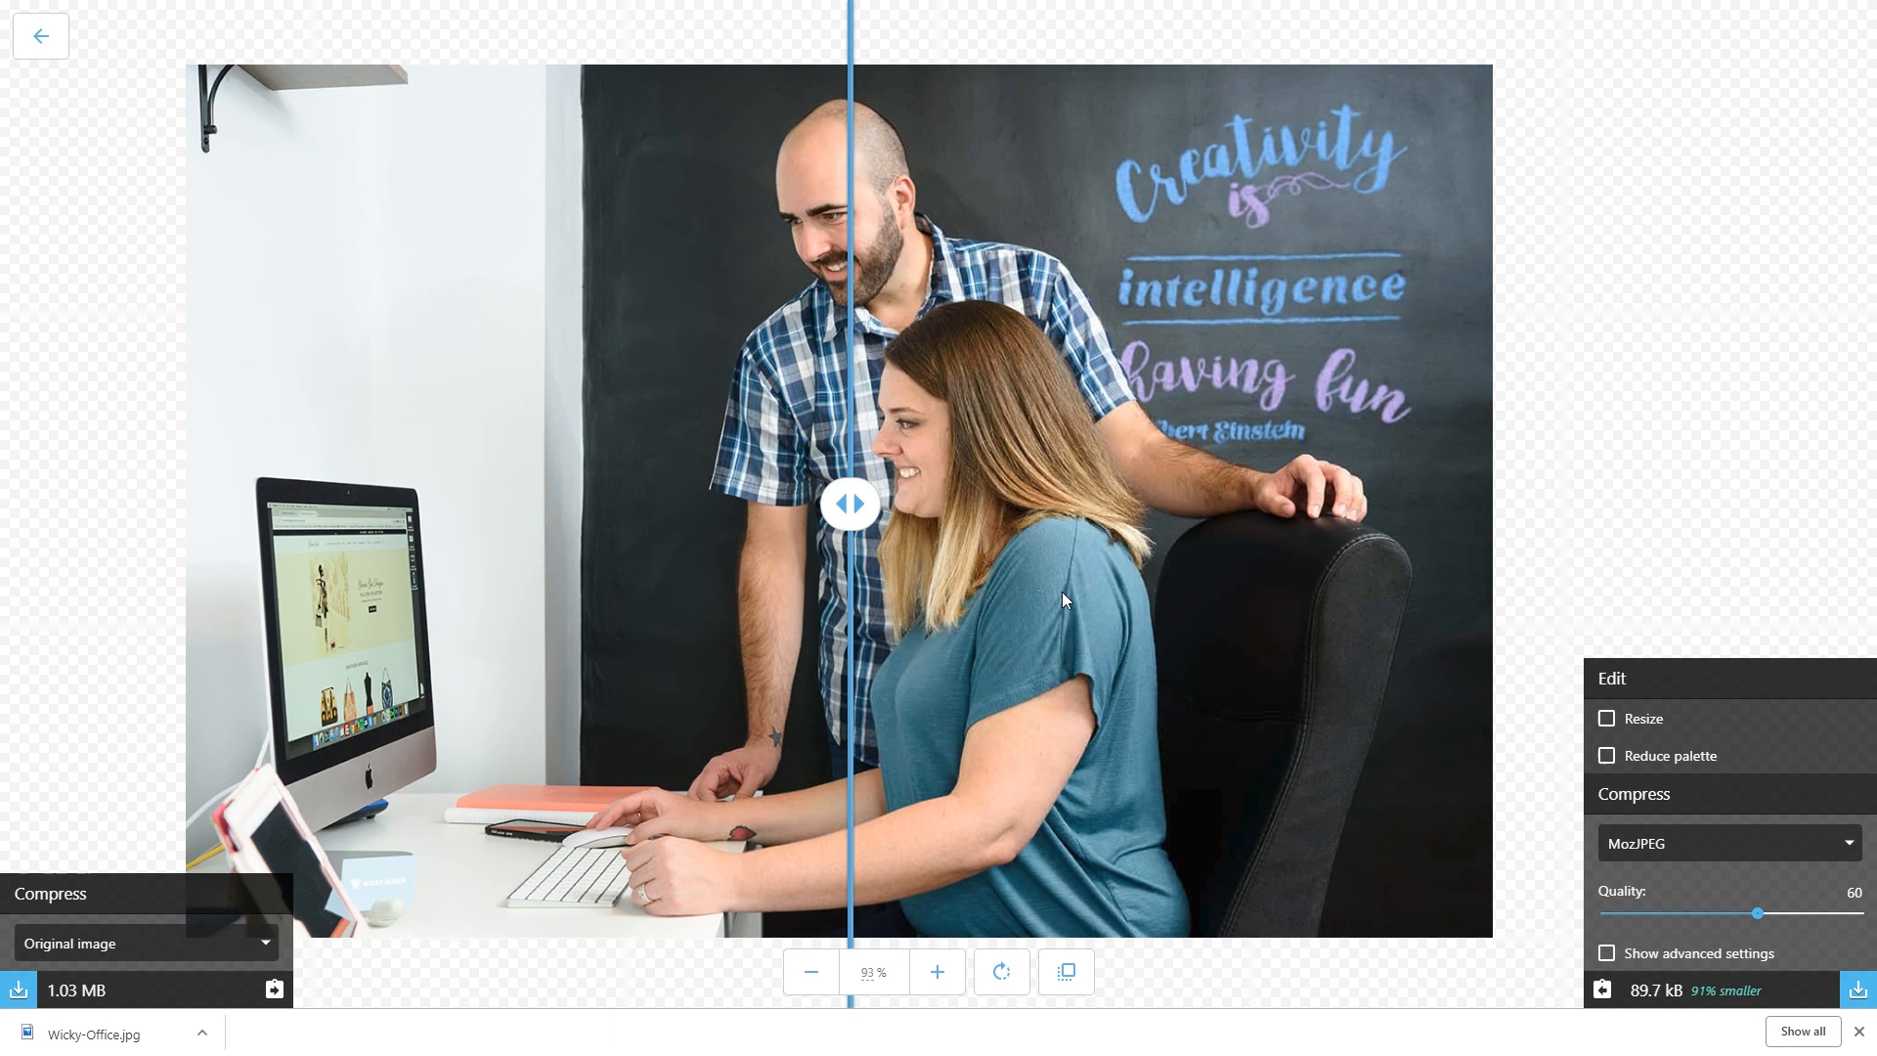
drag(850, 502, 504, 502)
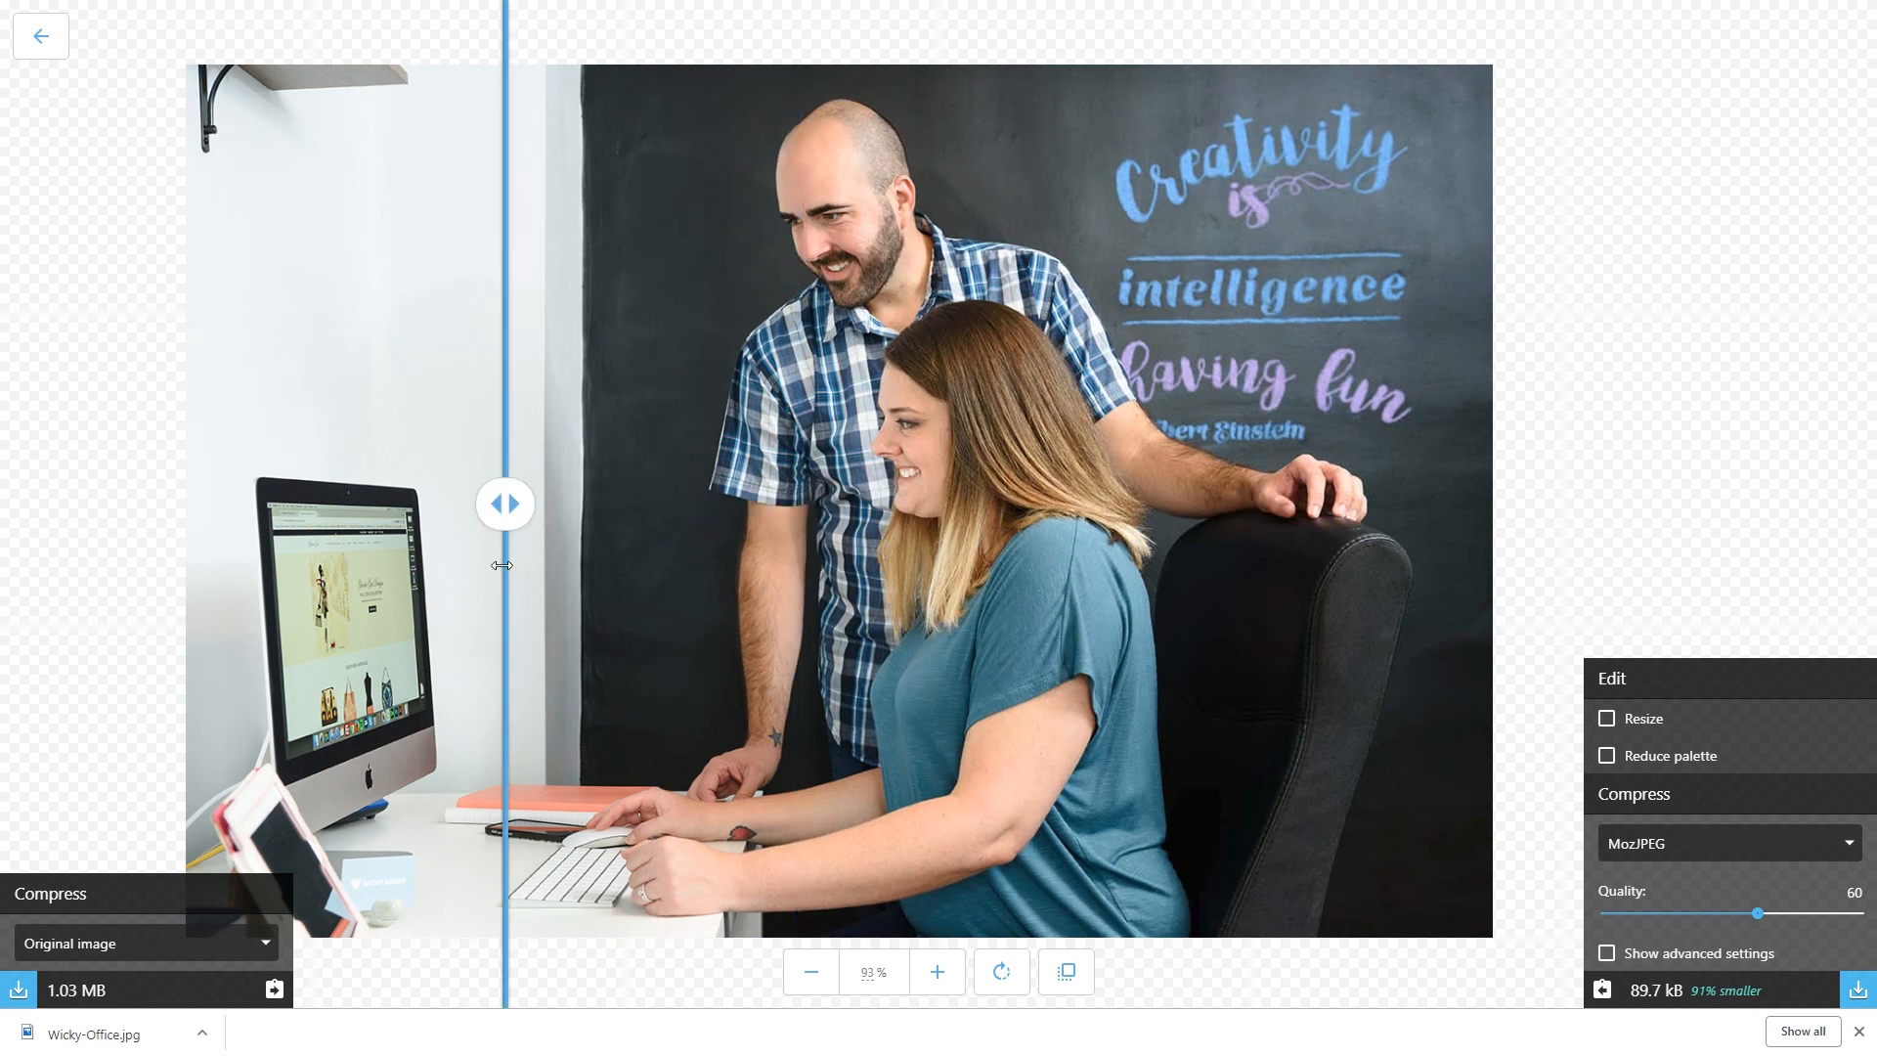
drag(504, 503, 1202, 503)
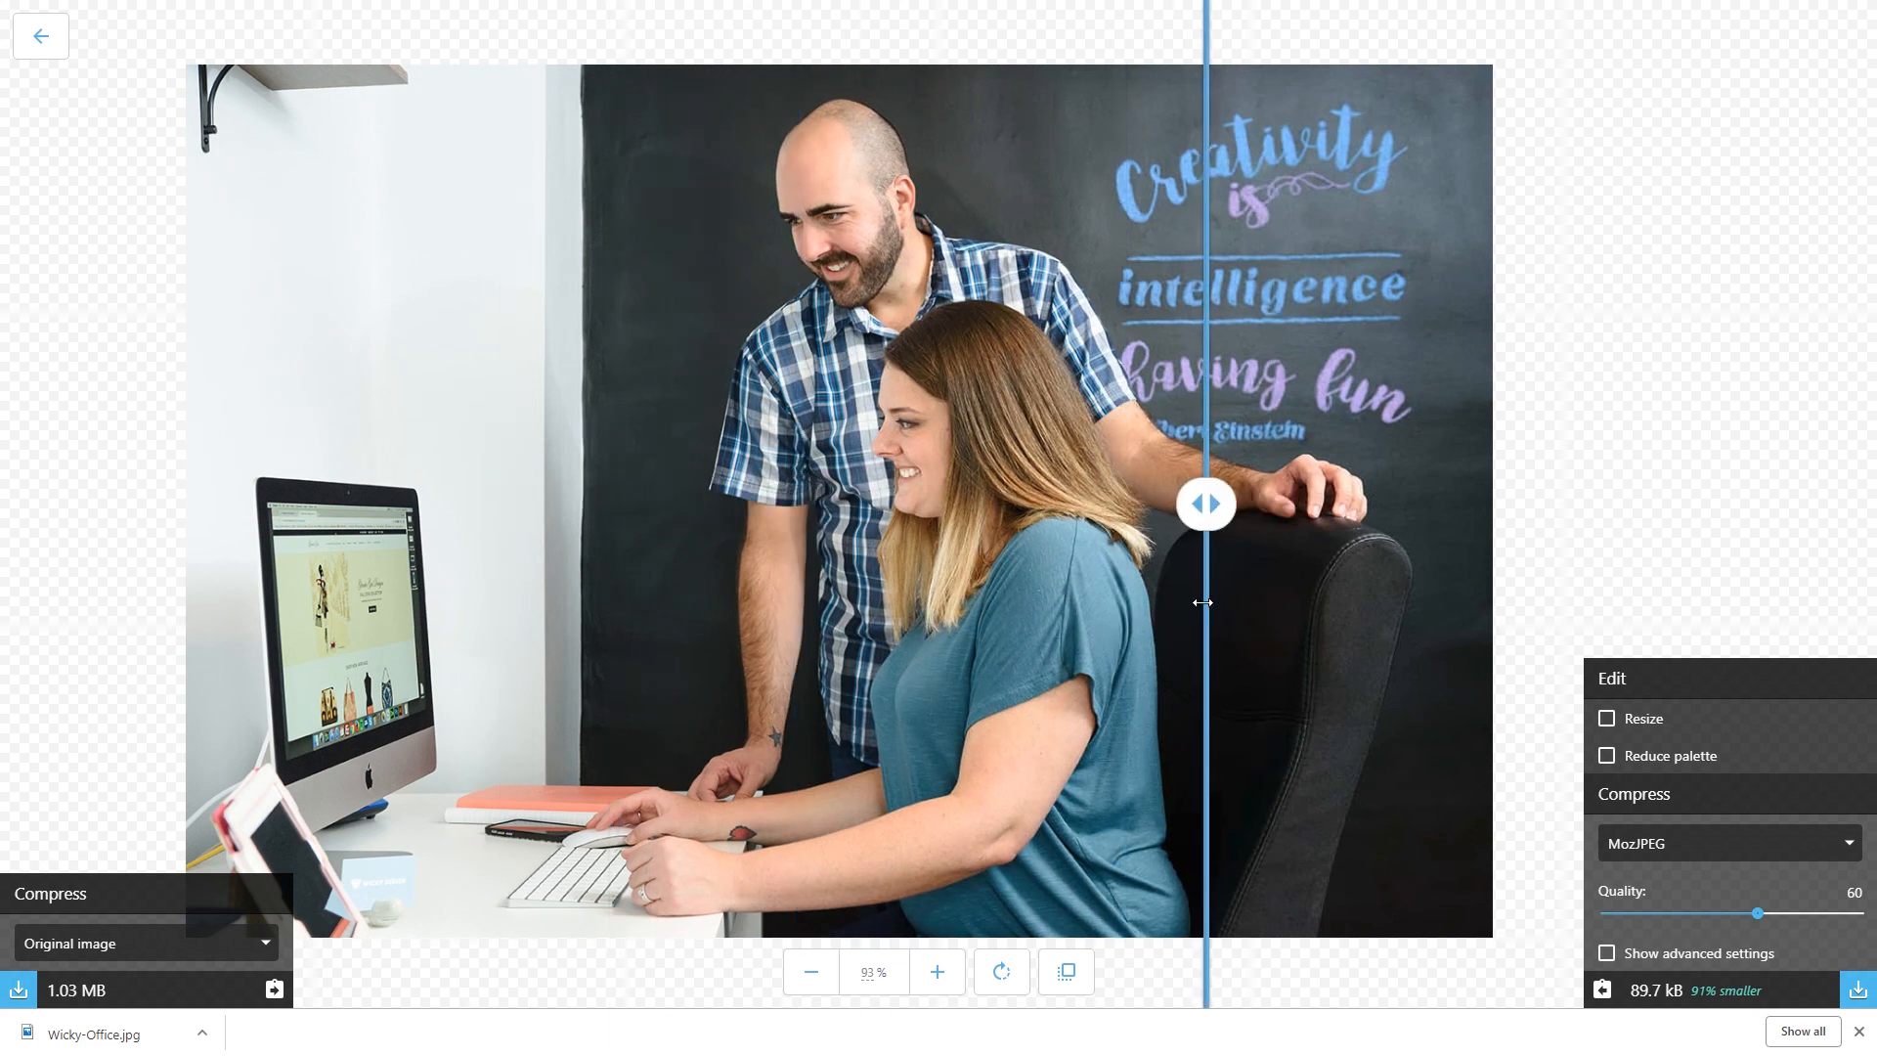
drag(1202, 503, 840, 503)
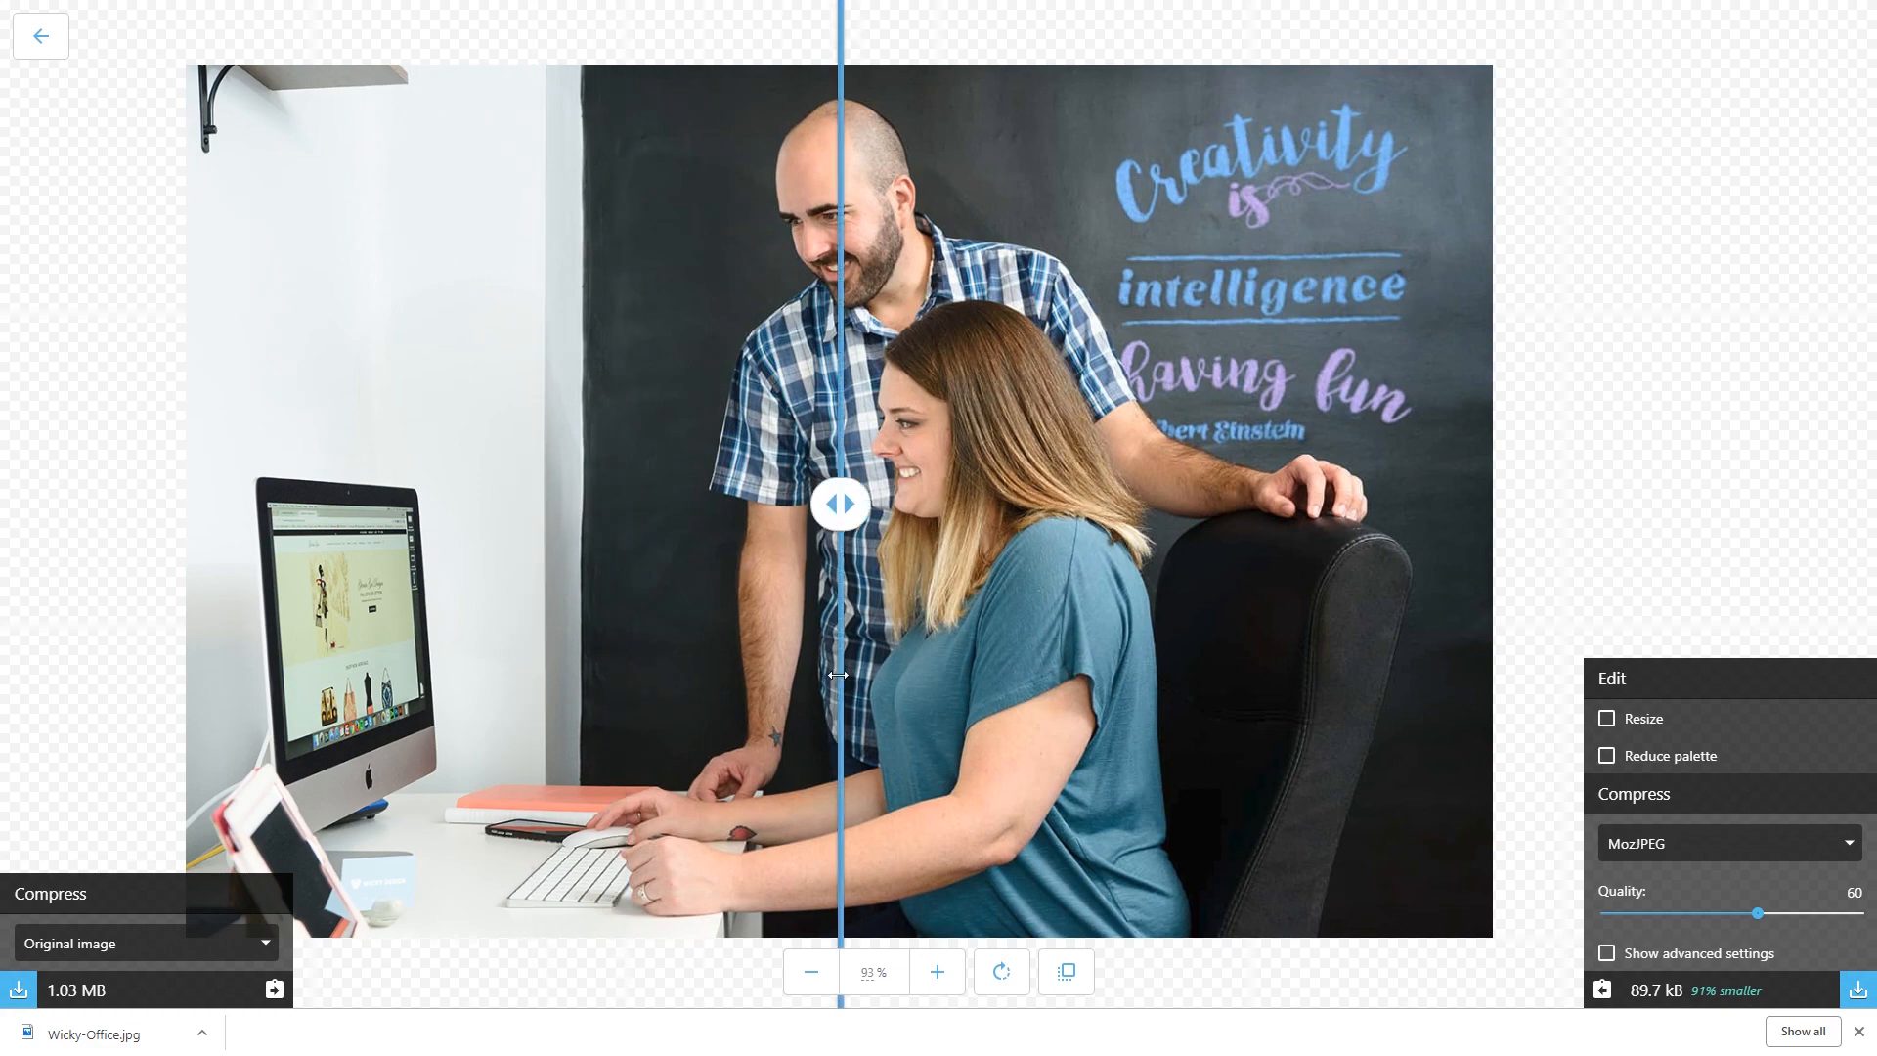